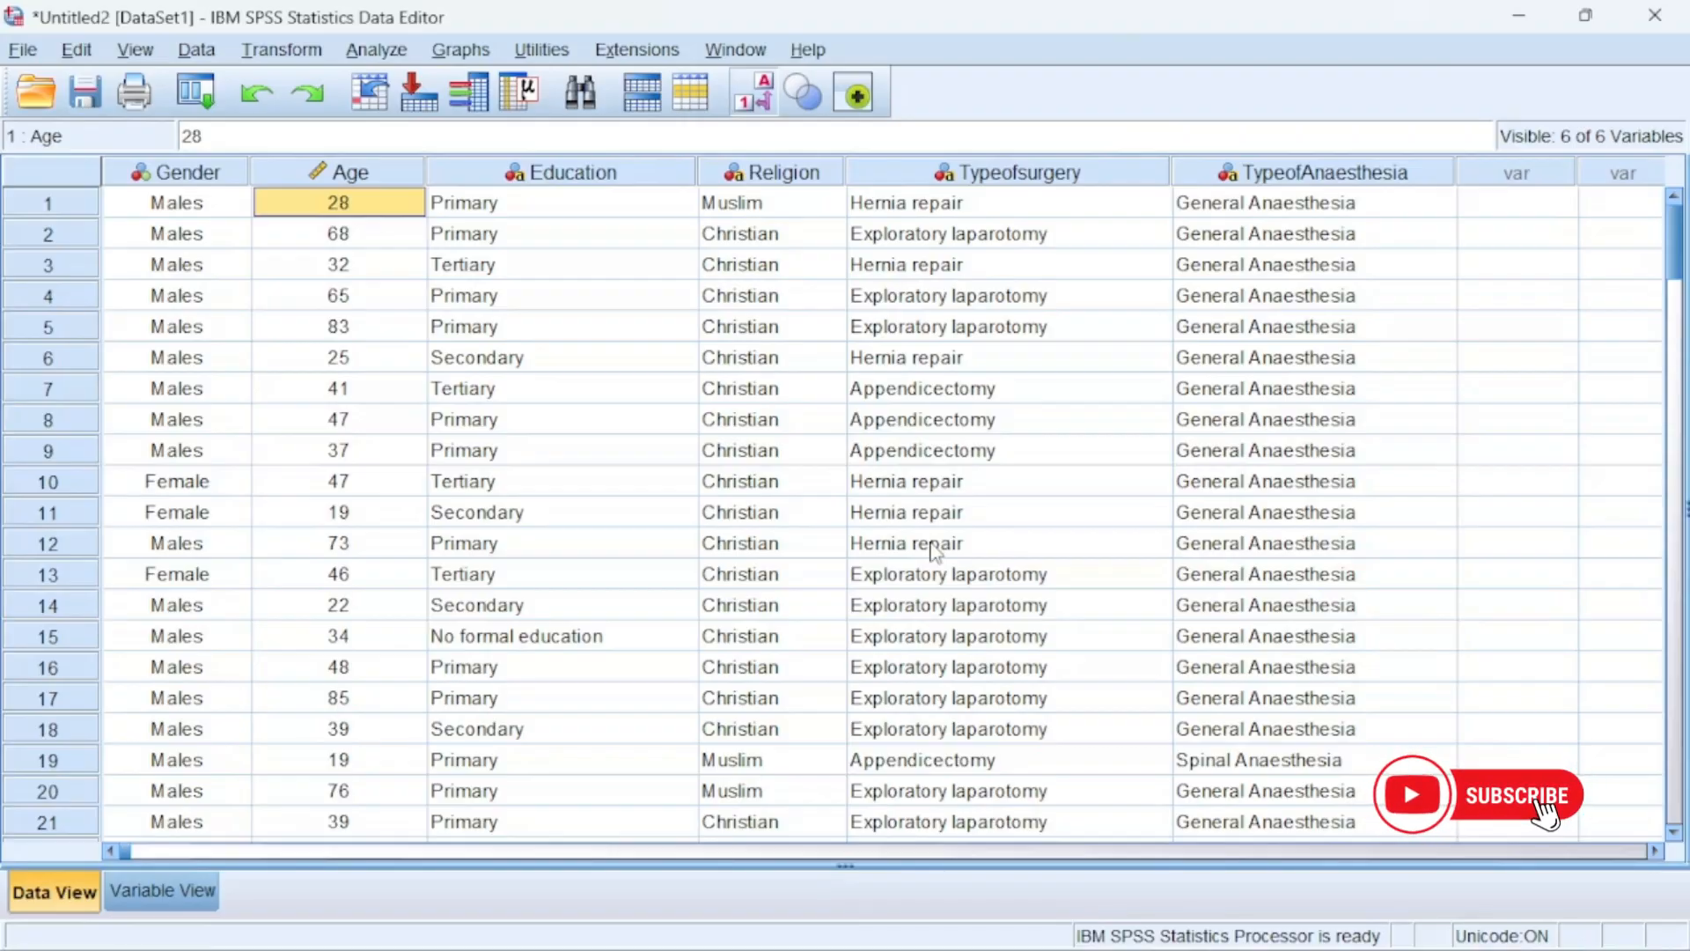
mouse_move(346, 371)
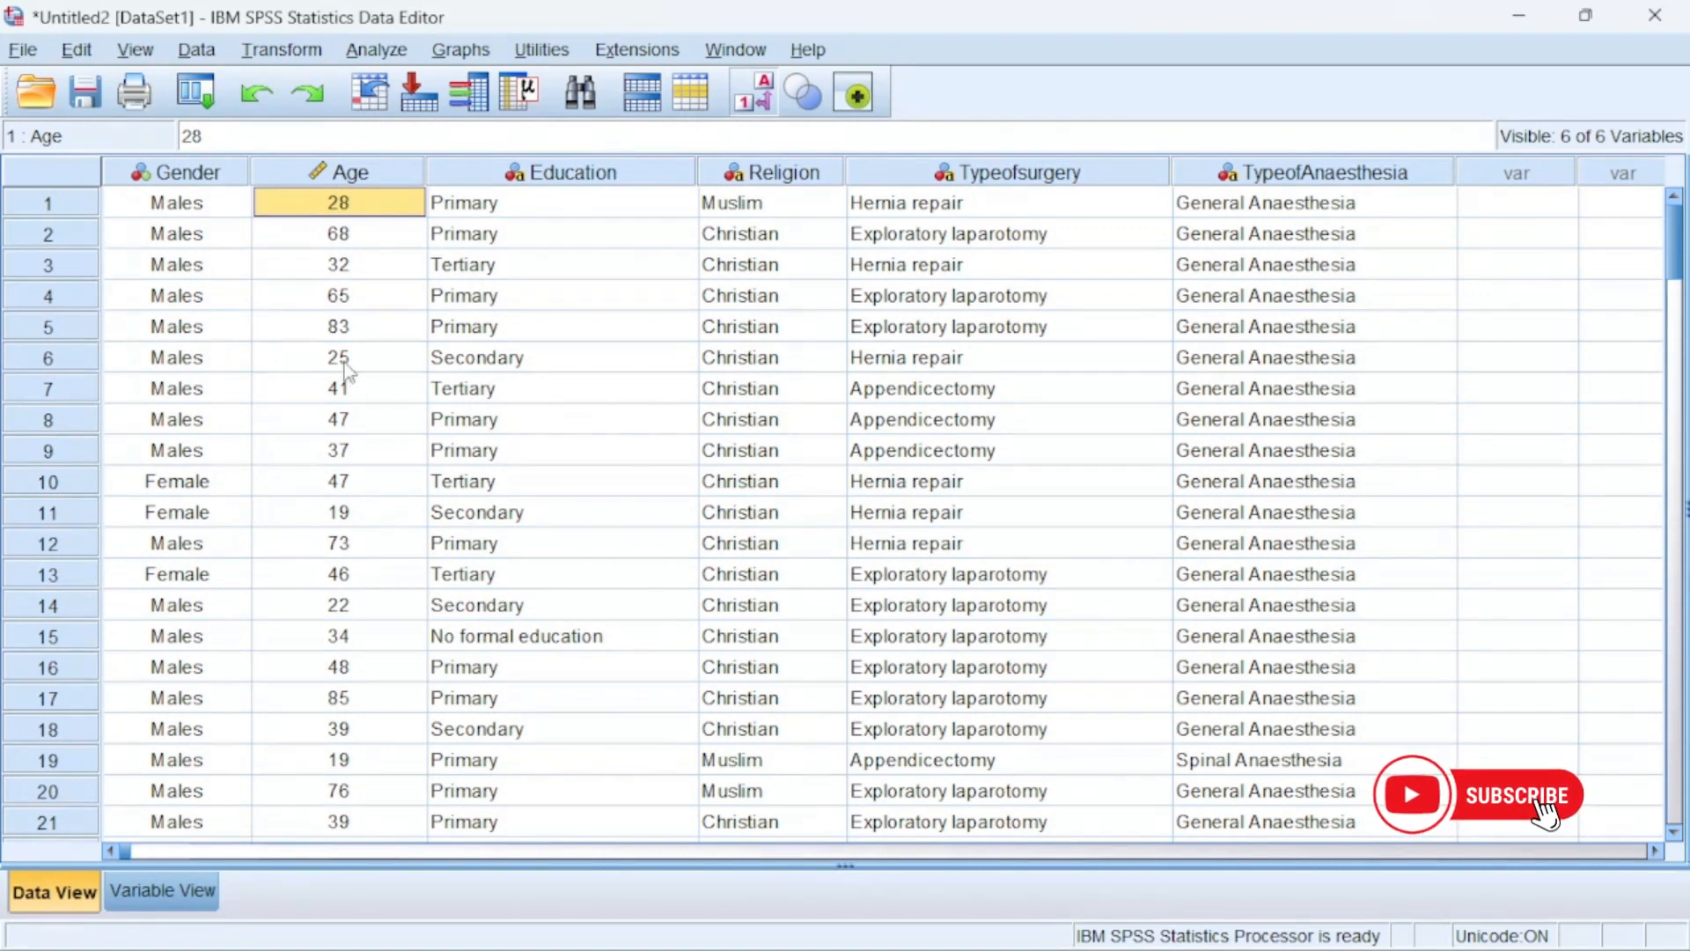
mouse_move(365, 299)
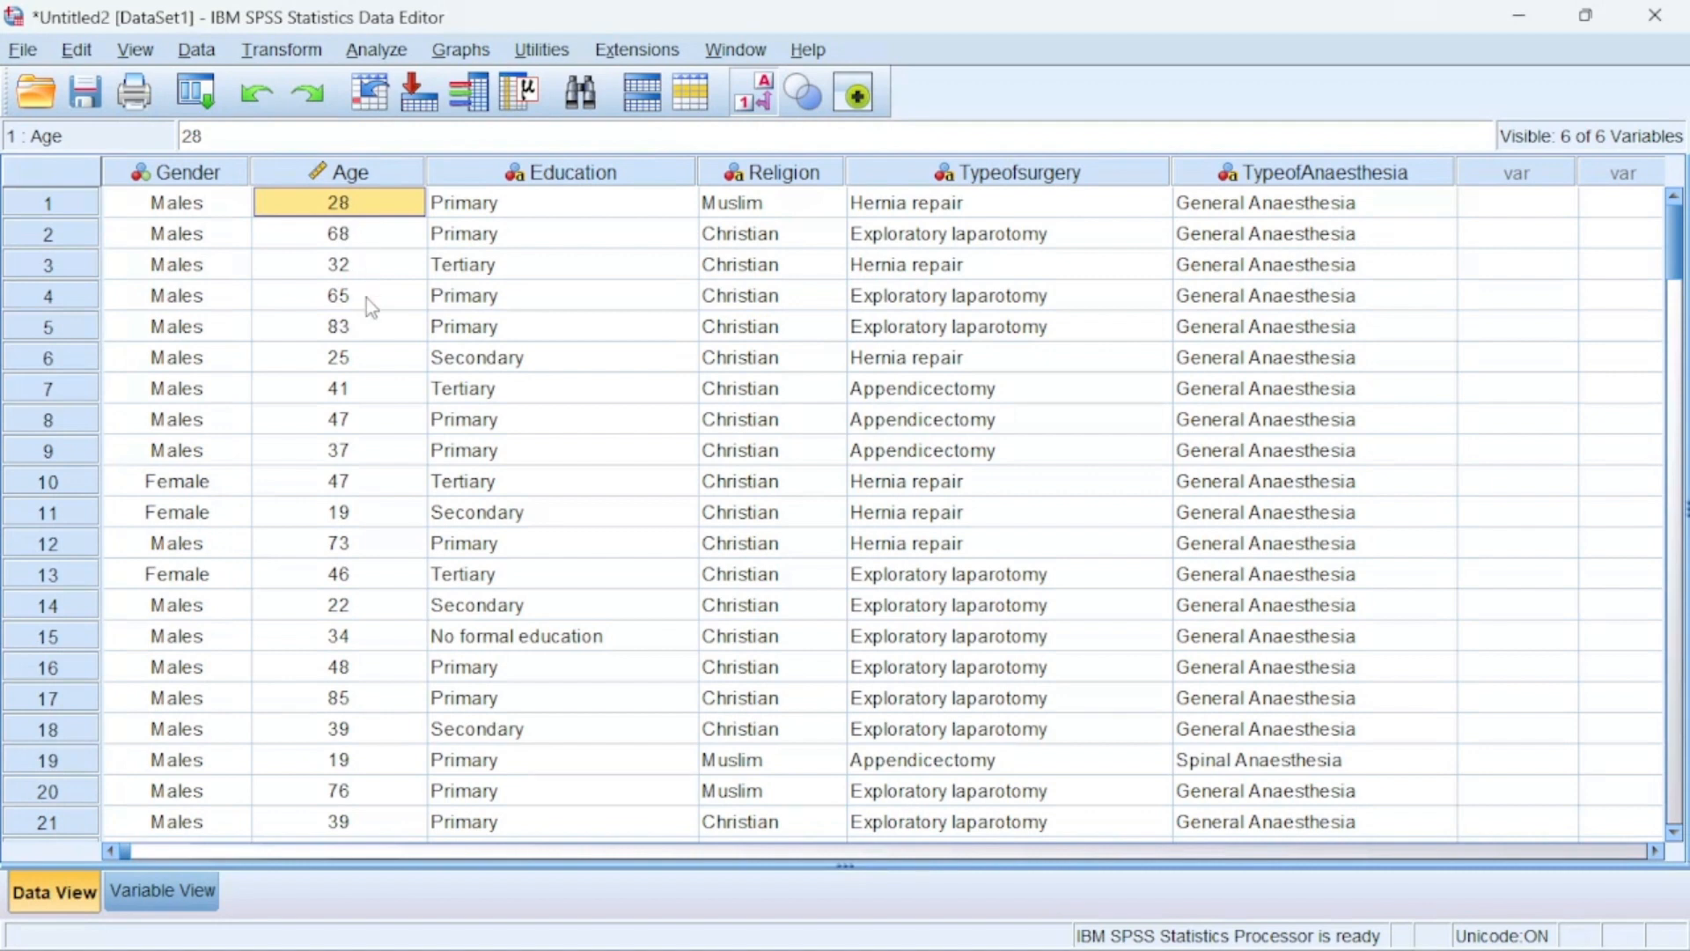
mouse_move(331, 184)
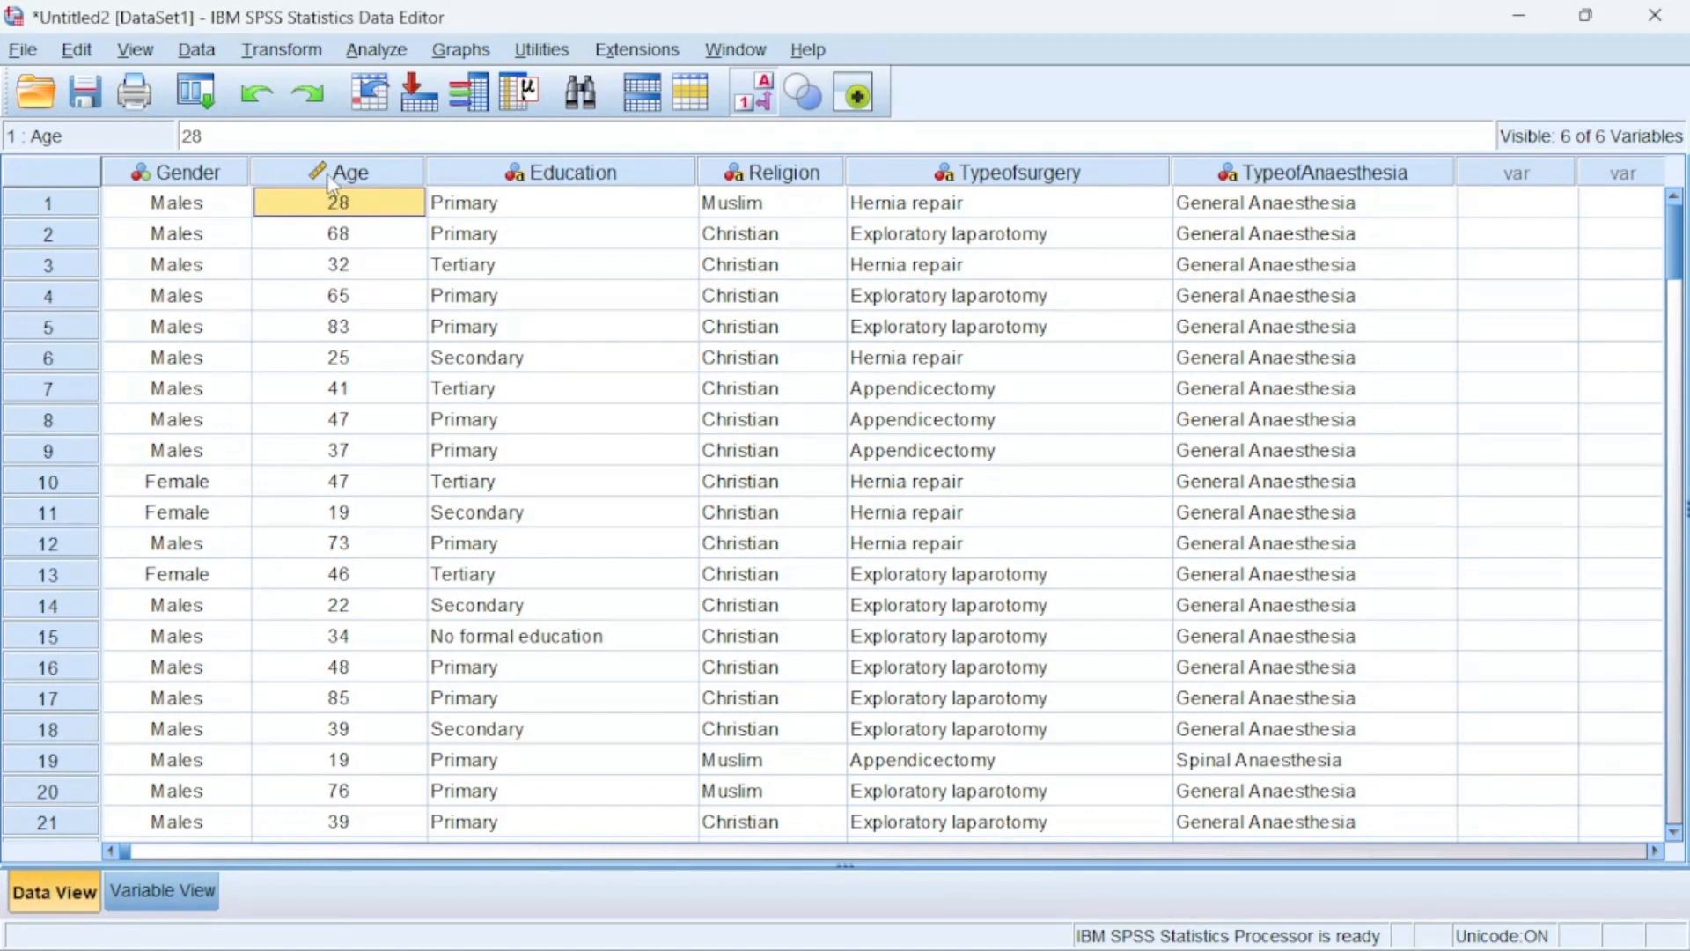
Check a few Age values, then run a Gender (rows) by Age (columns) crosstab with chi-square
left_click(349, 171)
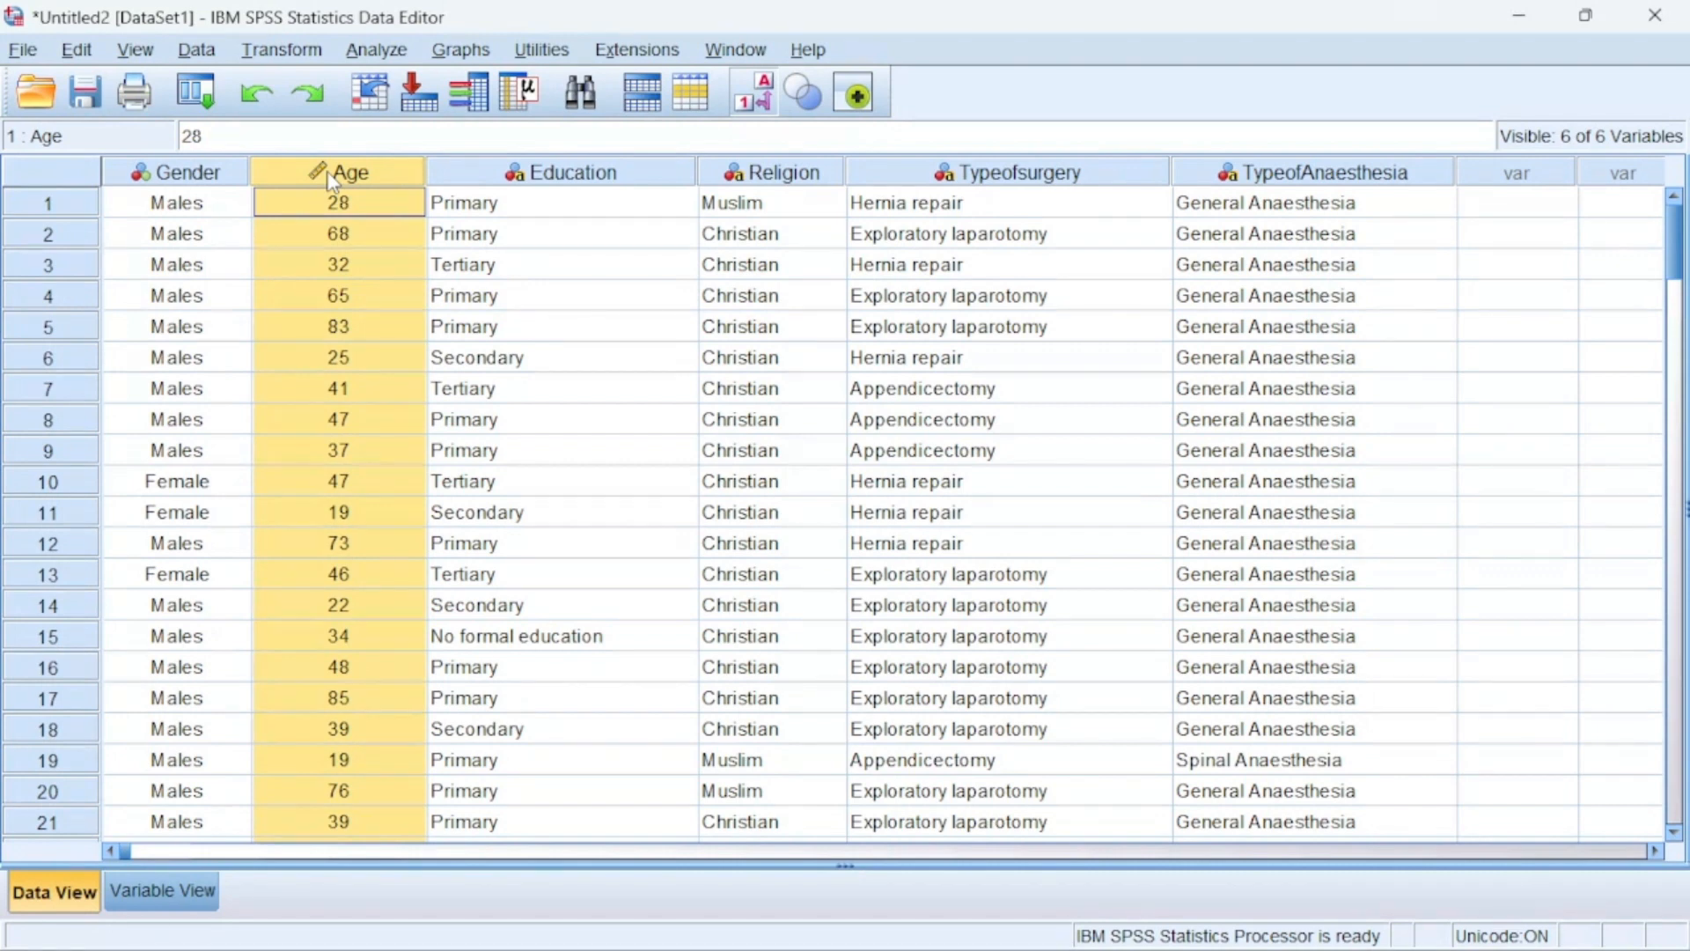
left_click(337, 232)
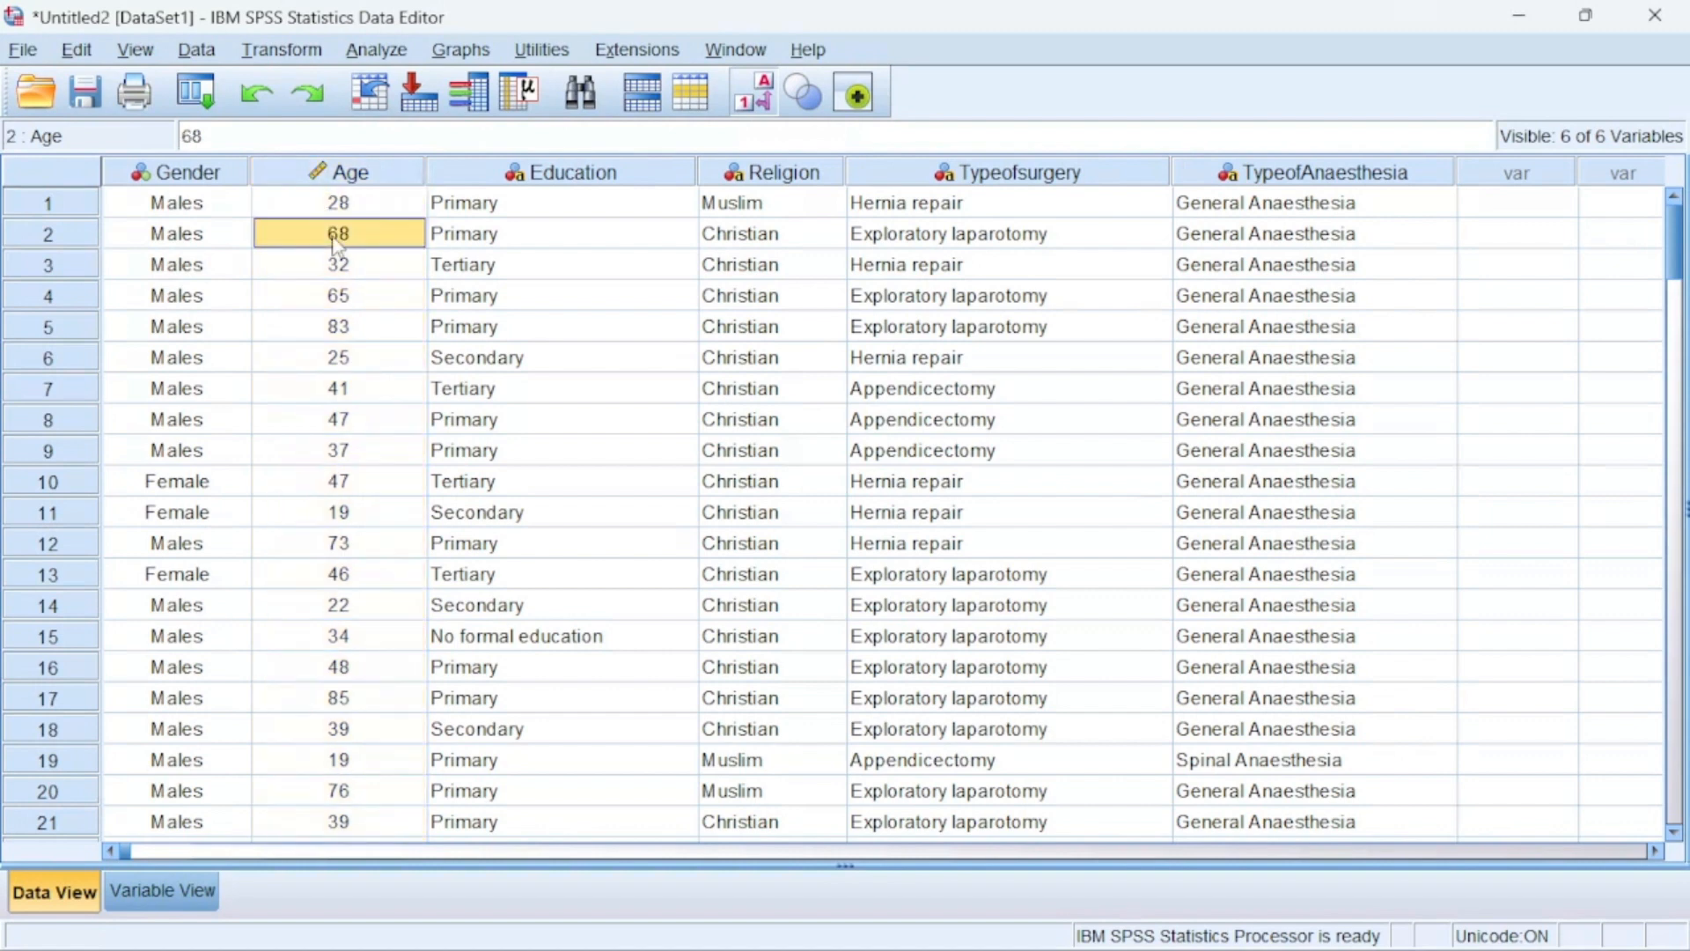
left_click(338, 264)
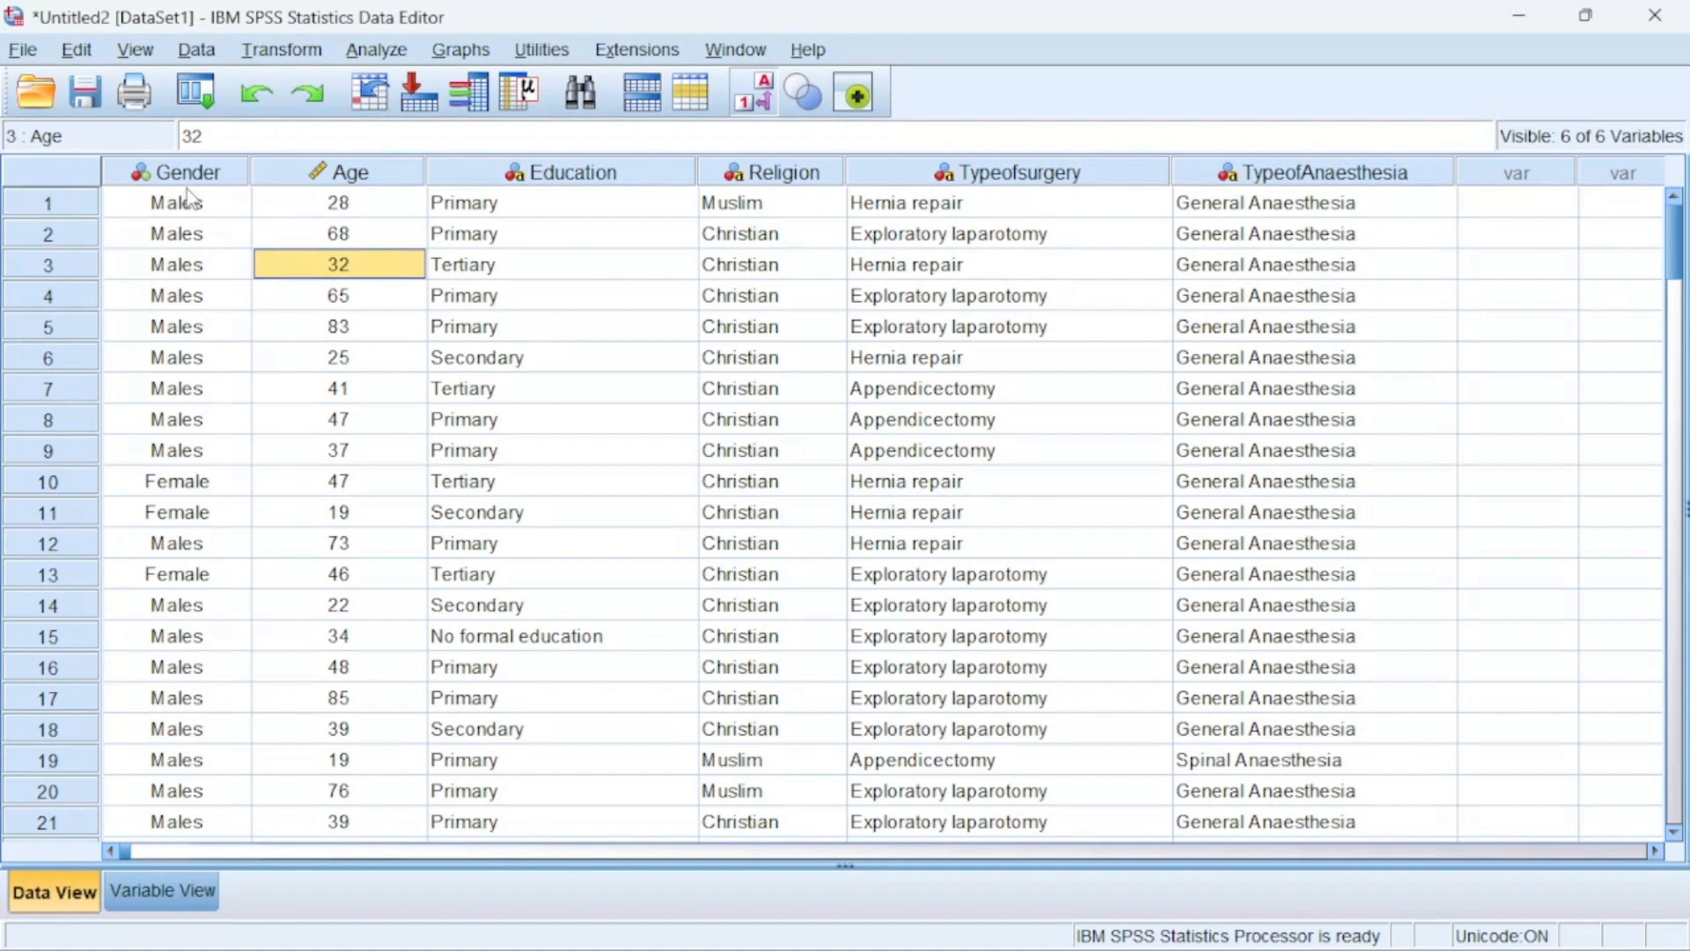
left_click(349, 172)
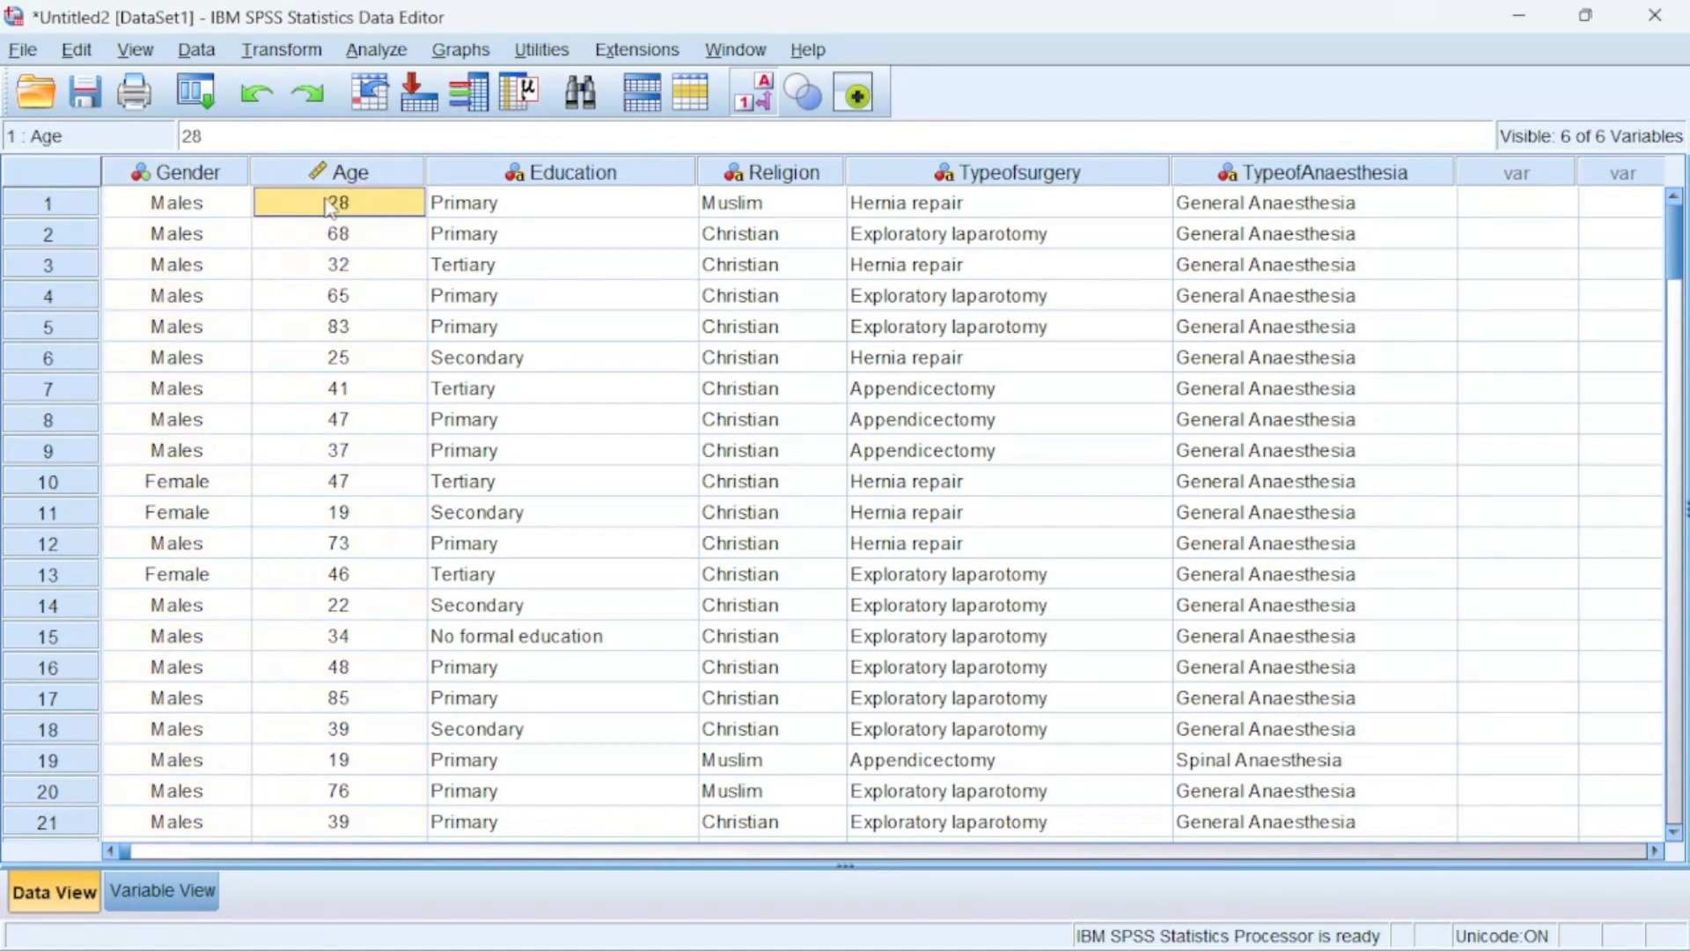
mouse_move(307, 401)
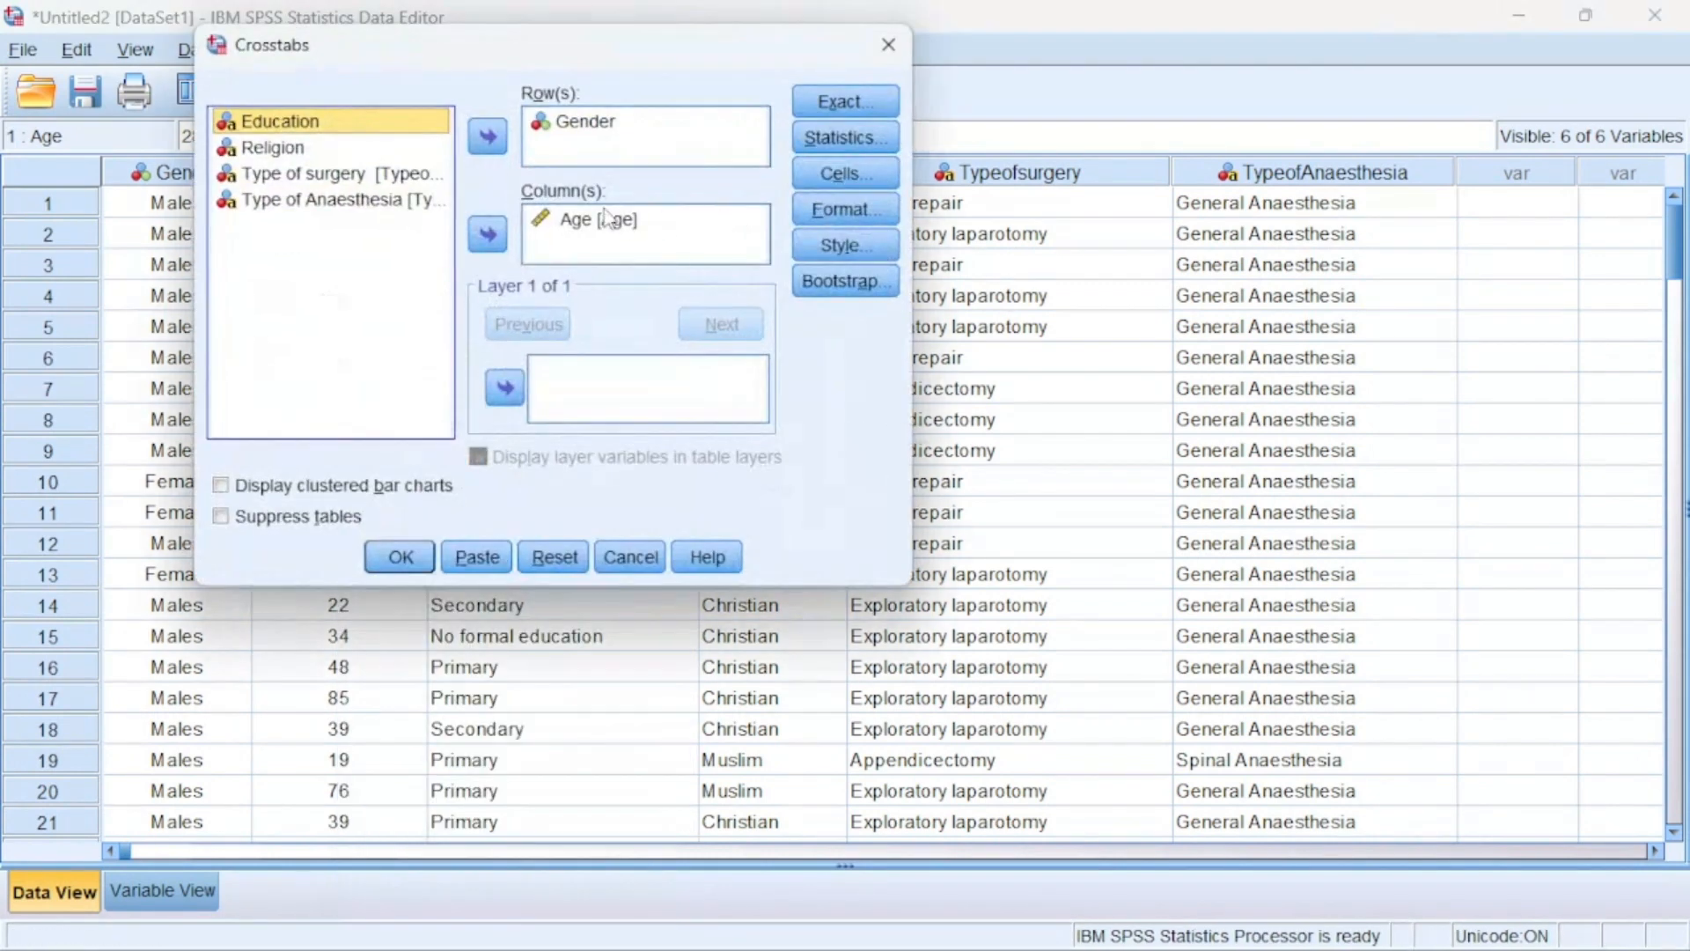
left_click(585, 121)
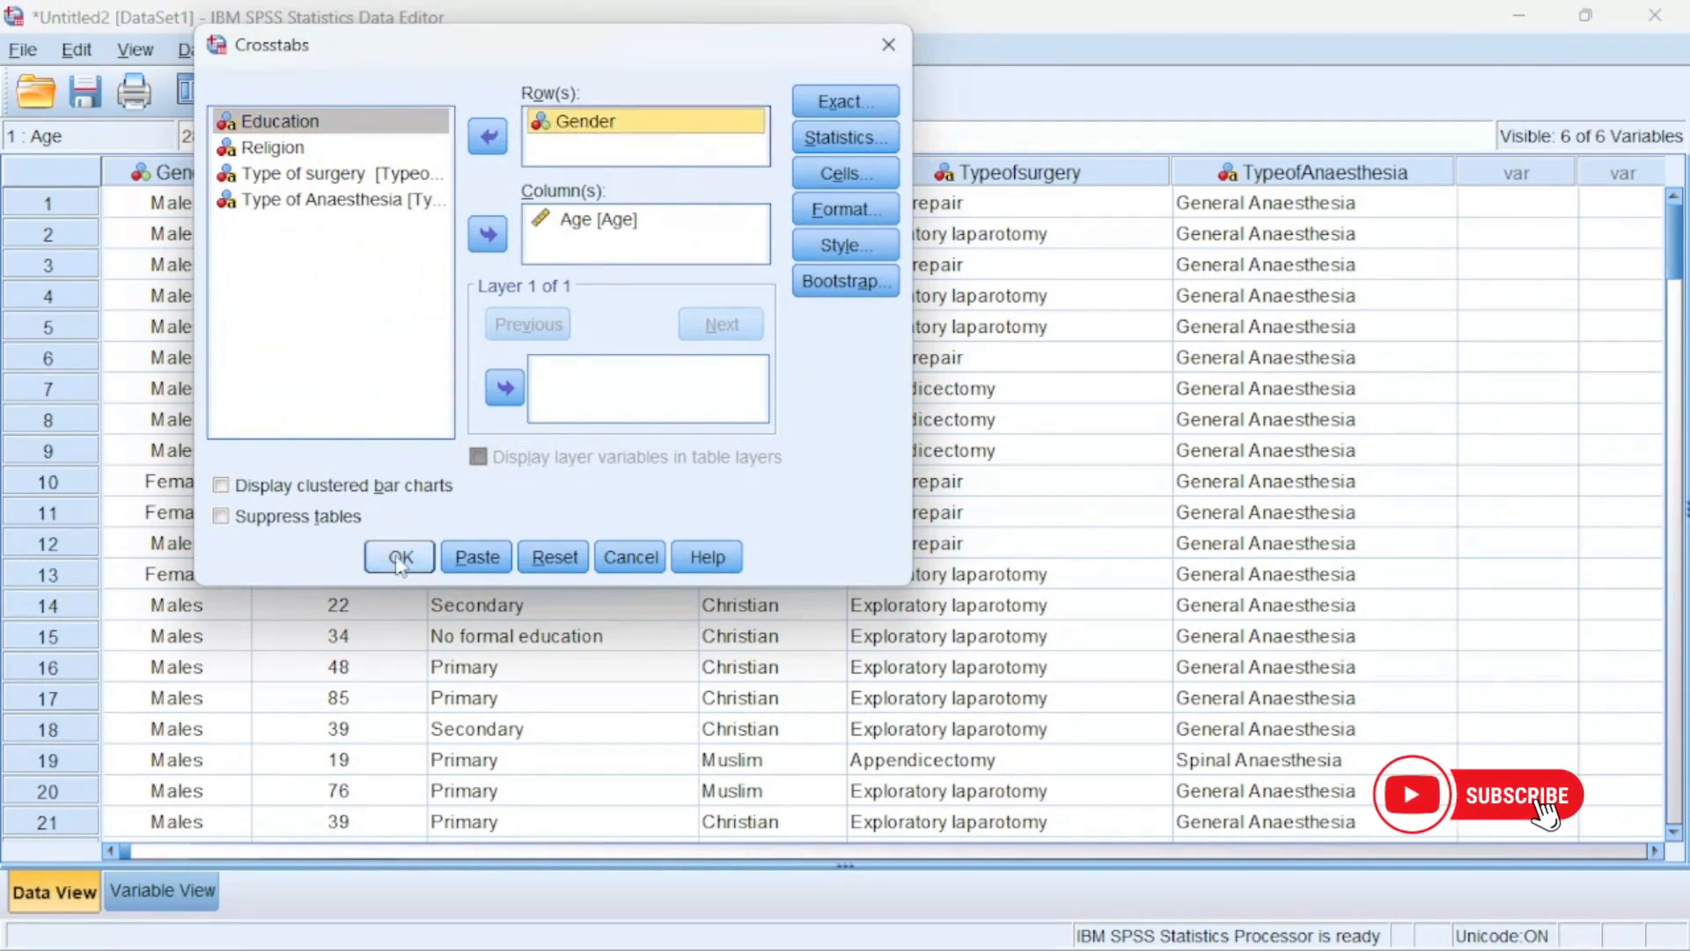
left_click(398, 556)
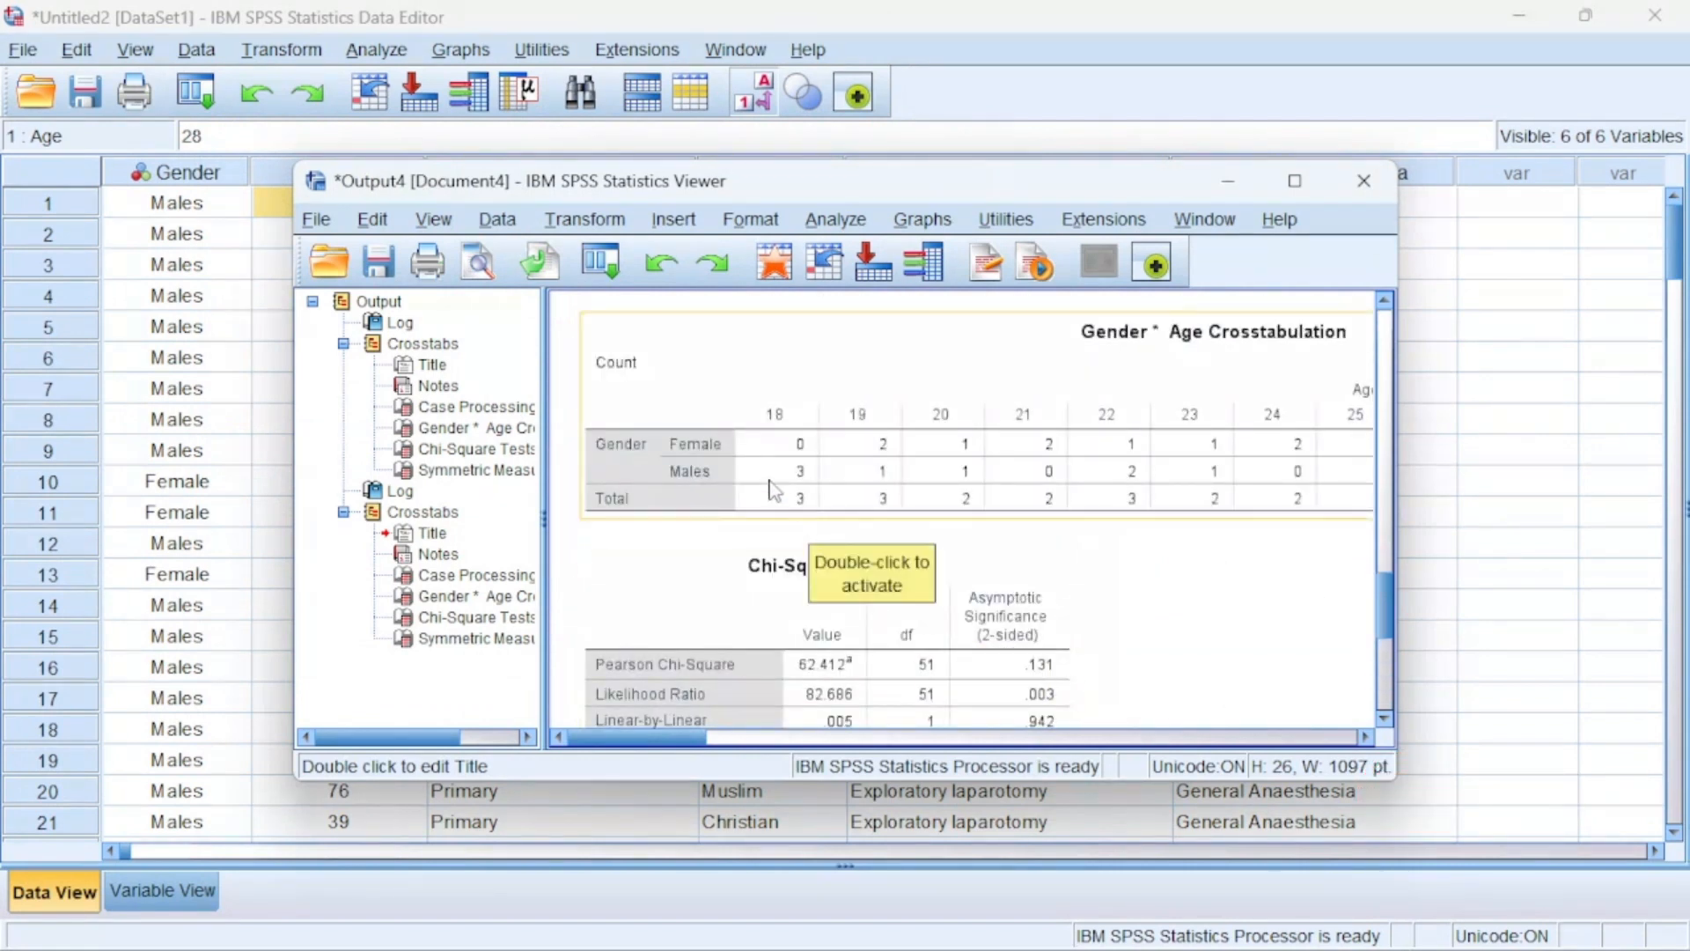
Scroll through the Gender by Age crosstab, then close the output viewer without saving
left_click(427, 596)
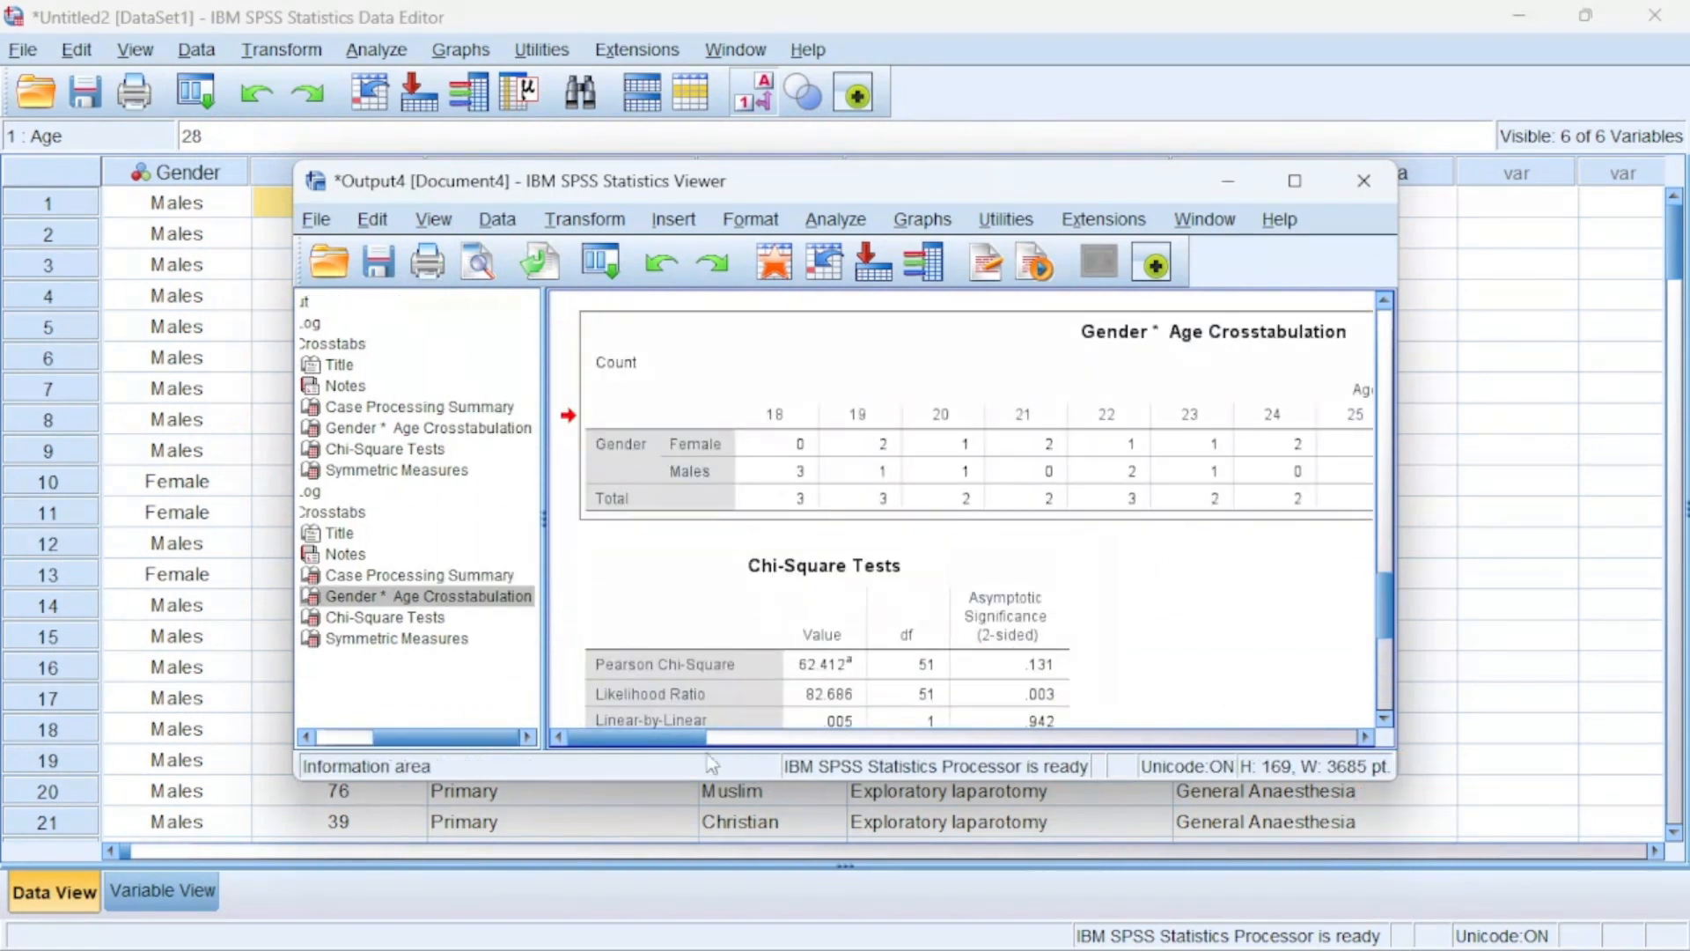
scroll("right", 3)
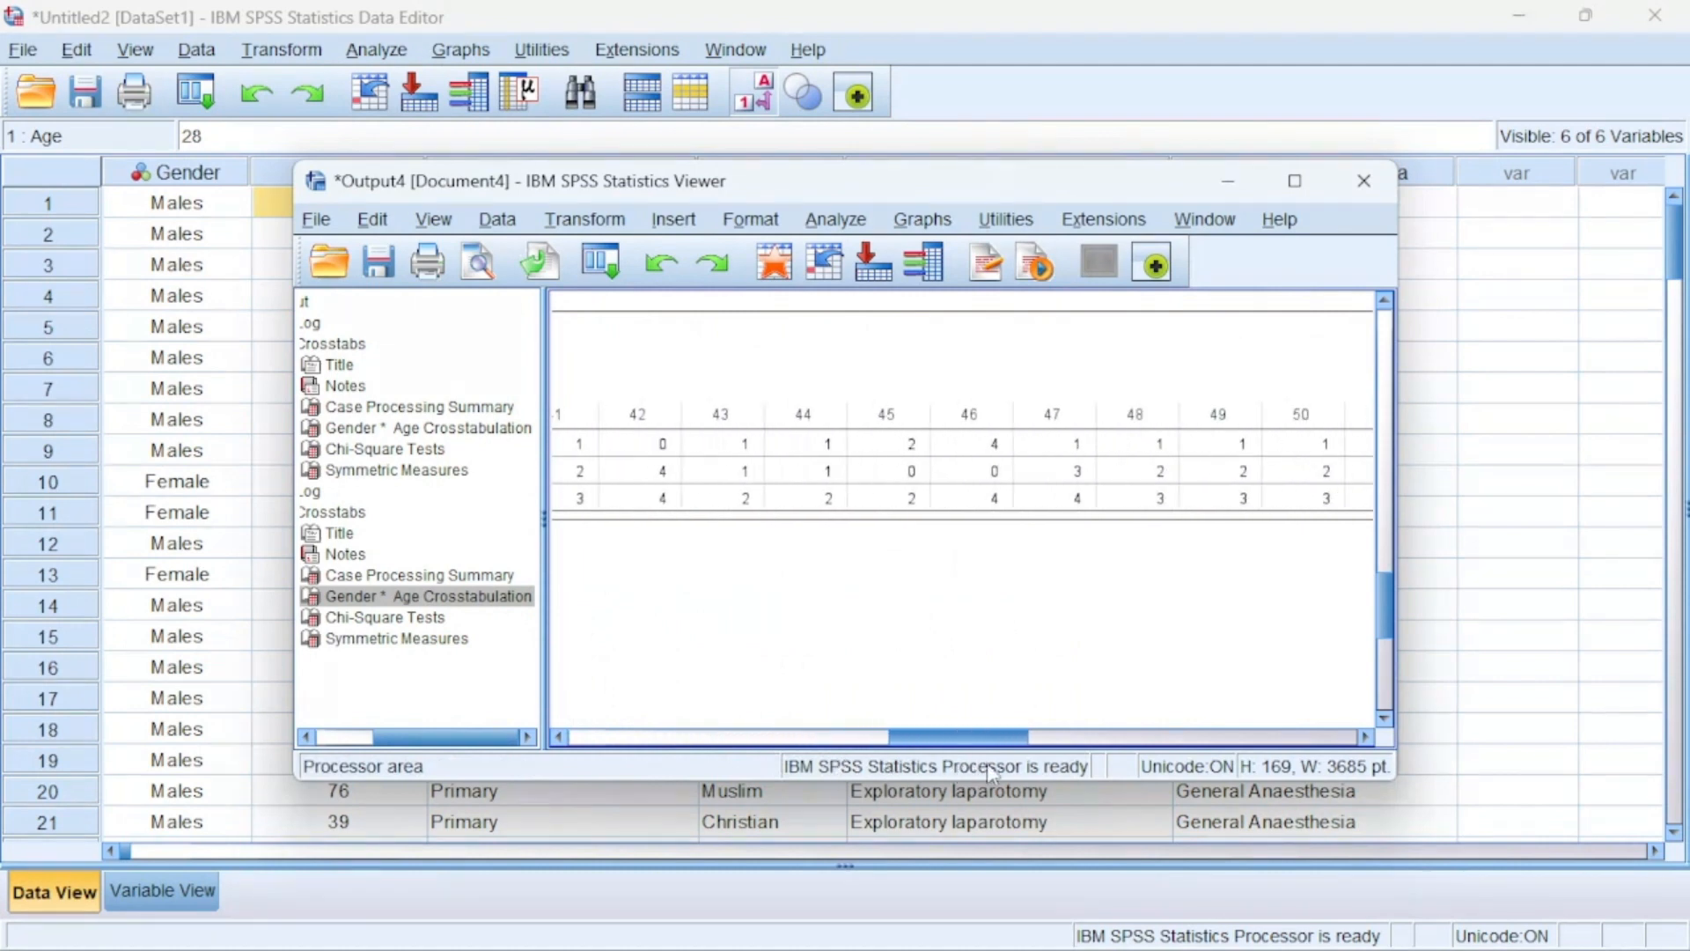
scroll("right", 3)
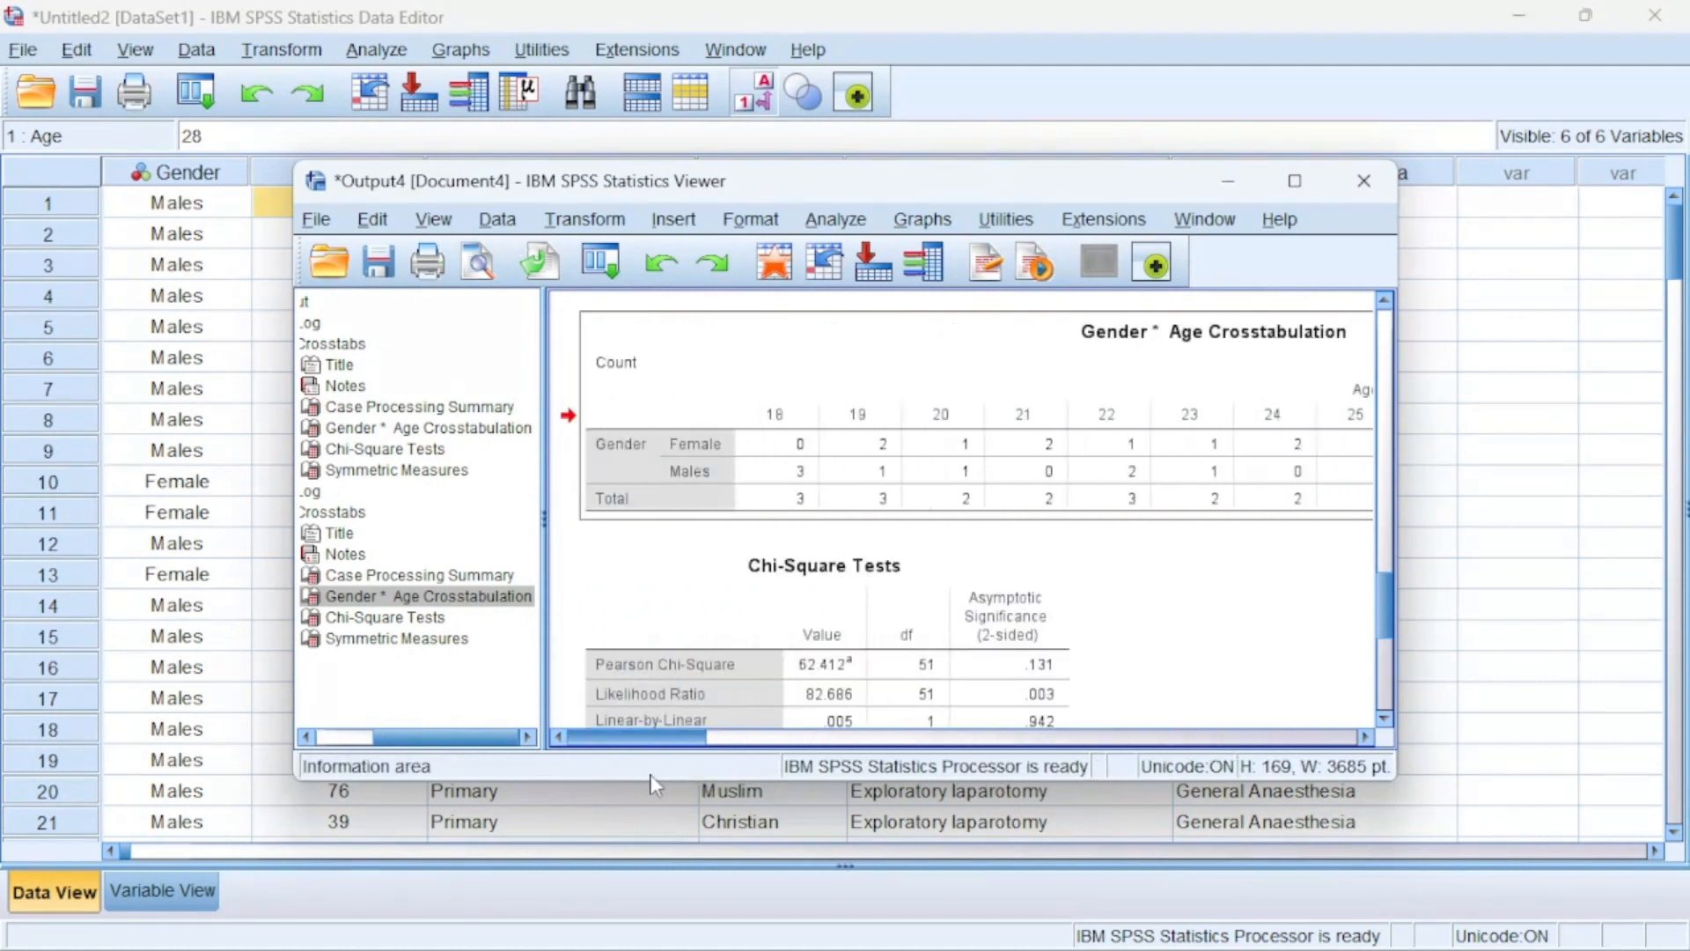
left_click(1363, 179)
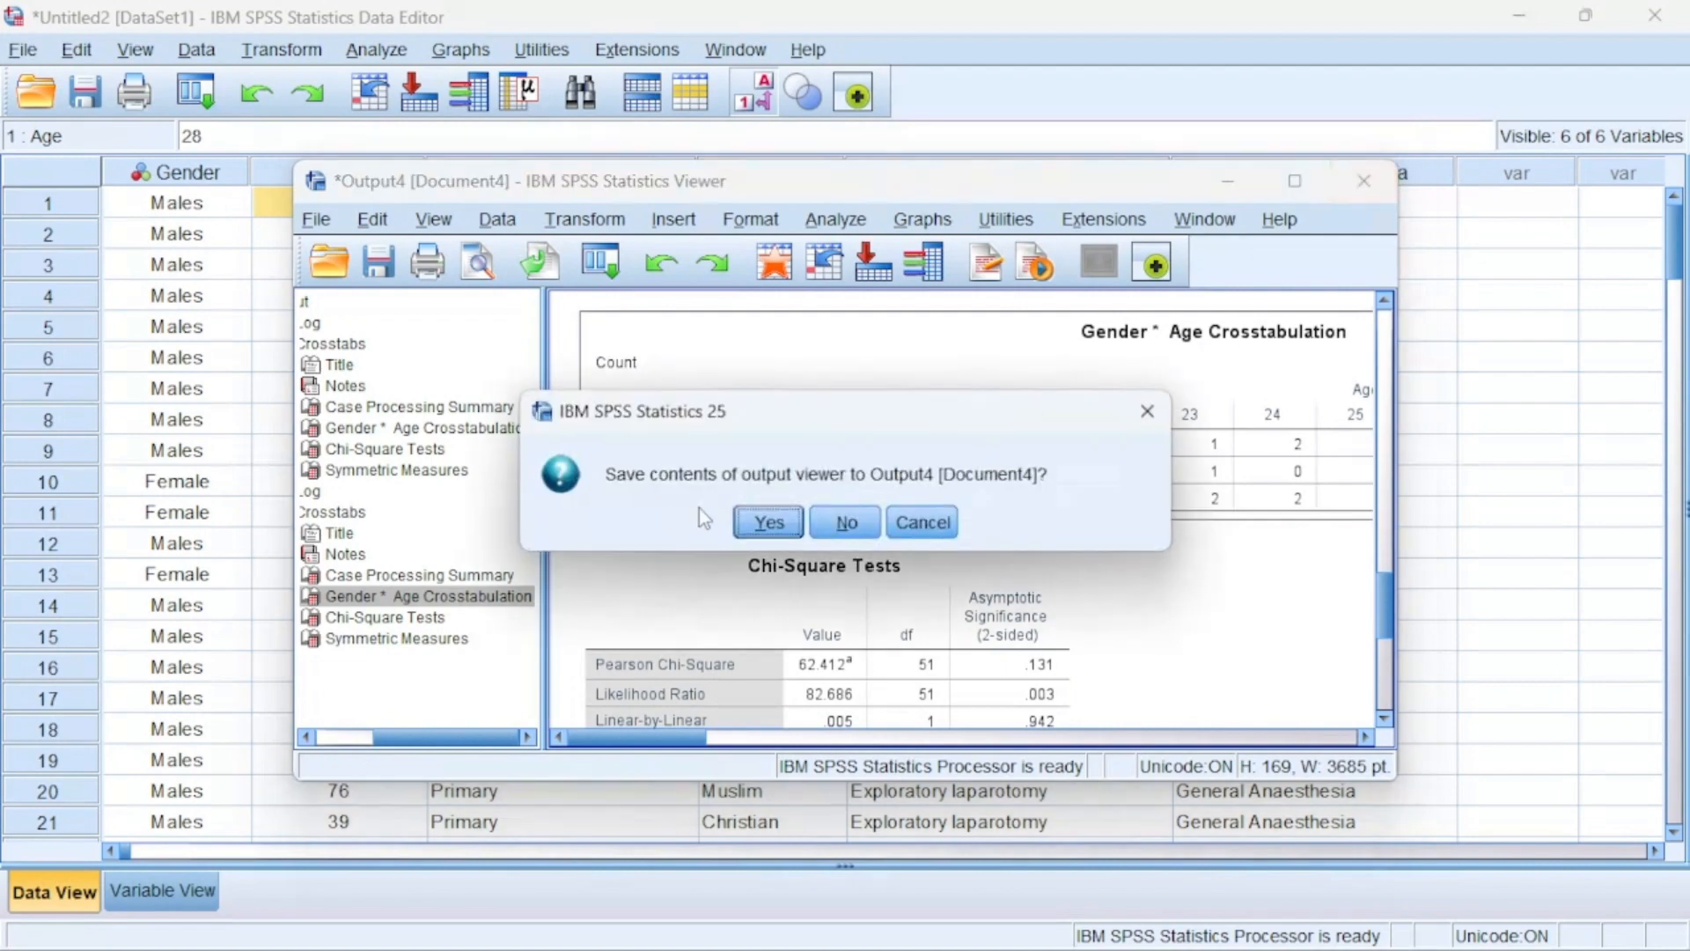
left_click(845, 523)
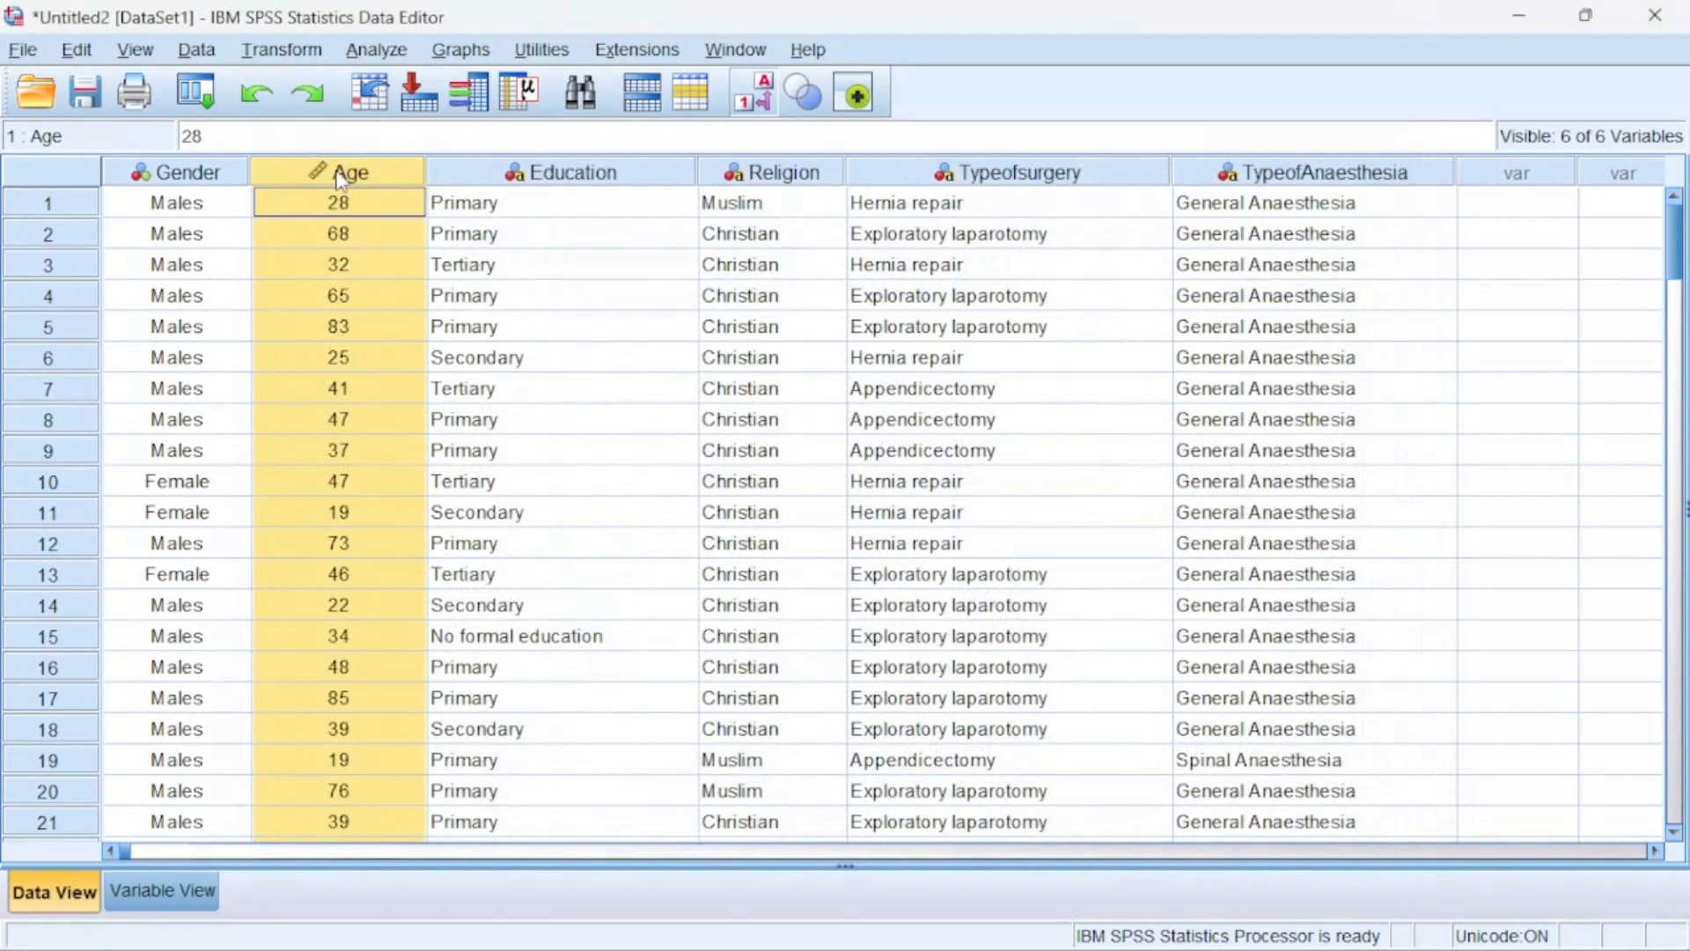
Open the Transform > Recode into Different Variables dialog
left_click(338, 202)
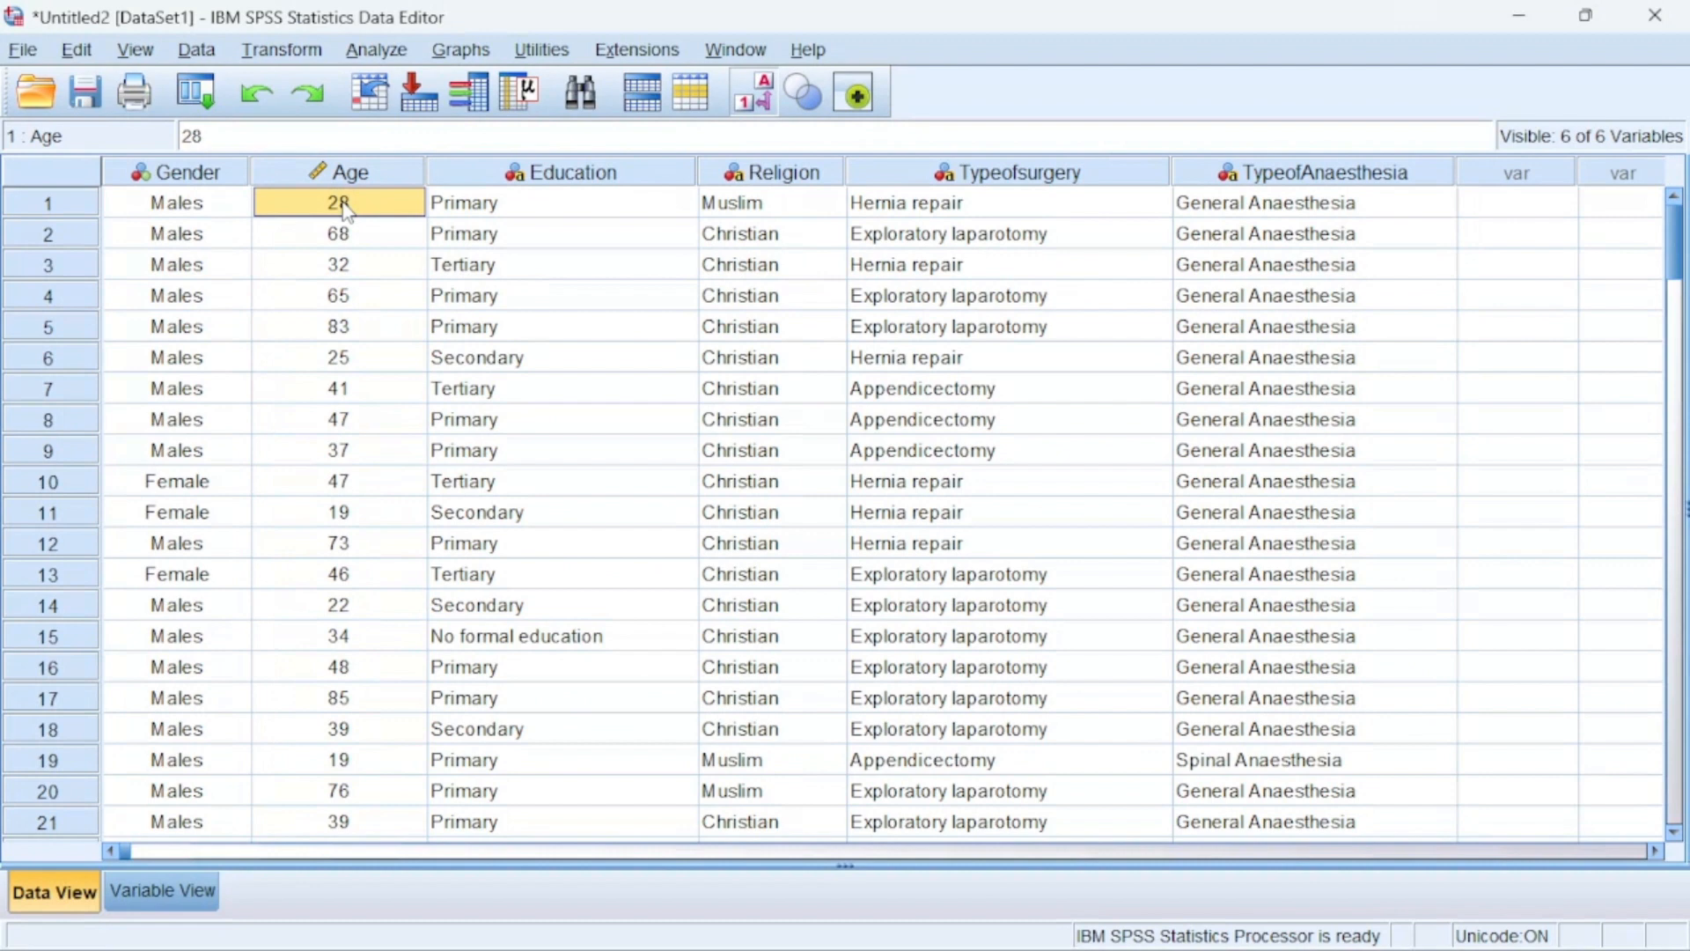
mouse_move(347, 239)
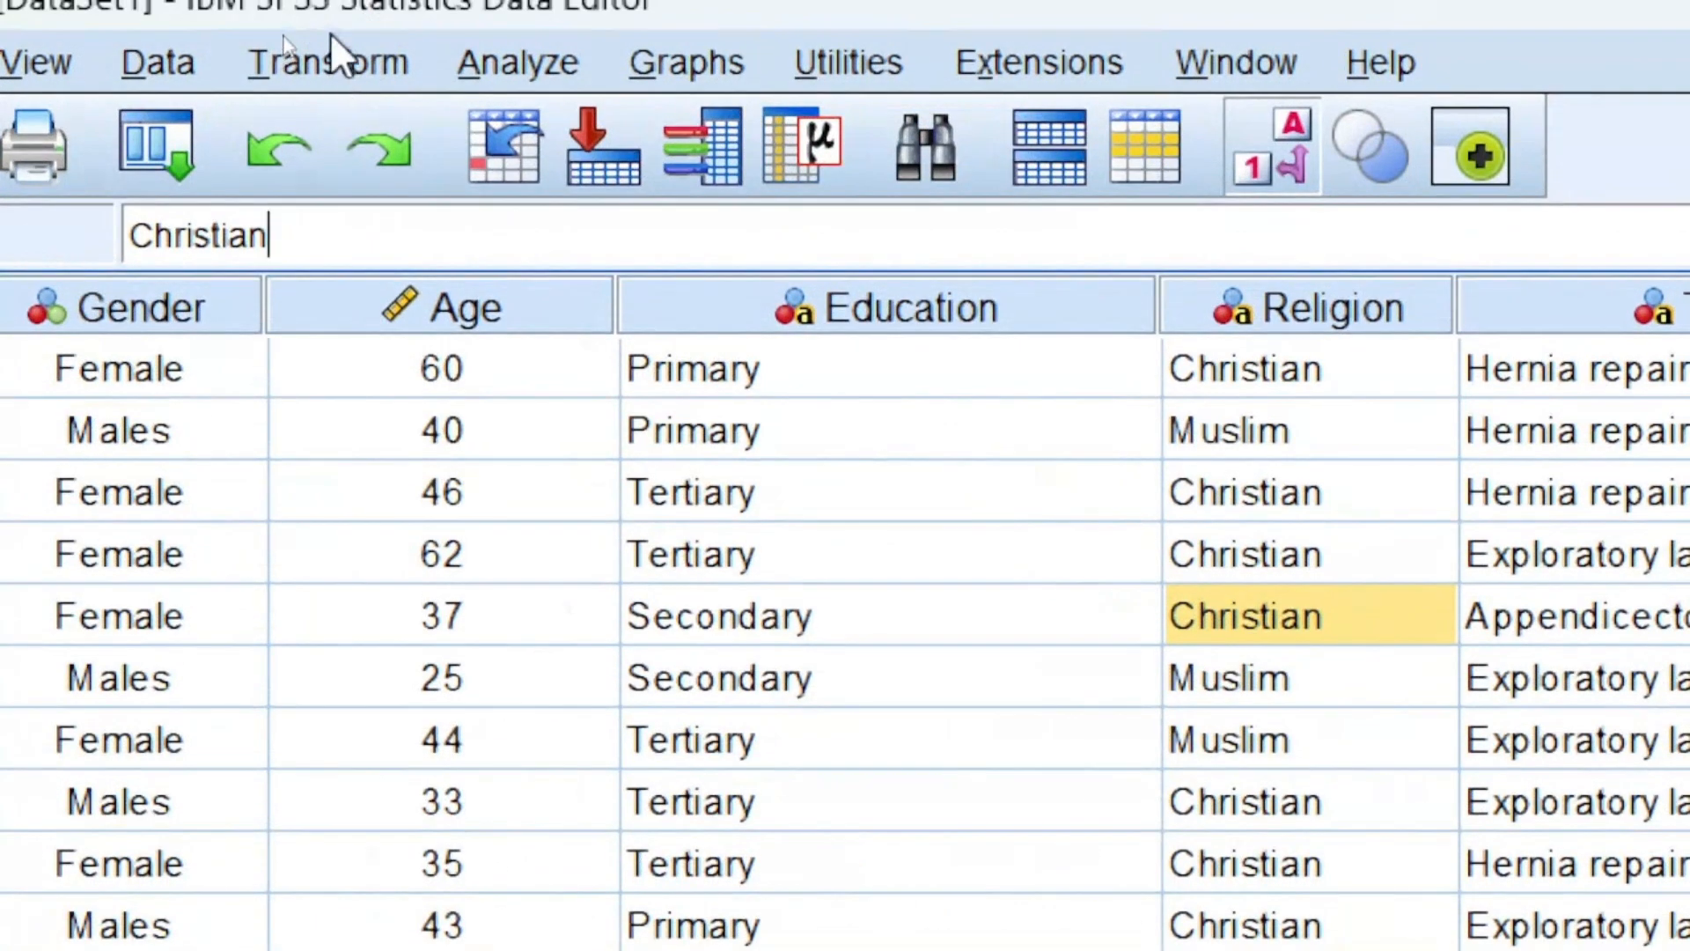
mouse_move(313, 81)
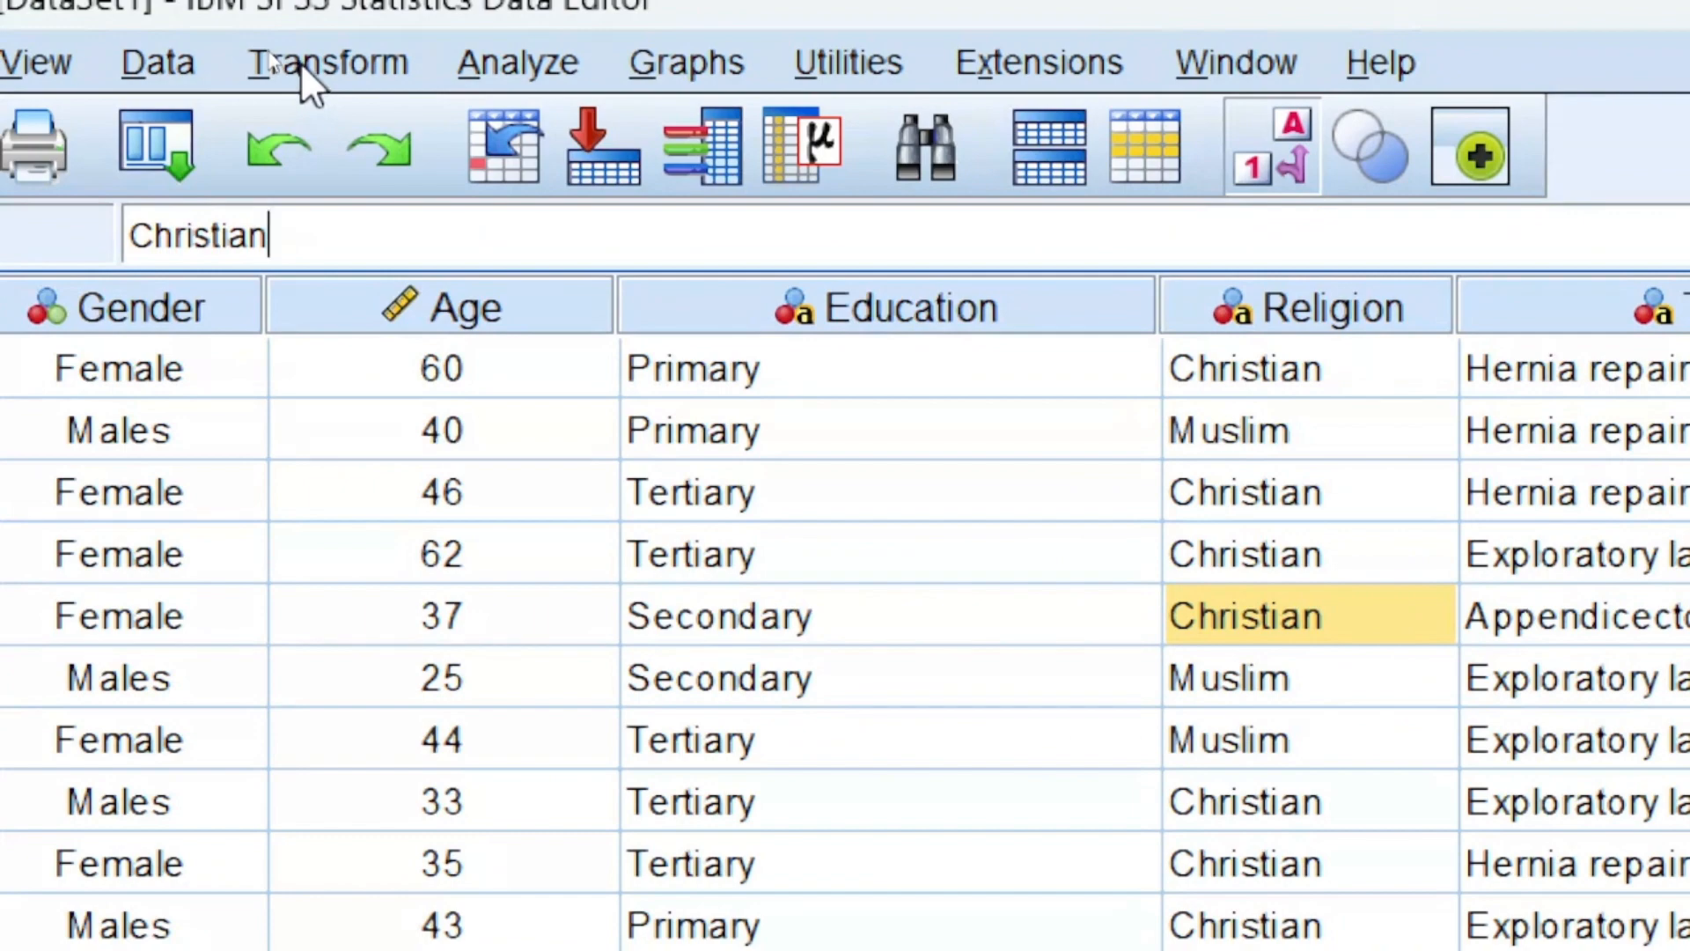
left_click(327, 61)
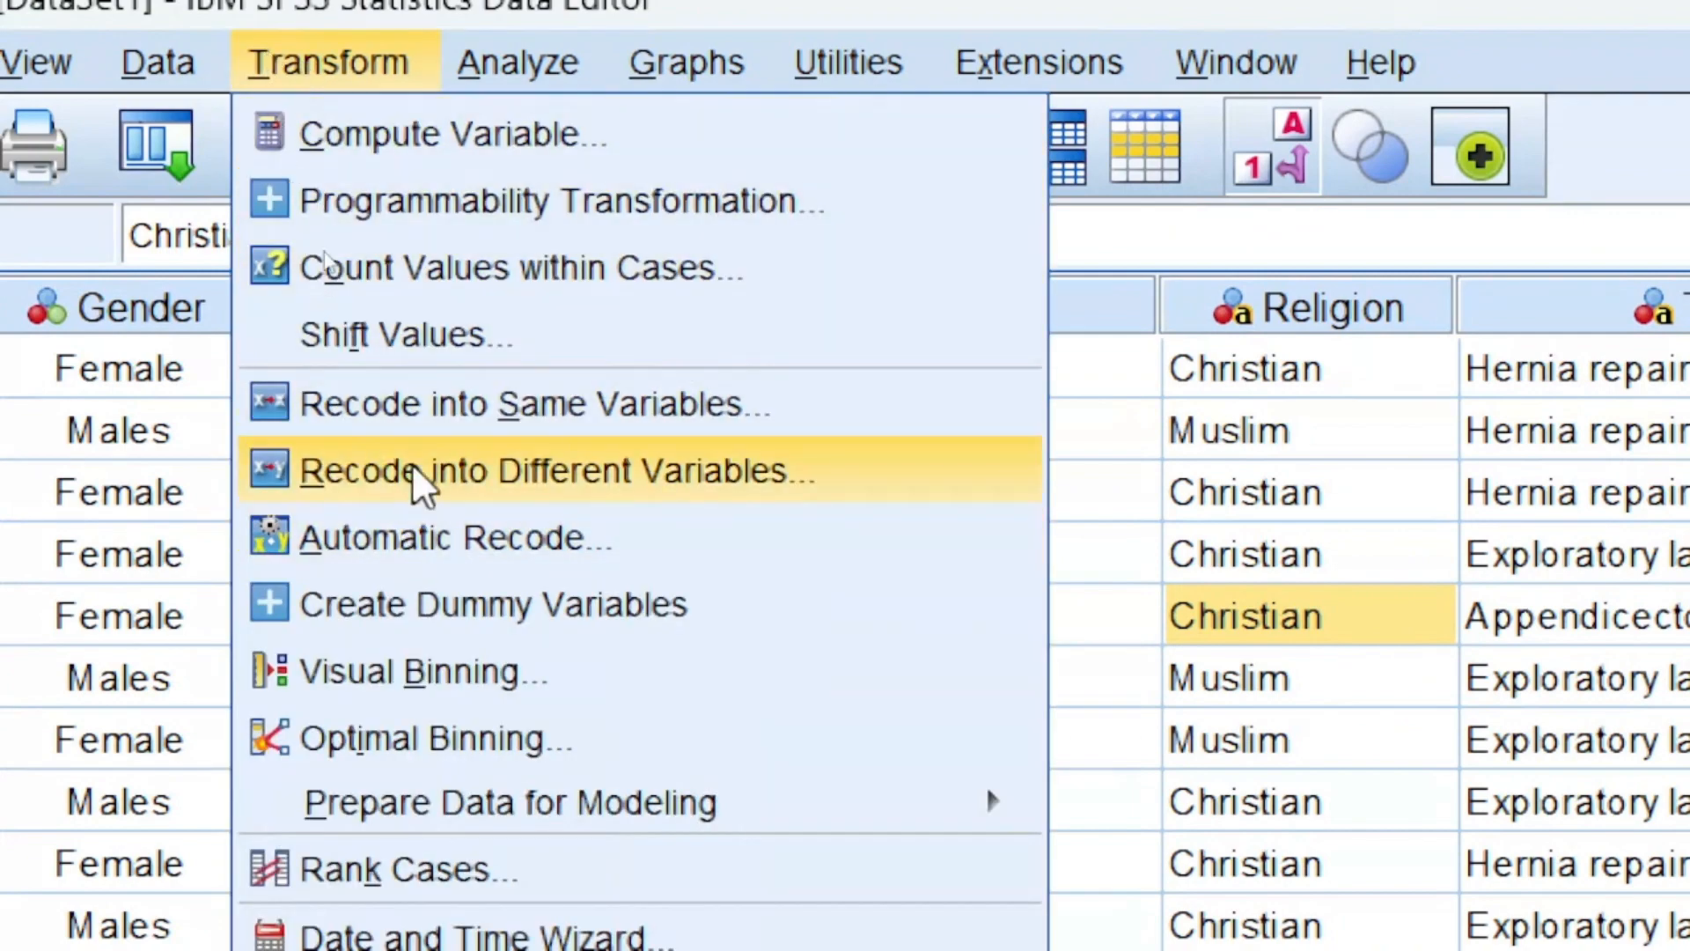
left_click(557, 470)
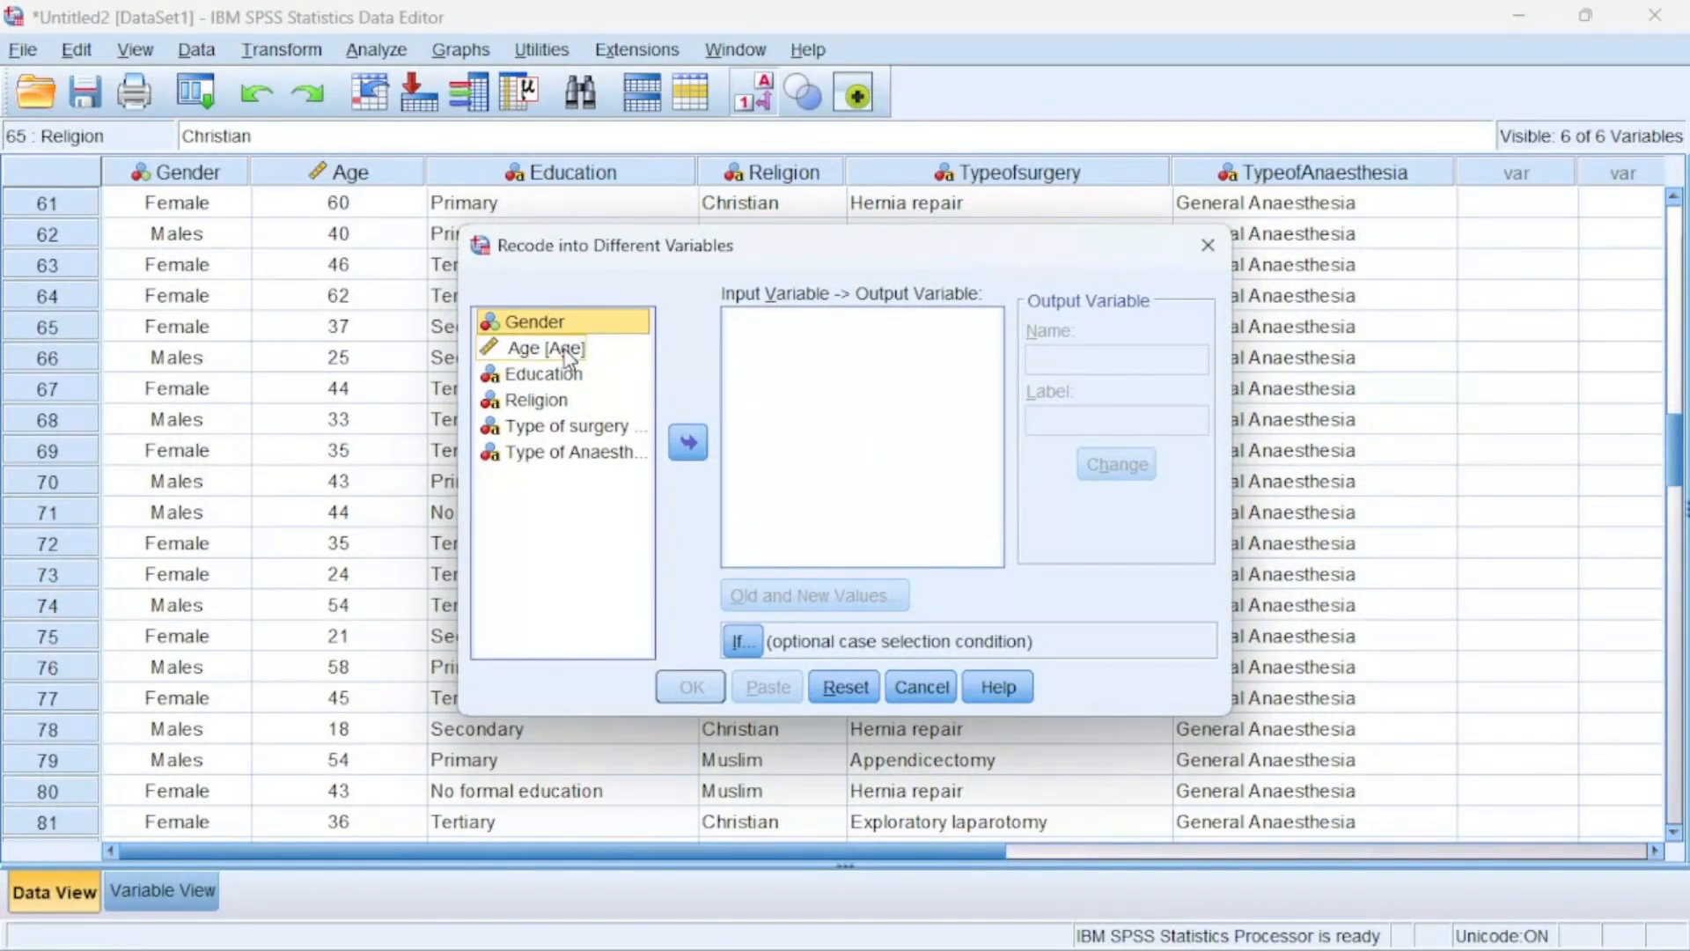
mouse_move(556, 355)
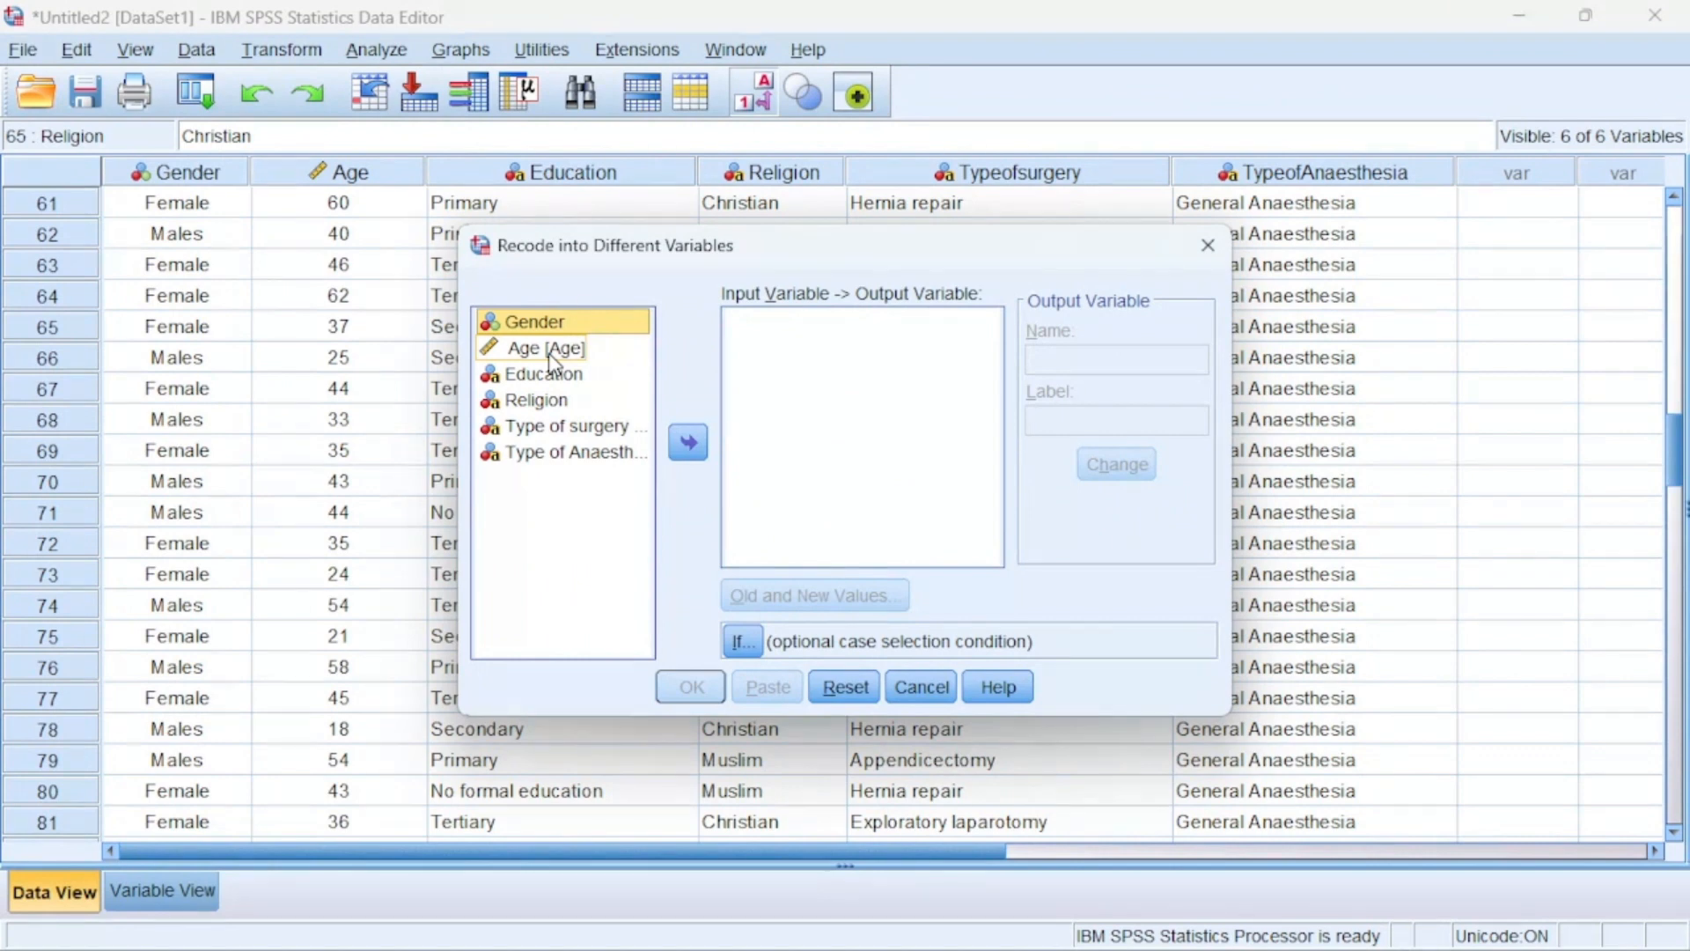
Move Age into the Input Variable -> Output Variable box
left_click(544, 347)
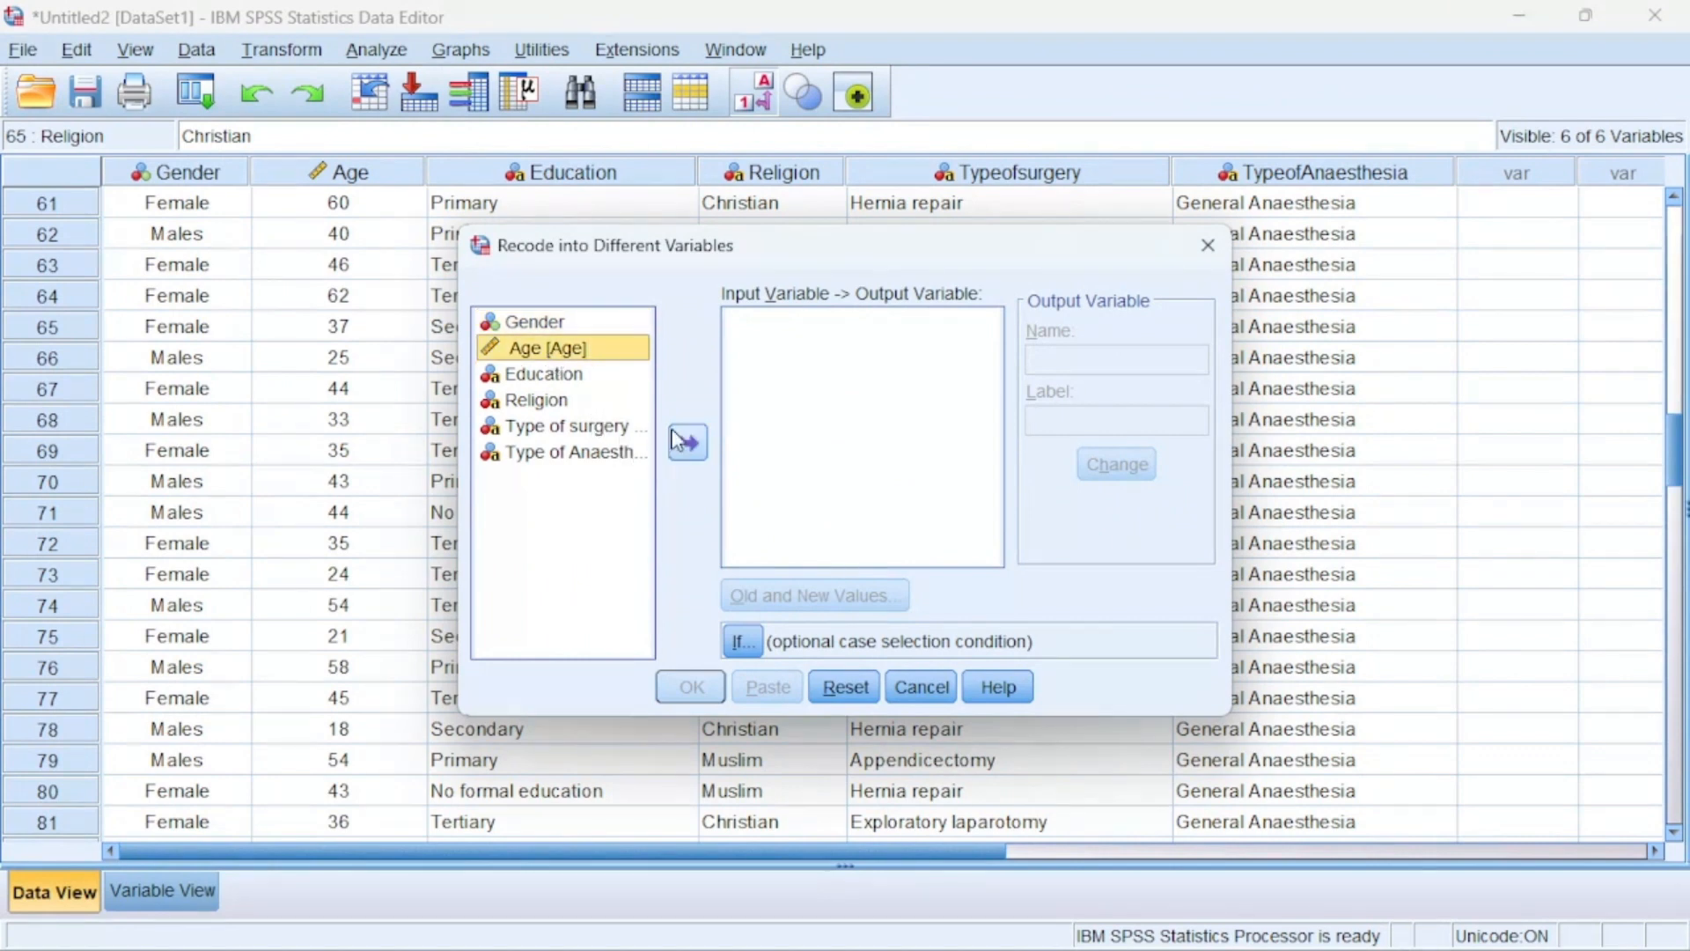
left_click(687, 442)
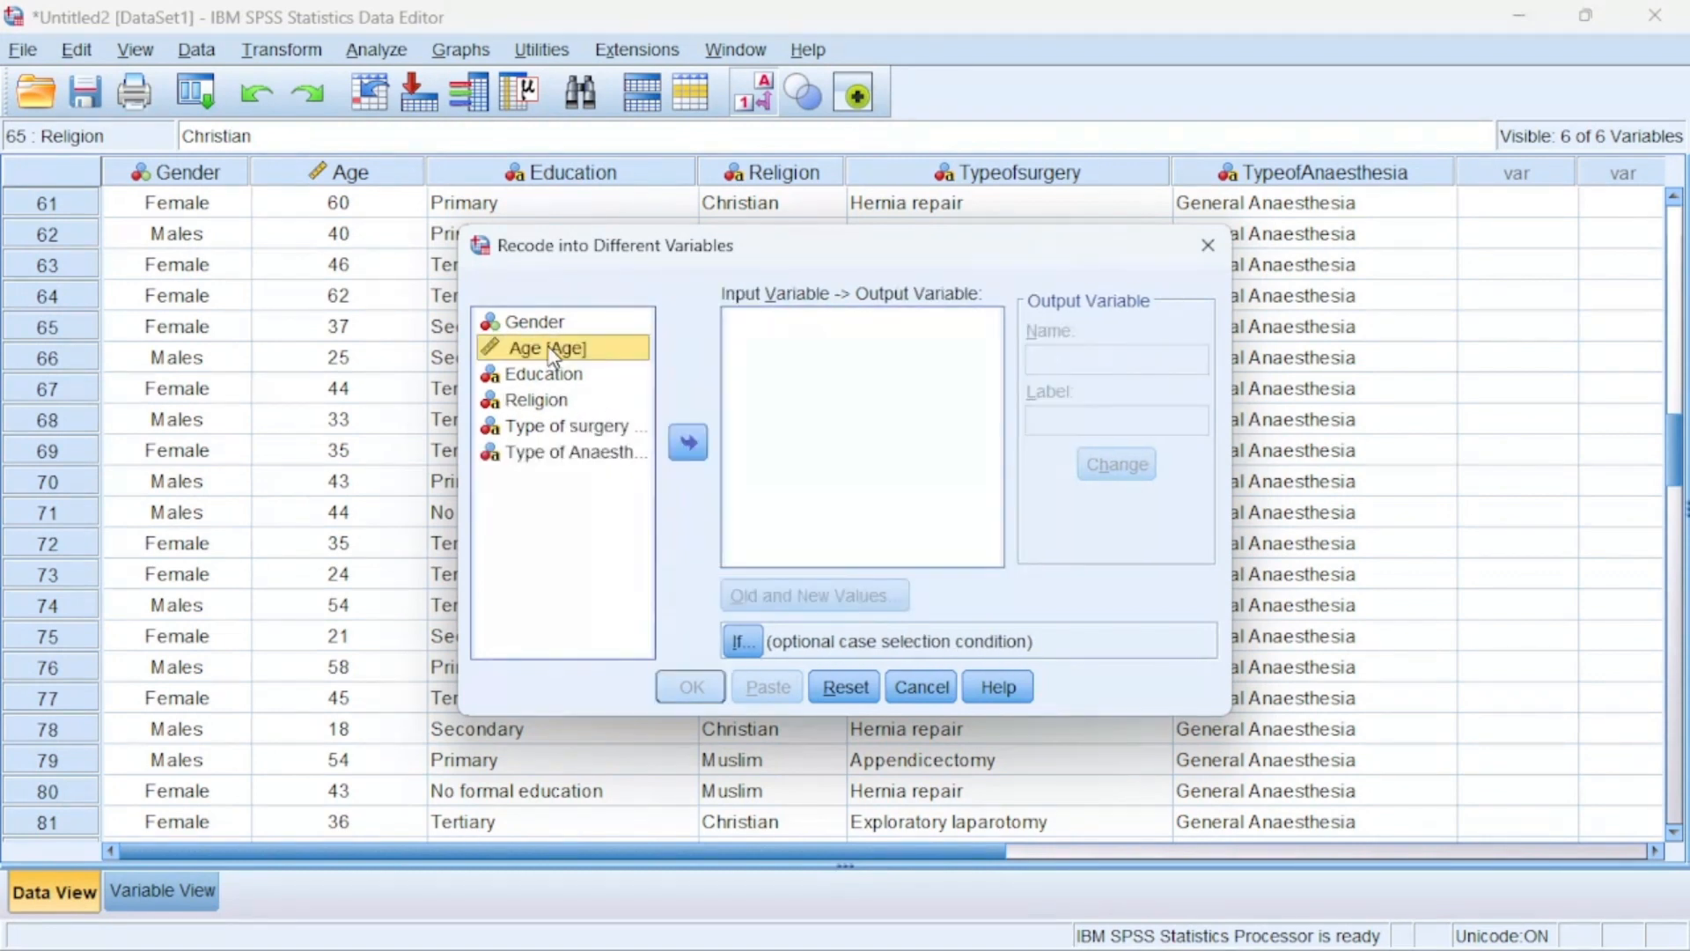
left_click(687, 442)
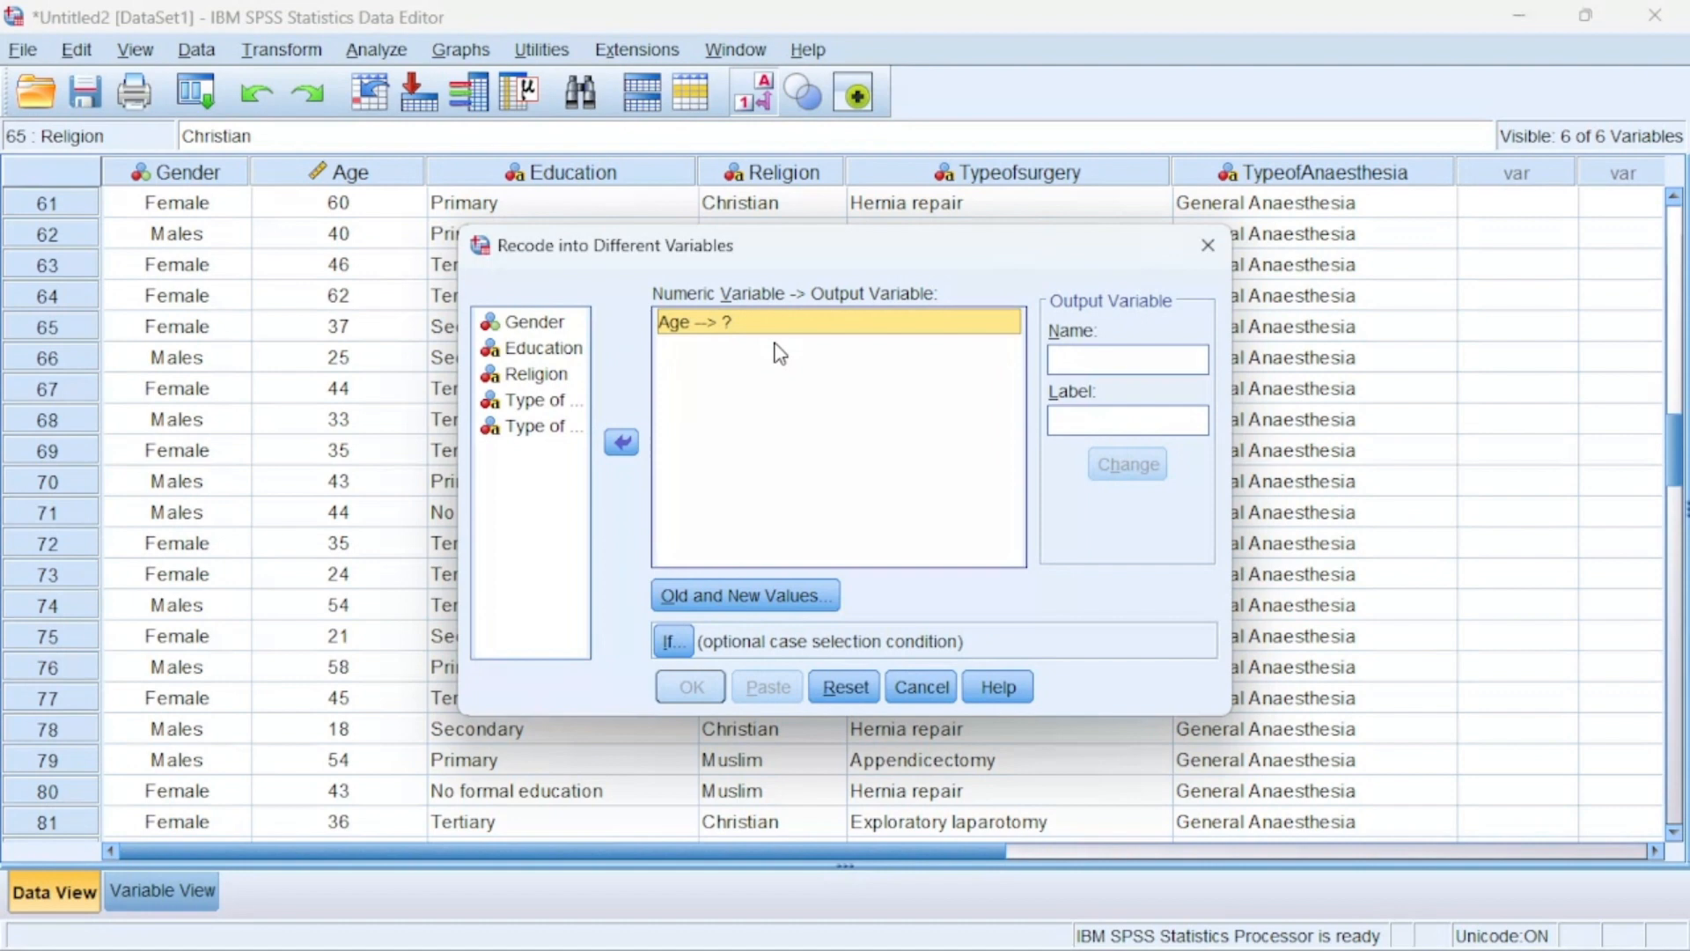
mouse_move(674, 326)
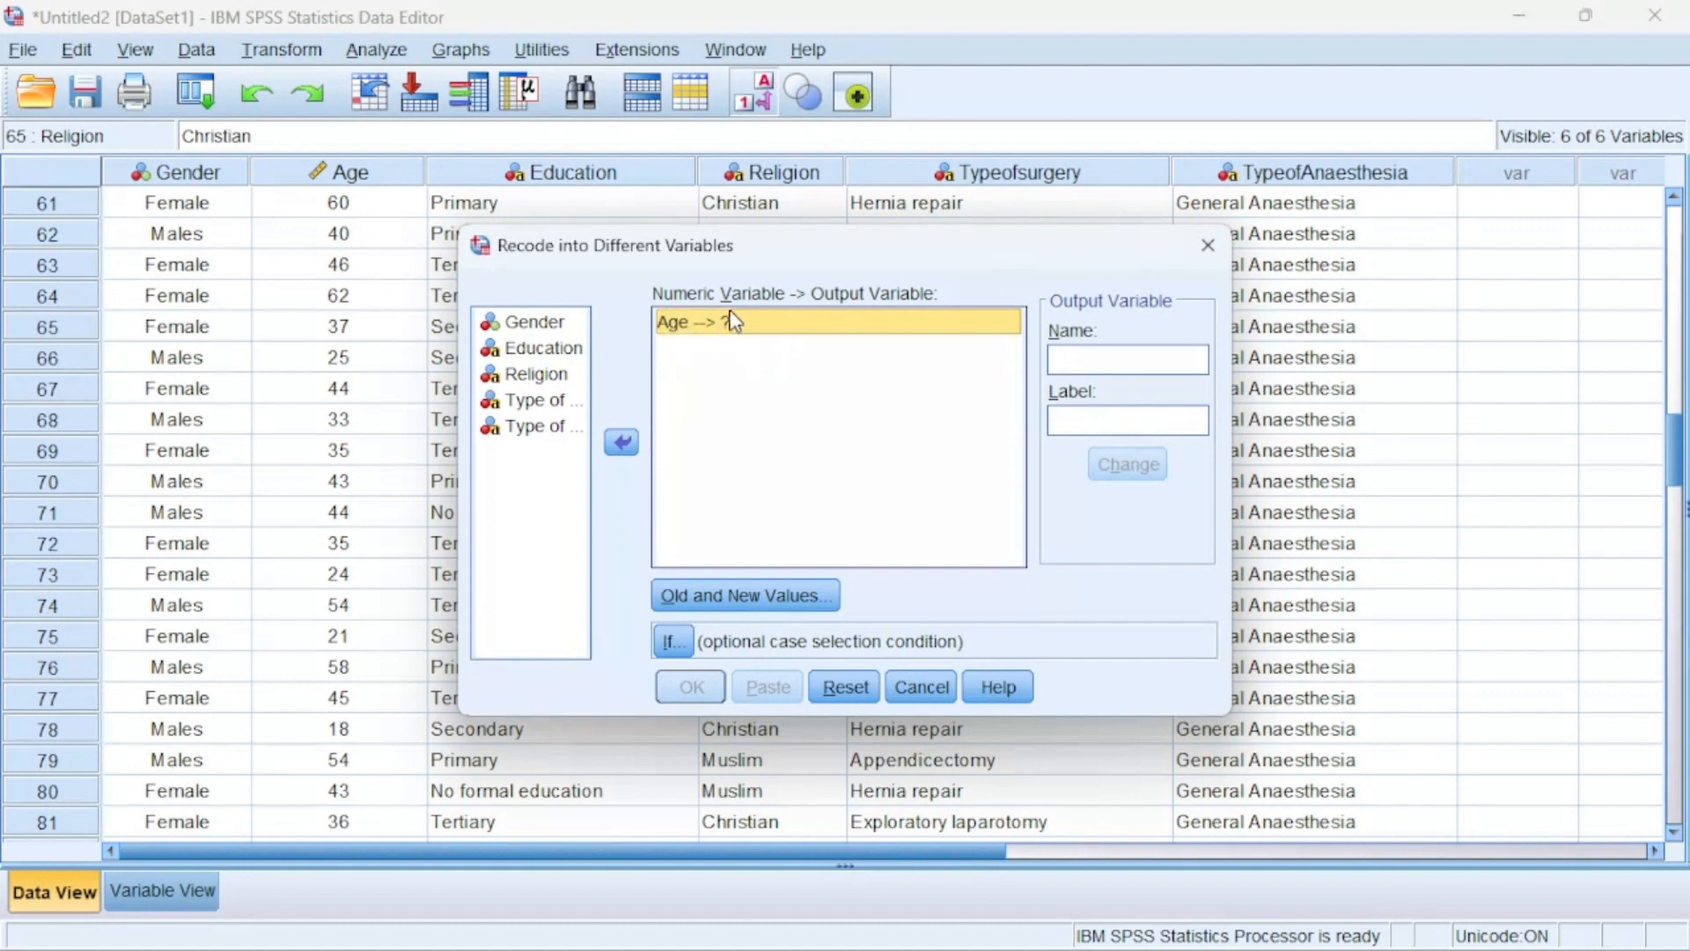
mouse_move(733, 340)
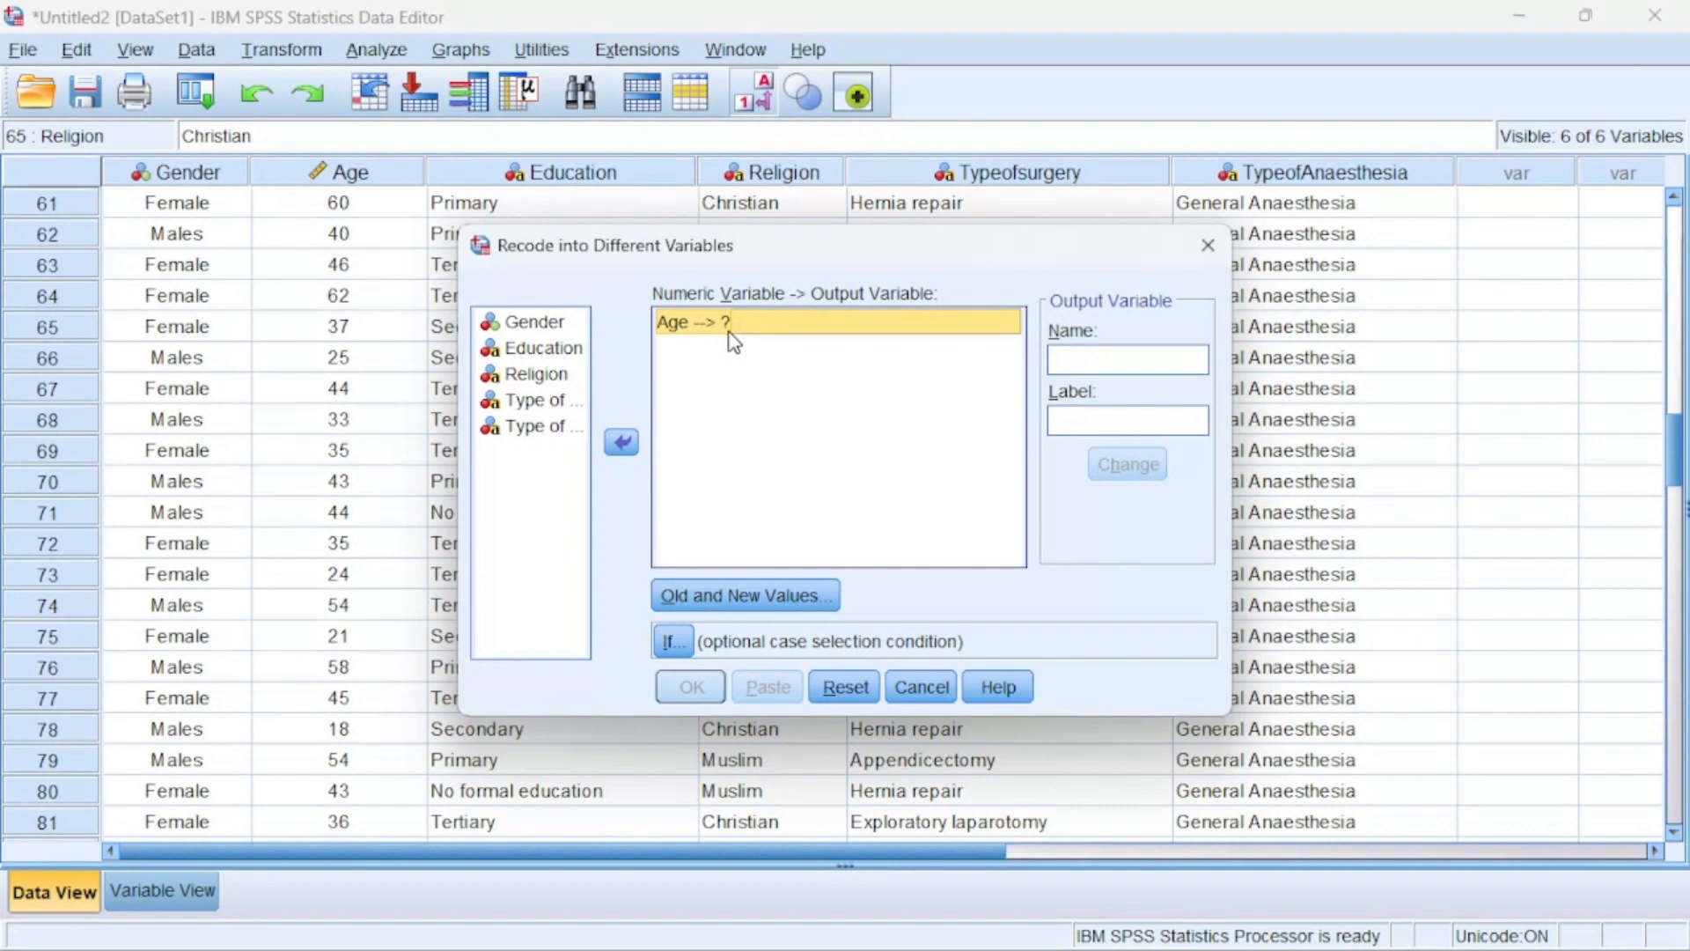
Name the output variable Age_Range with label 'Age Range' and apply it with Change
left_click(1125, 359)
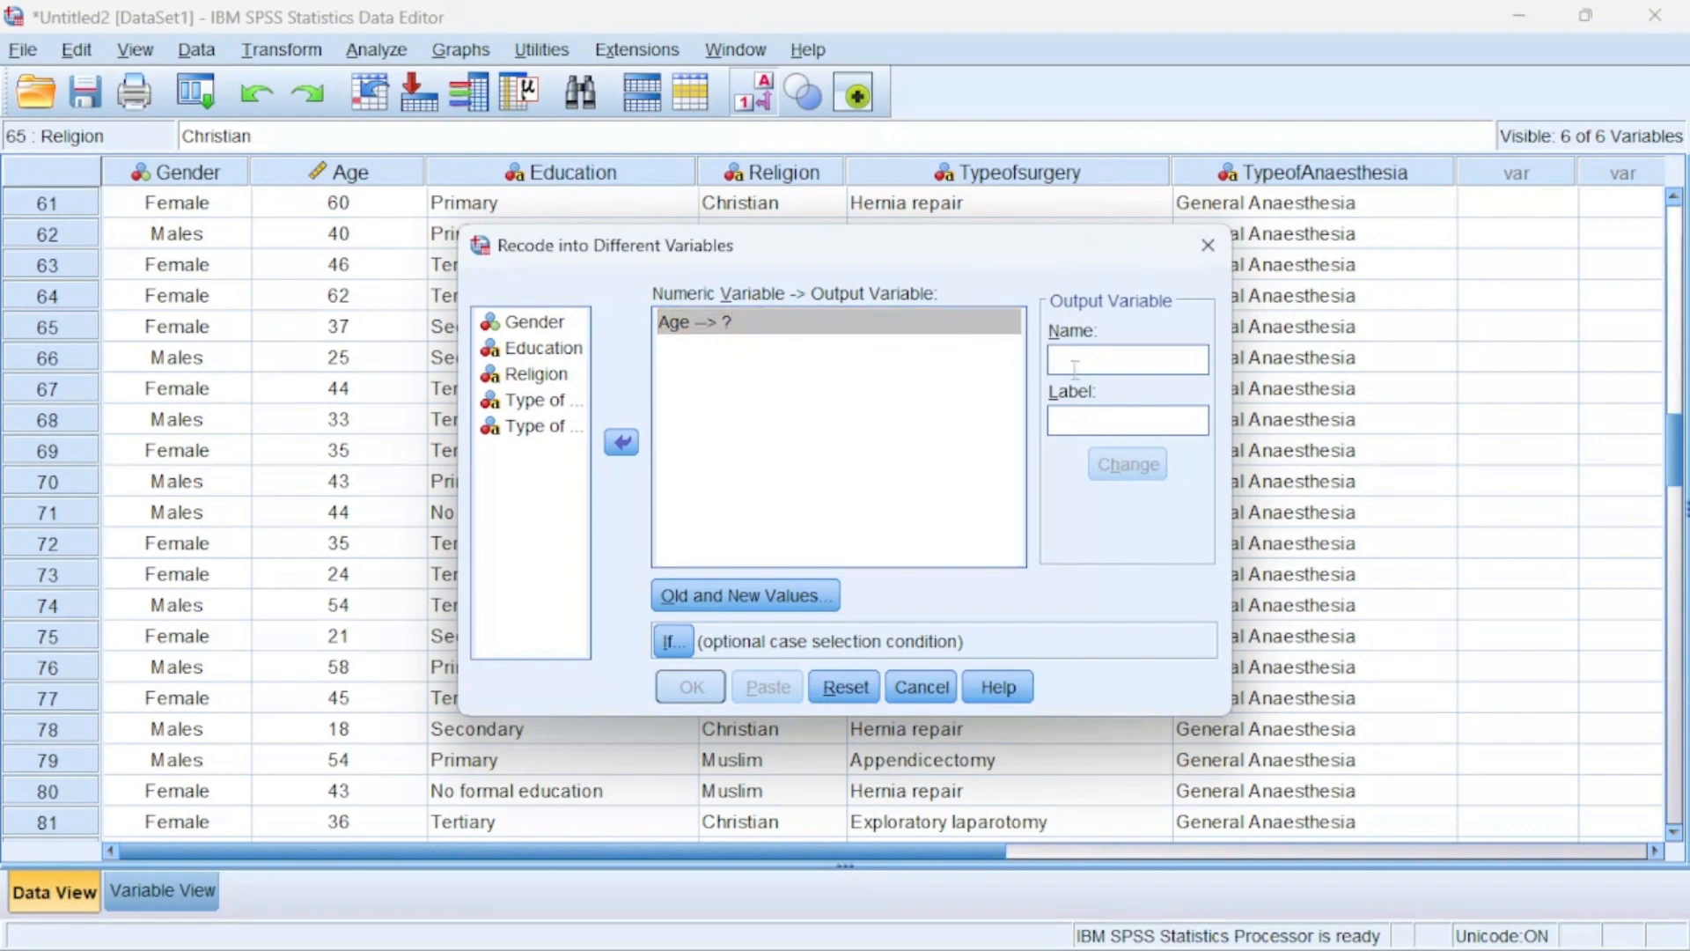
type("Ag")
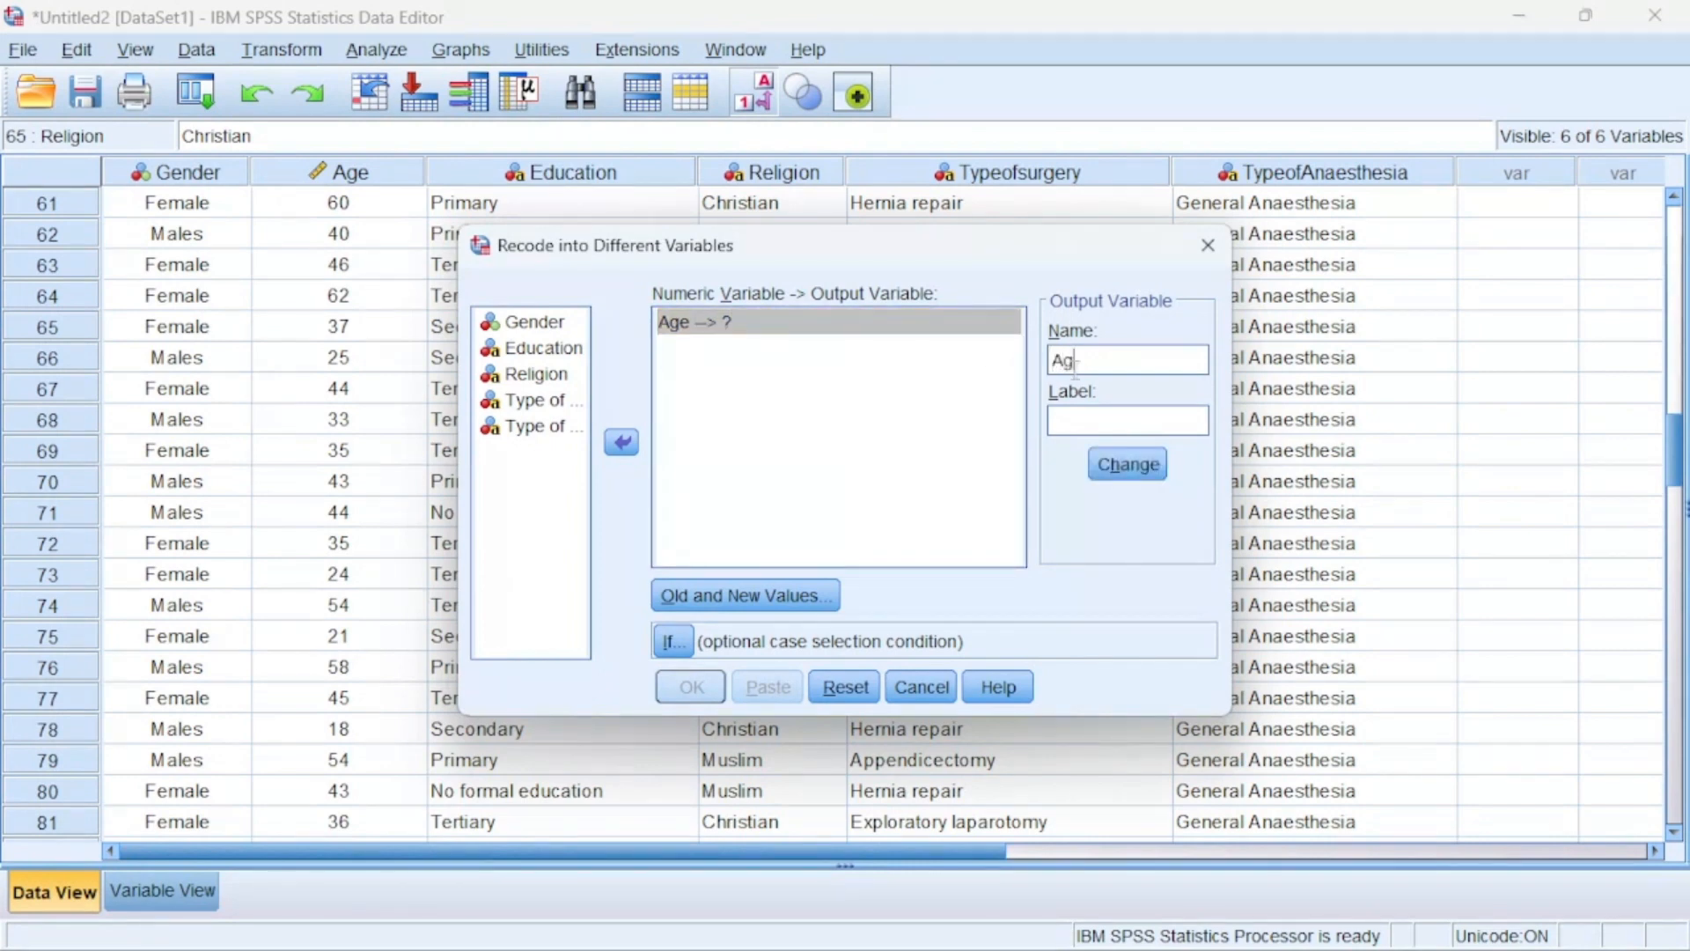
type("e_")
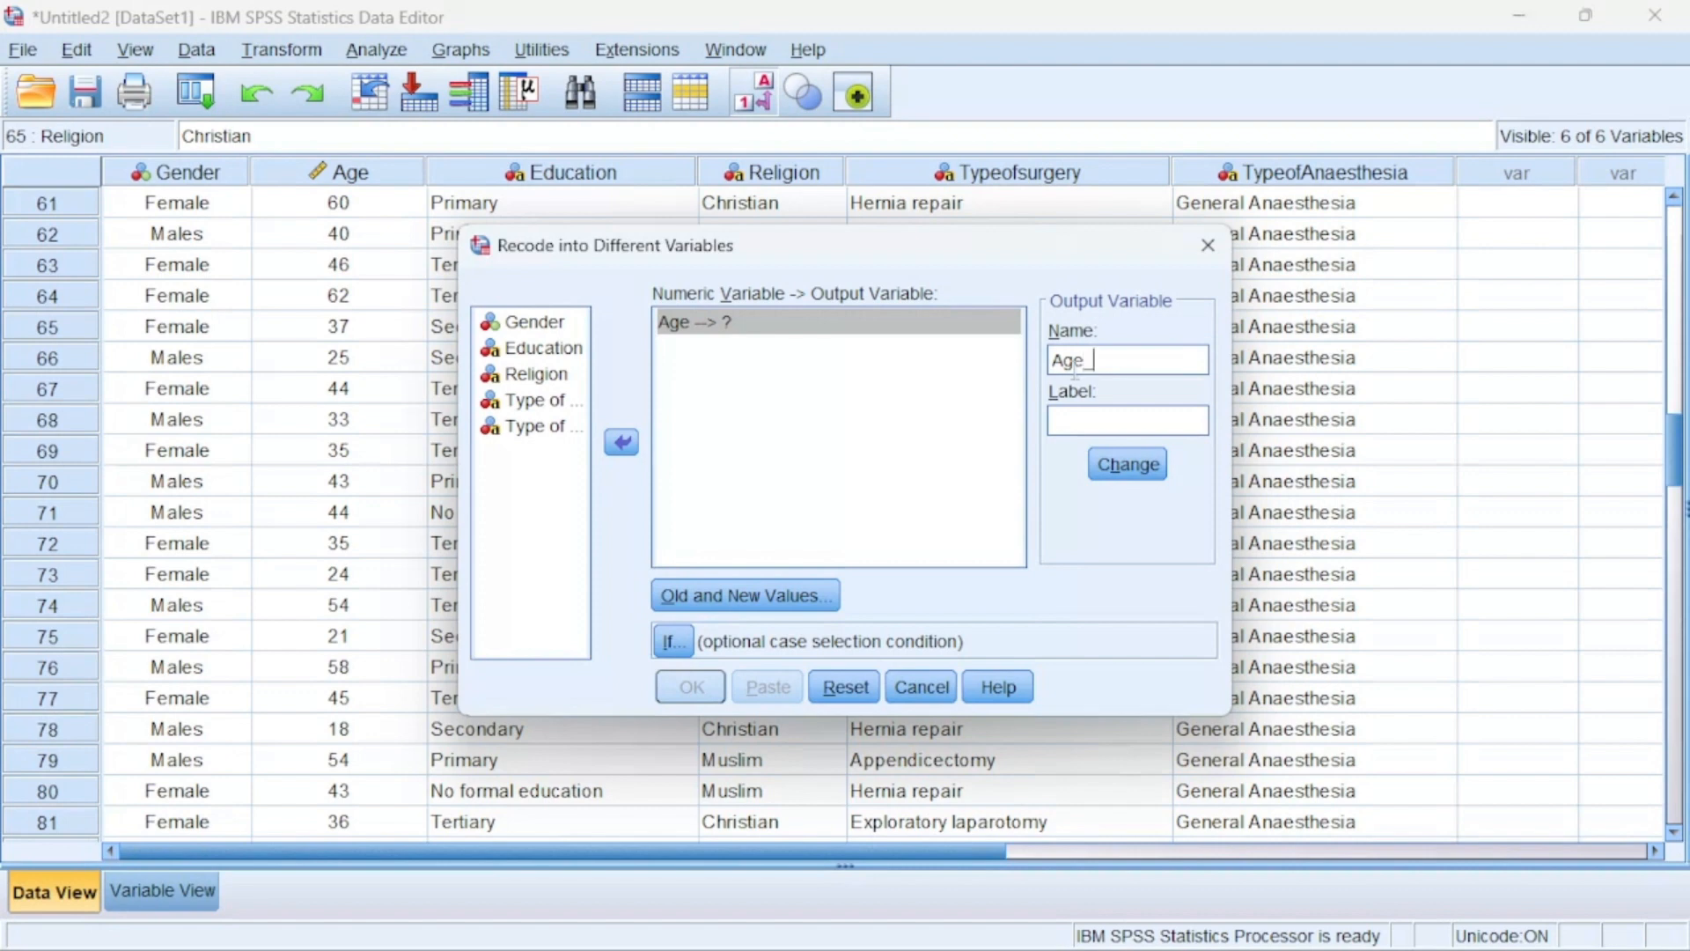
type("Range")
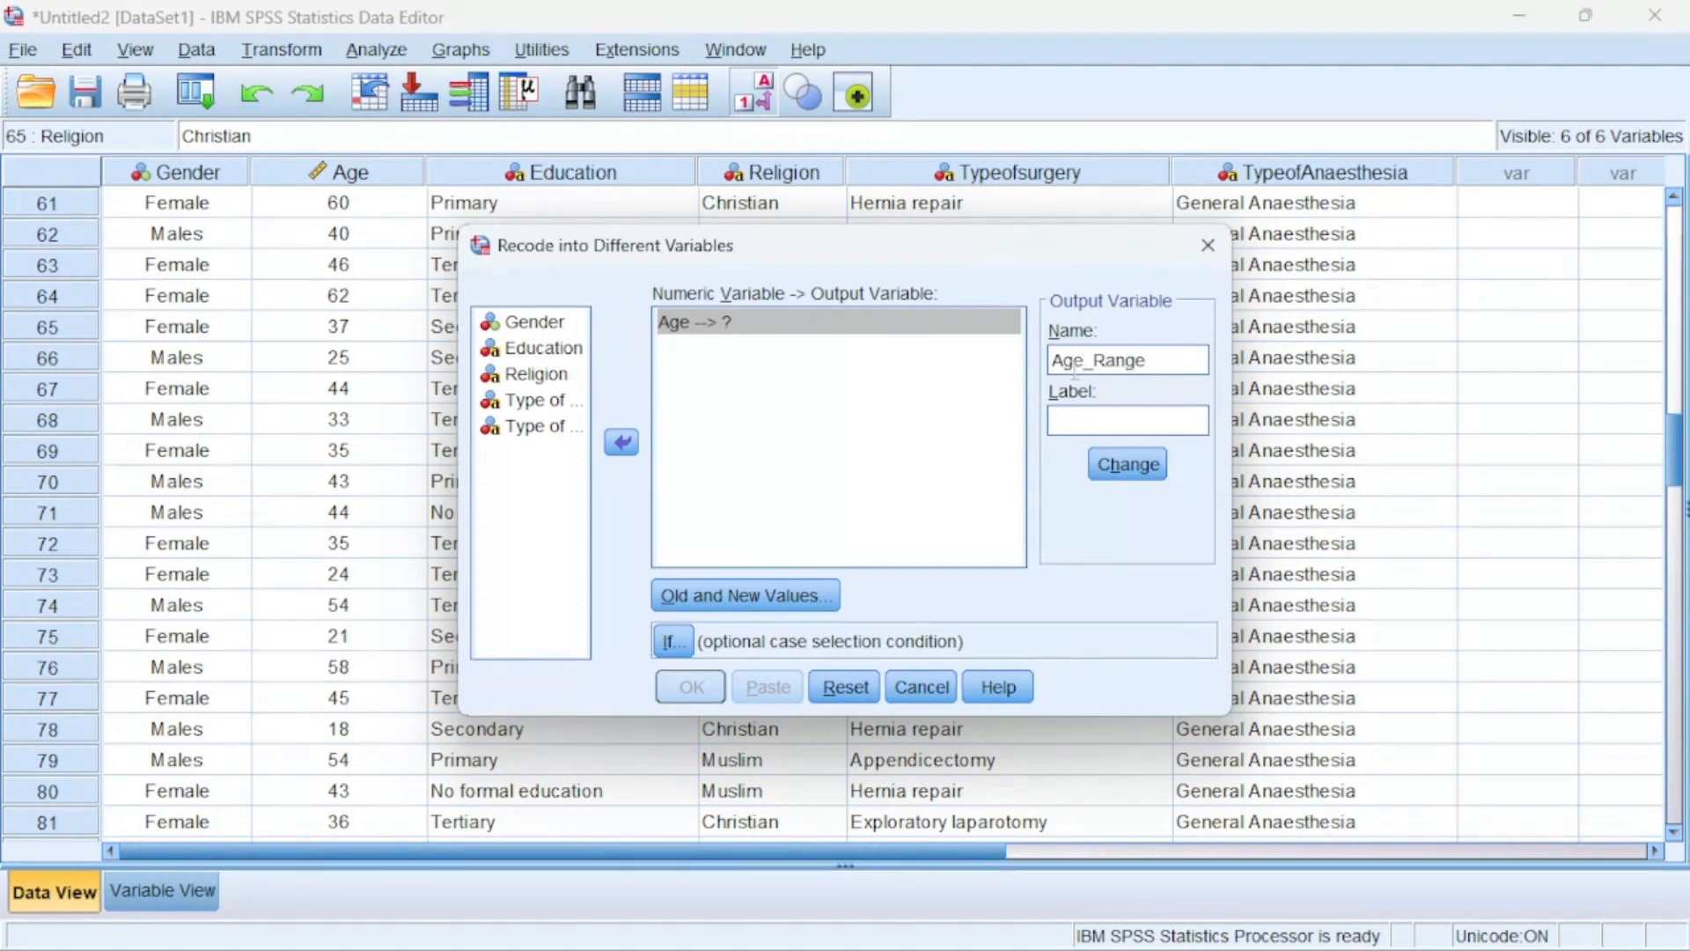
mouse_move(1108, 385)
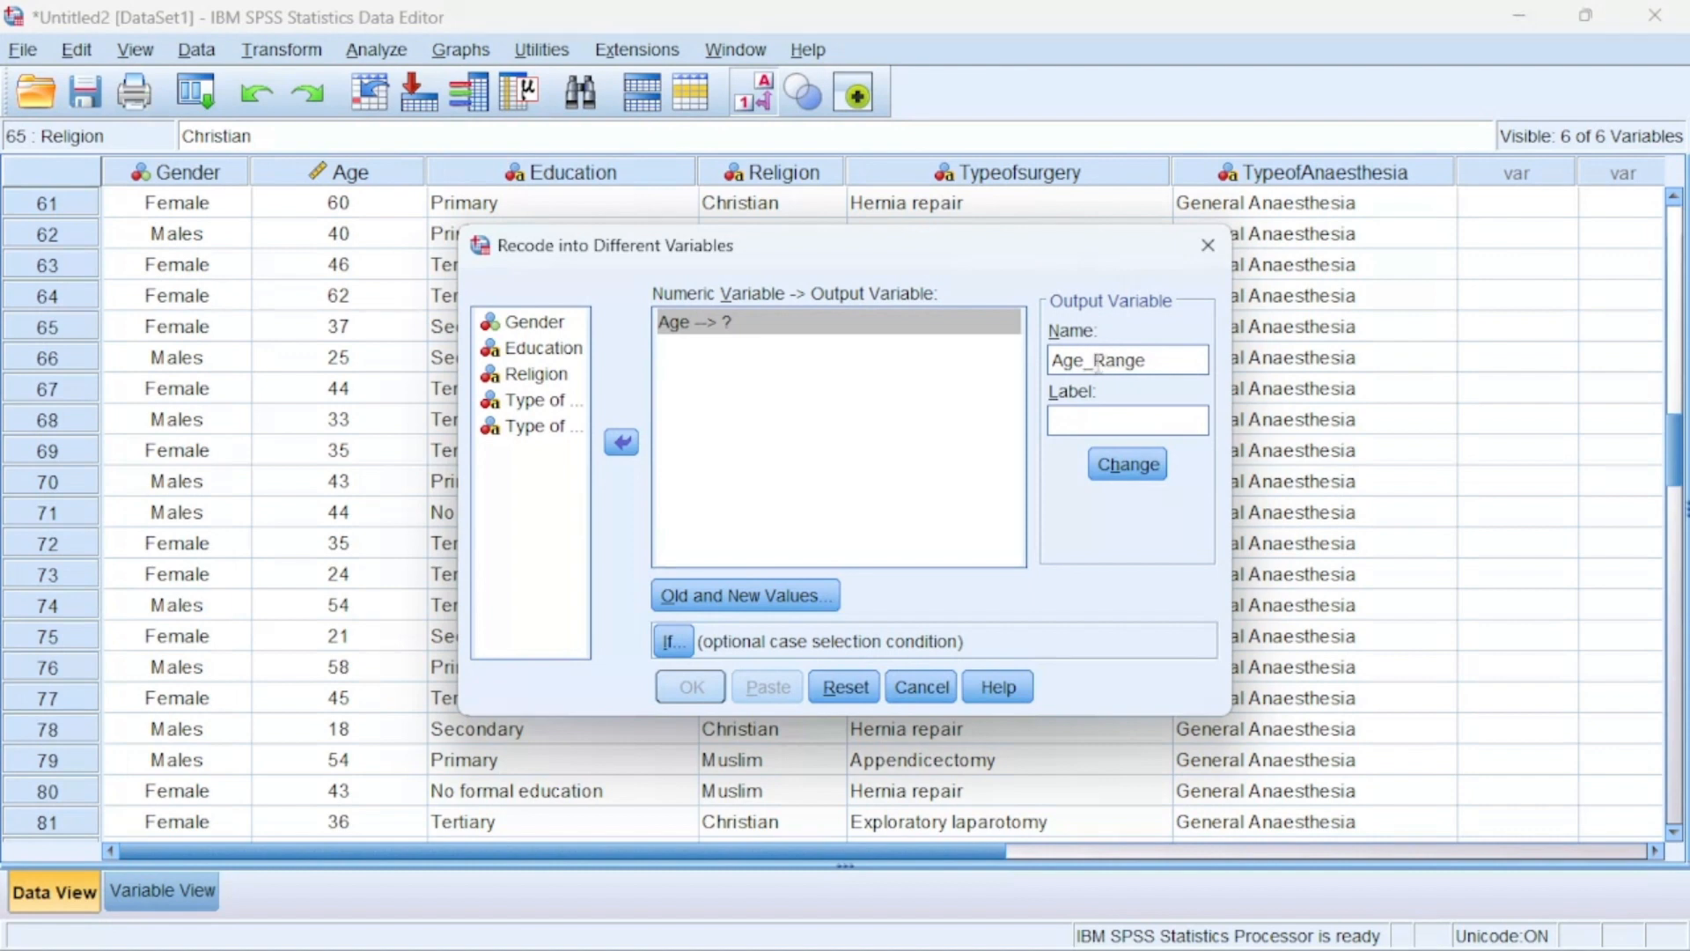
left_click(1125, 419)
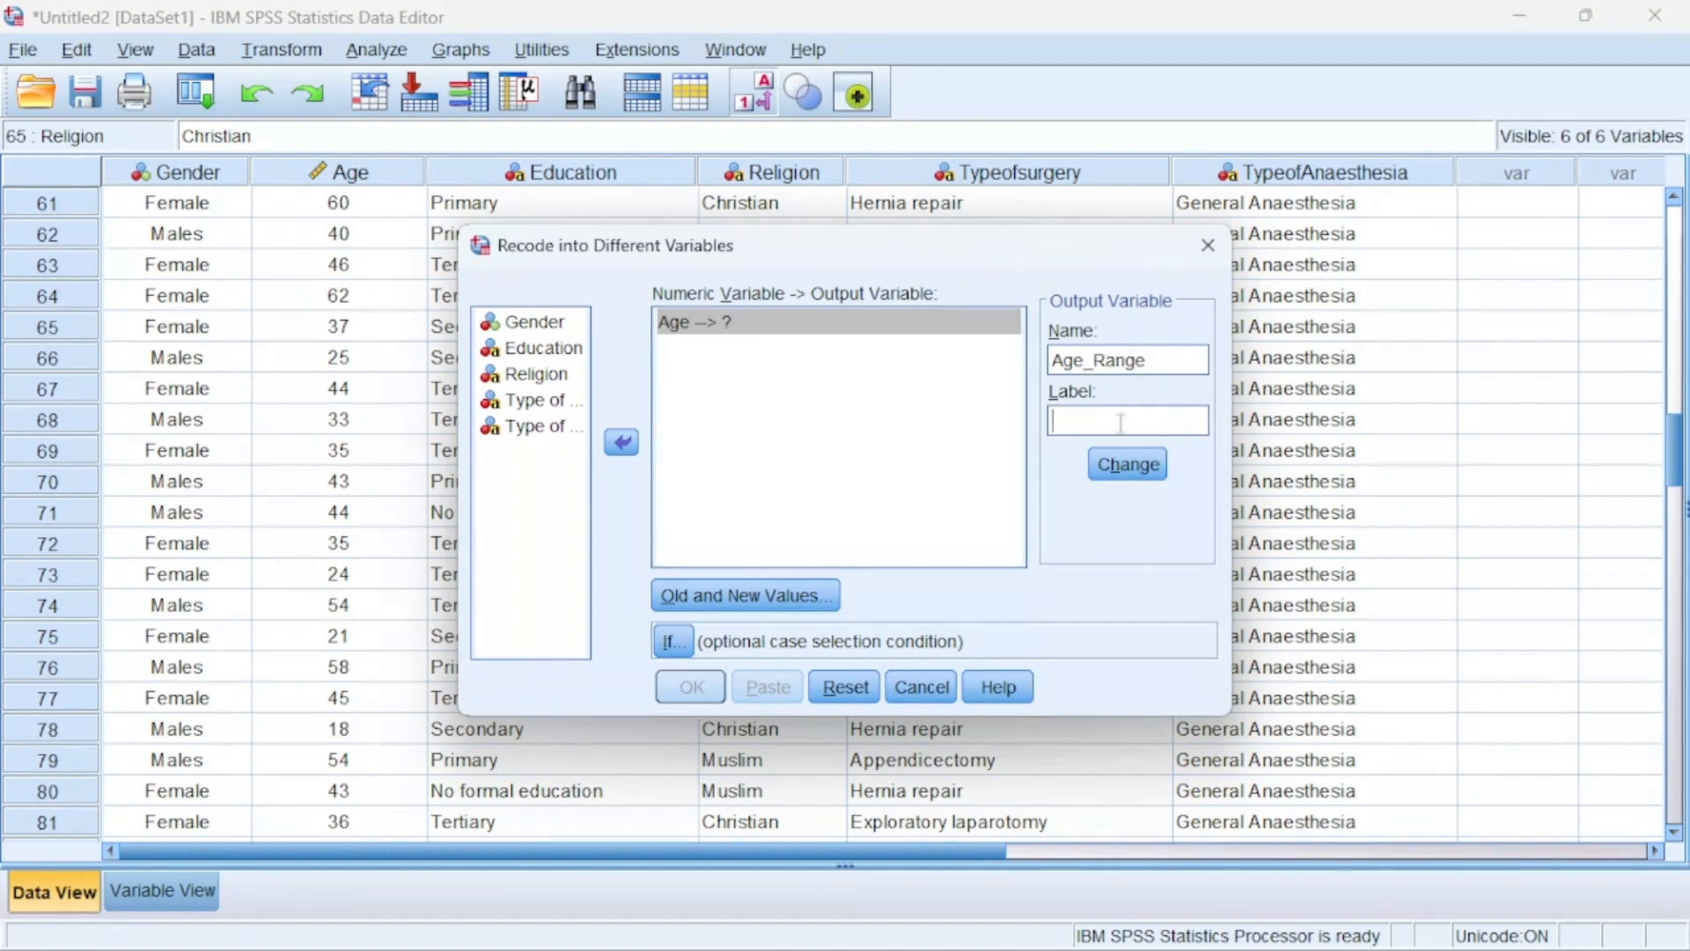
type("Age")
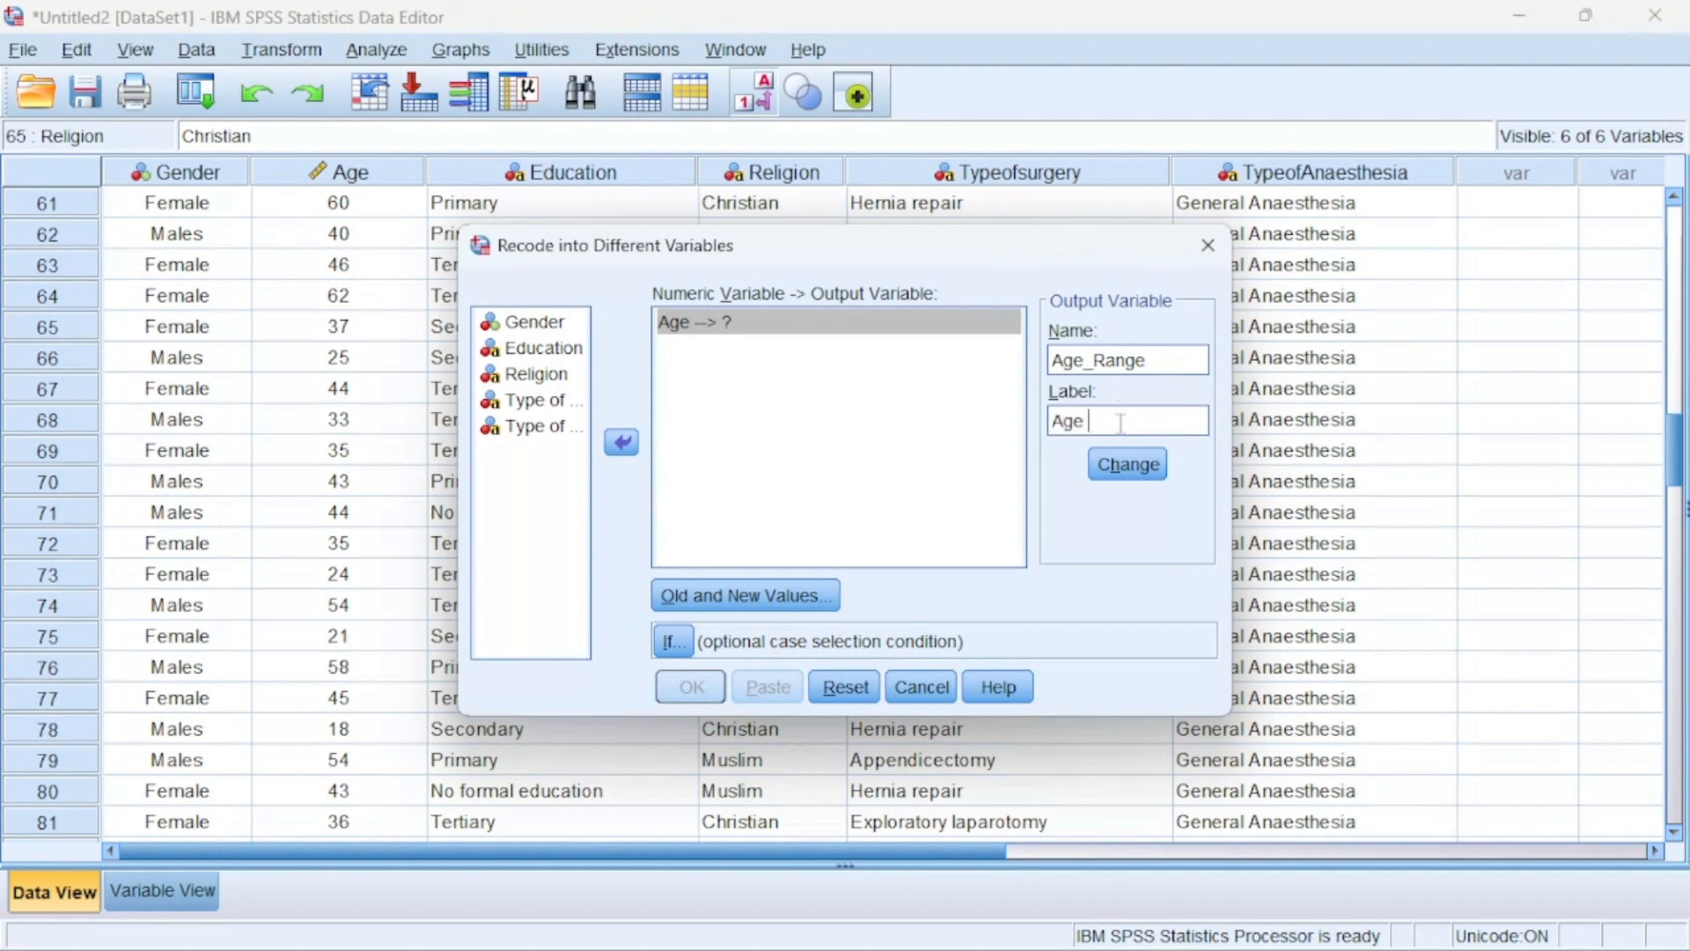
type("Ran")
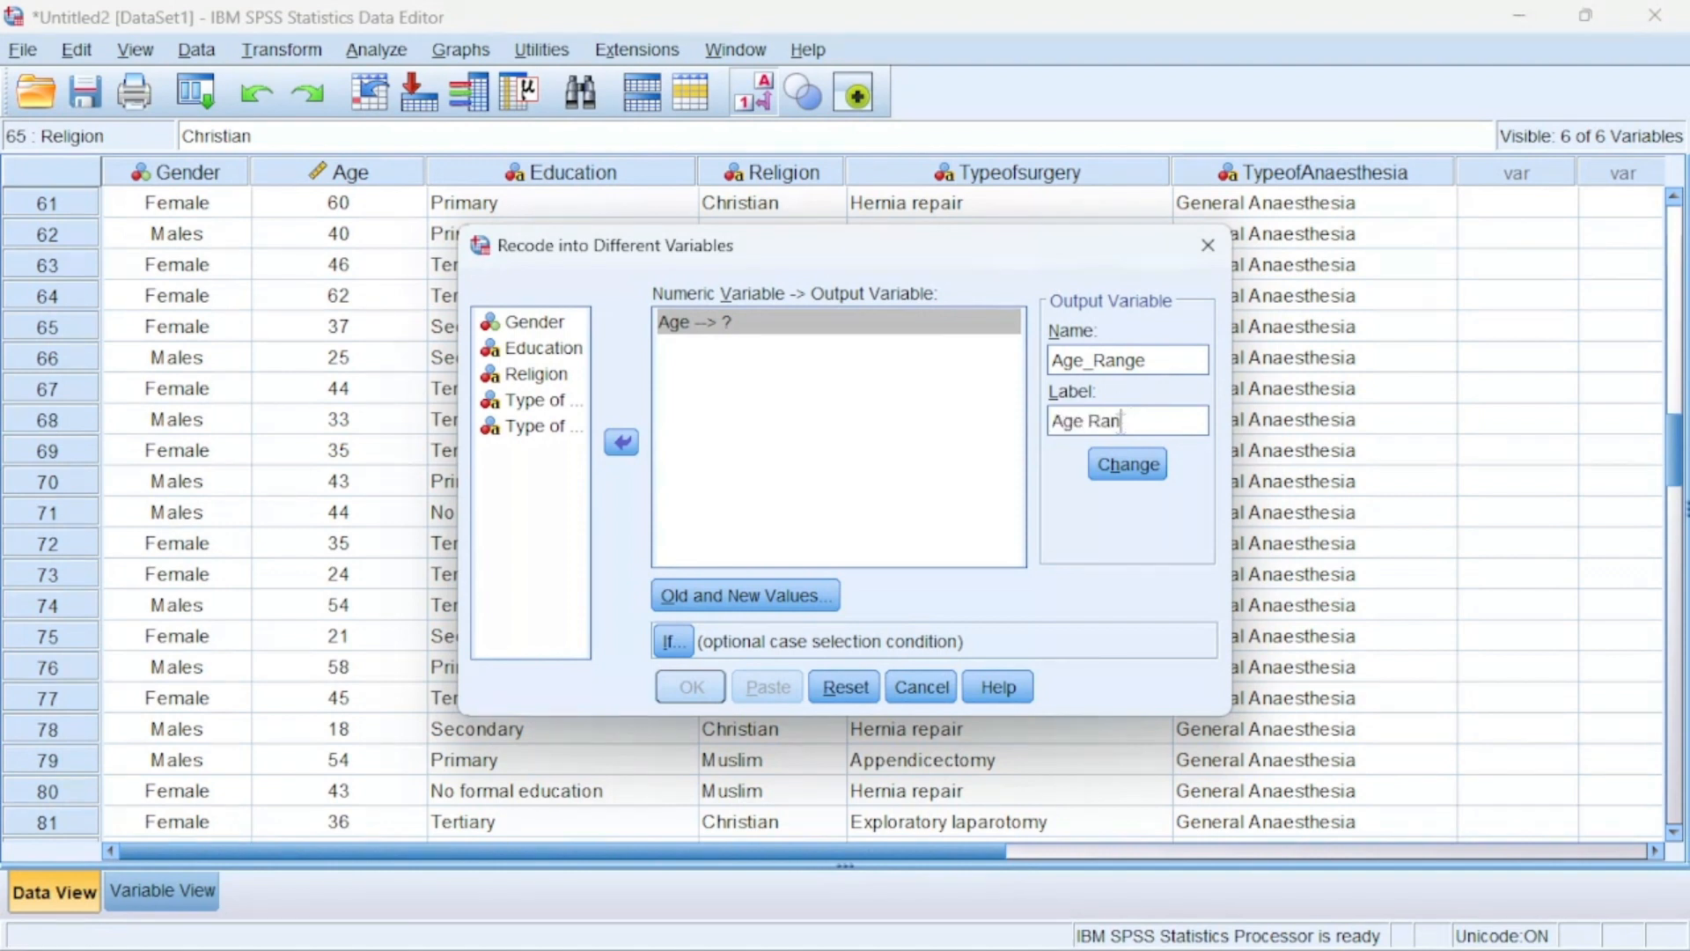
type("ge")
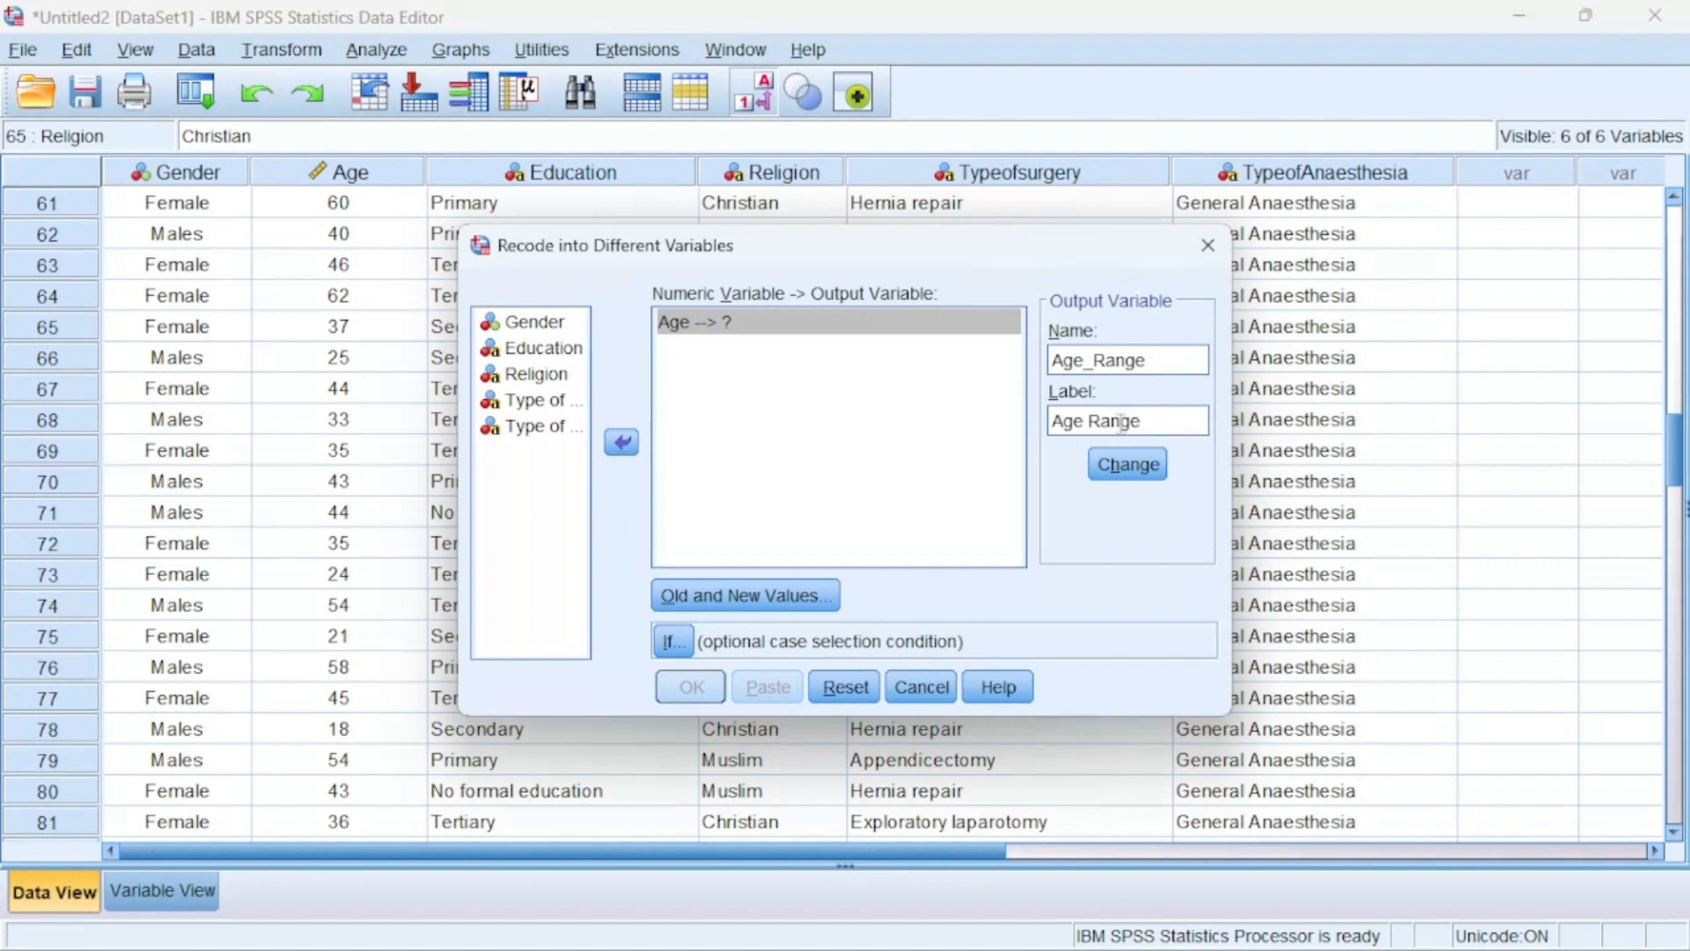
left_click(1125, 464)
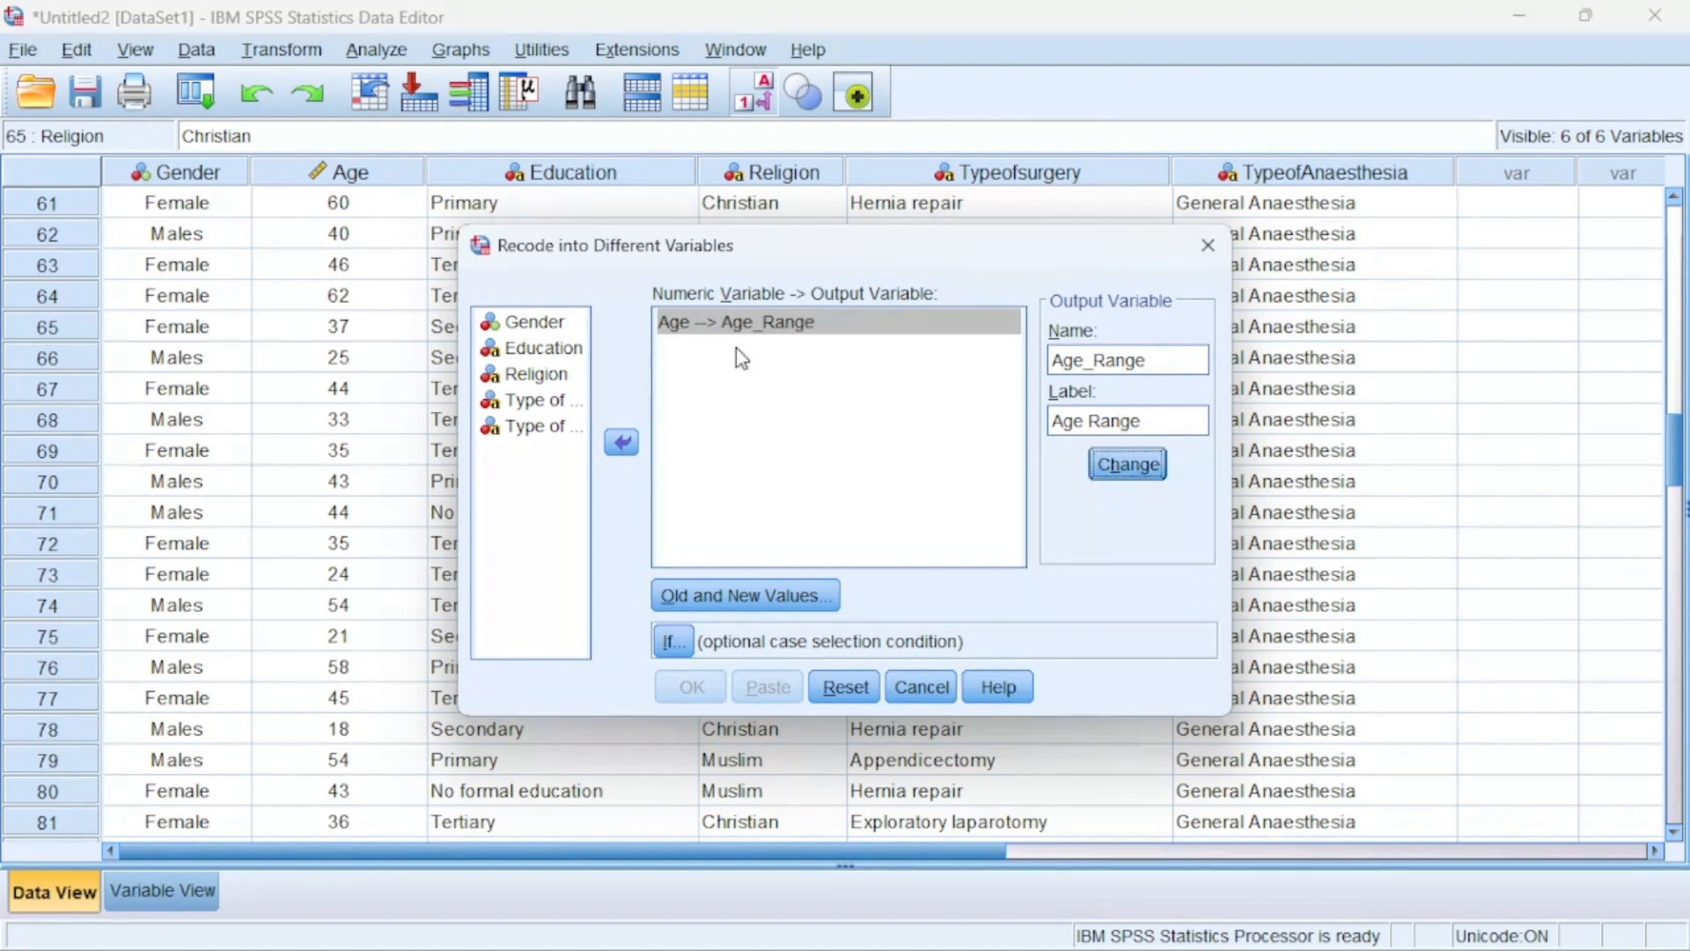
mouse_move(696, 340)
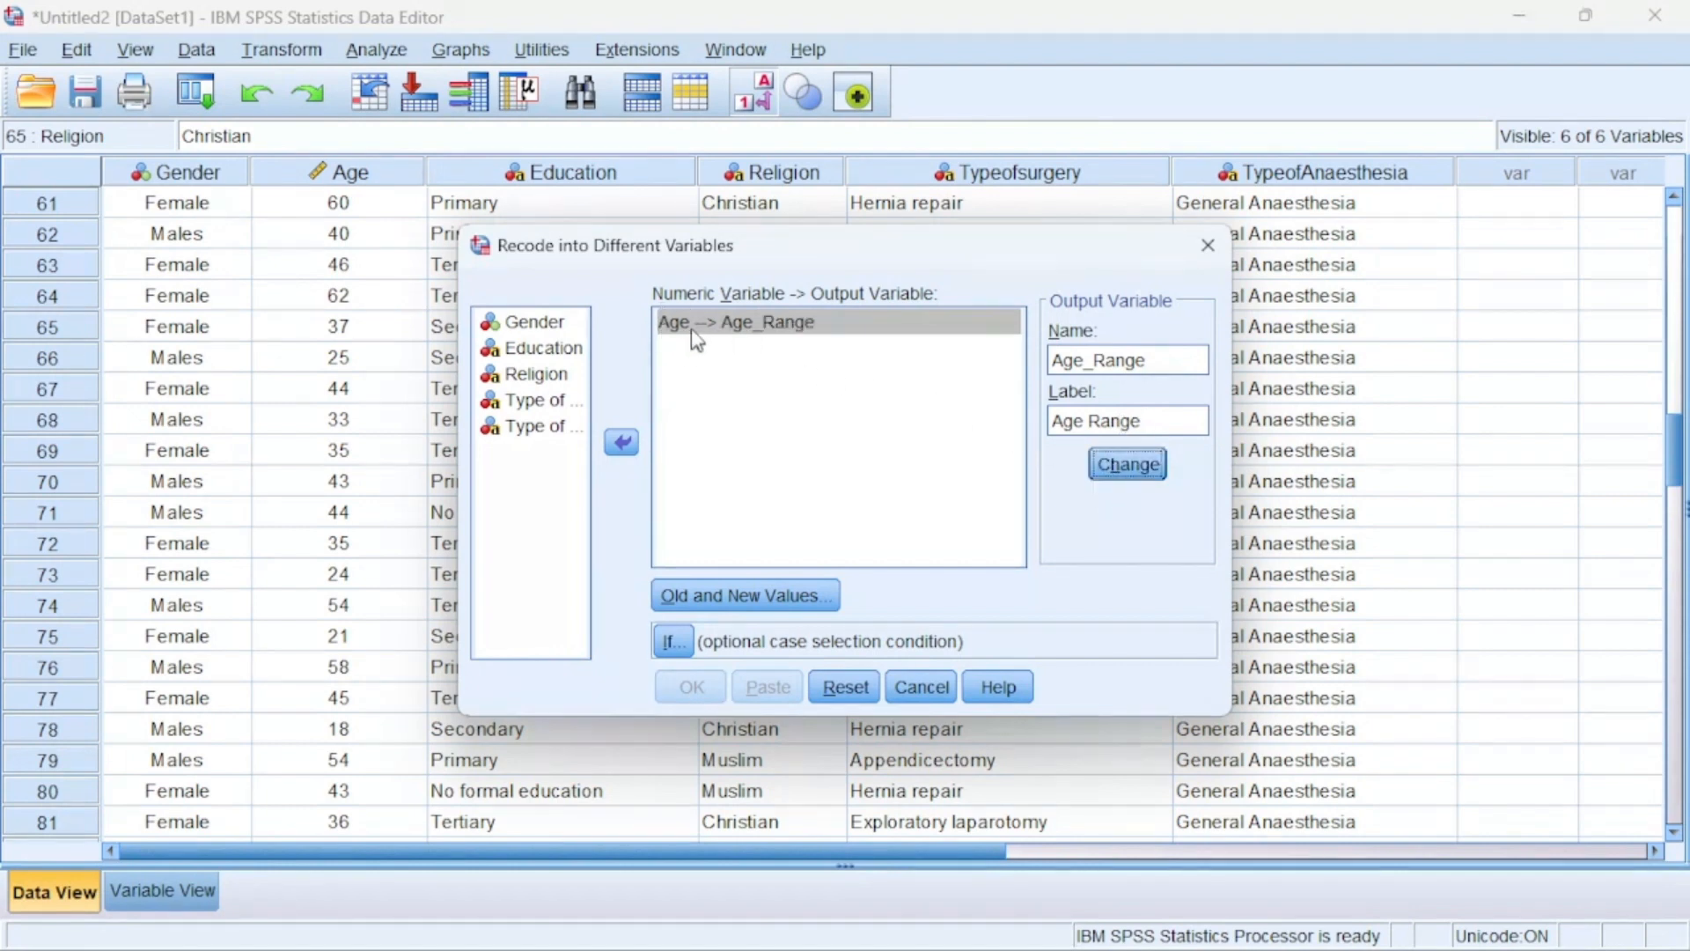
mouse_move(763, 332)
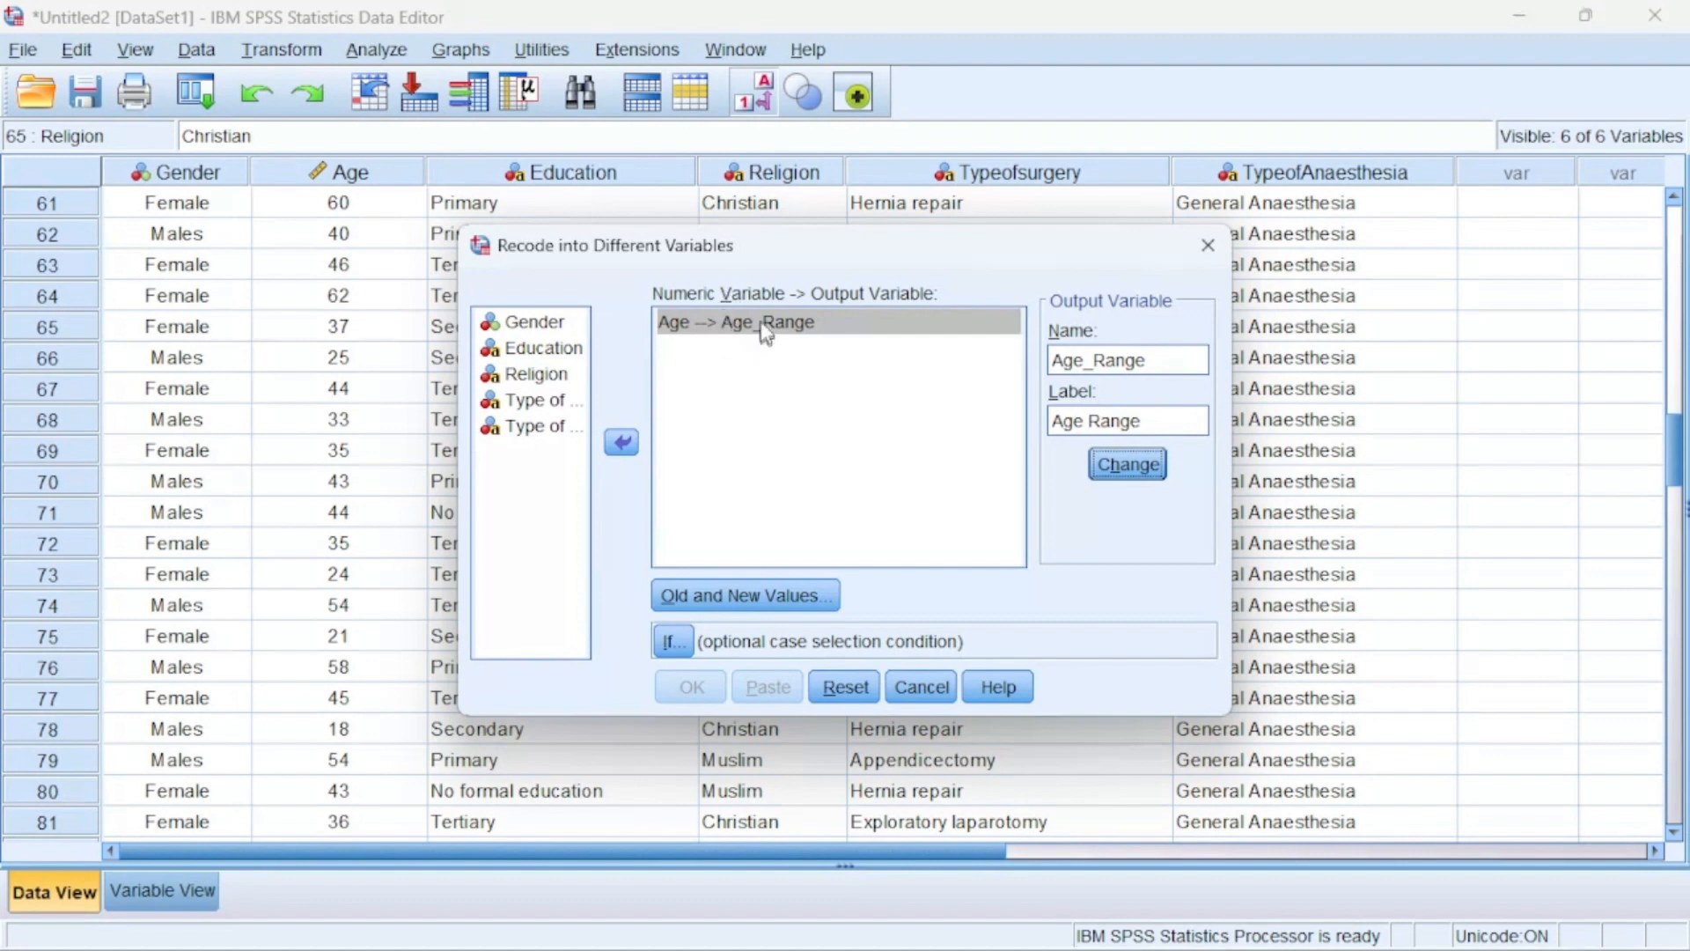
mouse_move(792, 525)
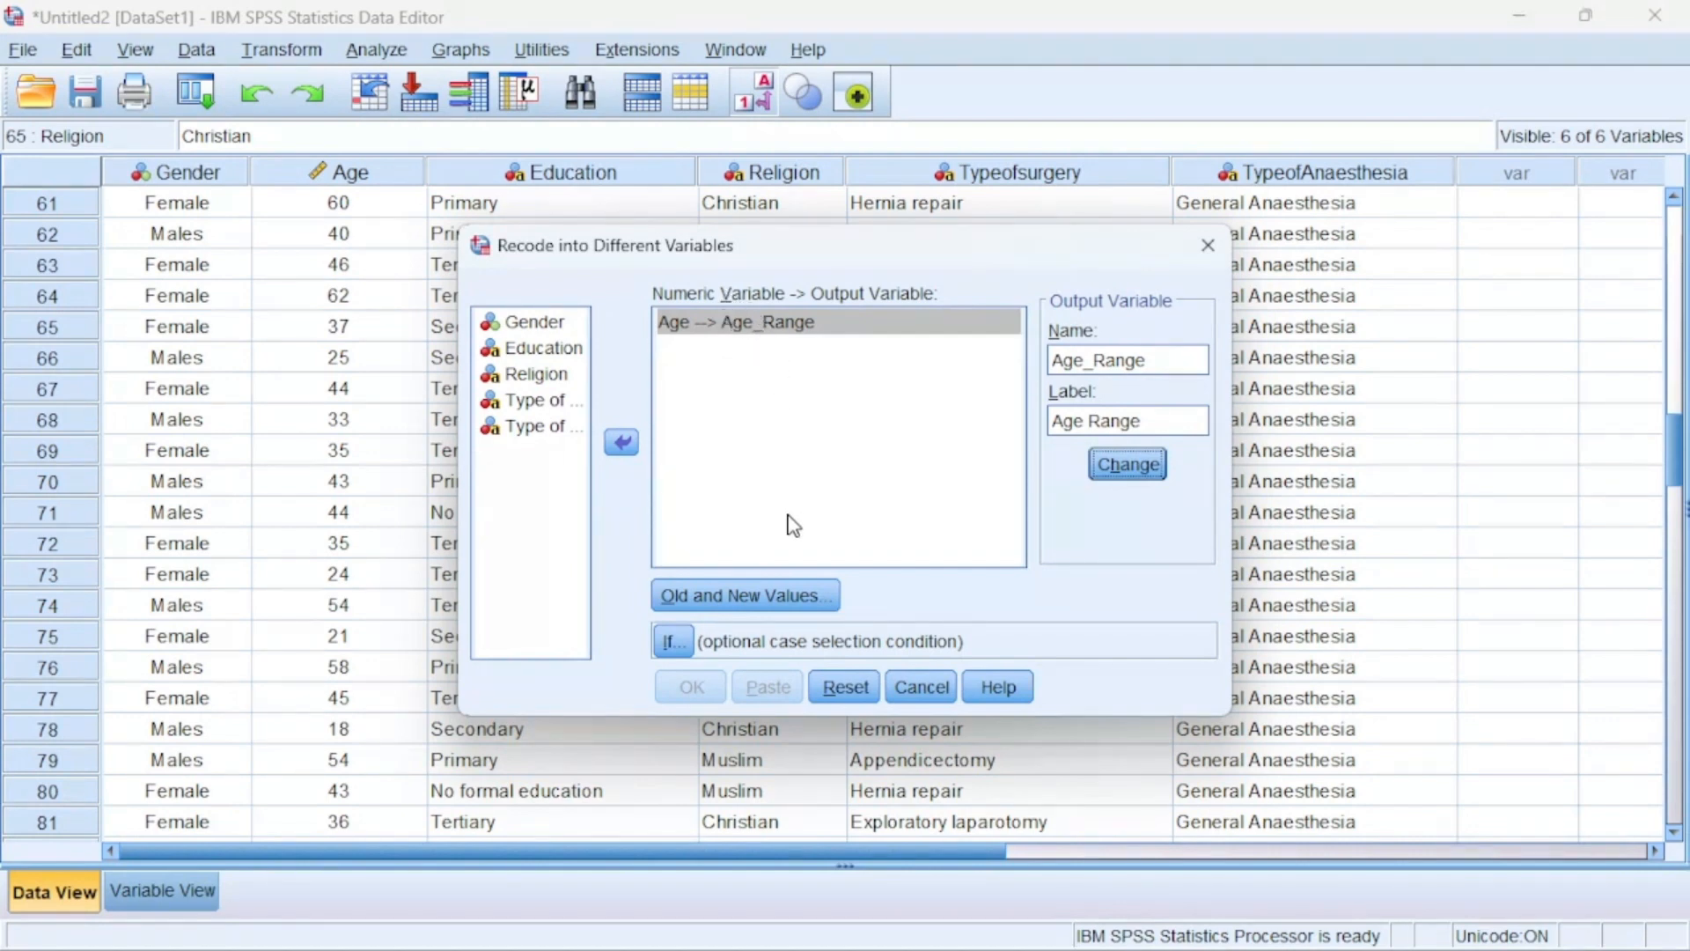
mouse_move(841, 658)
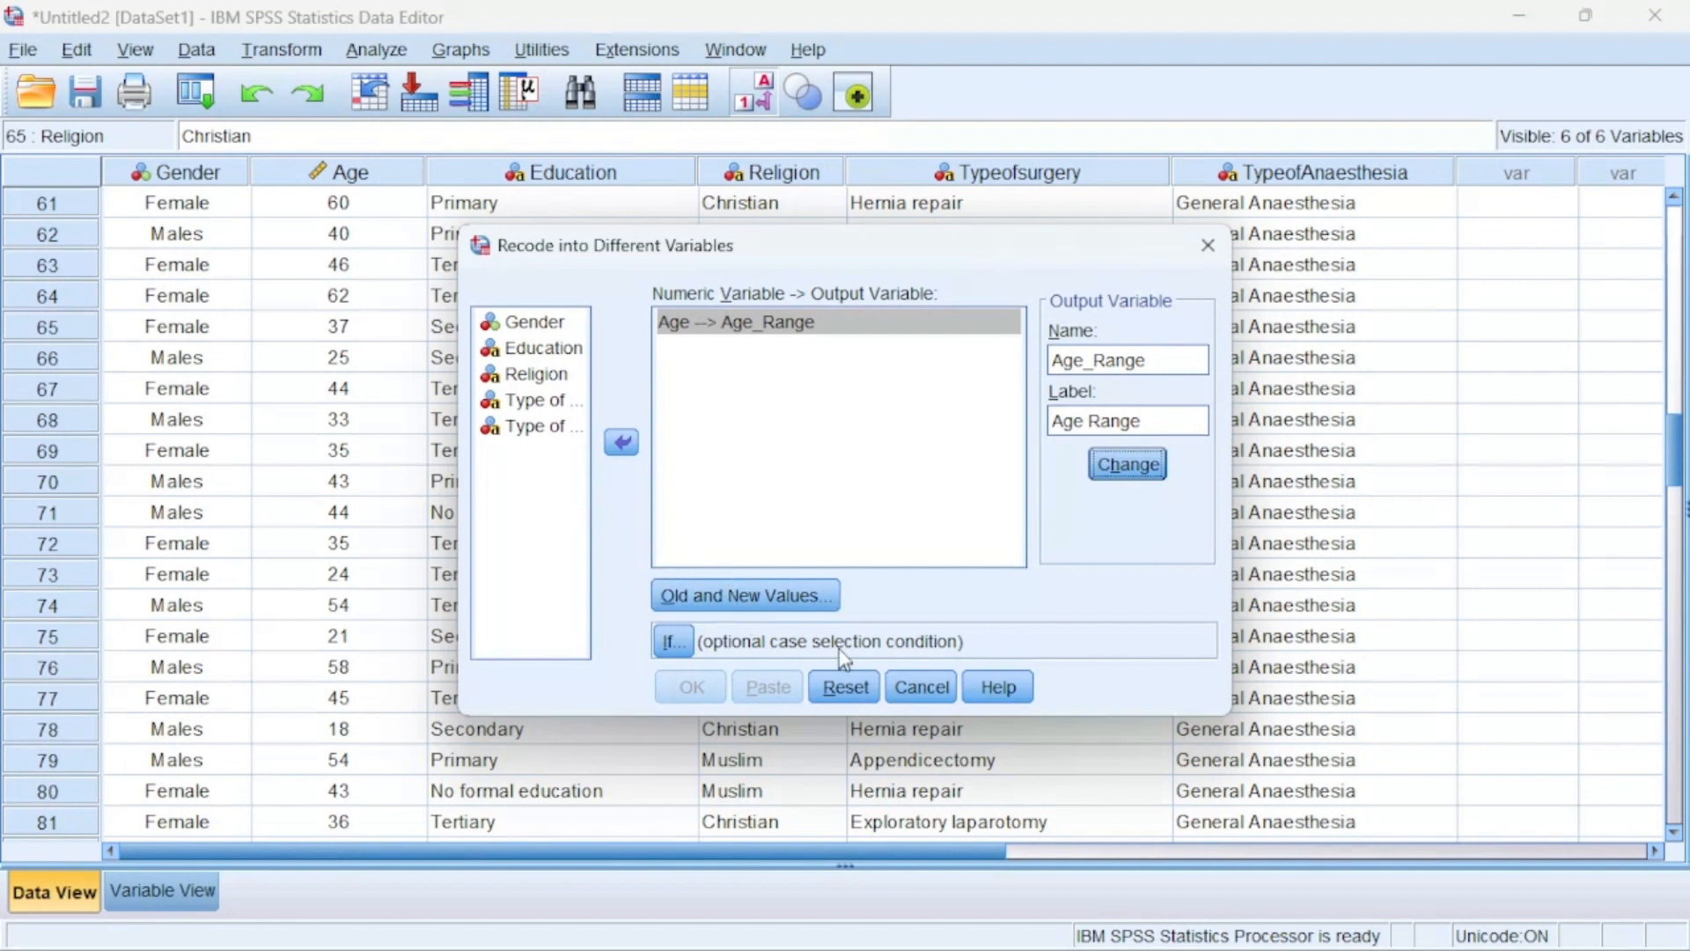
In Old and New Values, add the range rule 0 through 20 becomes 1
left_click(743, 594)
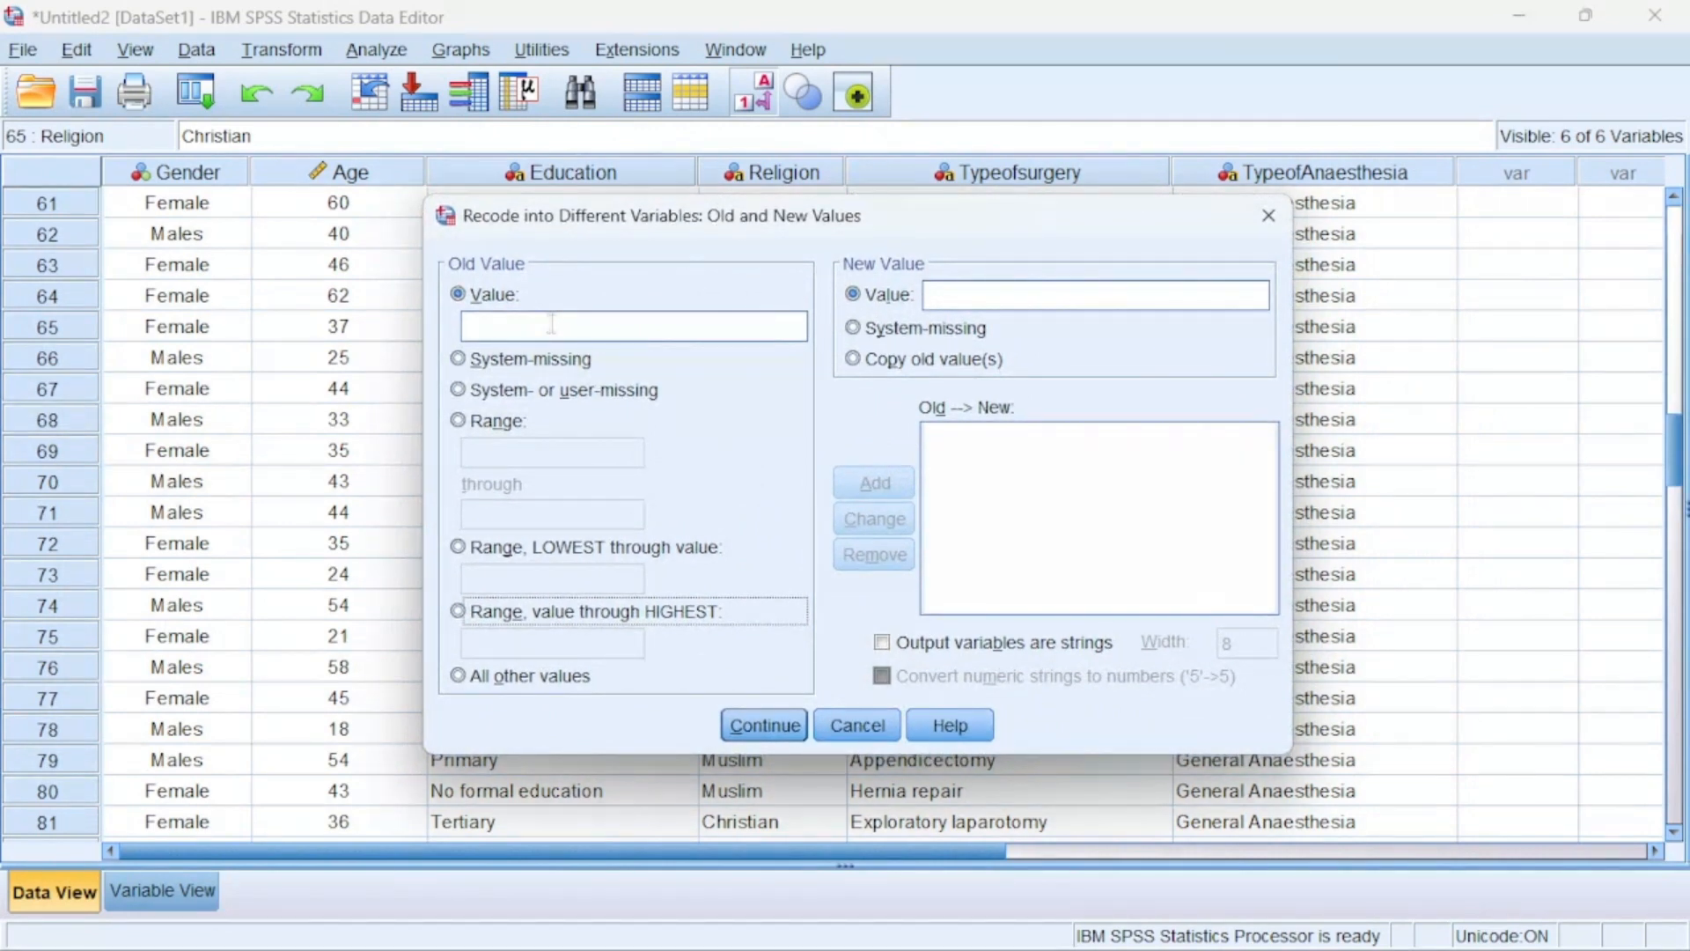
mouse_move(1012, 331)
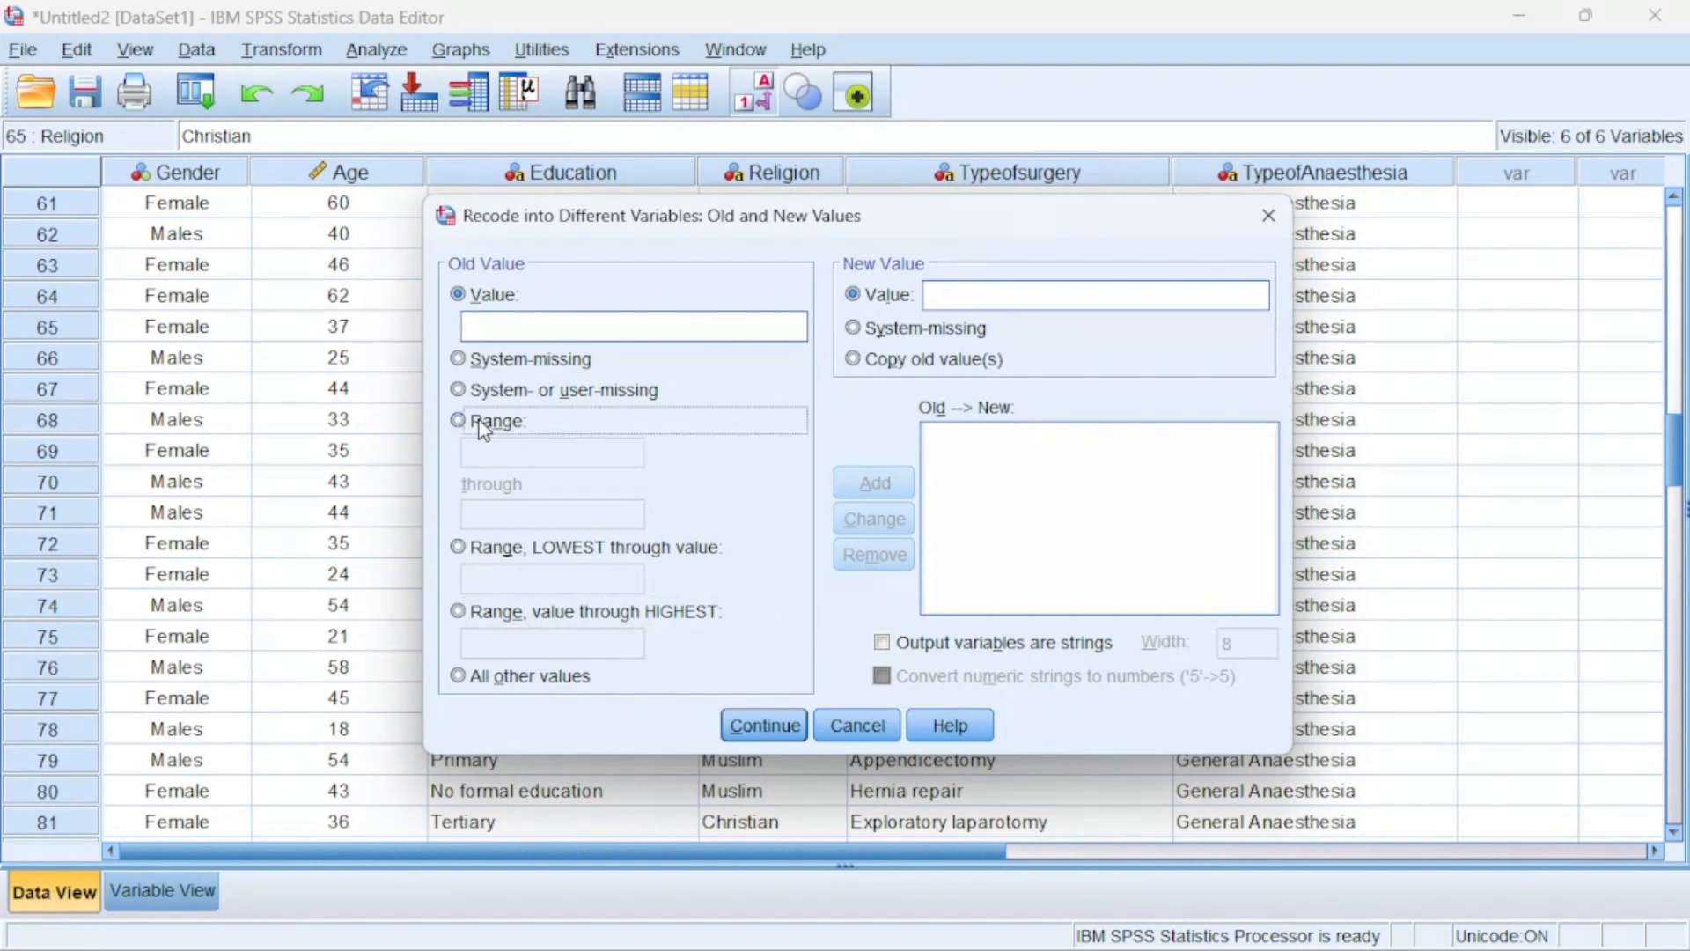
left_click(459, 421)
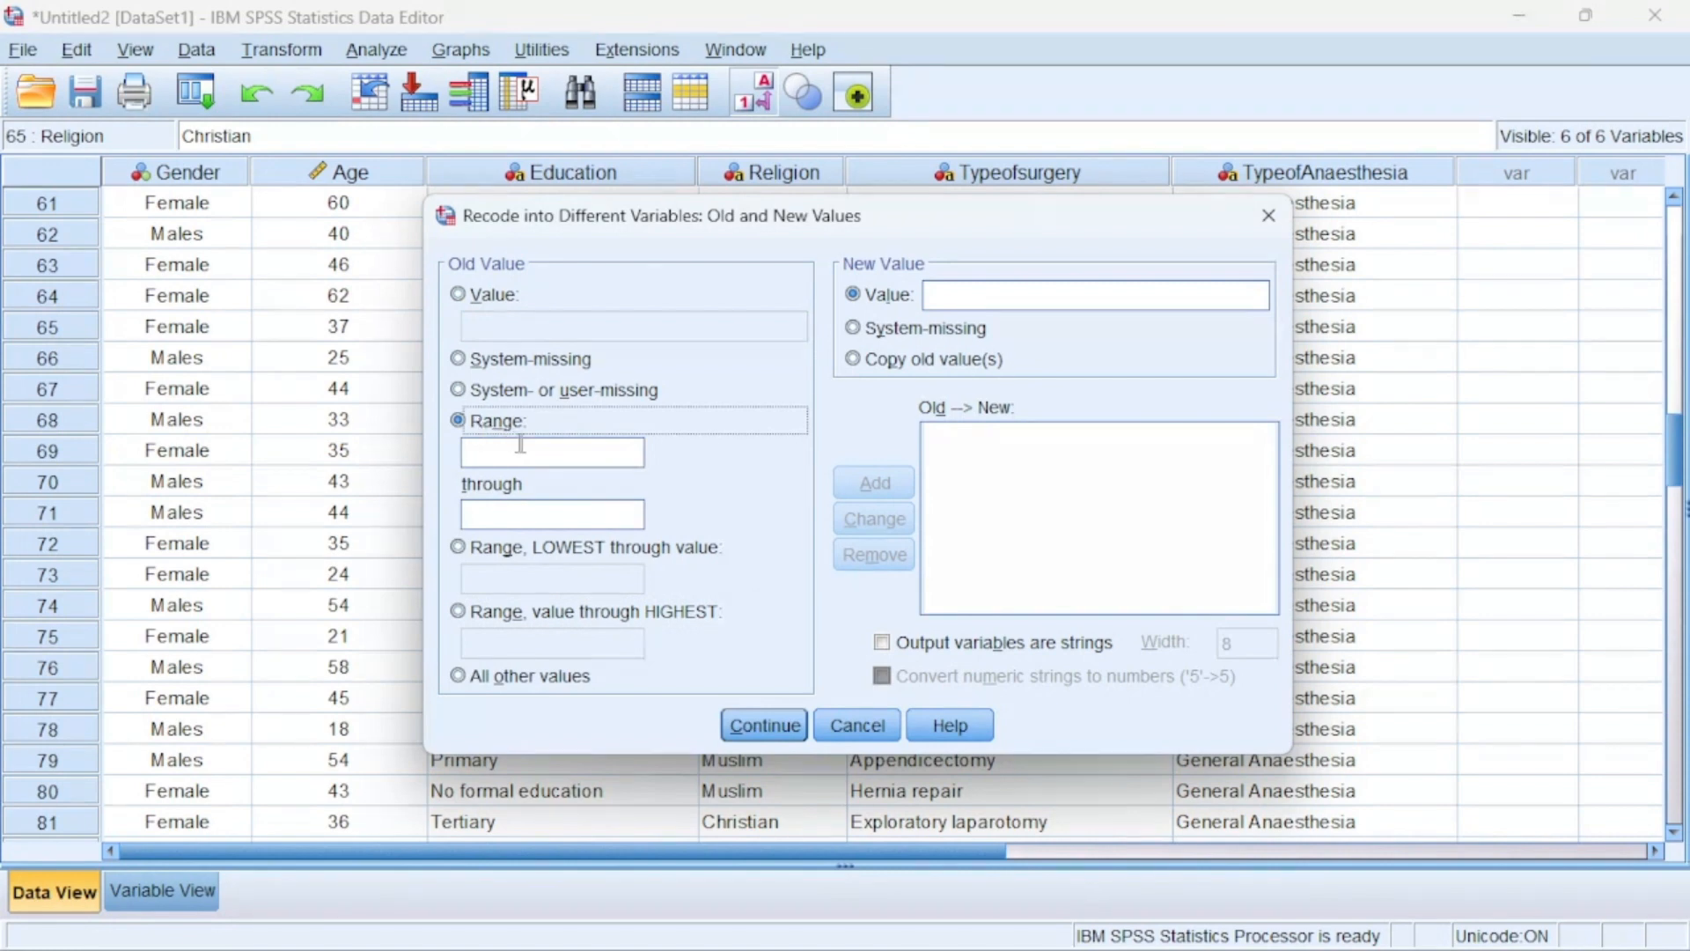
mouse_move(532, 451)
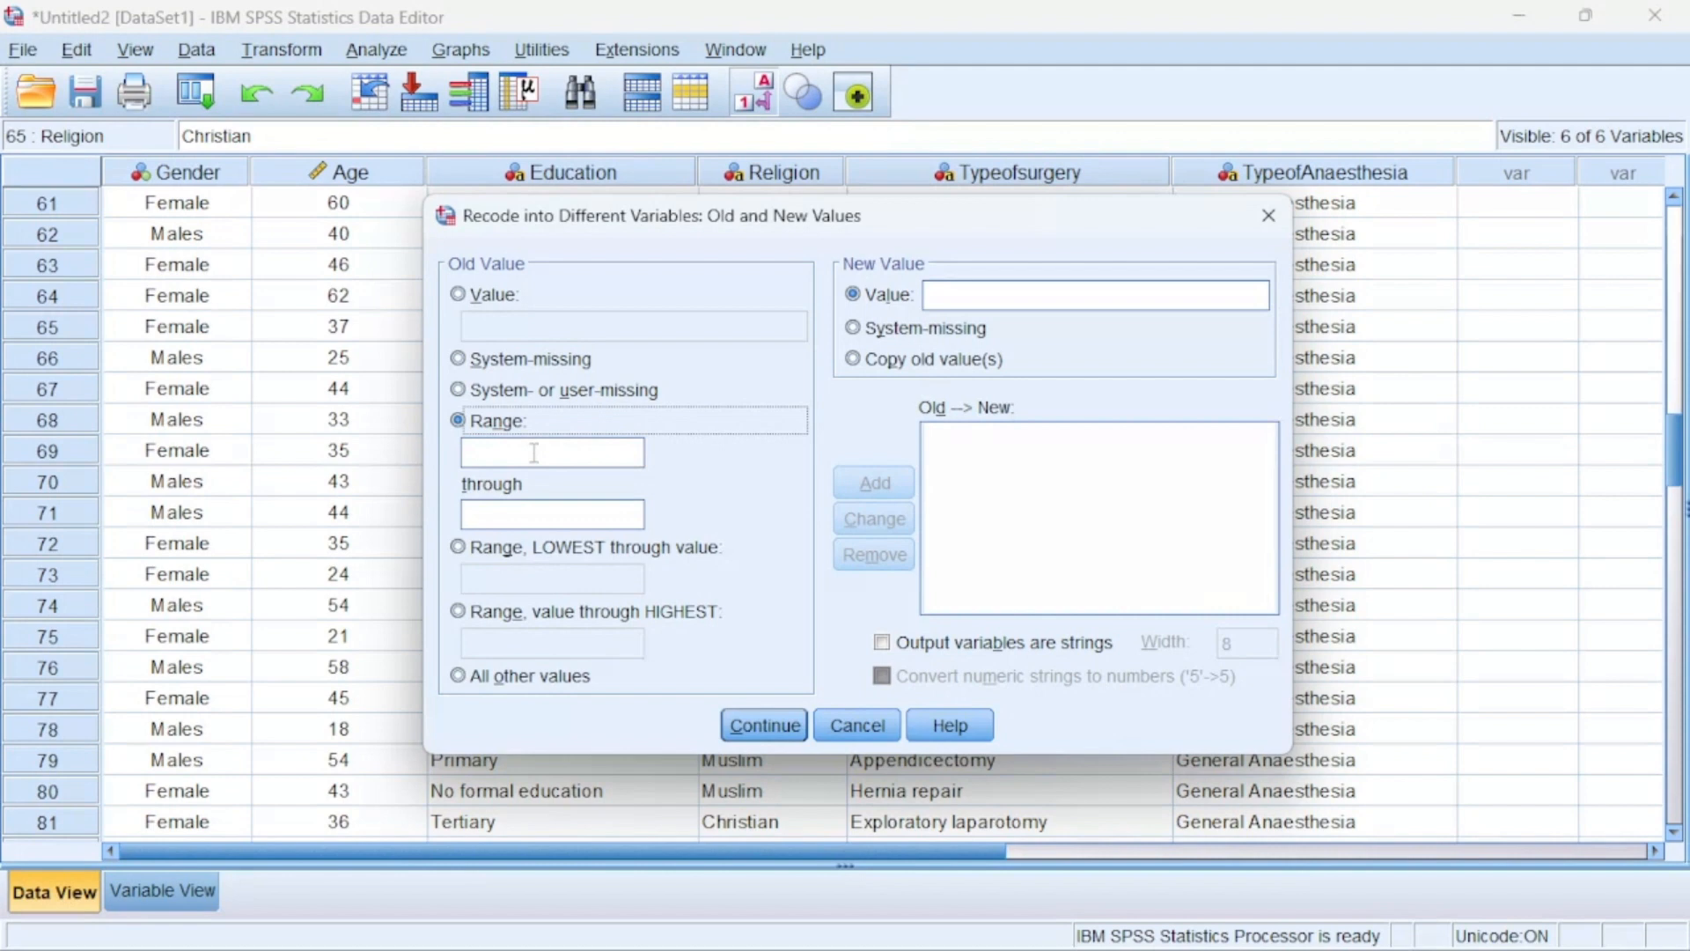
type("0")
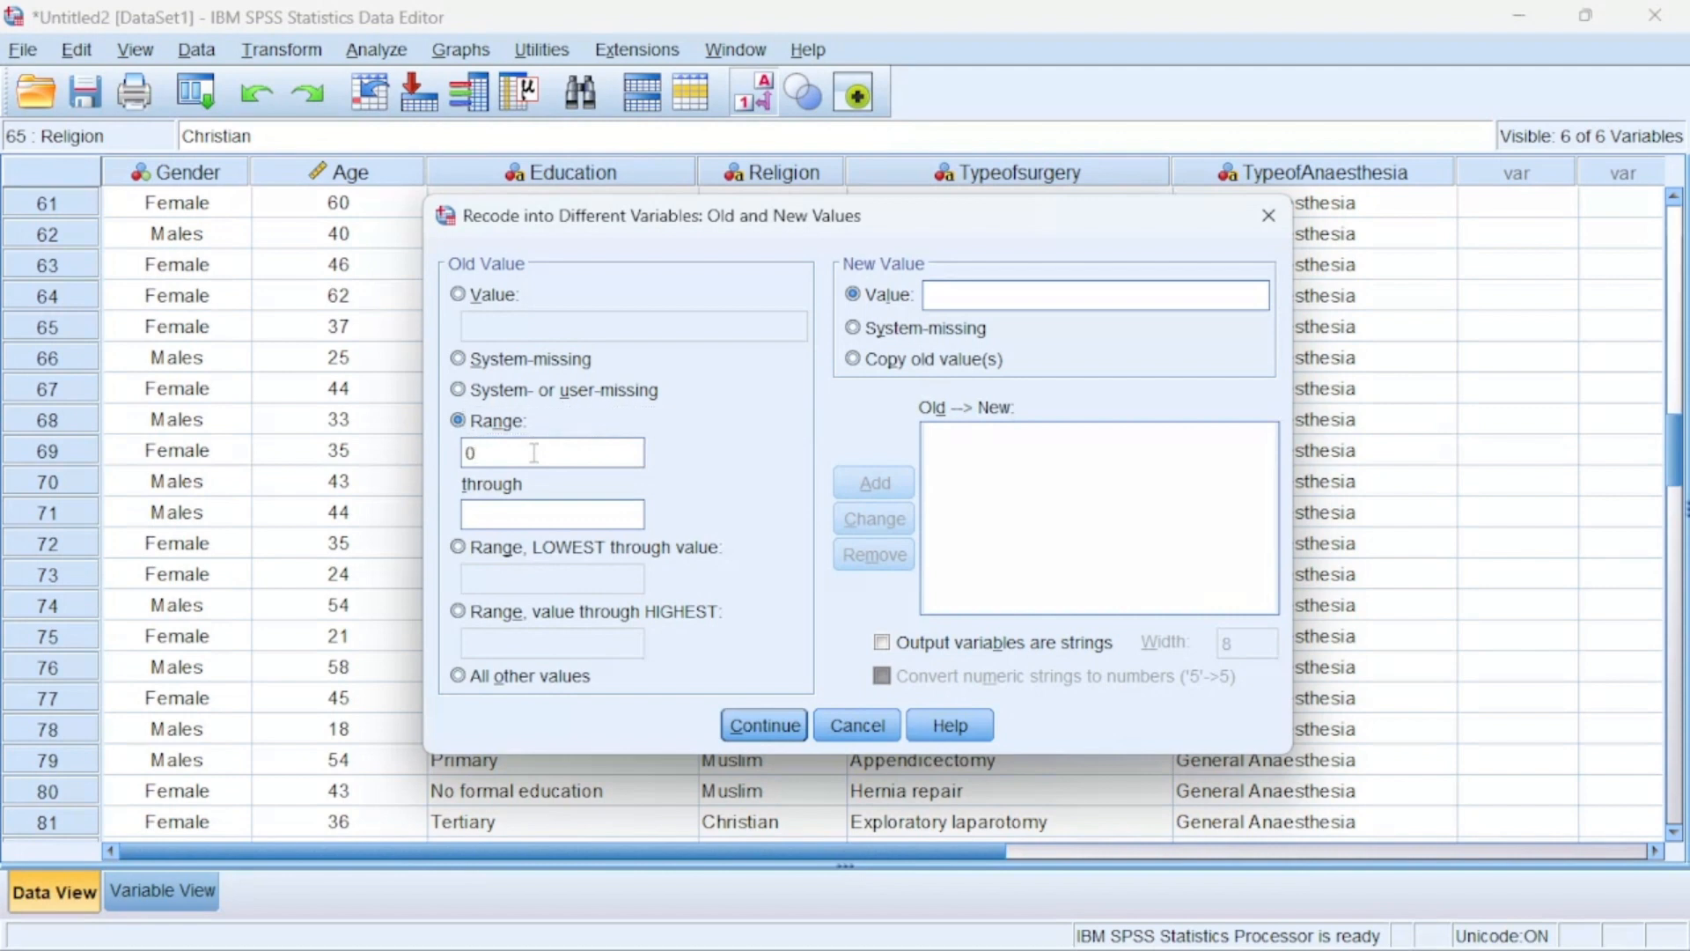
left_click(552, 513)
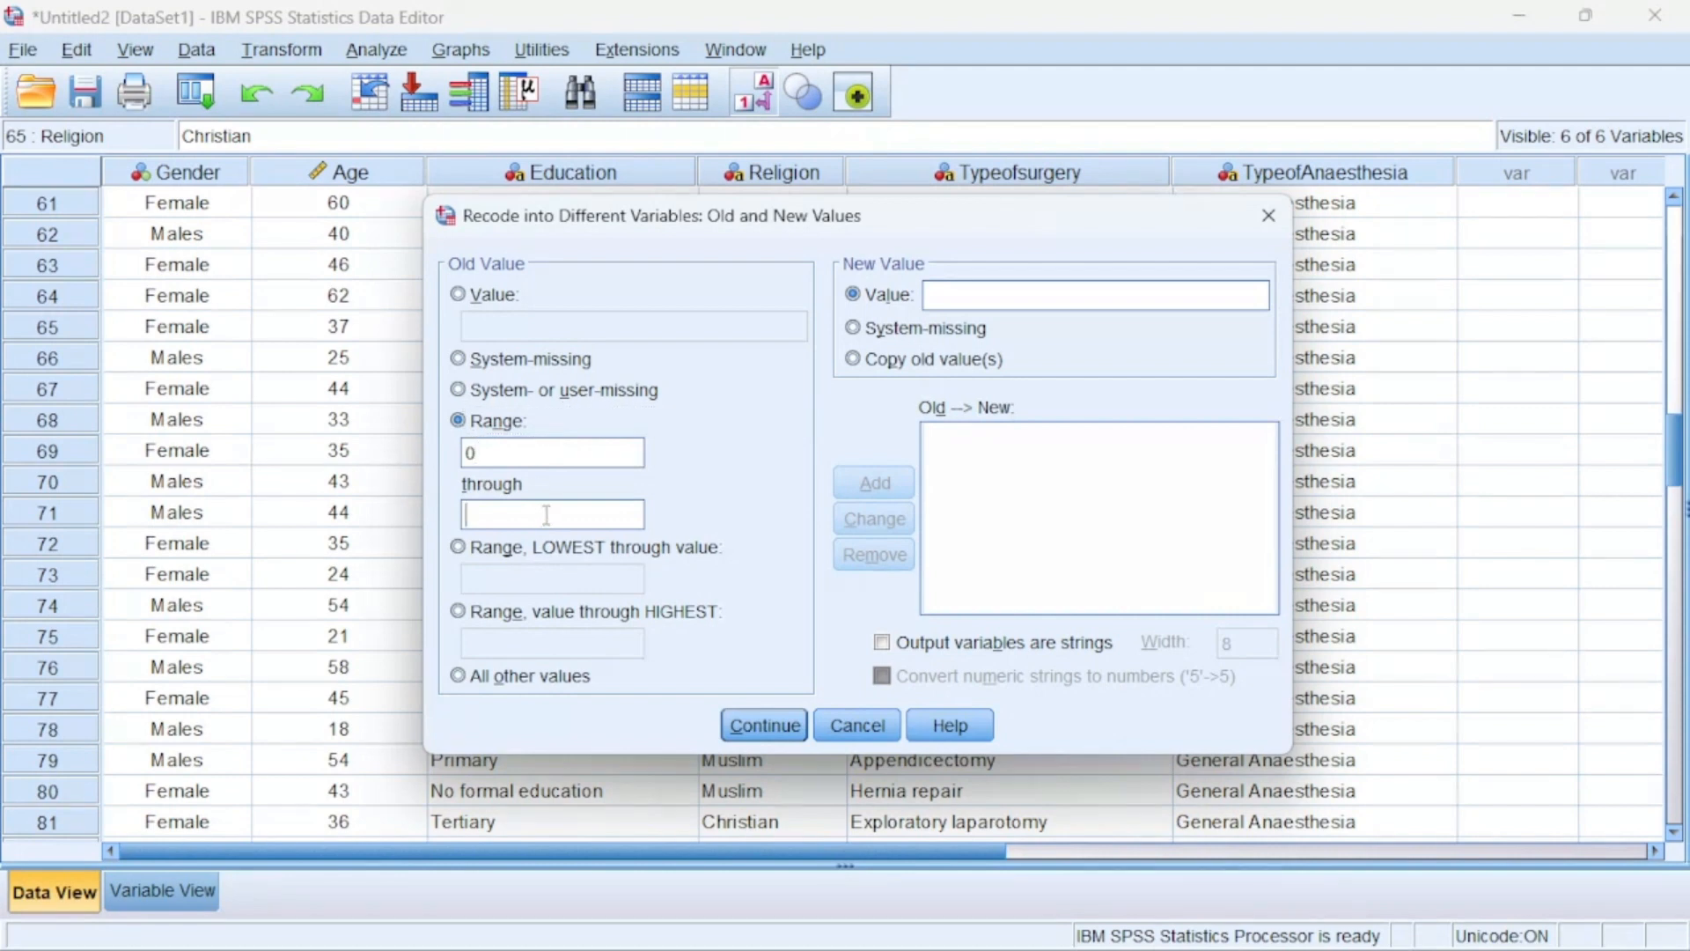
type("20")
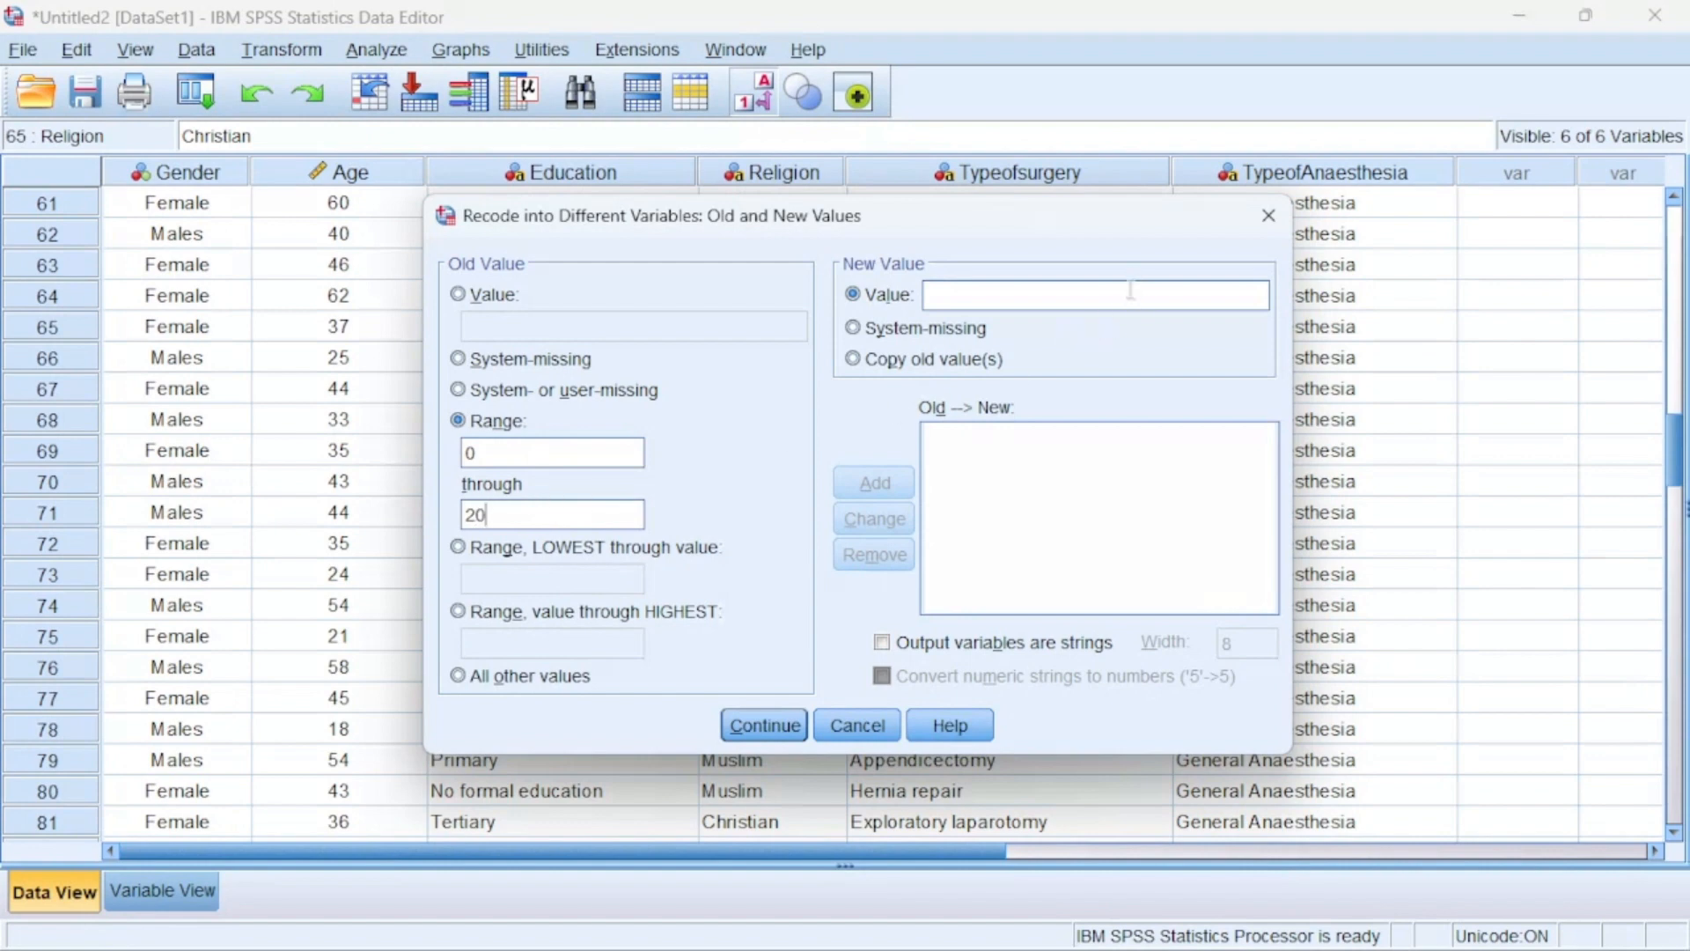
type("1")
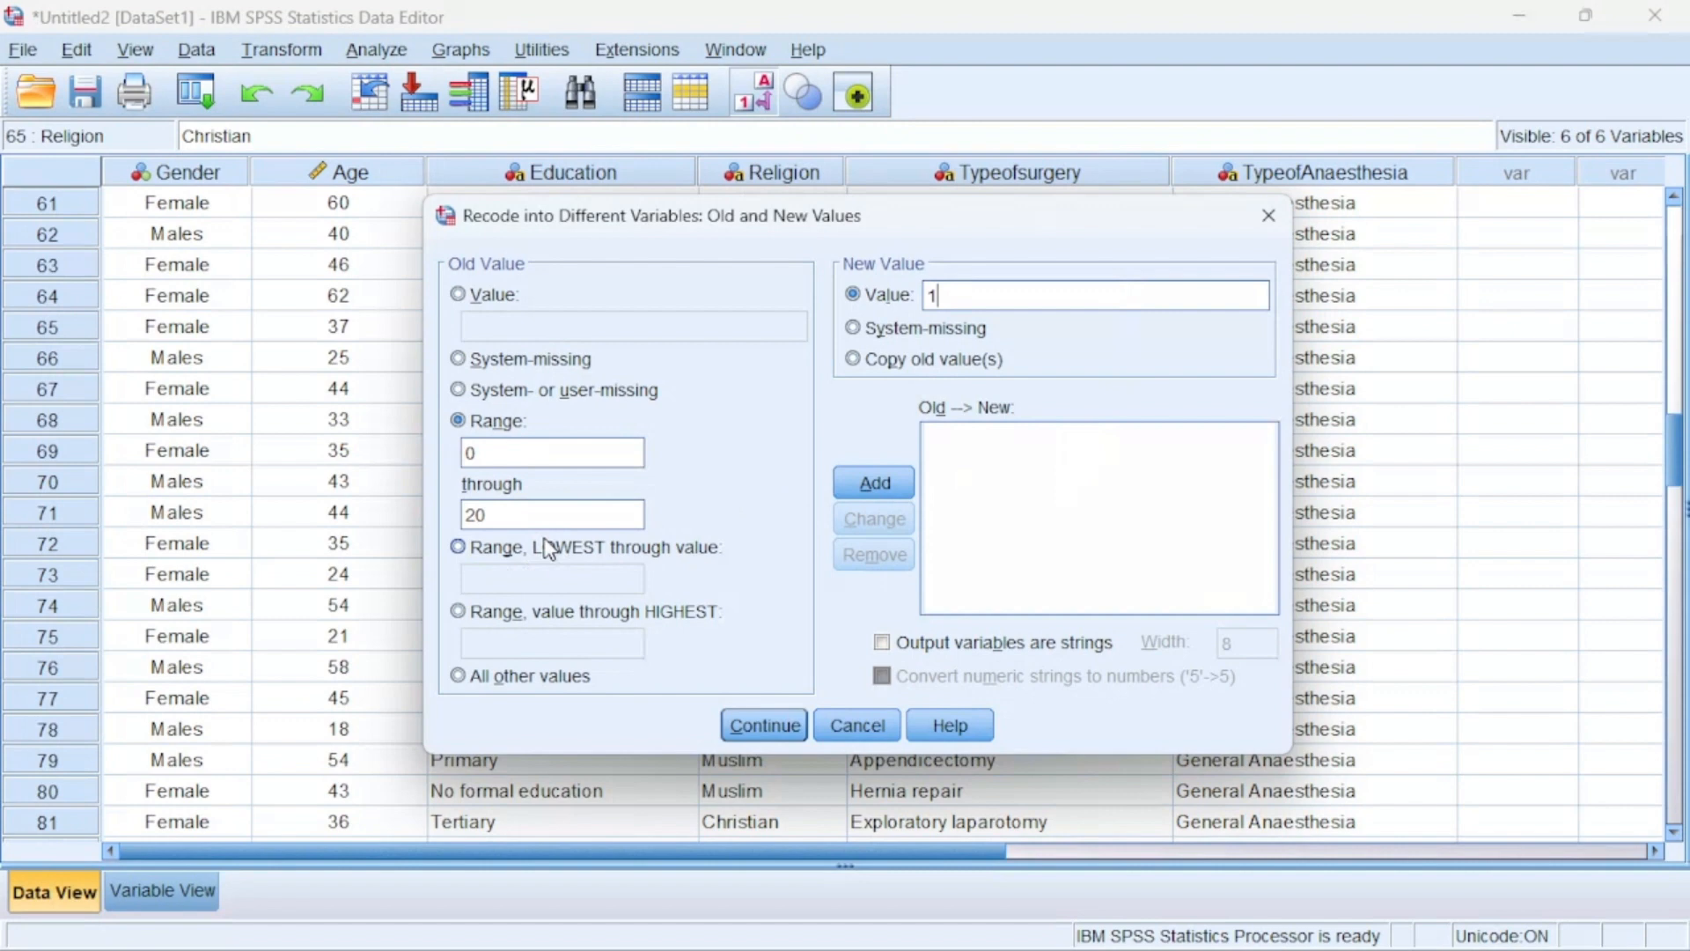
mouse_move(874, 481)
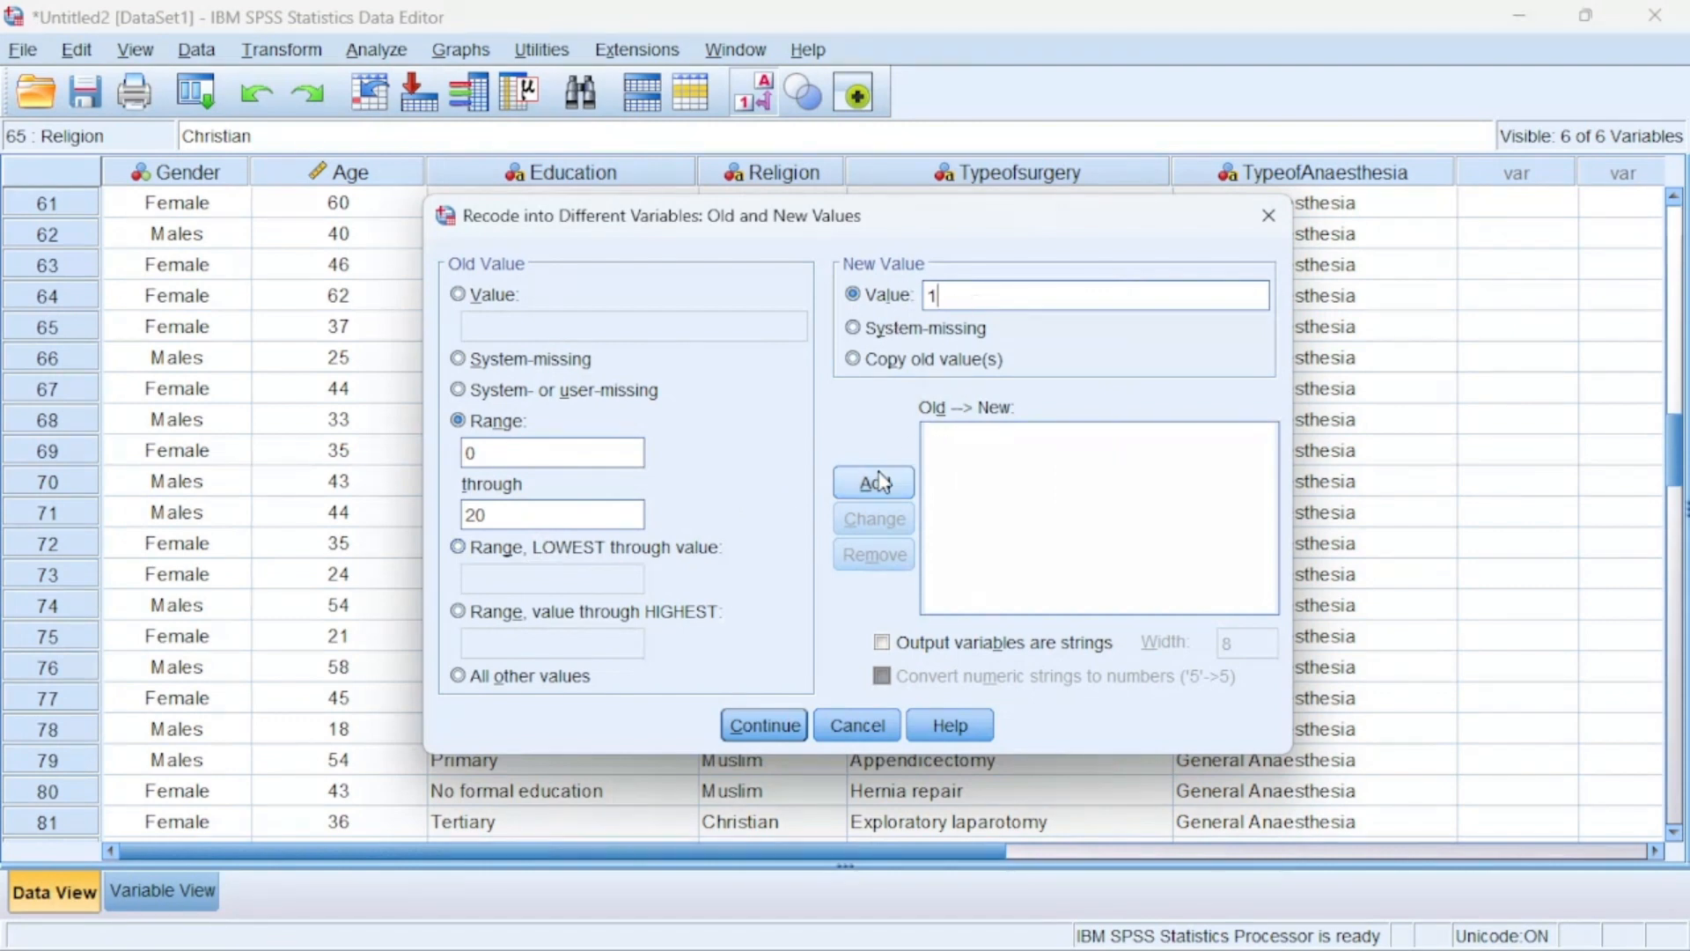
left_click(873, 481)
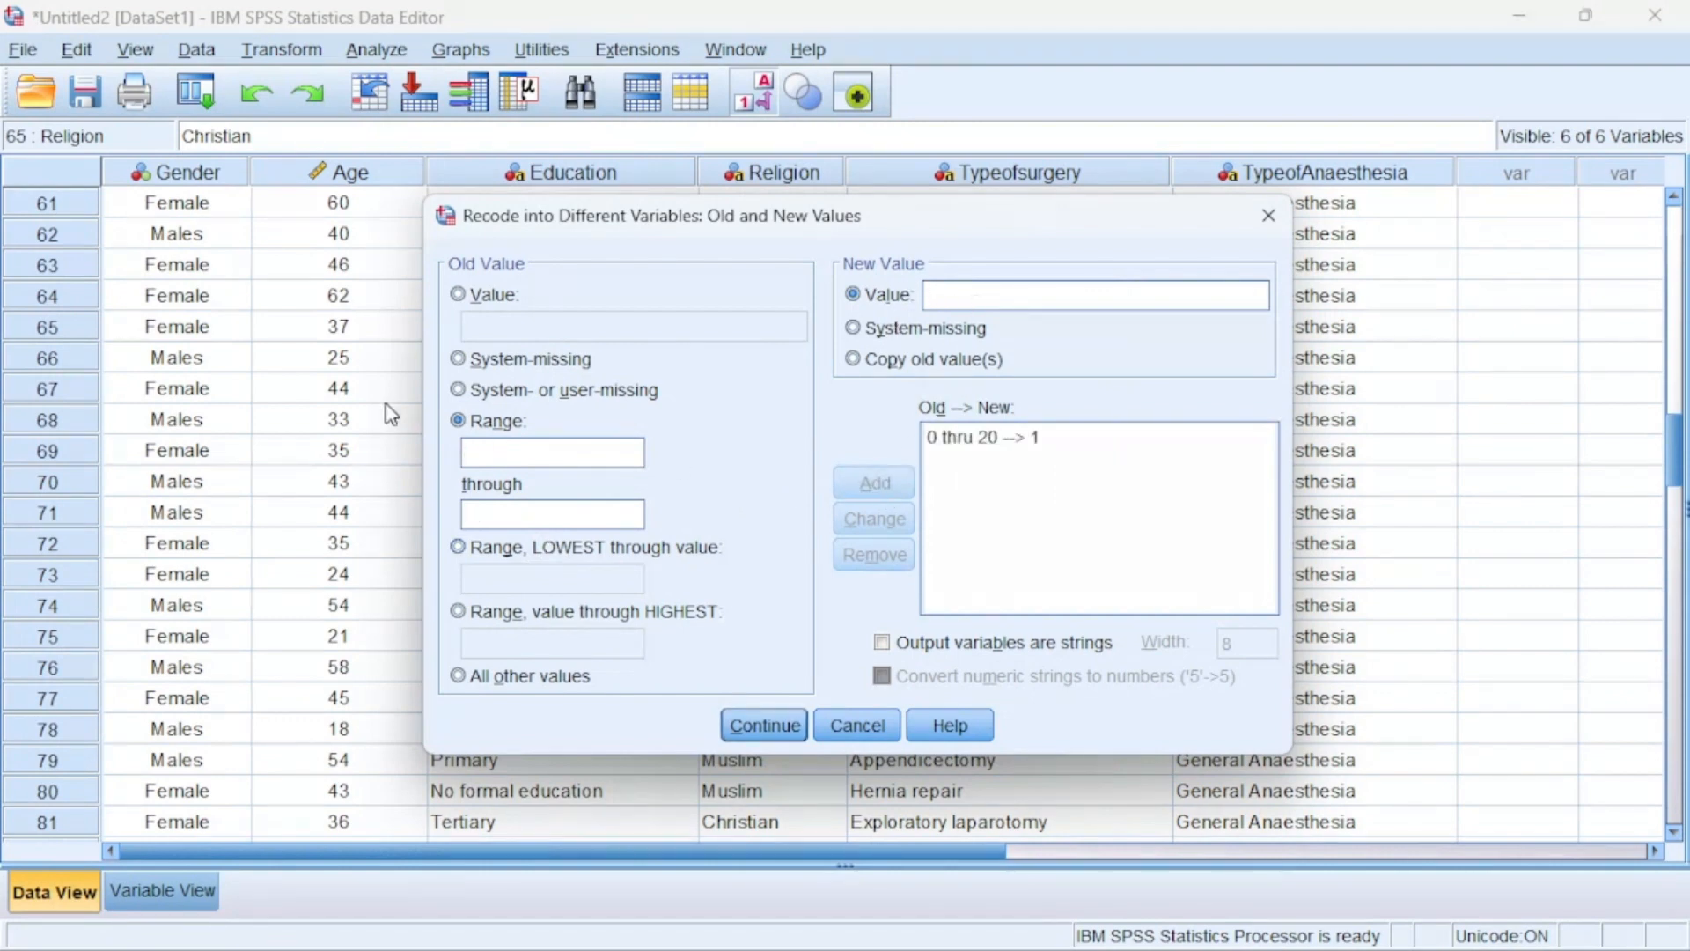
Add the range rule 21 through 40 becomes 2
left_click(552, 450)
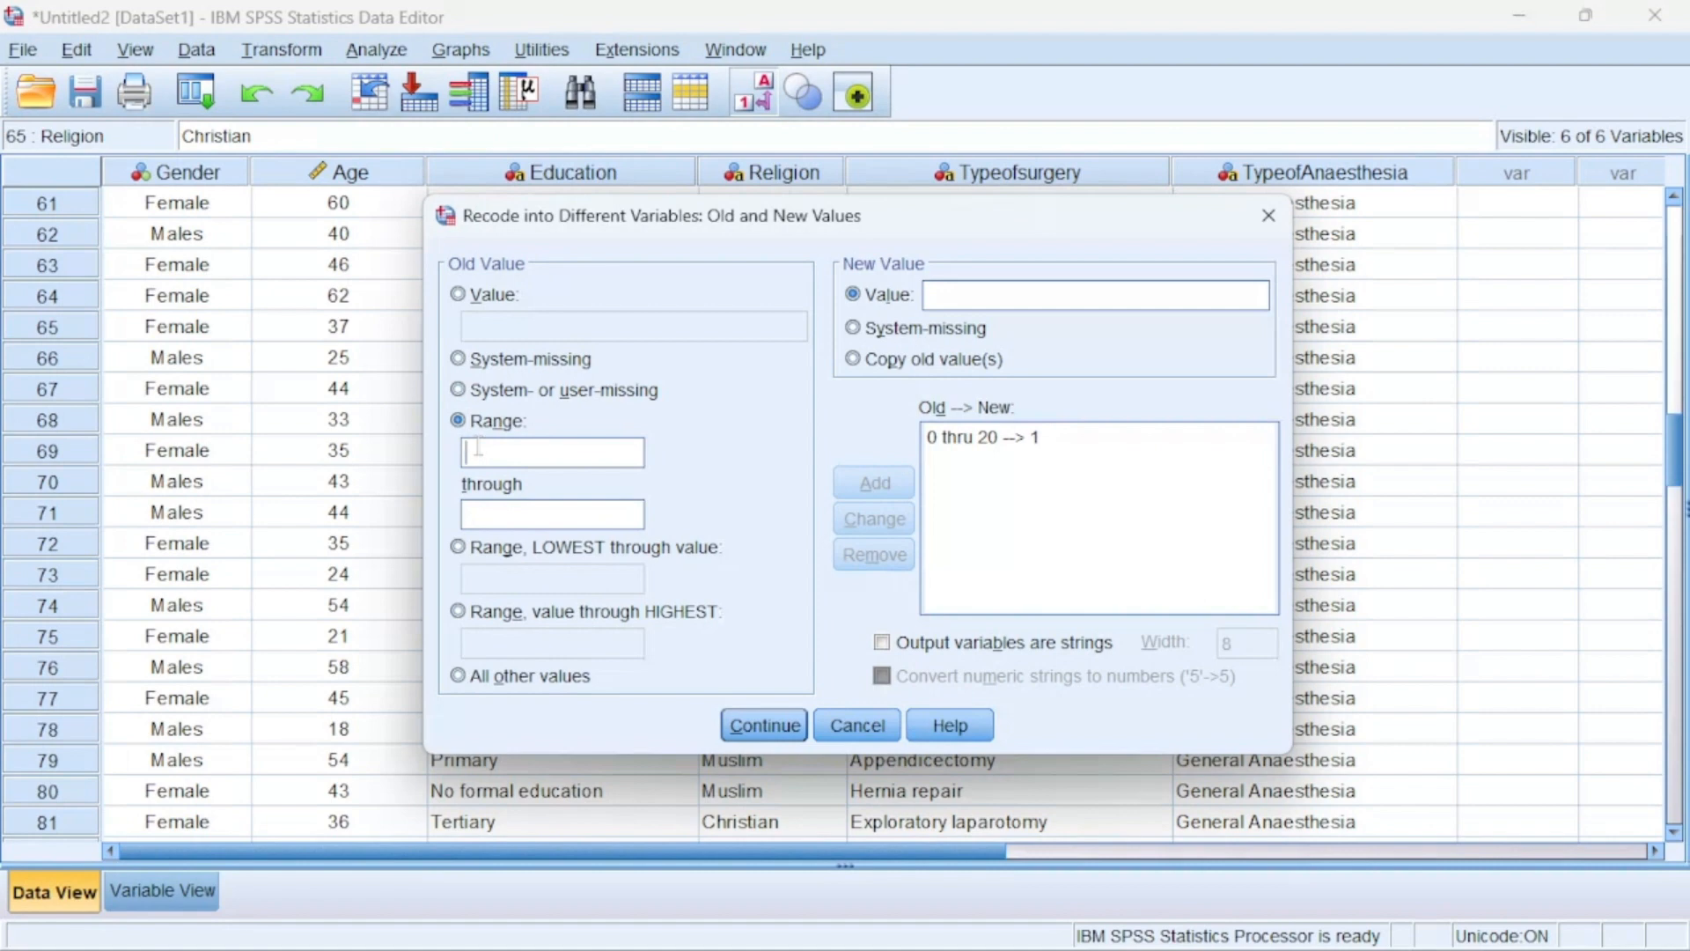
type("21")
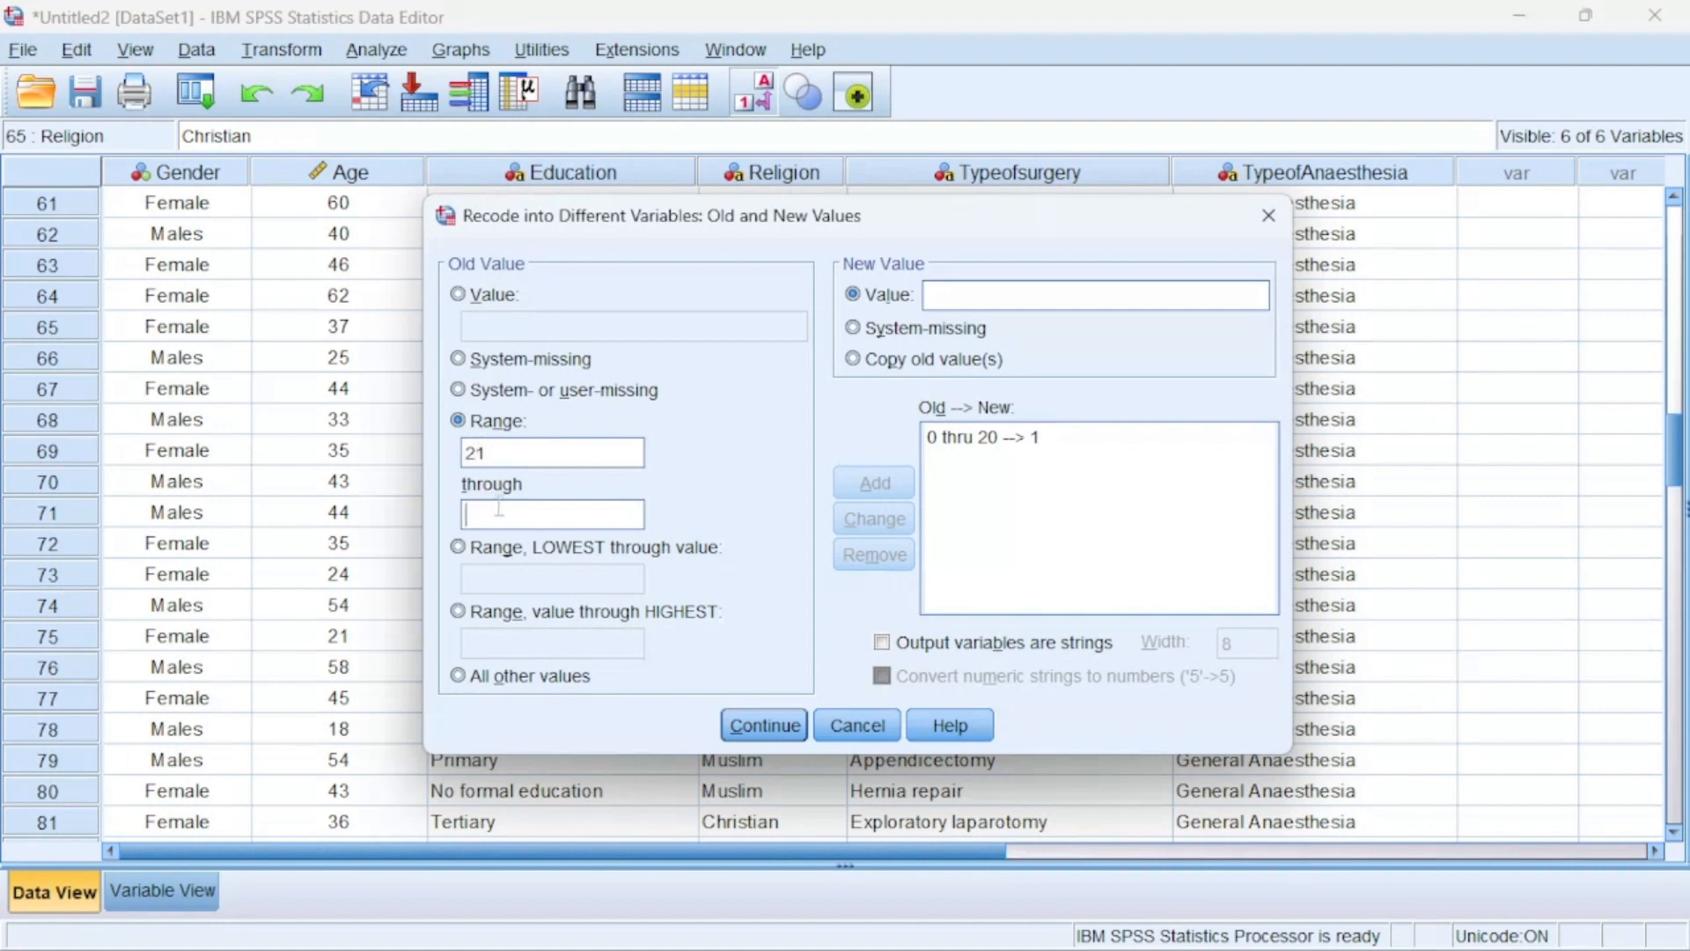
type("40")
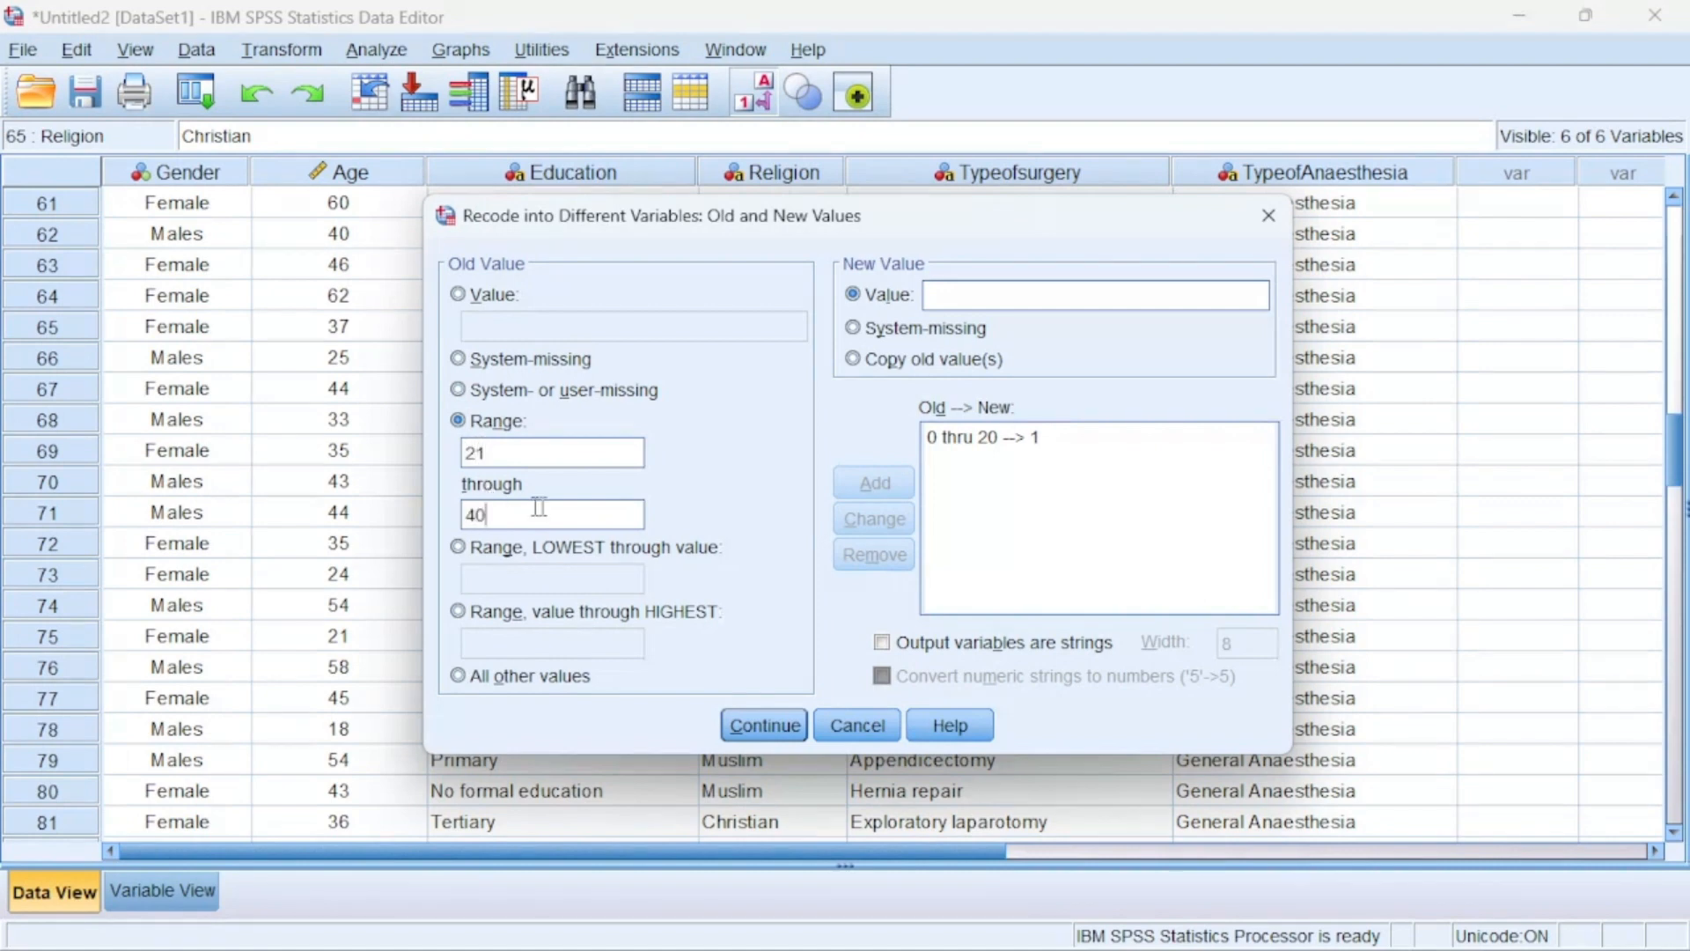
left_click(1094, 294)
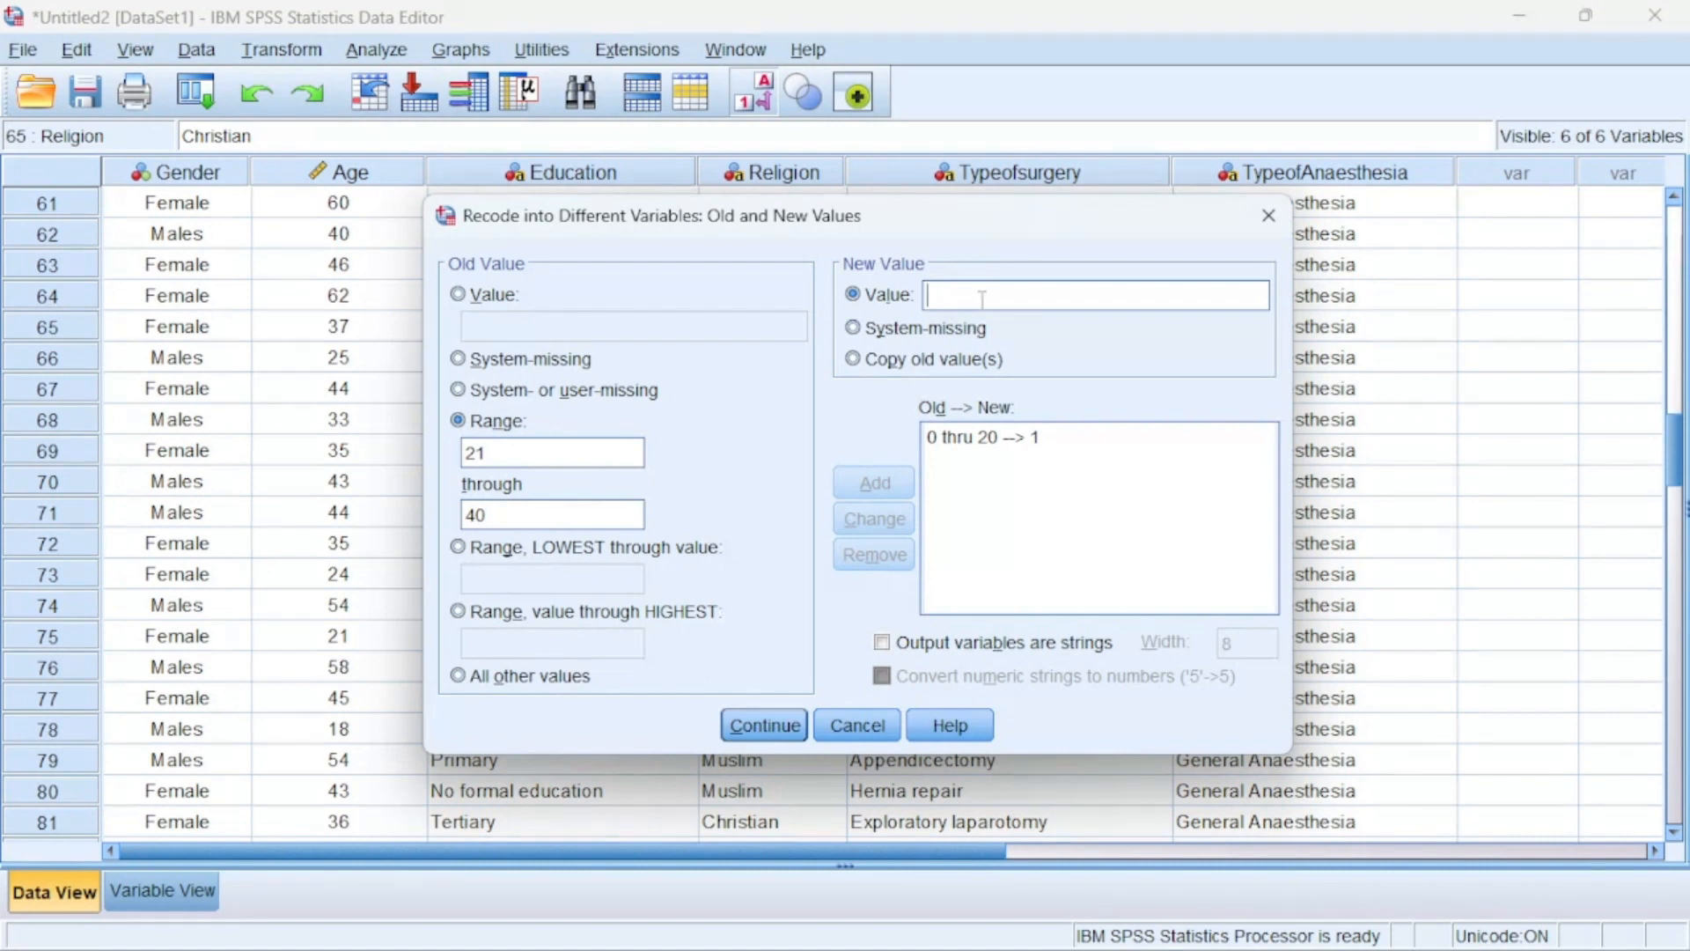
type("2")
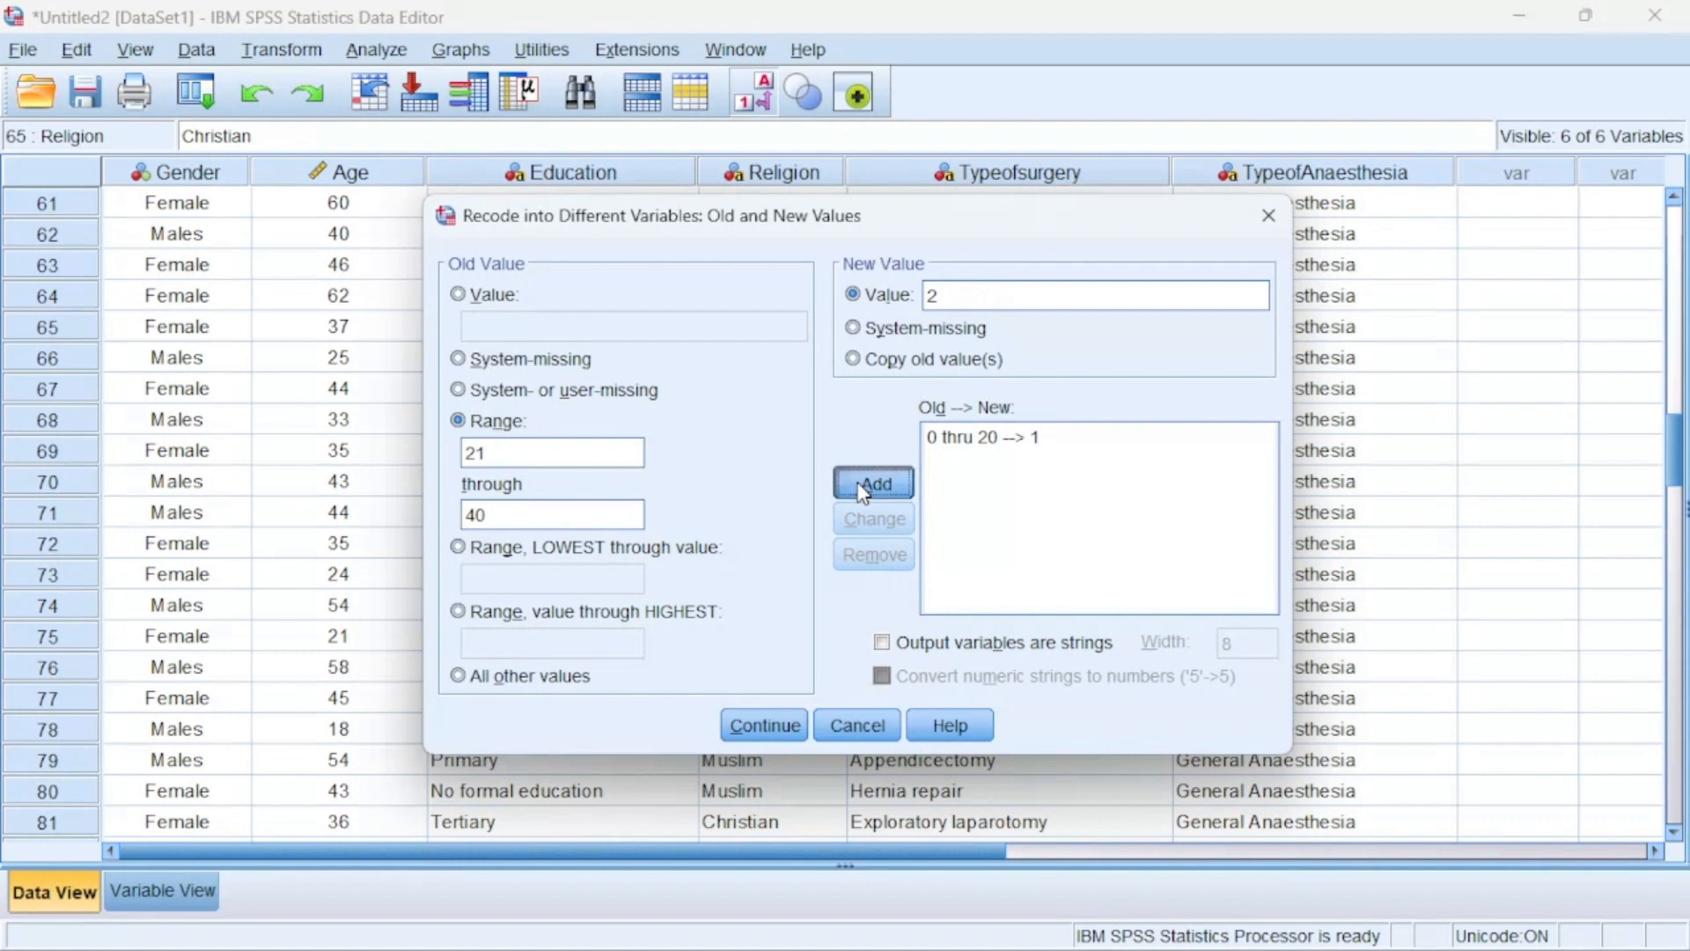
left_click(873, 481)
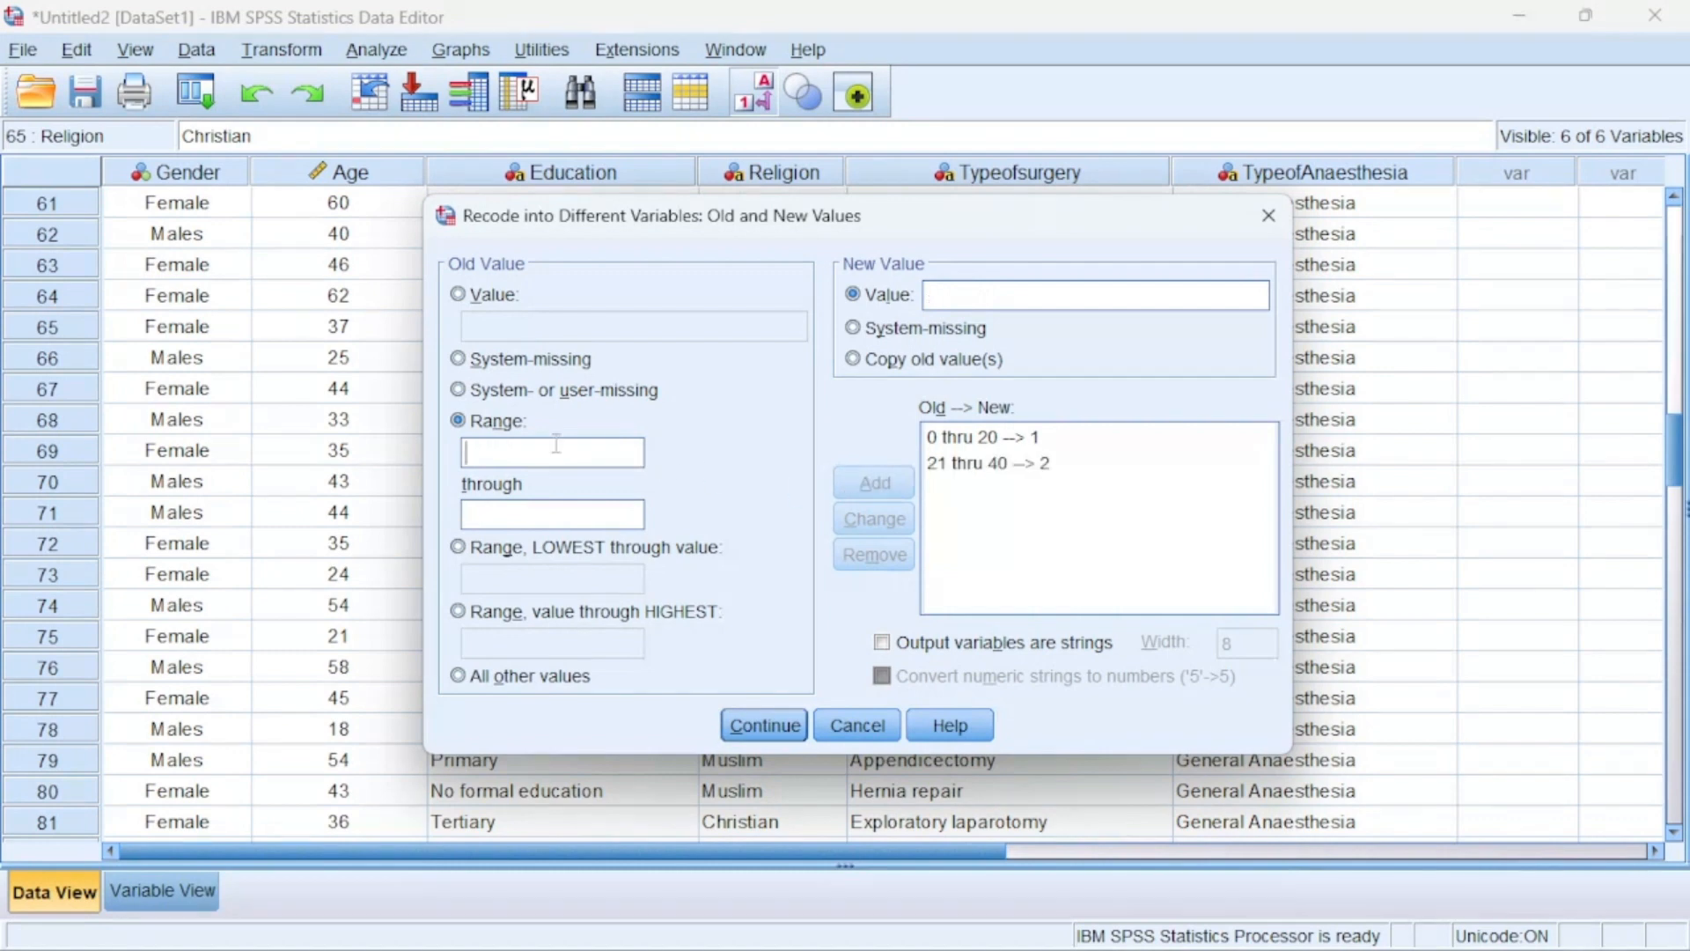
Add the rules 41–50 becomes 3, 51–60 becomes 4, and 61–100 becomes 5
type("41")
left_click(552, 514)
type("5")
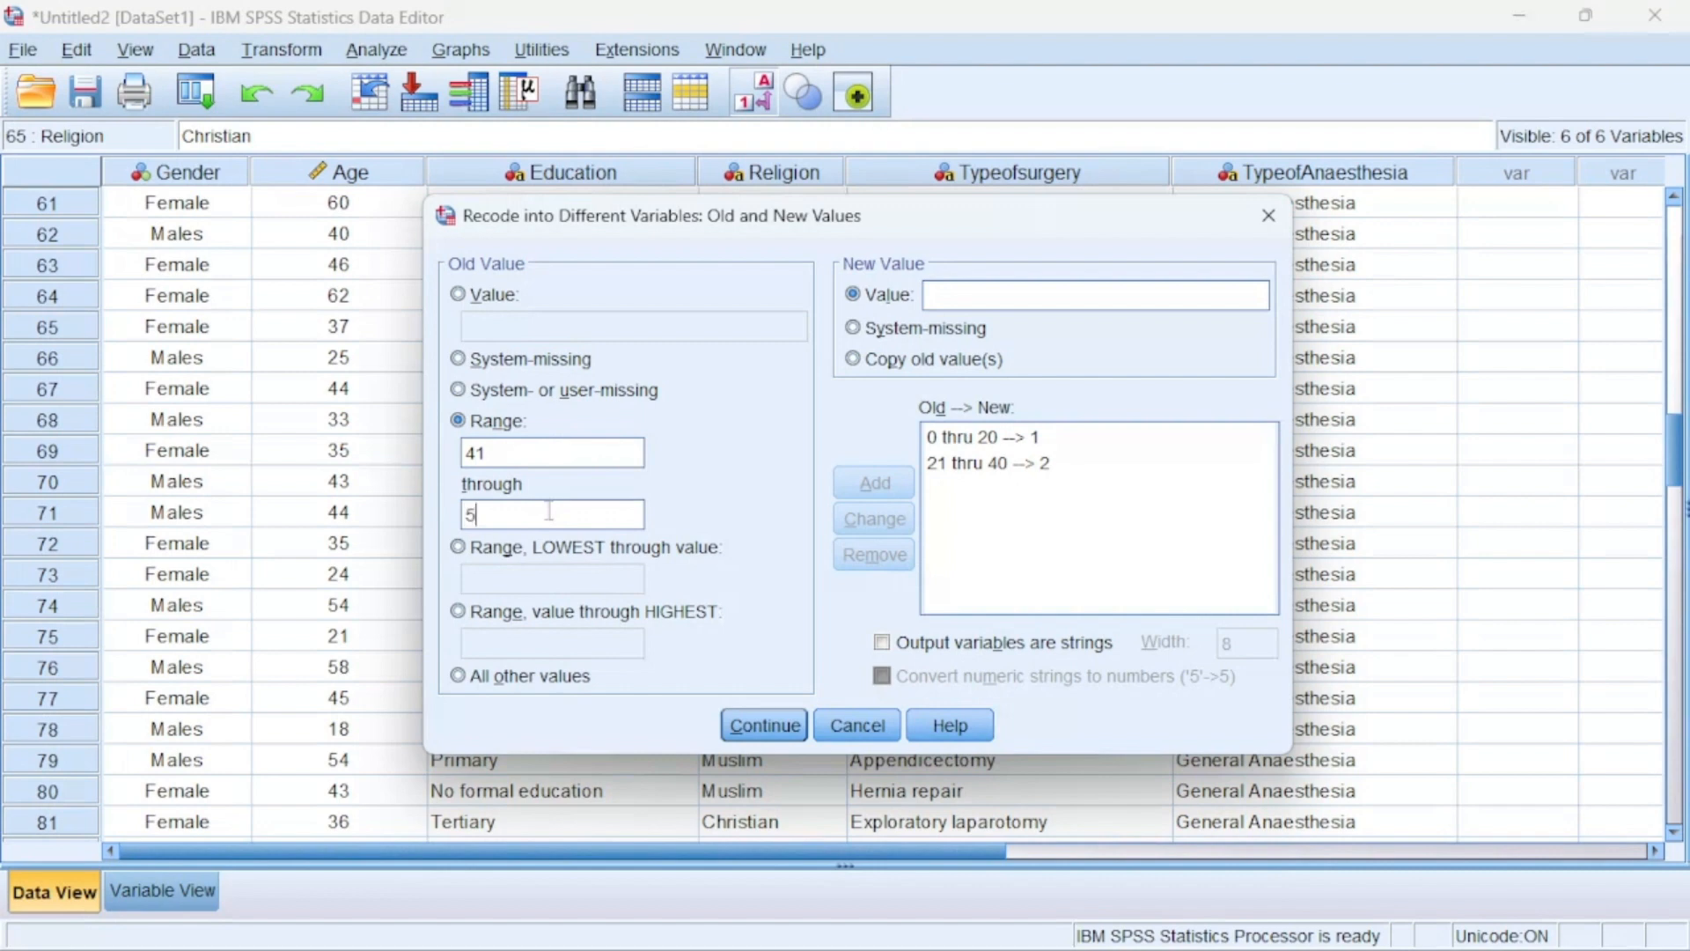
type("0")
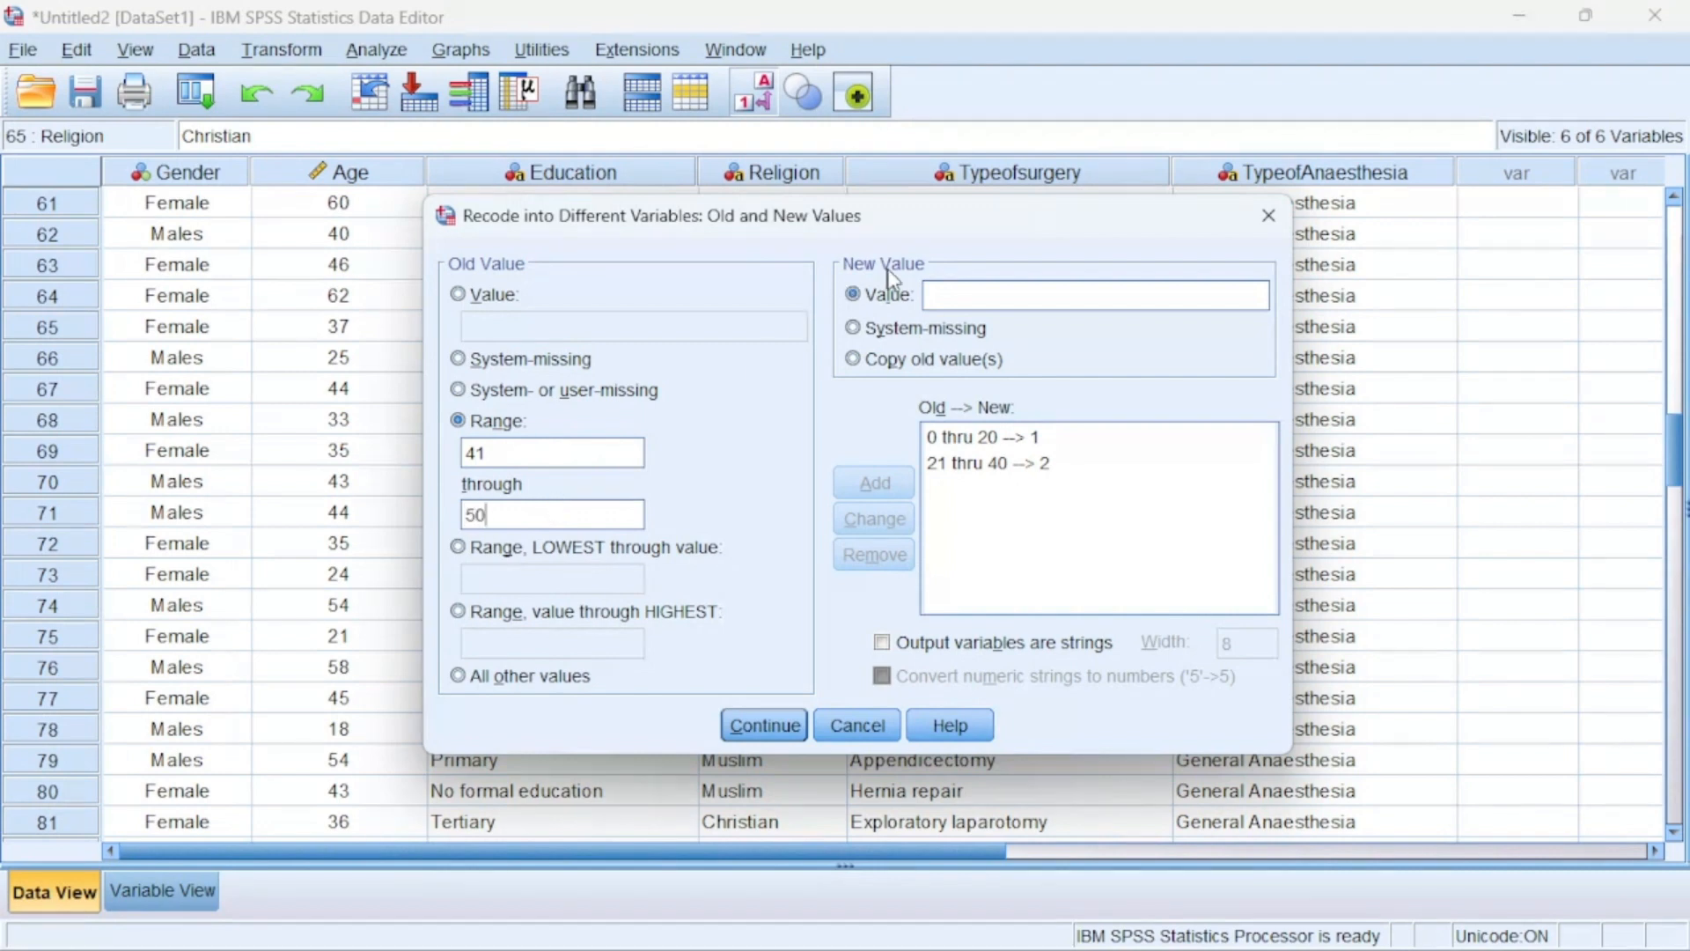
type("3")
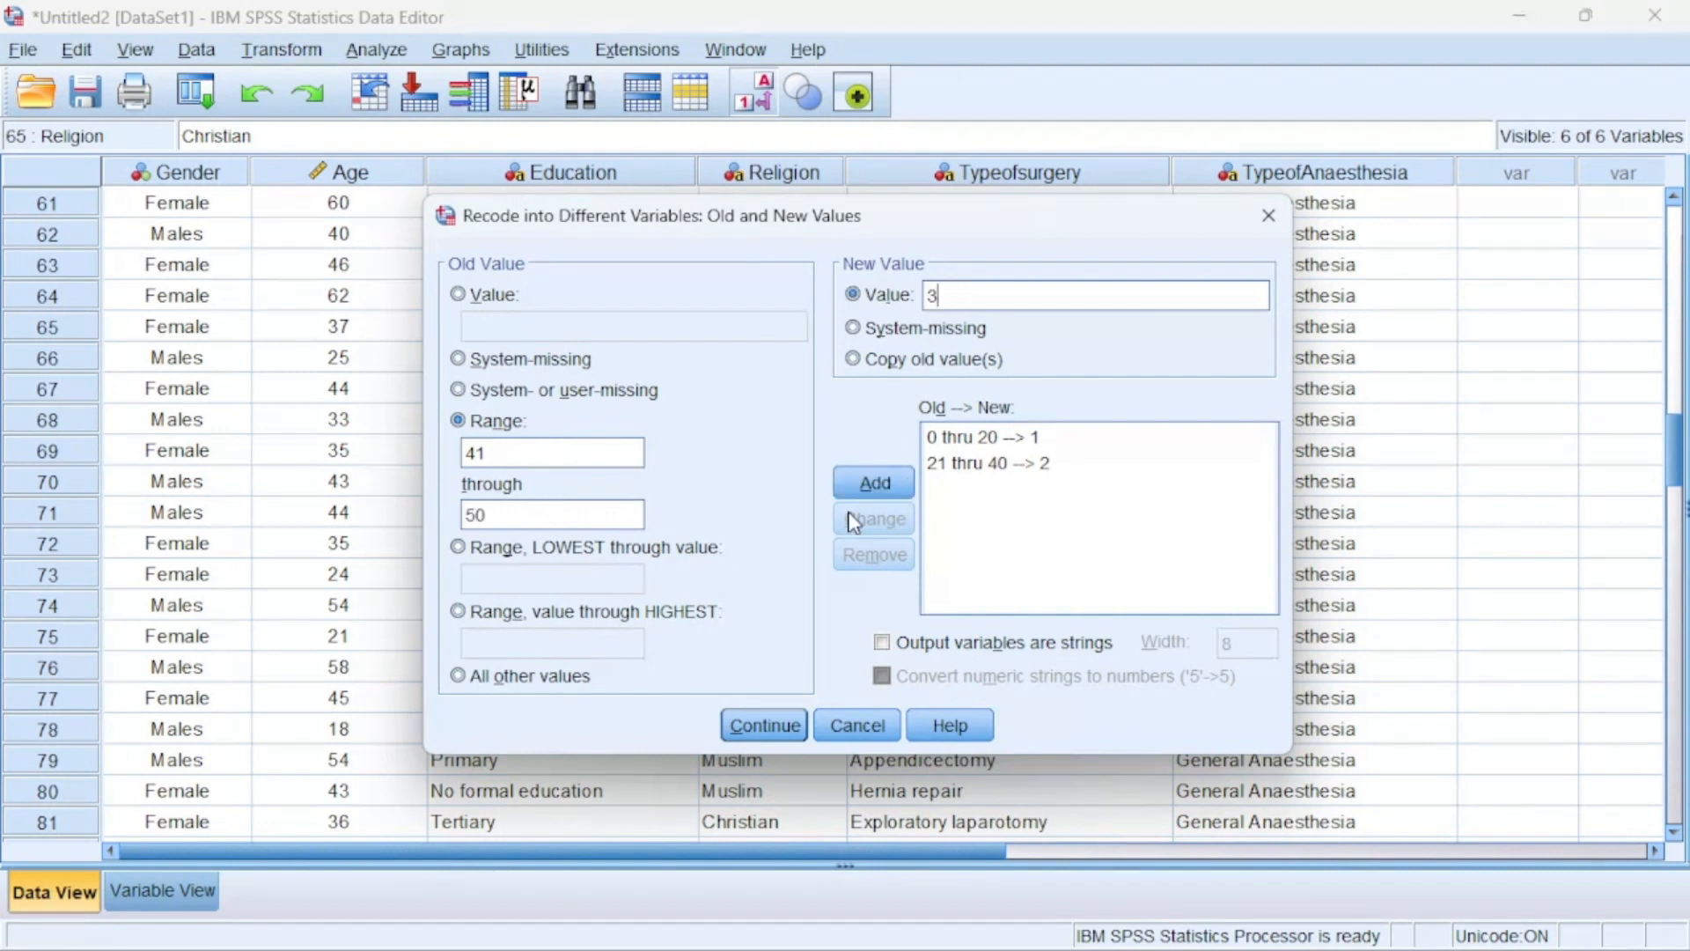
left_click(873, 481)
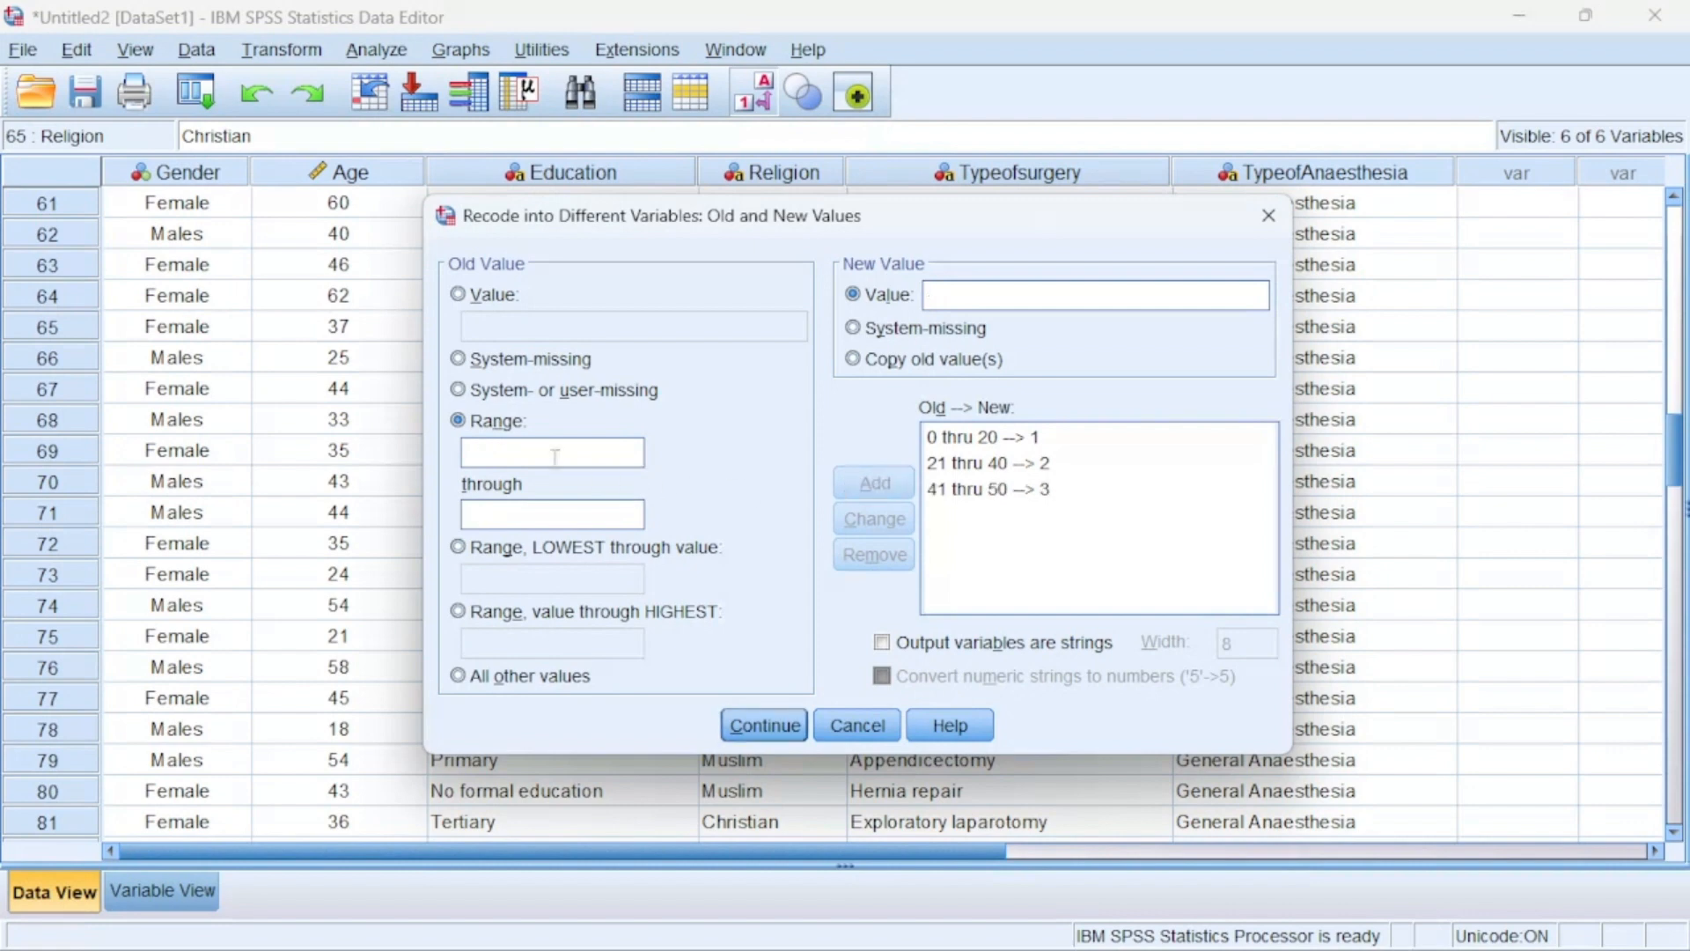
type("51")
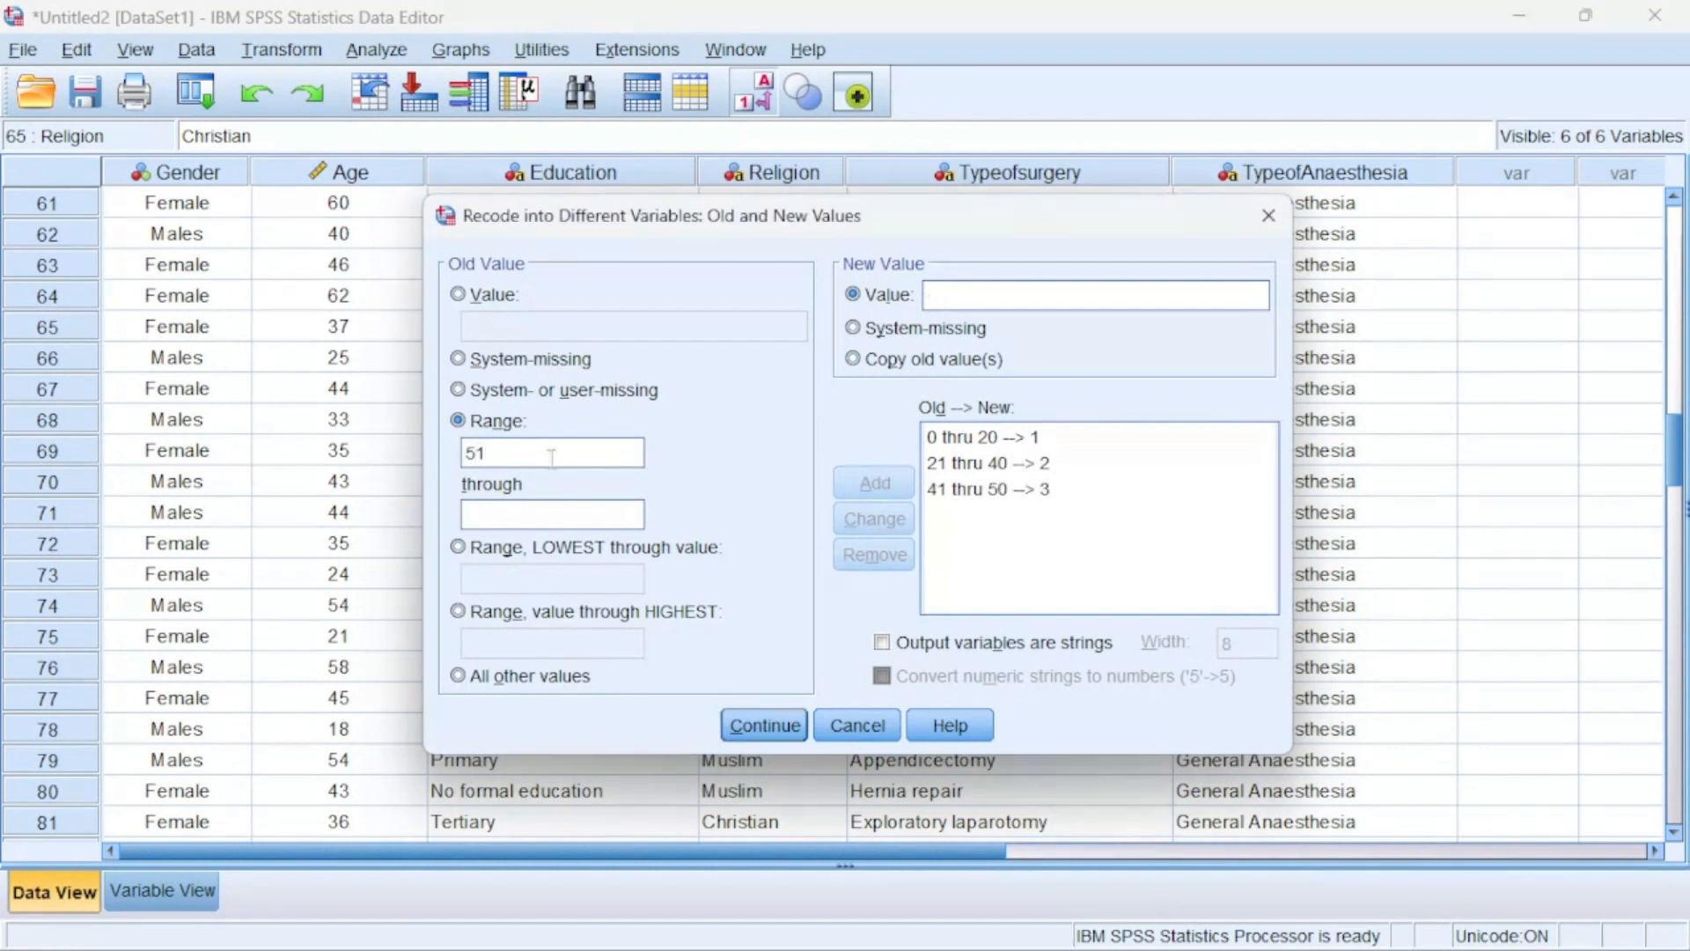
left_click(873, 481)
type("100")
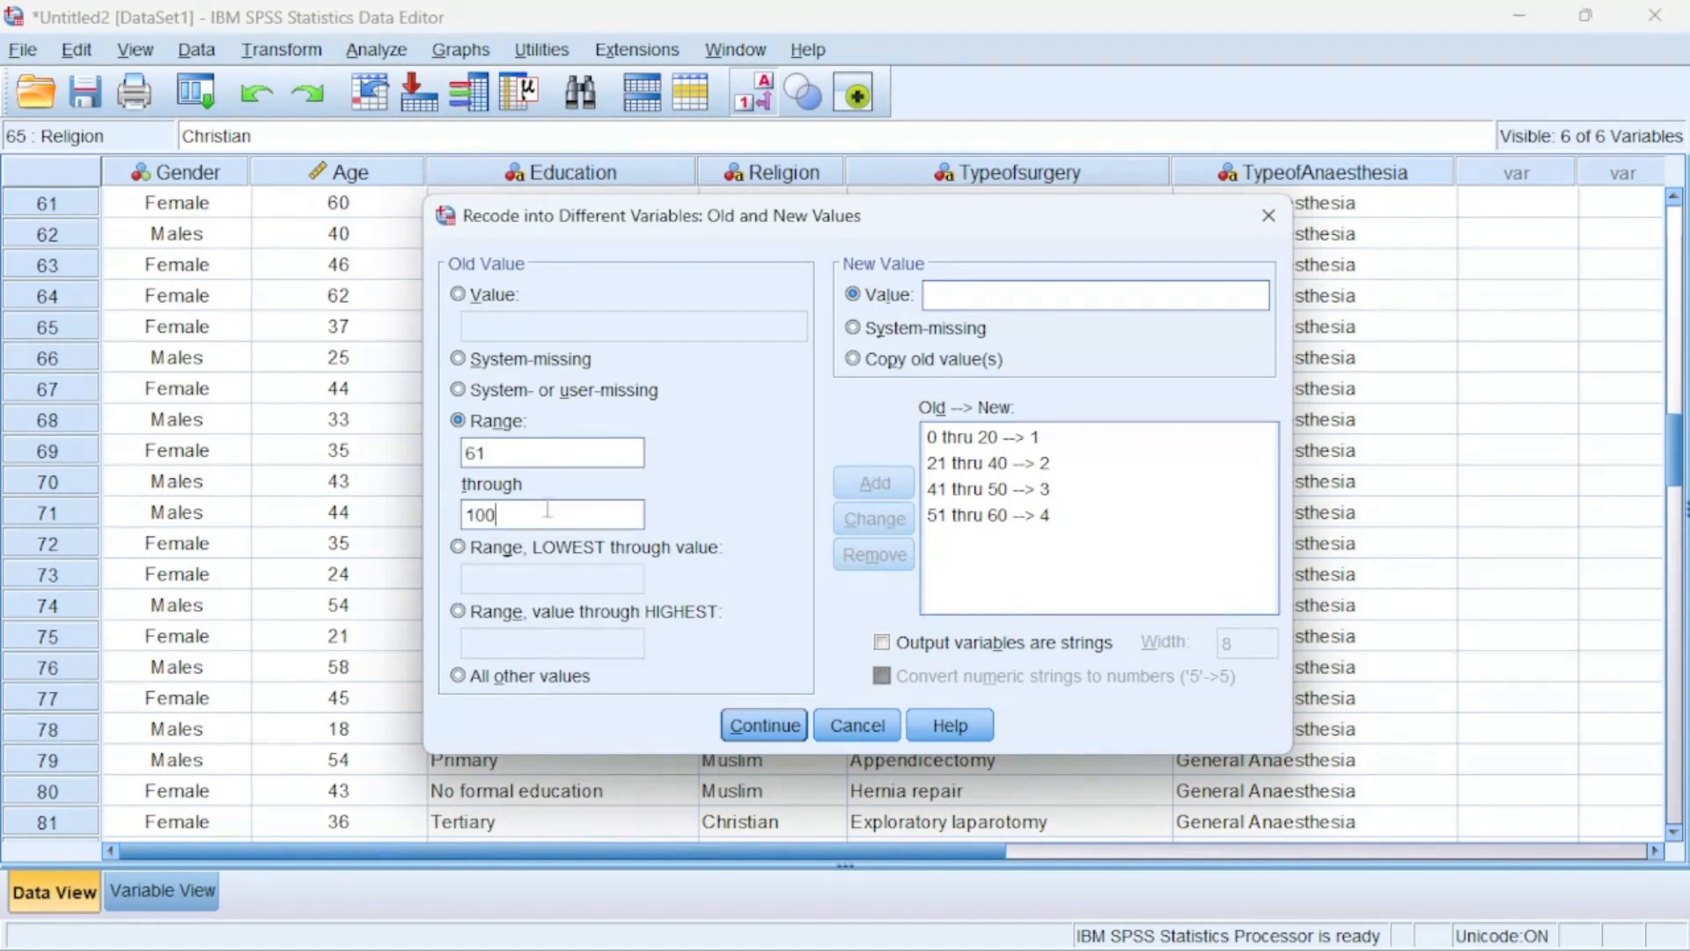
left_click(873, 482)
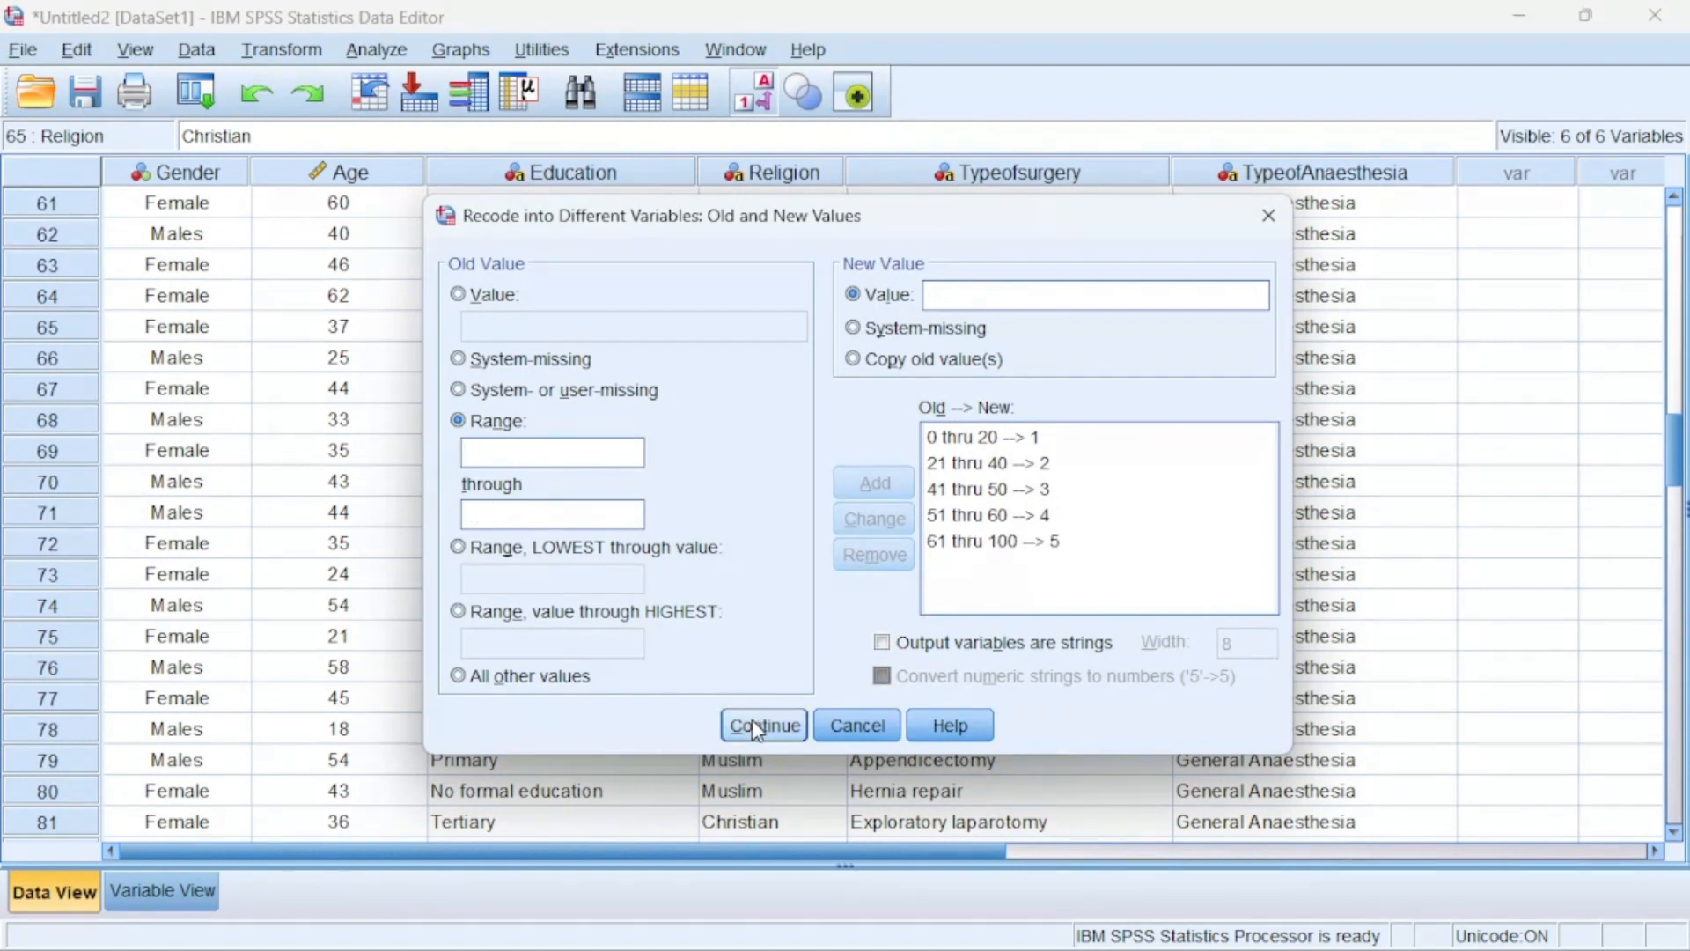
Run the Age_Range recode and close the resulting output window without saving
left_click(763, 725)
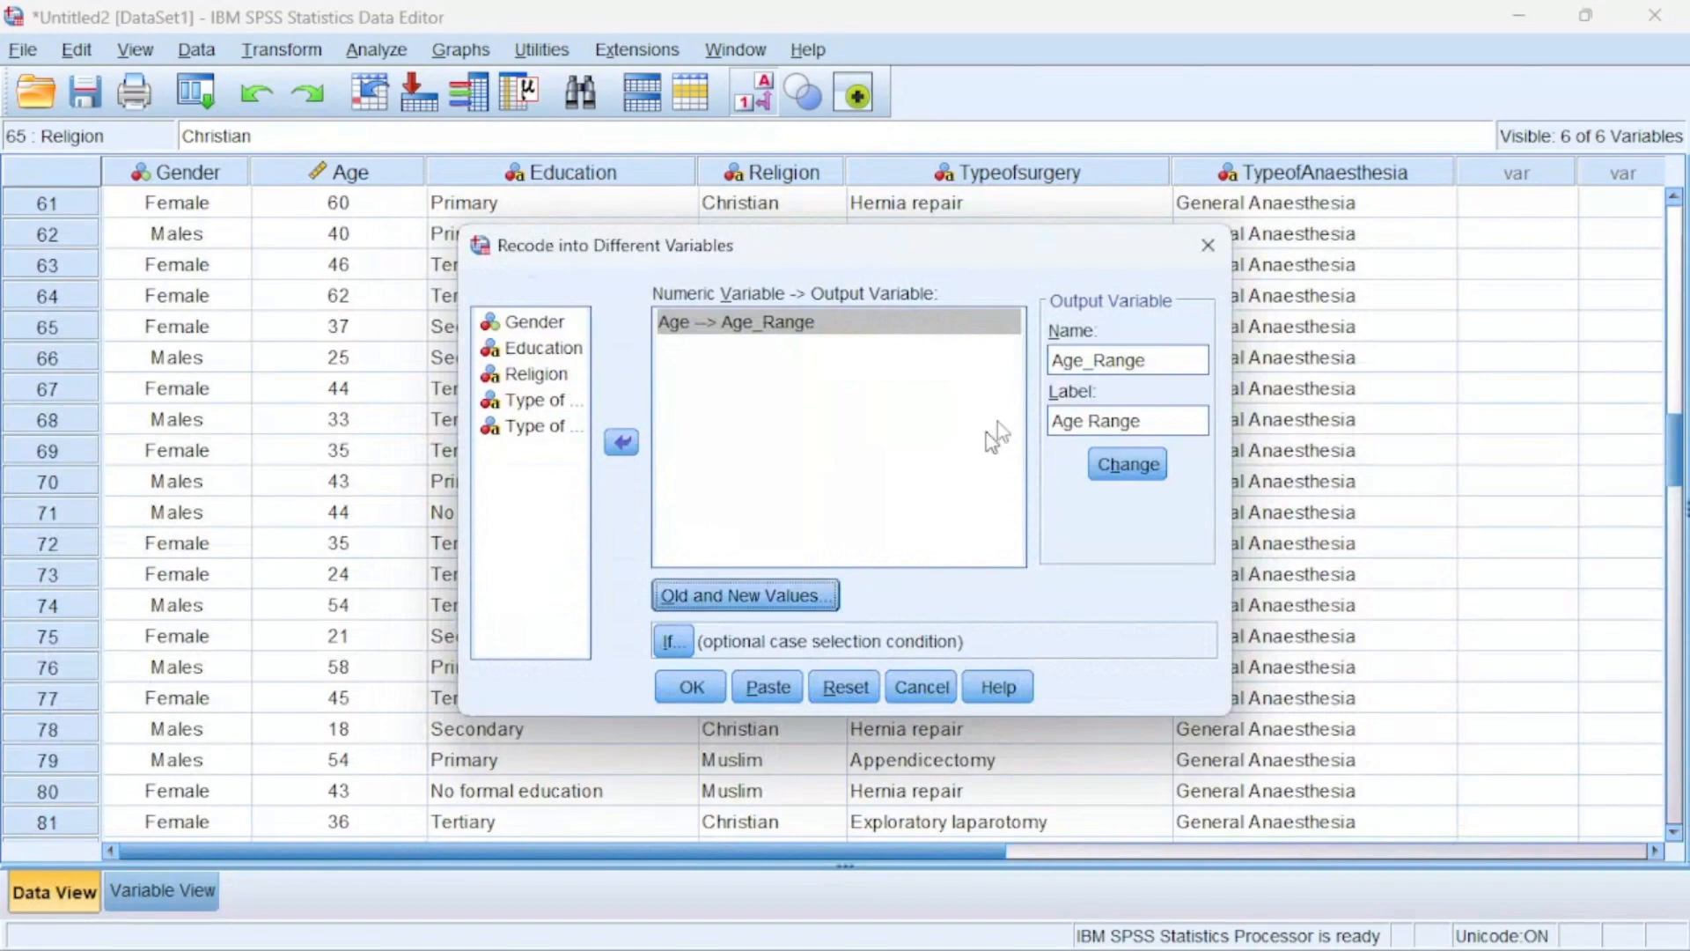
mouse_move(744, 595)
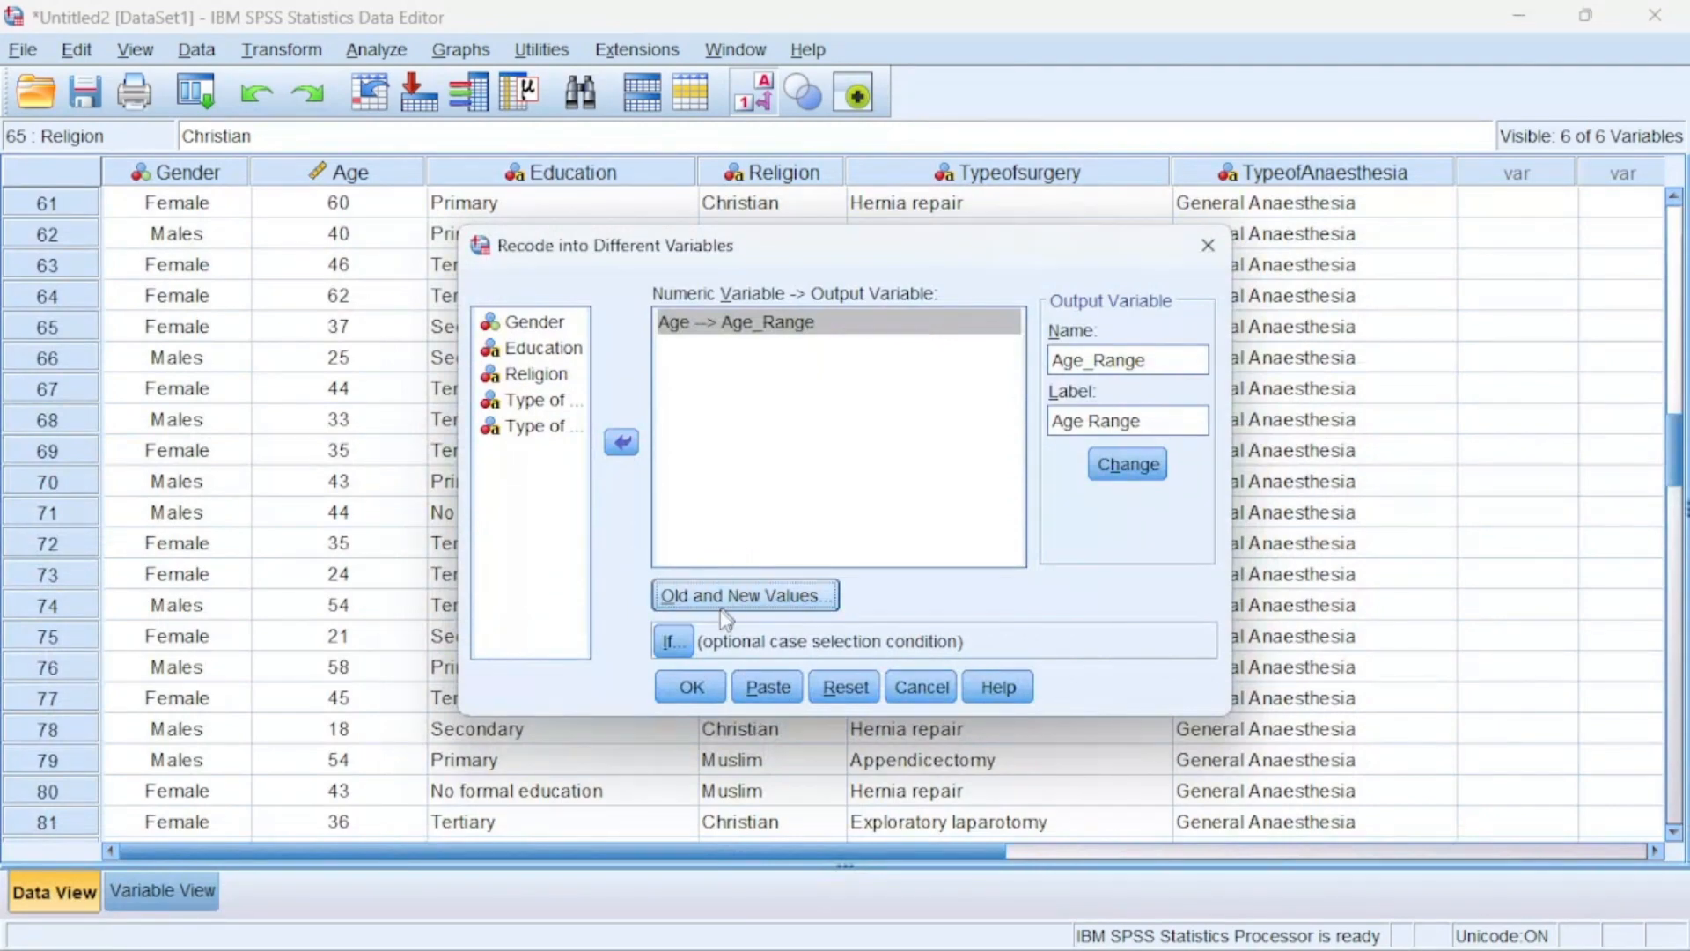
left_click(688, 687)
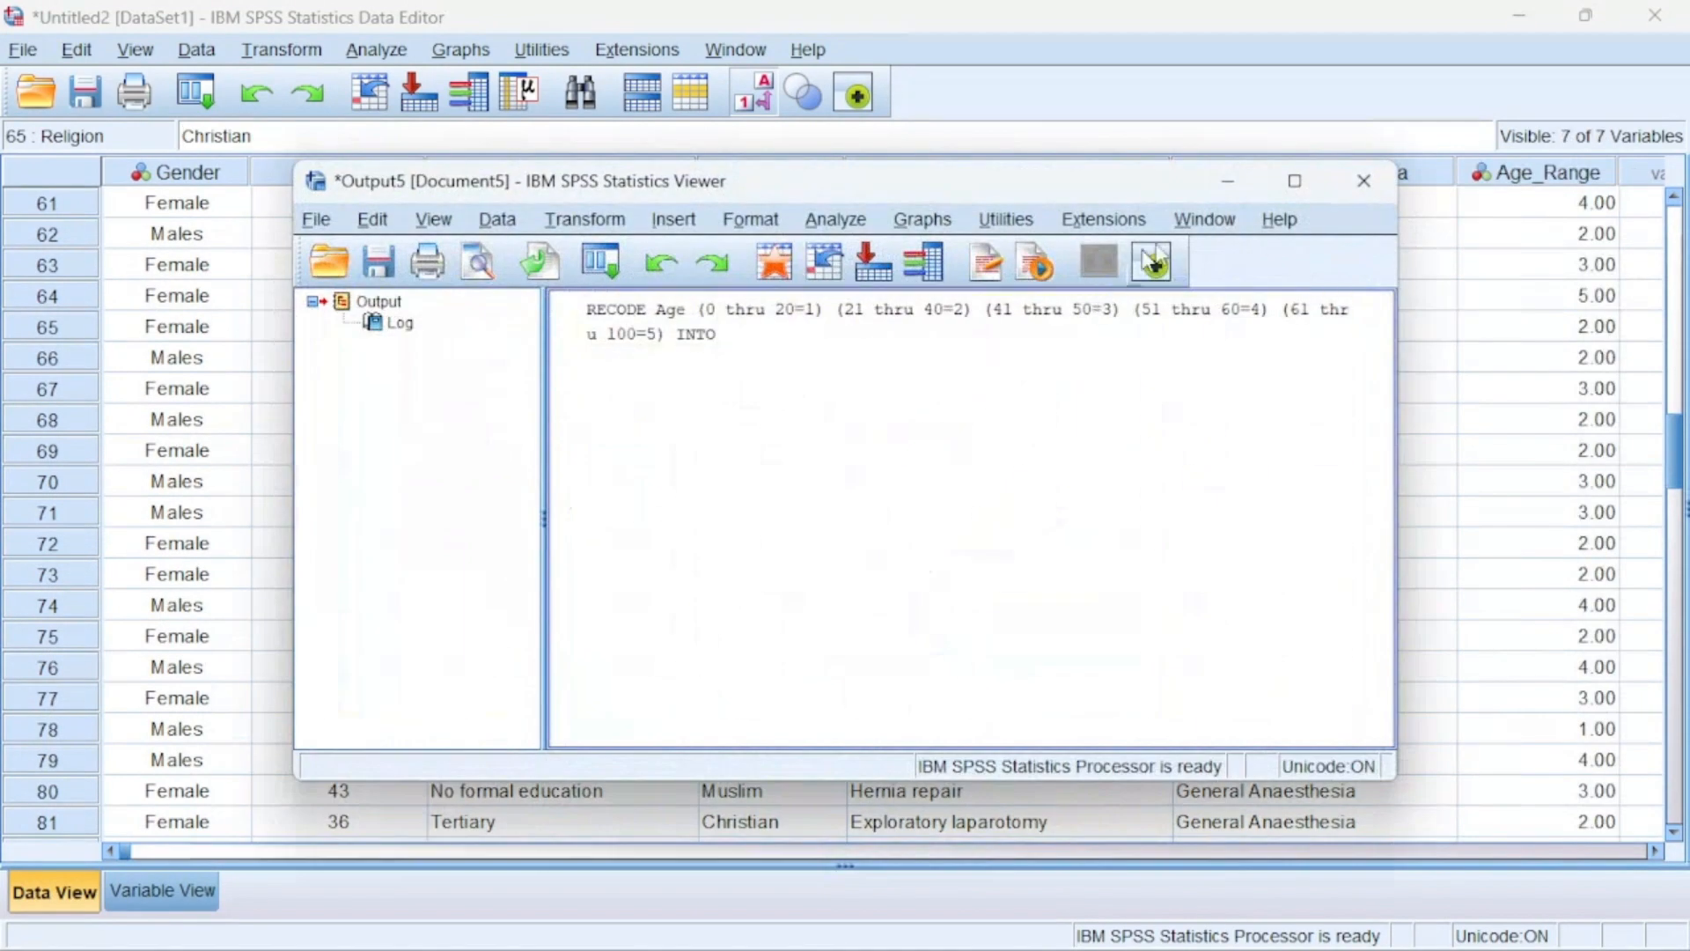
left_click(1363, 180)
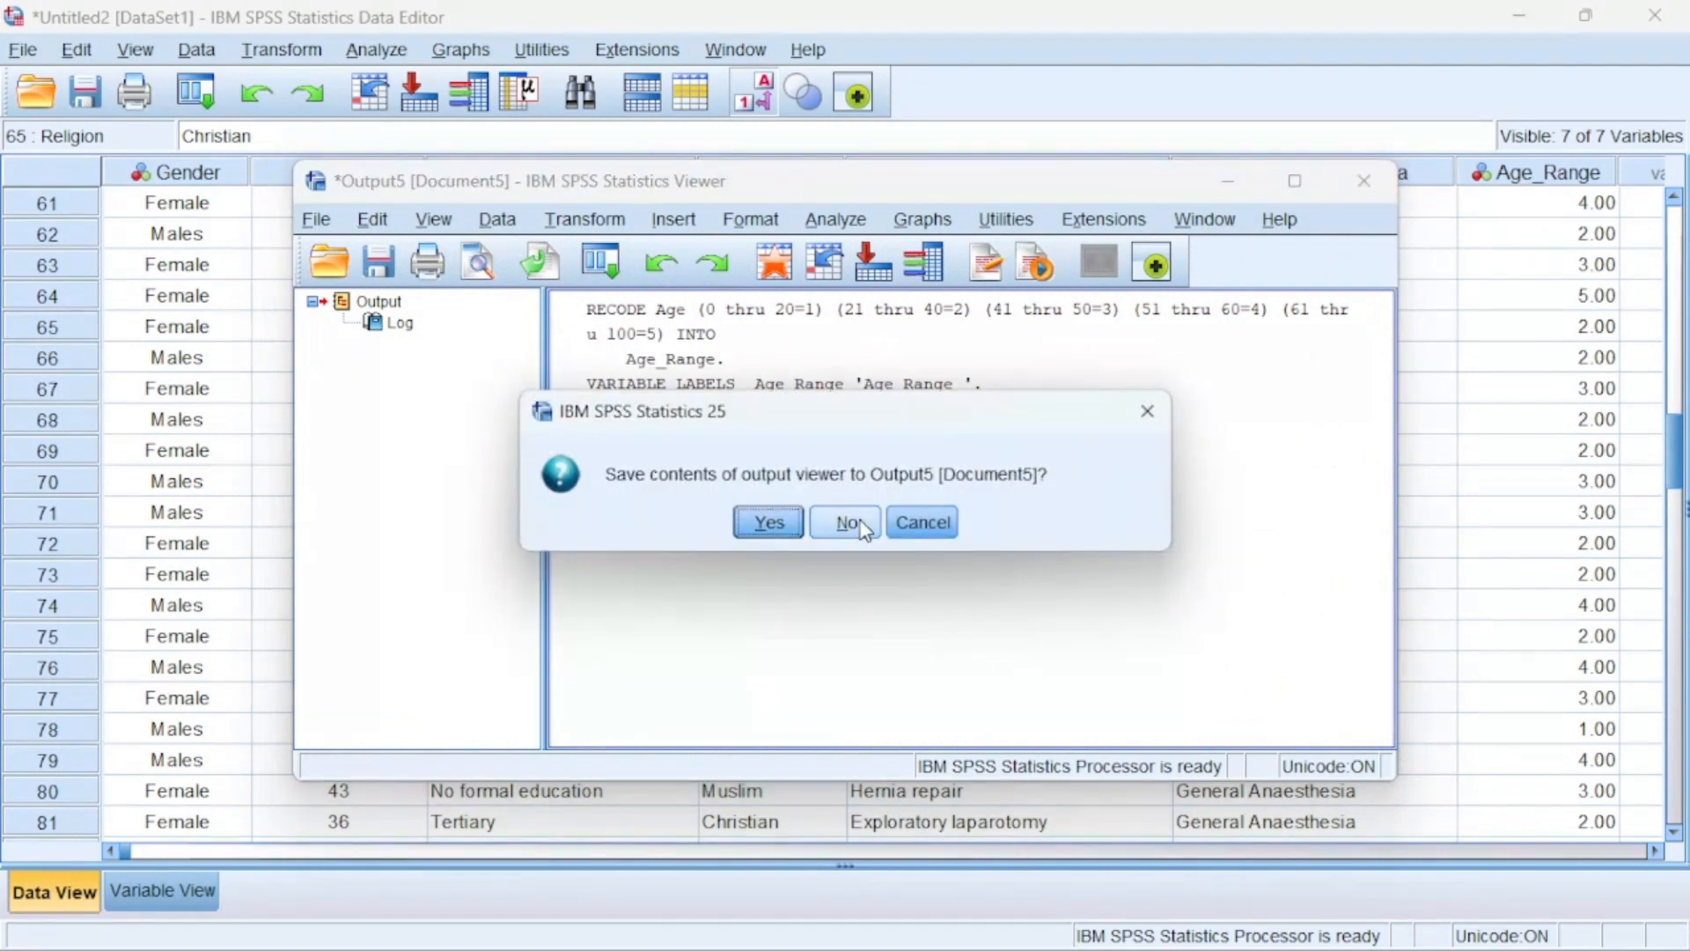
left_click(846, 522)
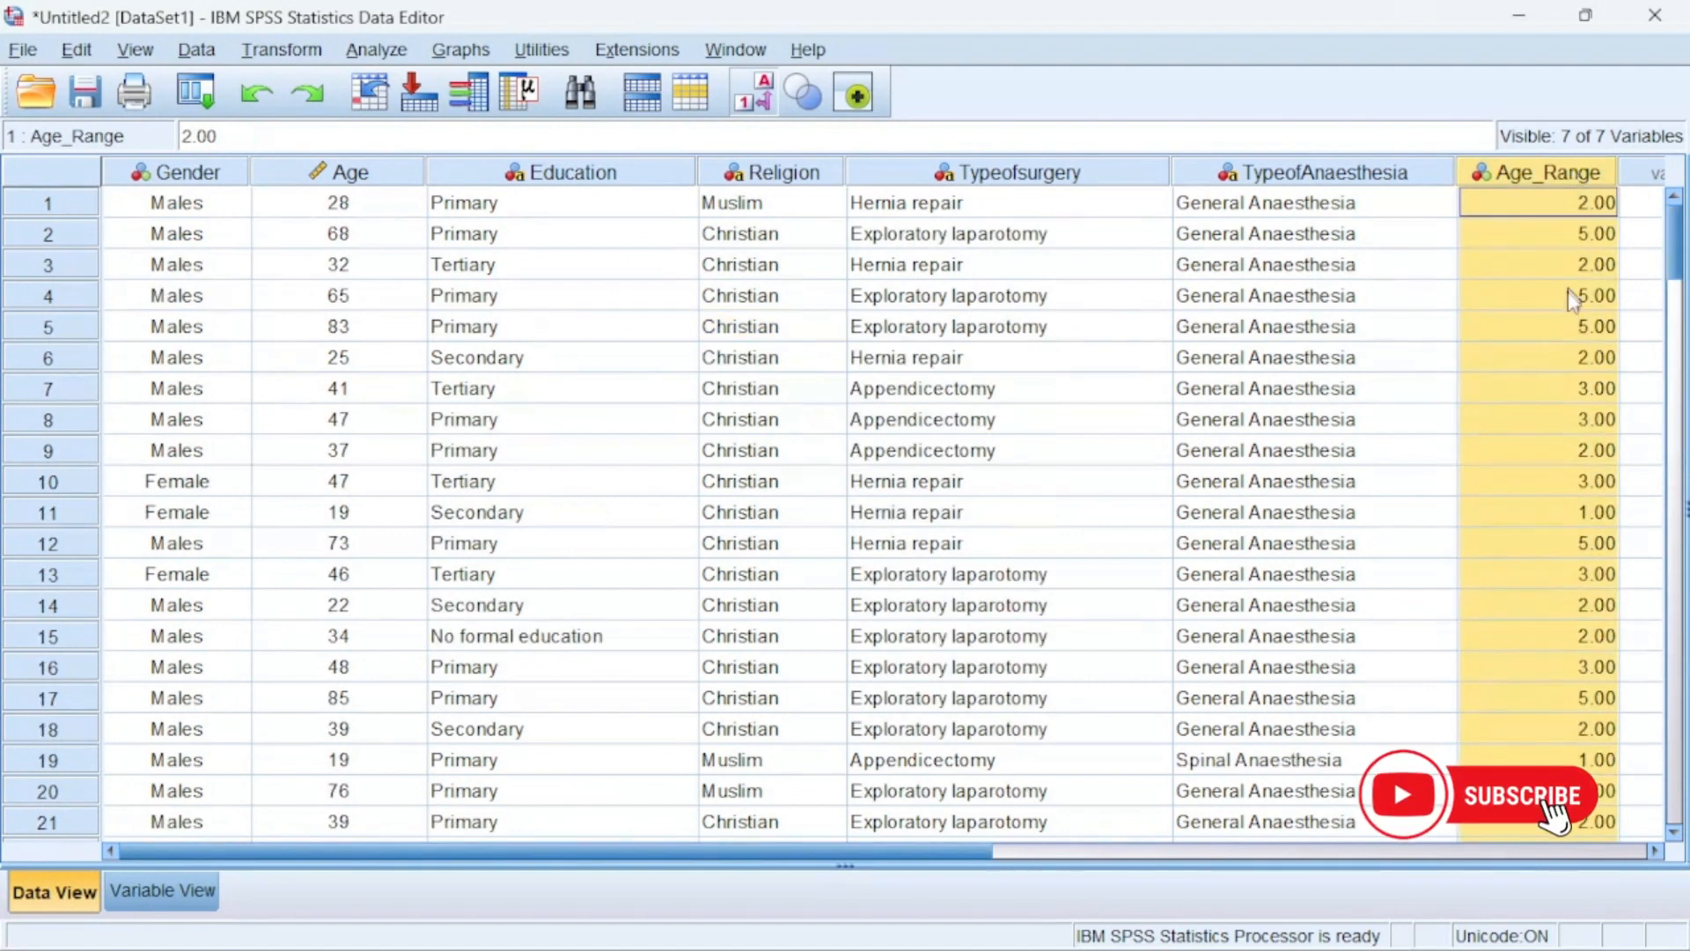
mouse_move(1576, 335)
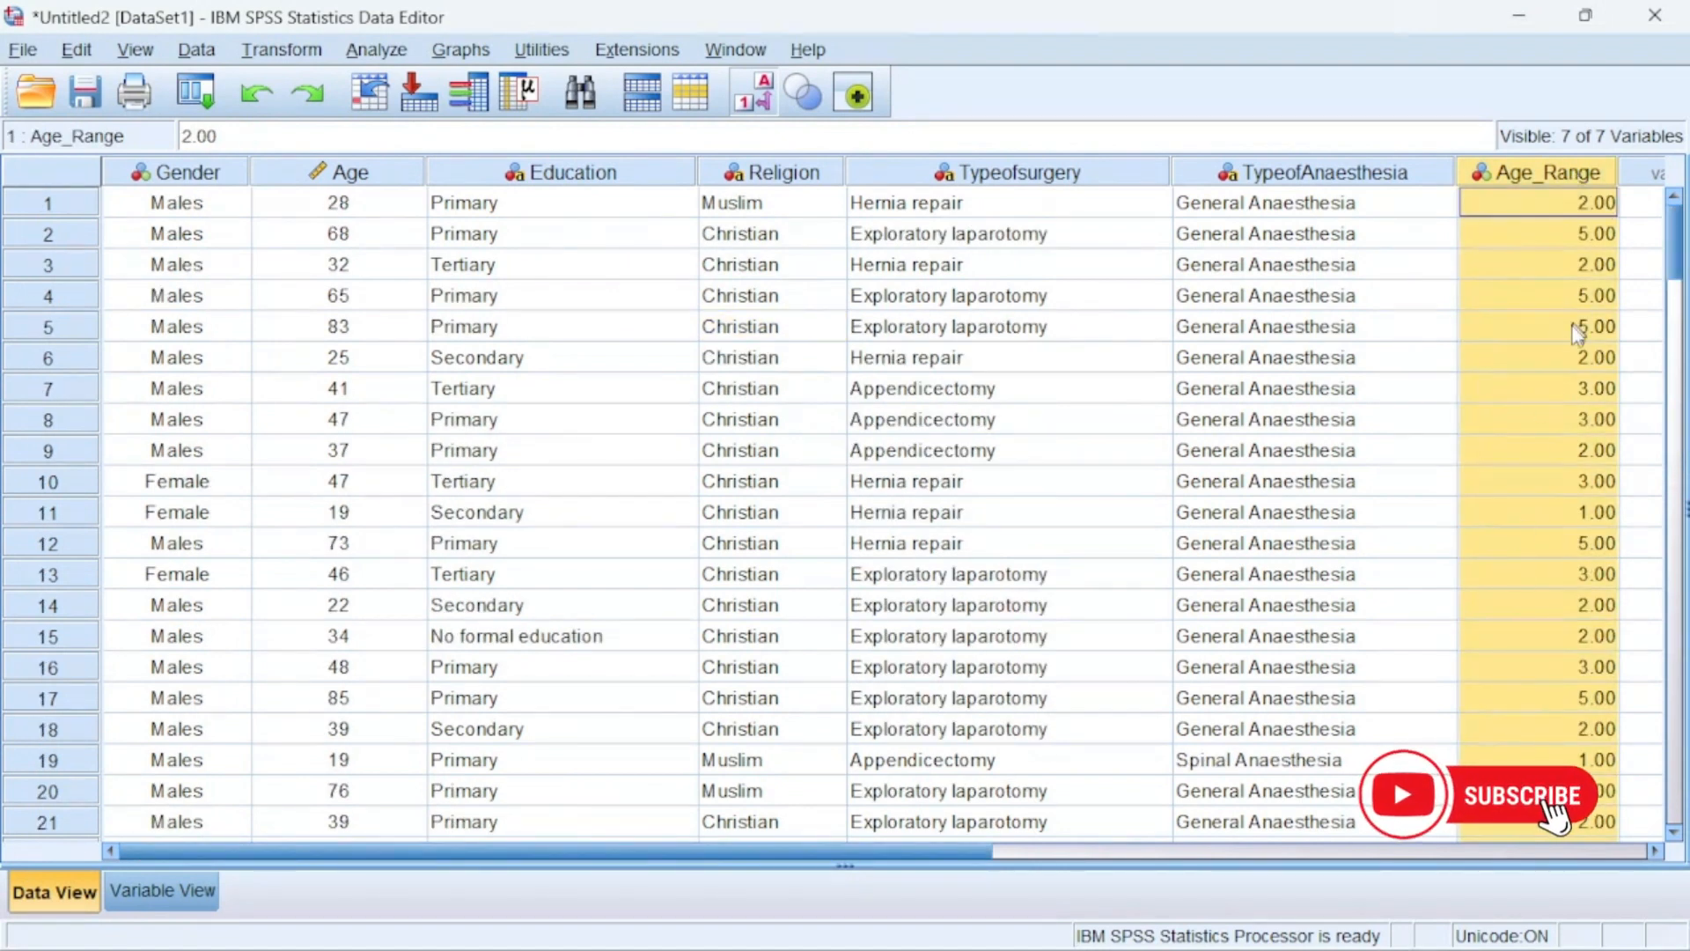
Inspect a recoded Age_Range value, then switch to Variable View
left_click(1536, 233)
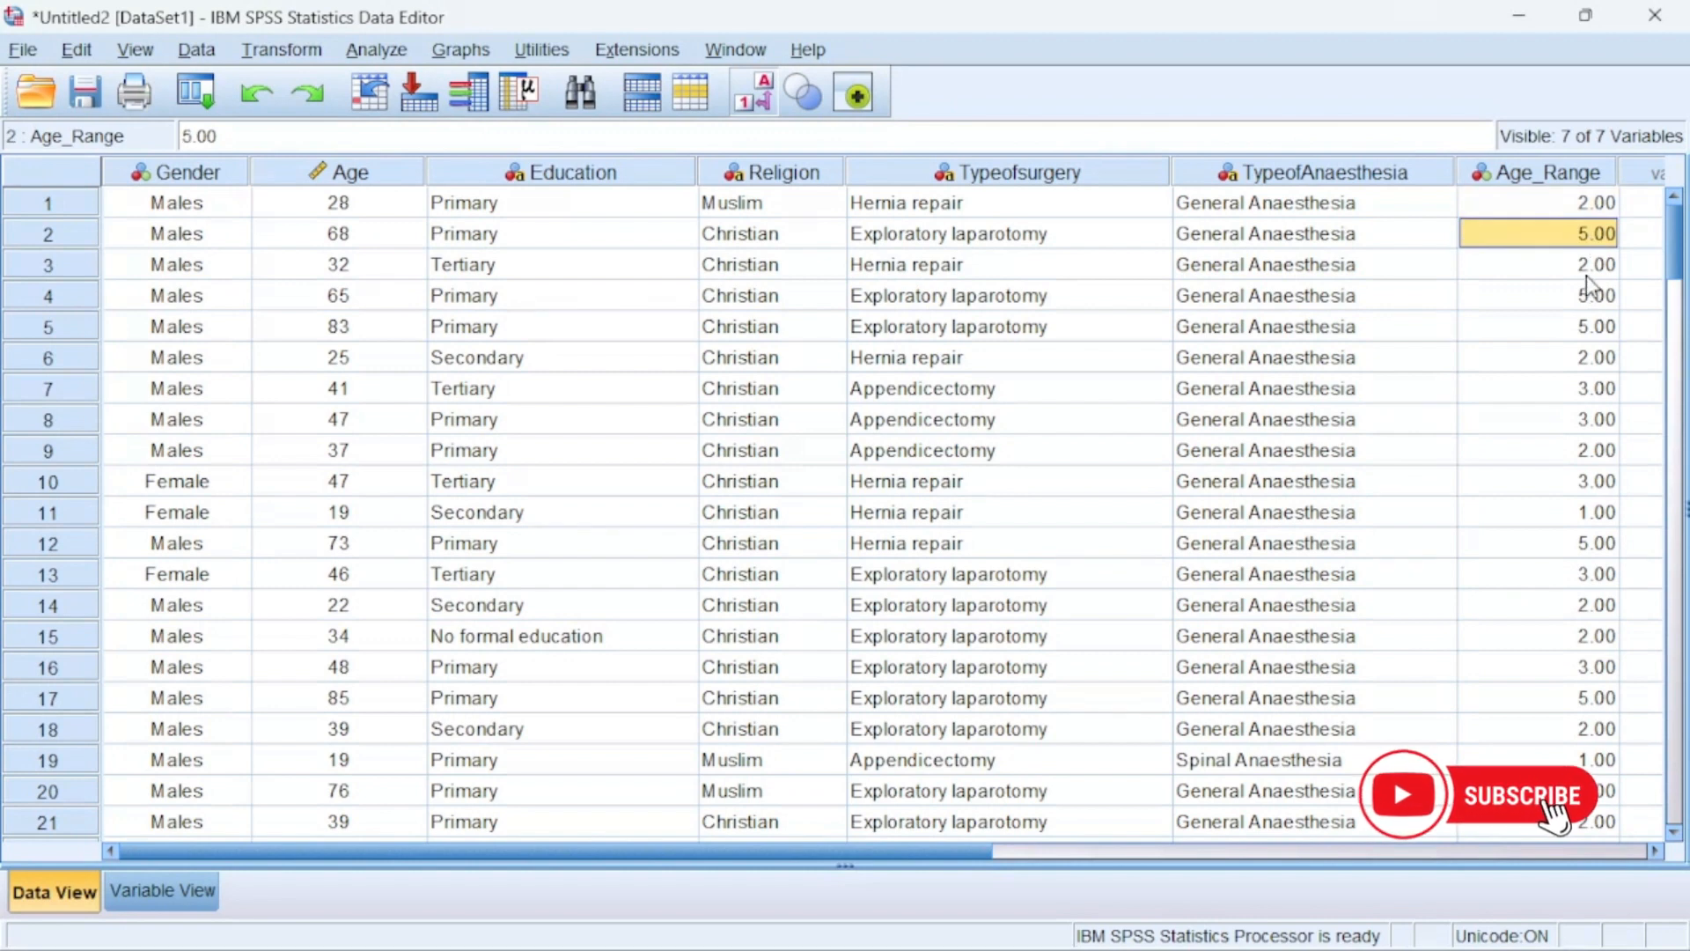
left_click(1537, 326)
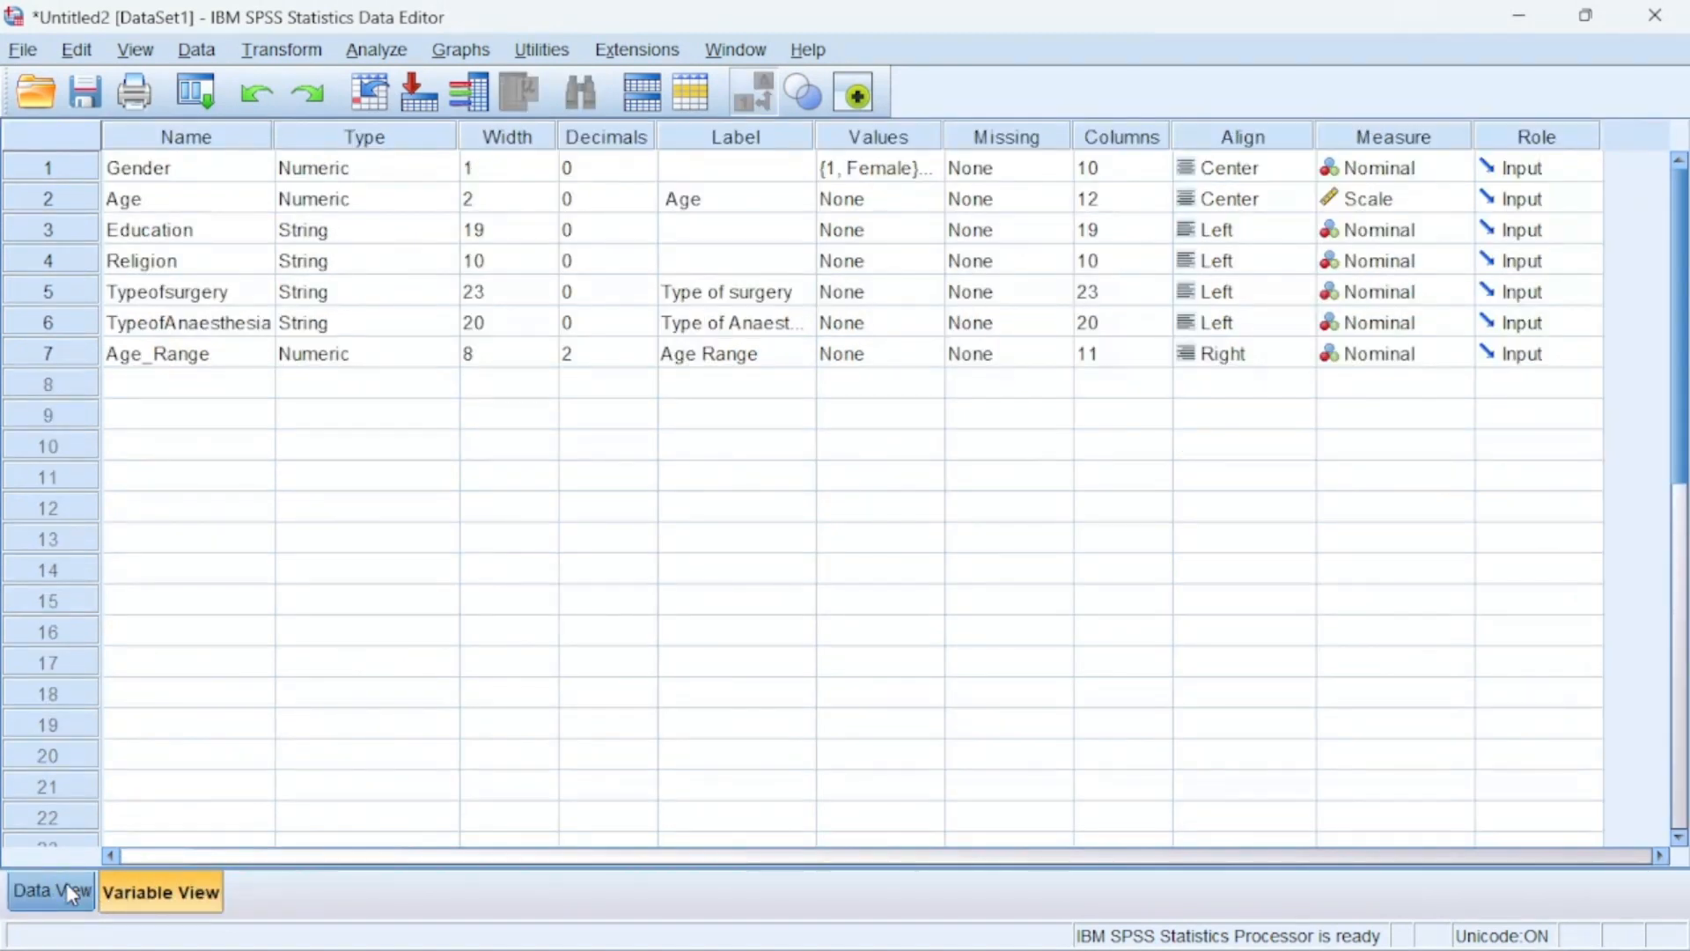
Set Age_Range decimals to 0 and open its Value Labels dialog
left_click(50, 890)
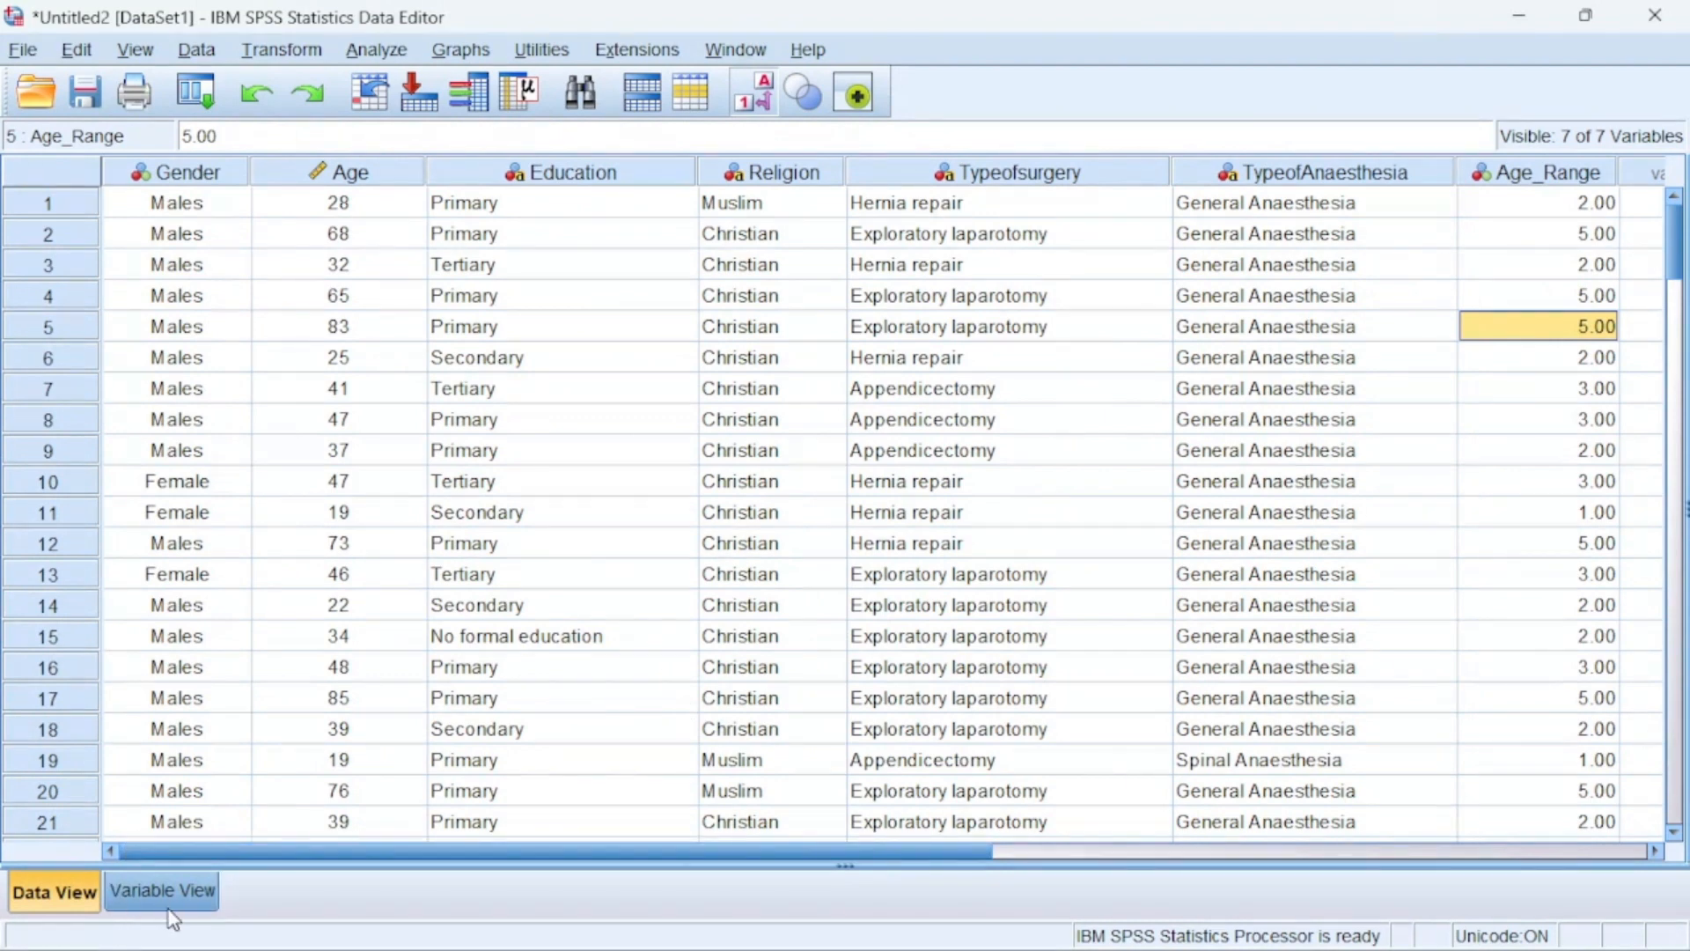
left_click(160, 890)
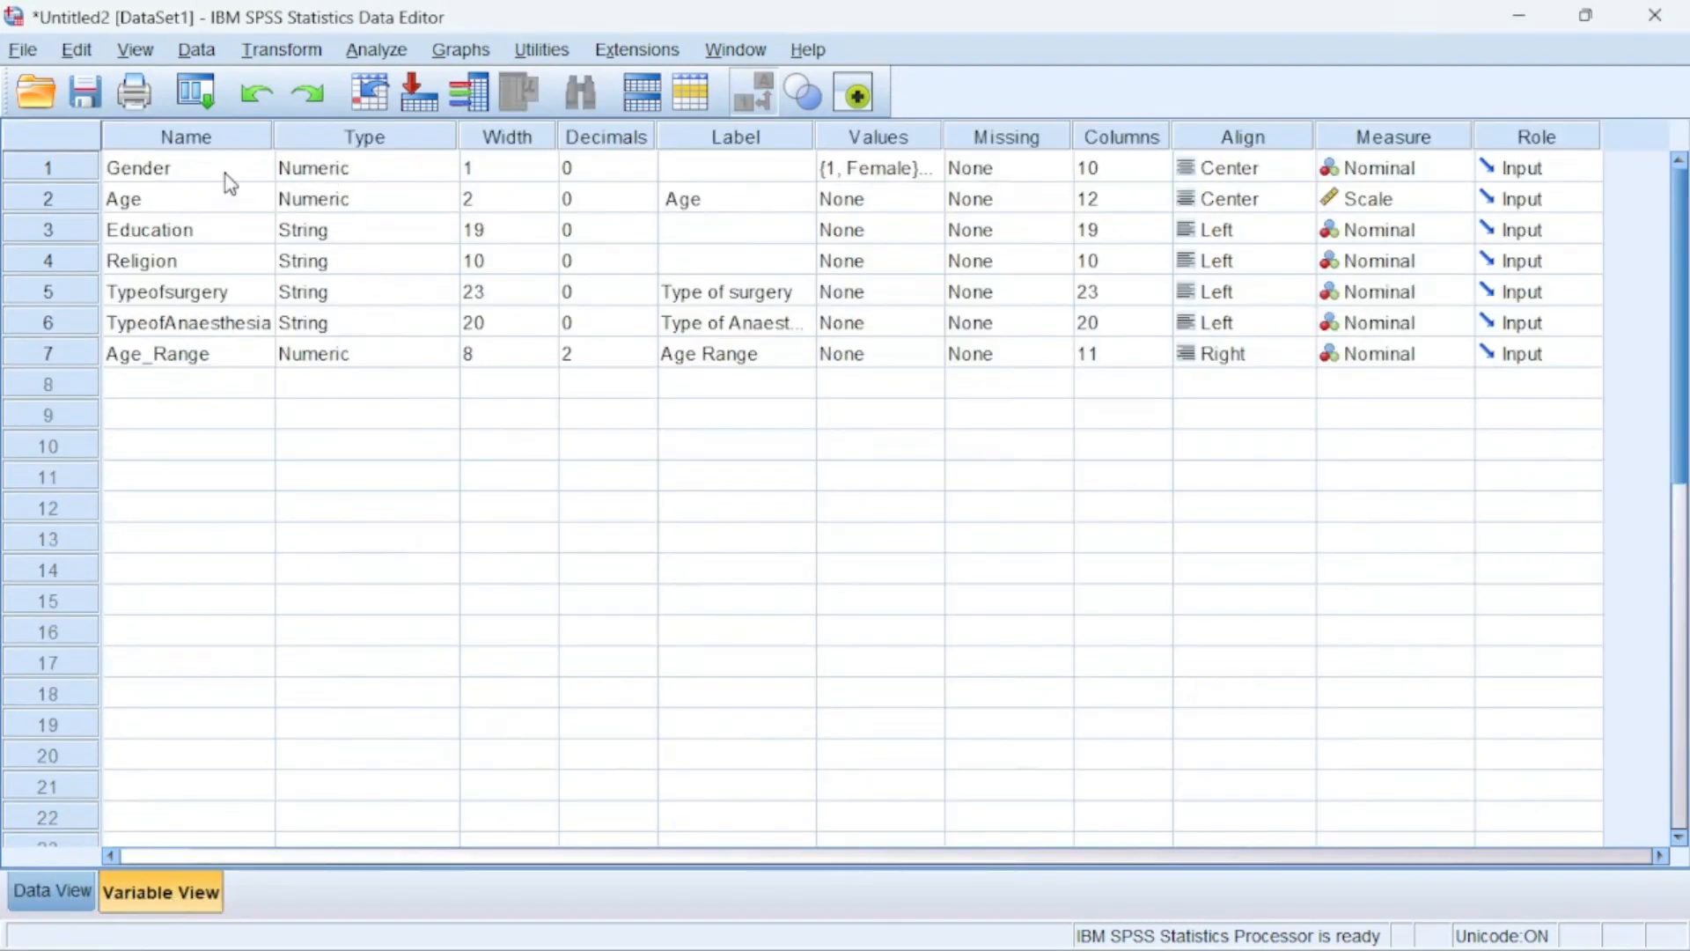
mouse_move(340, 183)
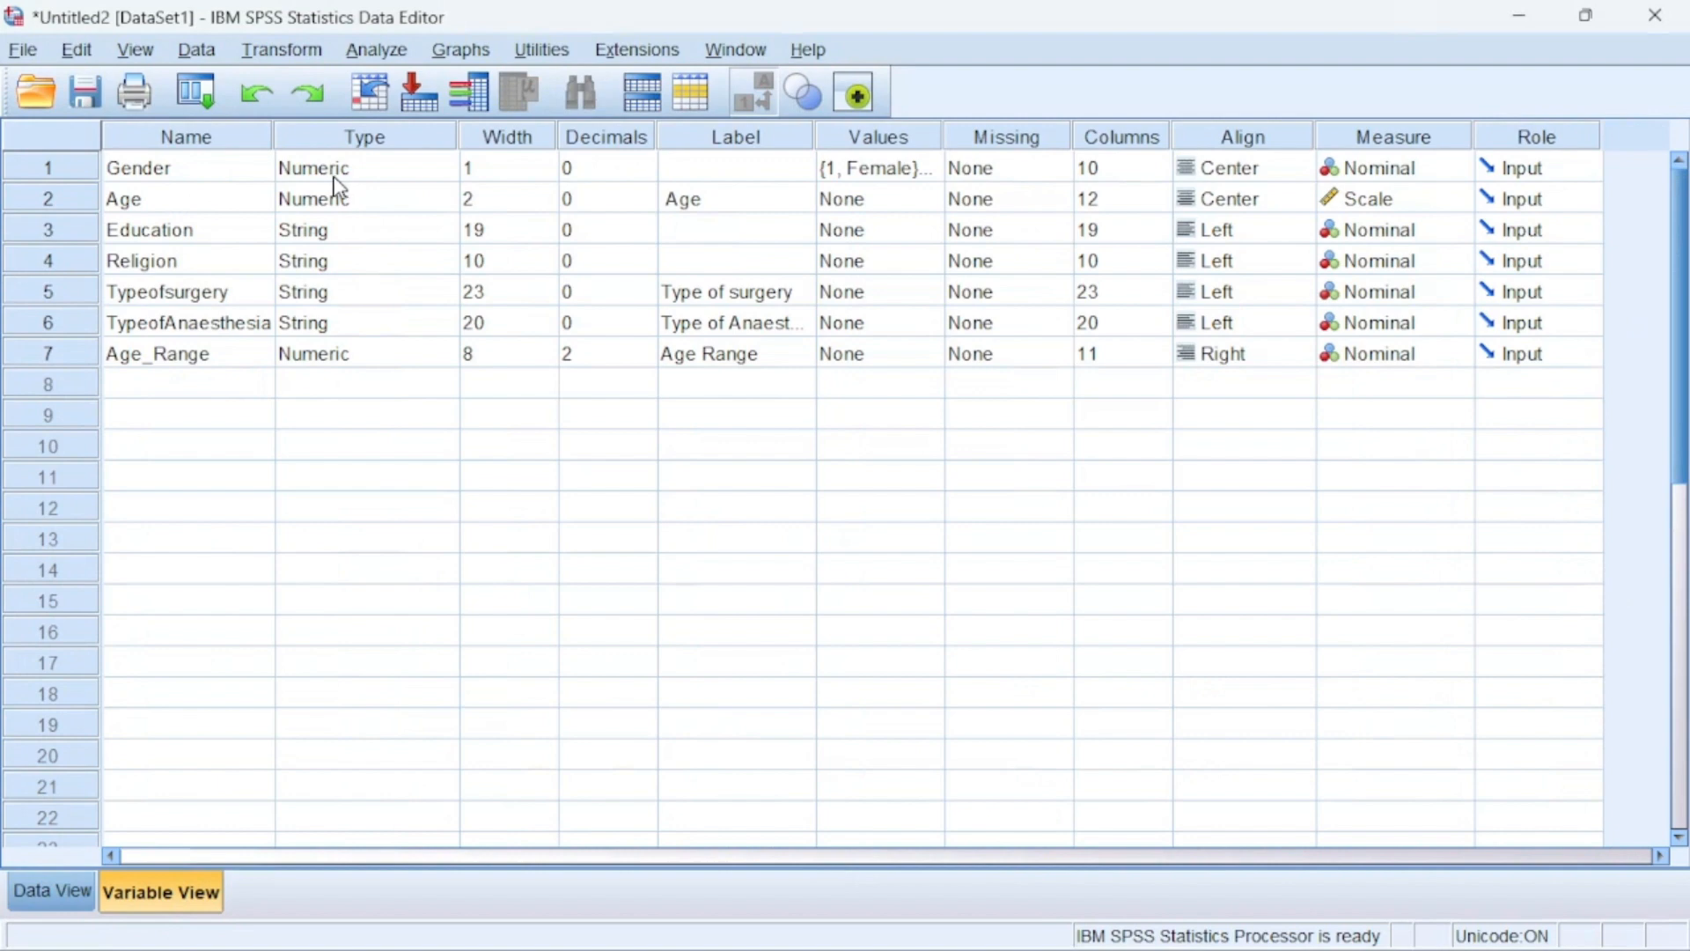
left_click(599, 352)
type("0")
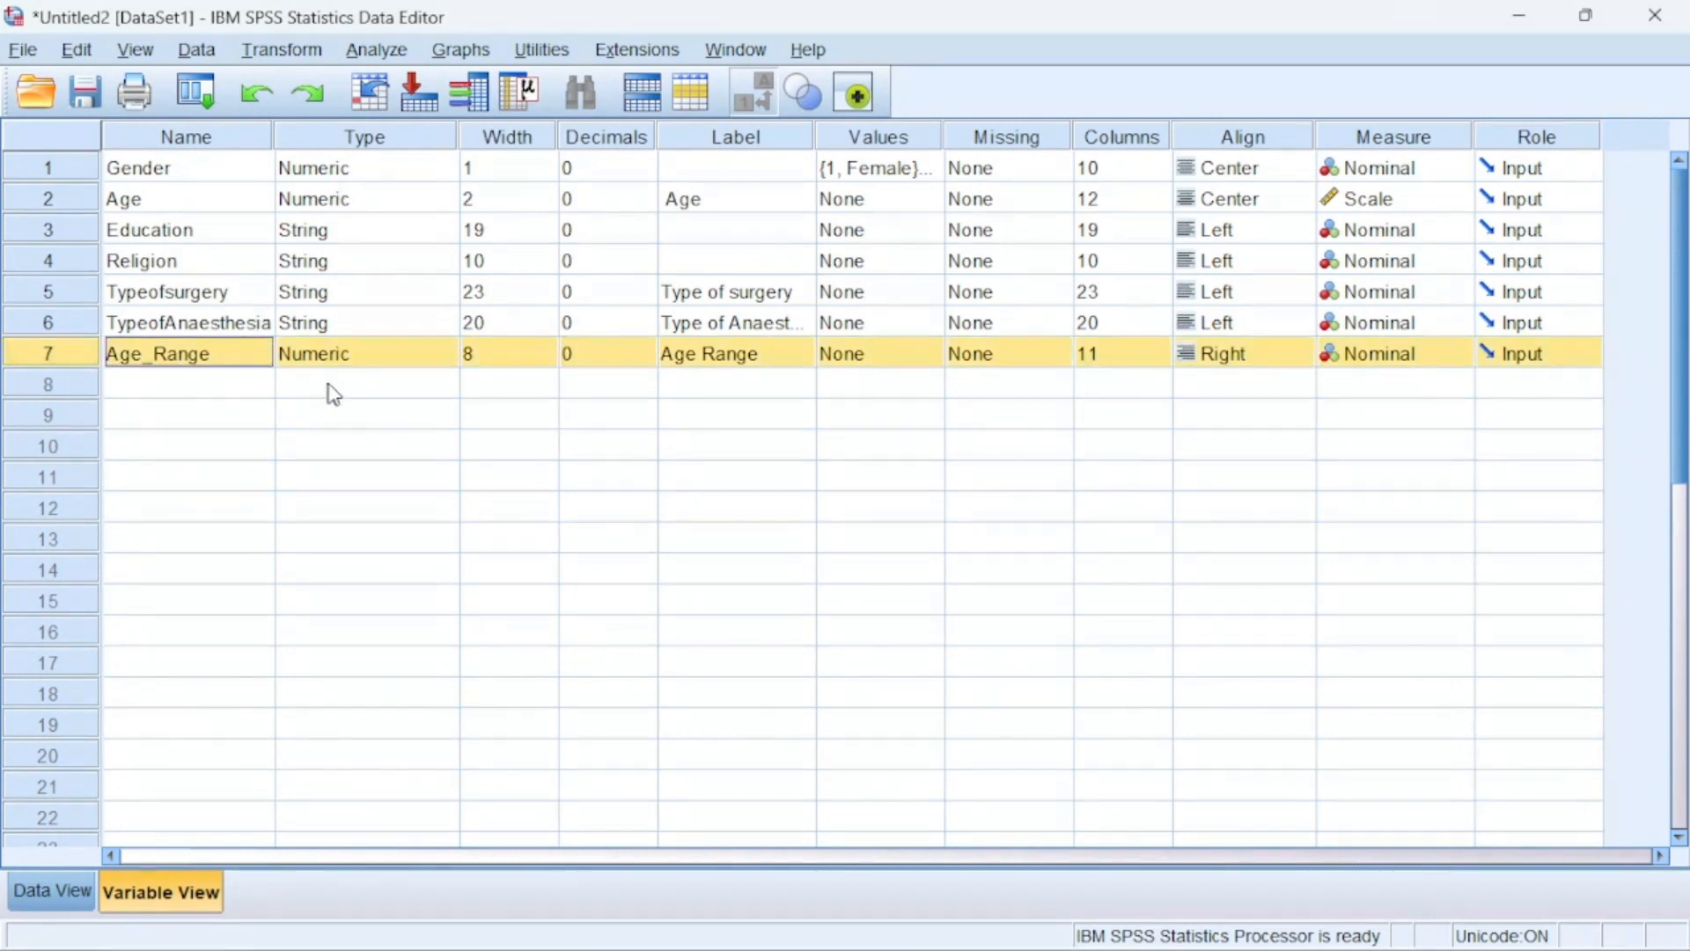
left_click(356, 354)
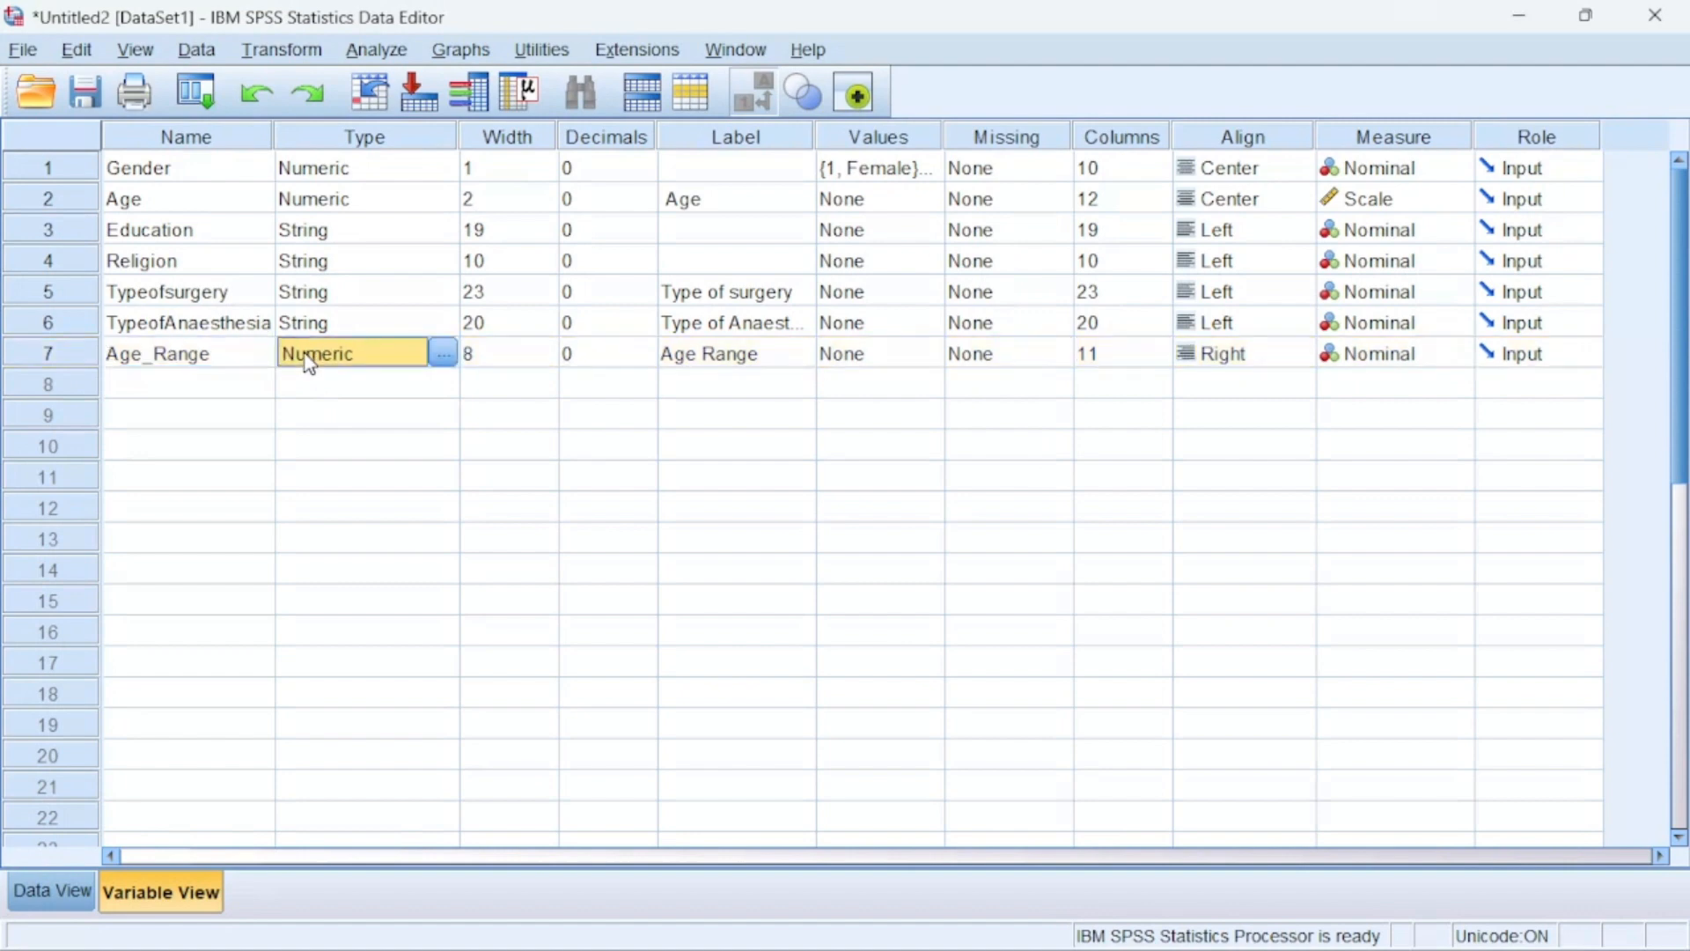
mouse_move(316, 369)
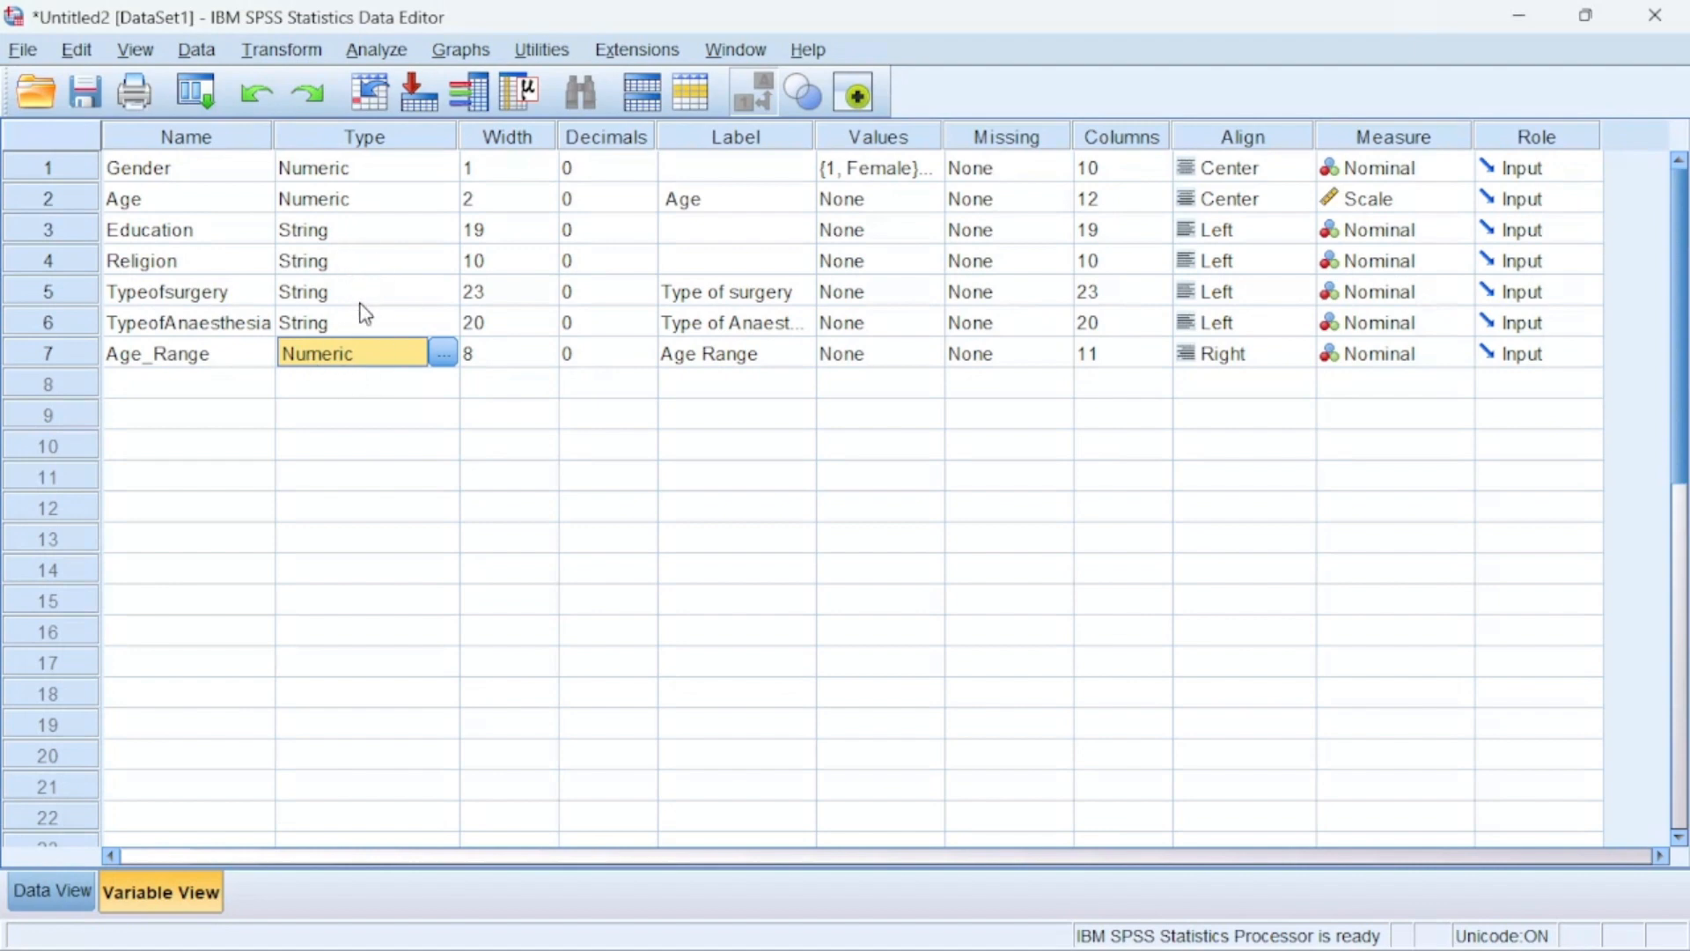
mouse_move(817, 331)
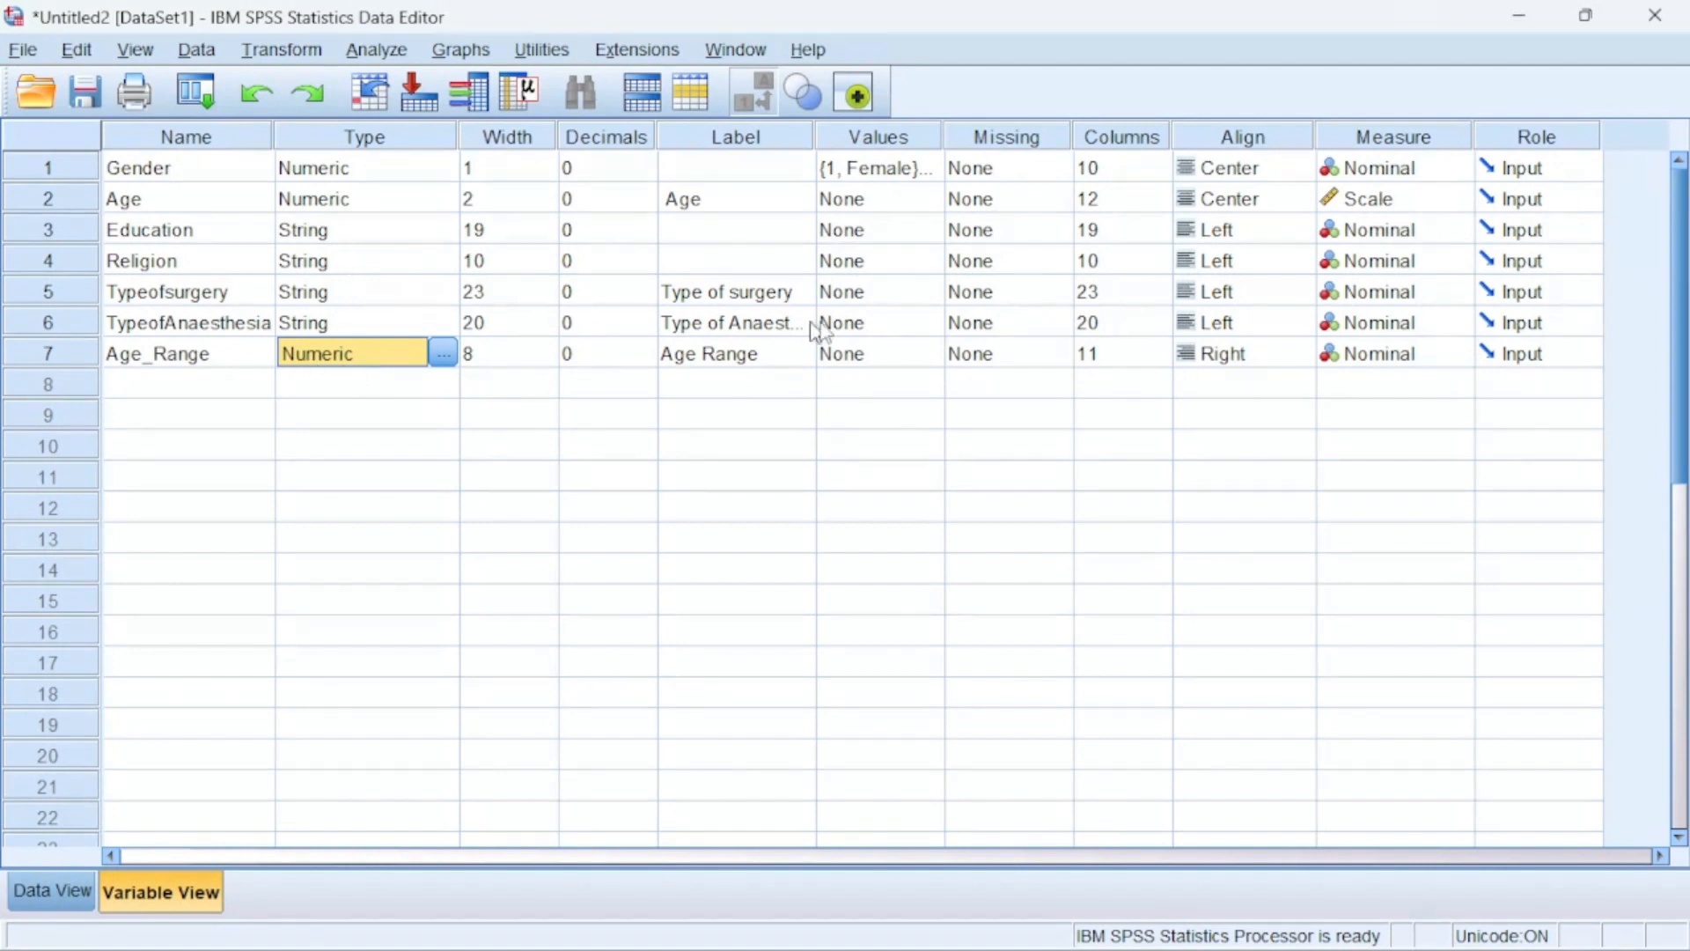
mouse_move(884, 157)
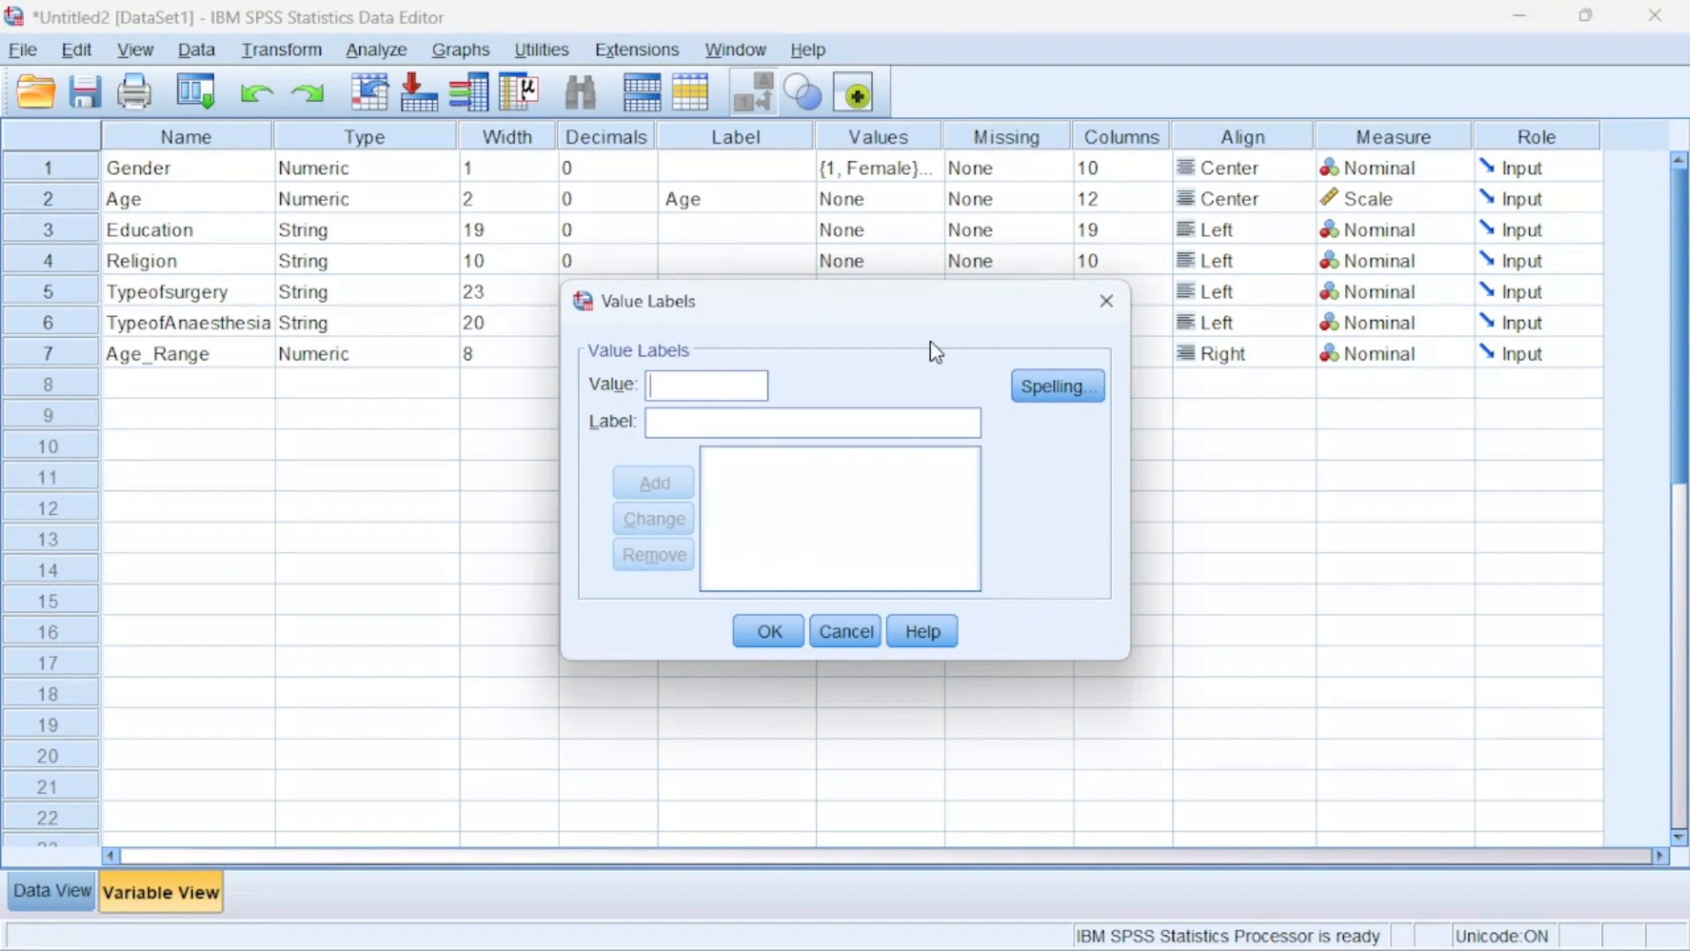
Add value labels 1 = '0-20 years' and 2 = '21-40 years'
type("1")
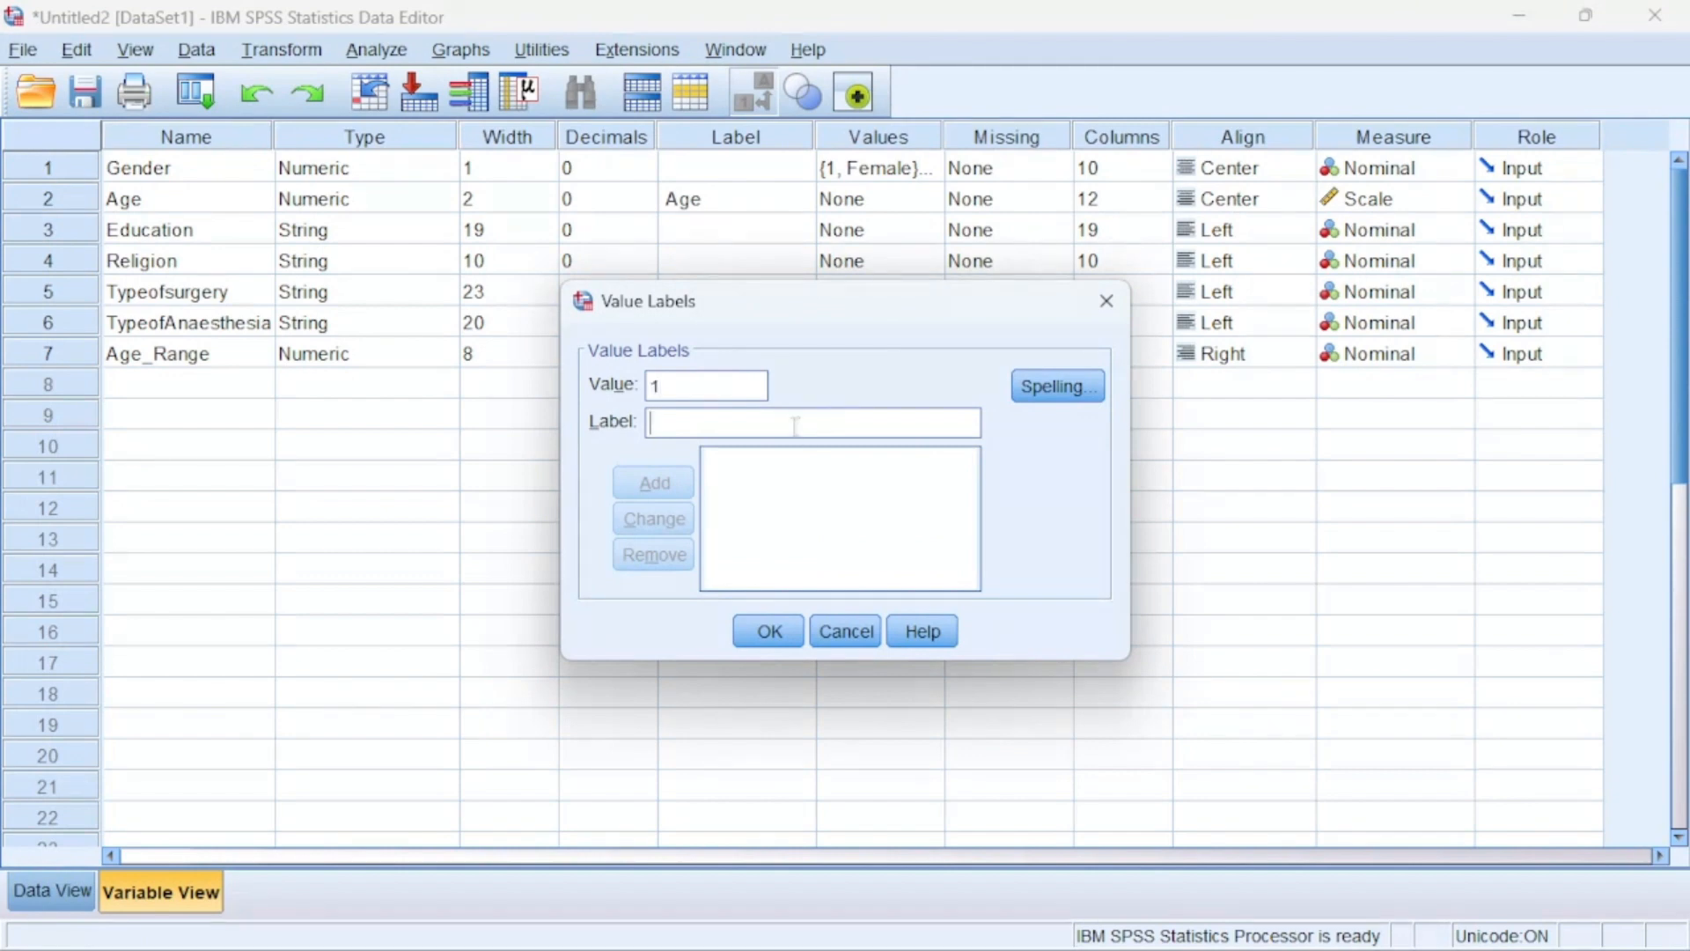
type("0-")
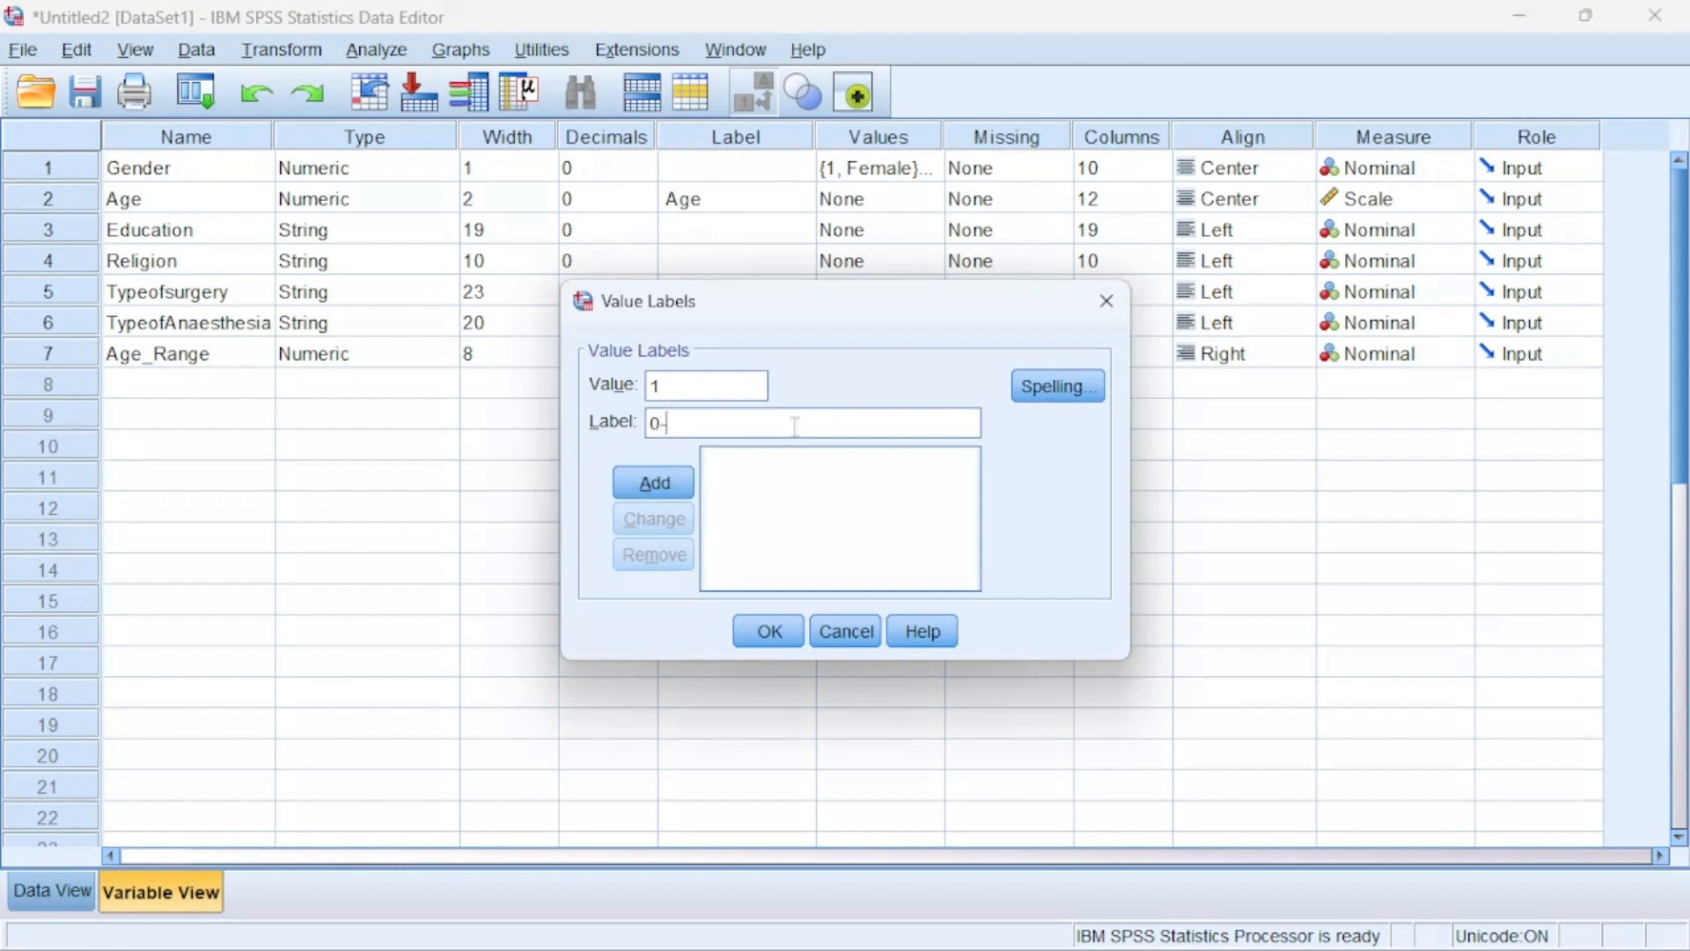
type("20")
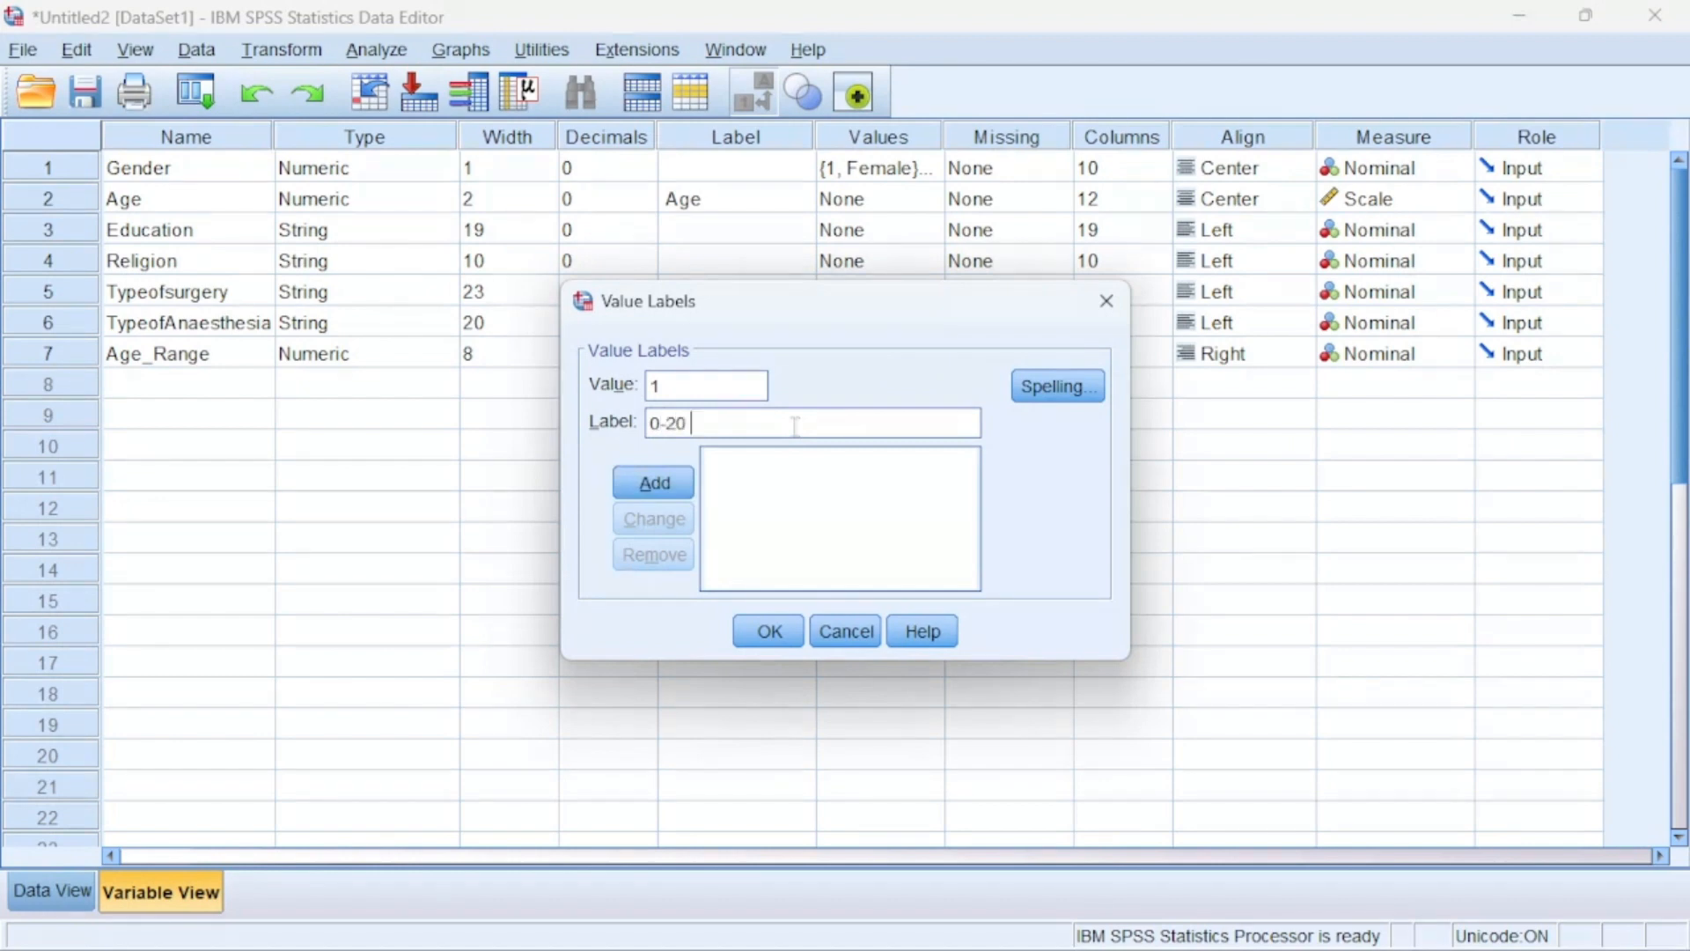
type("ye")
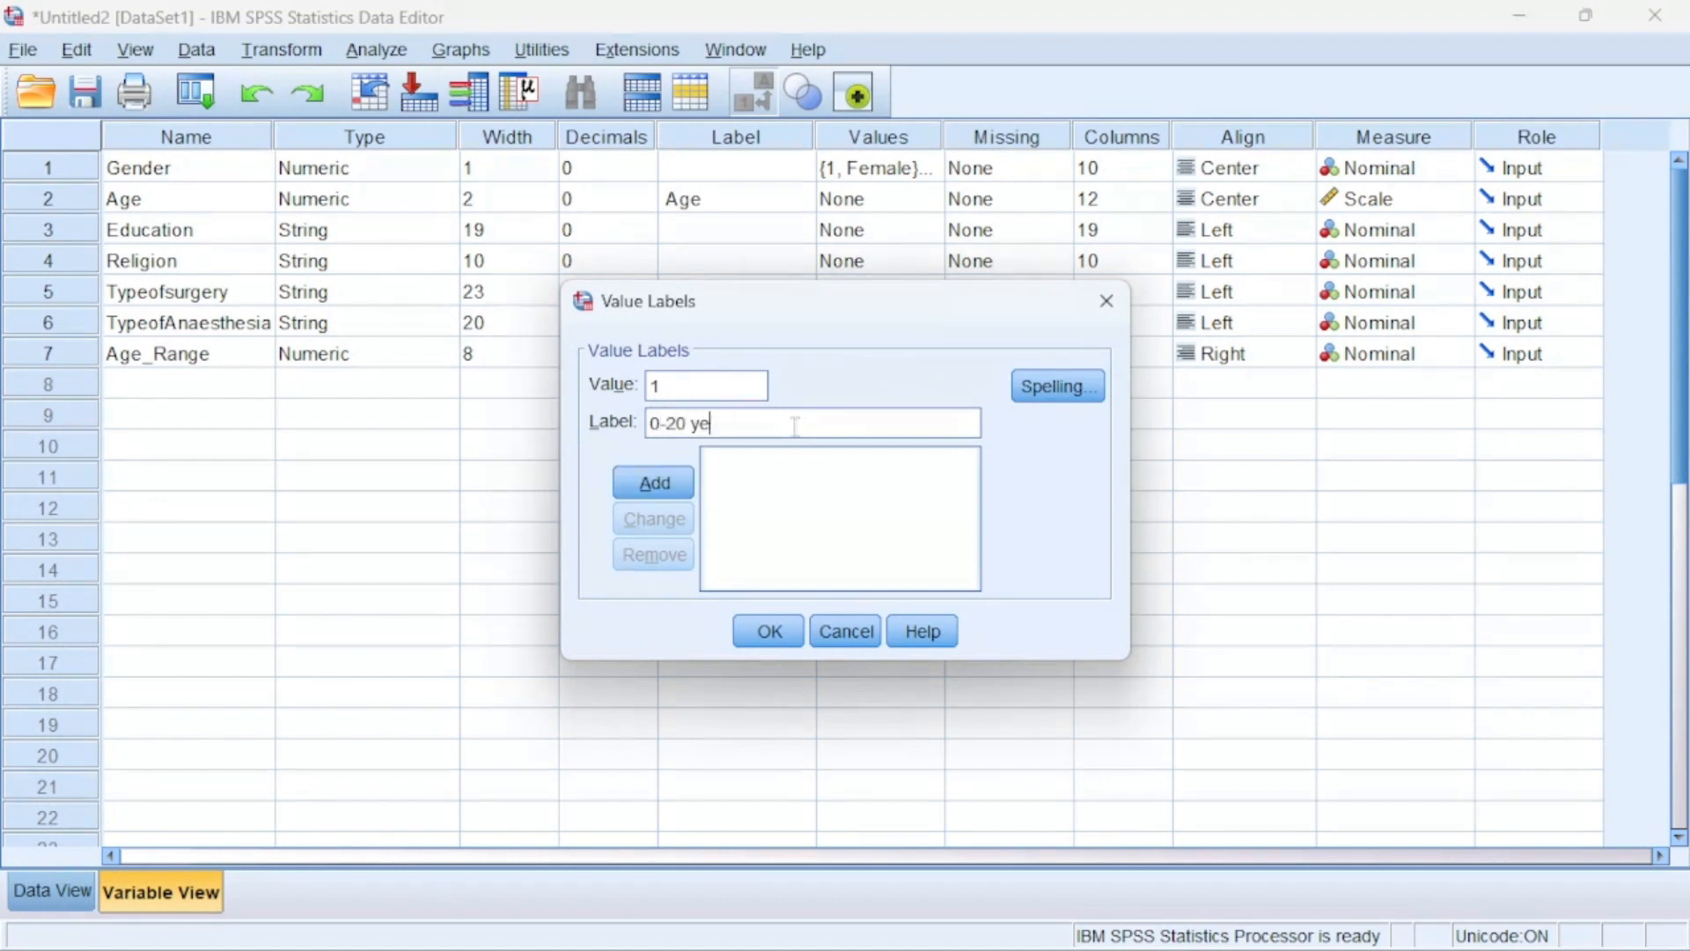
type("a")
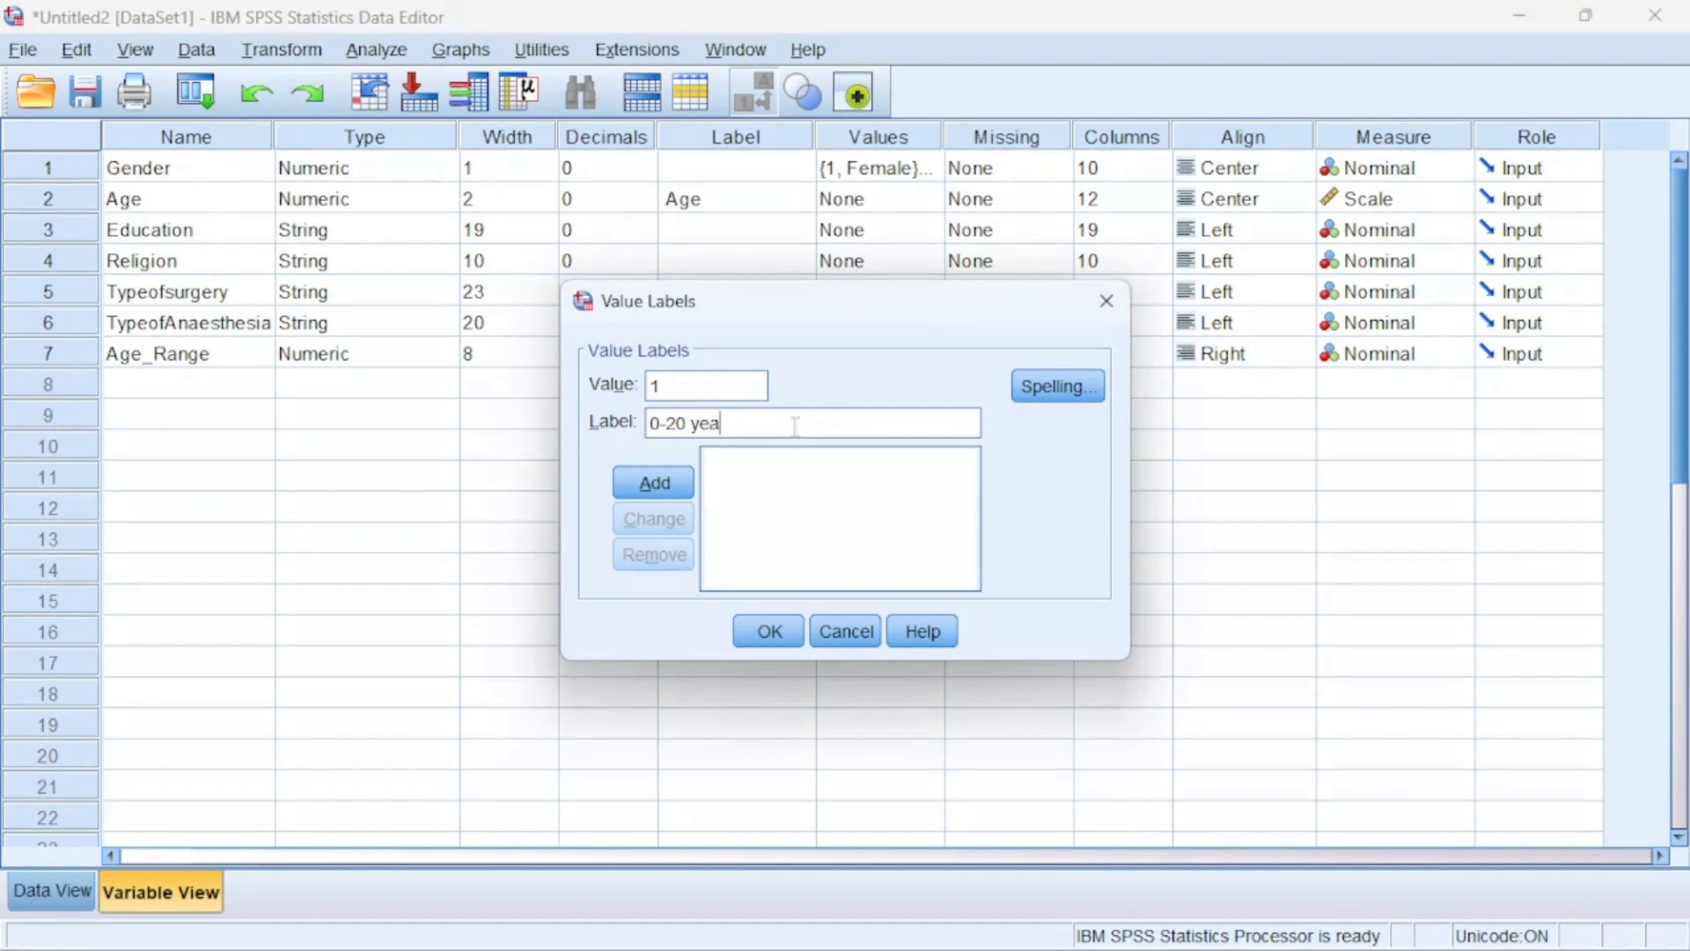
type("rs")
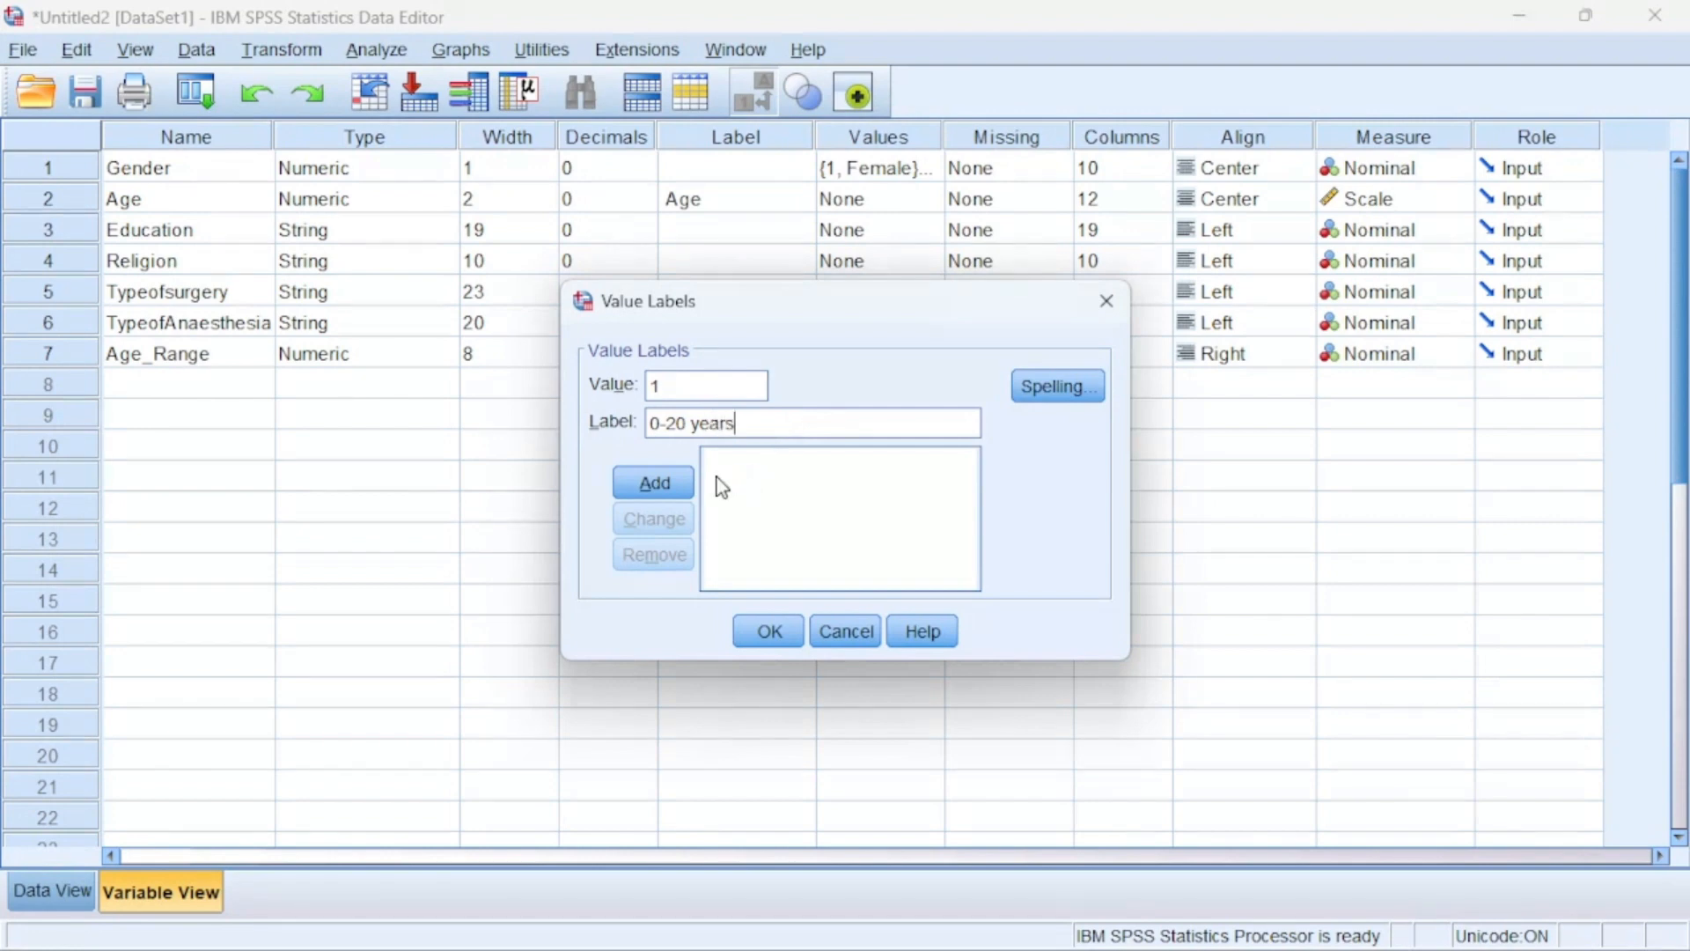
left_click(653, 482)
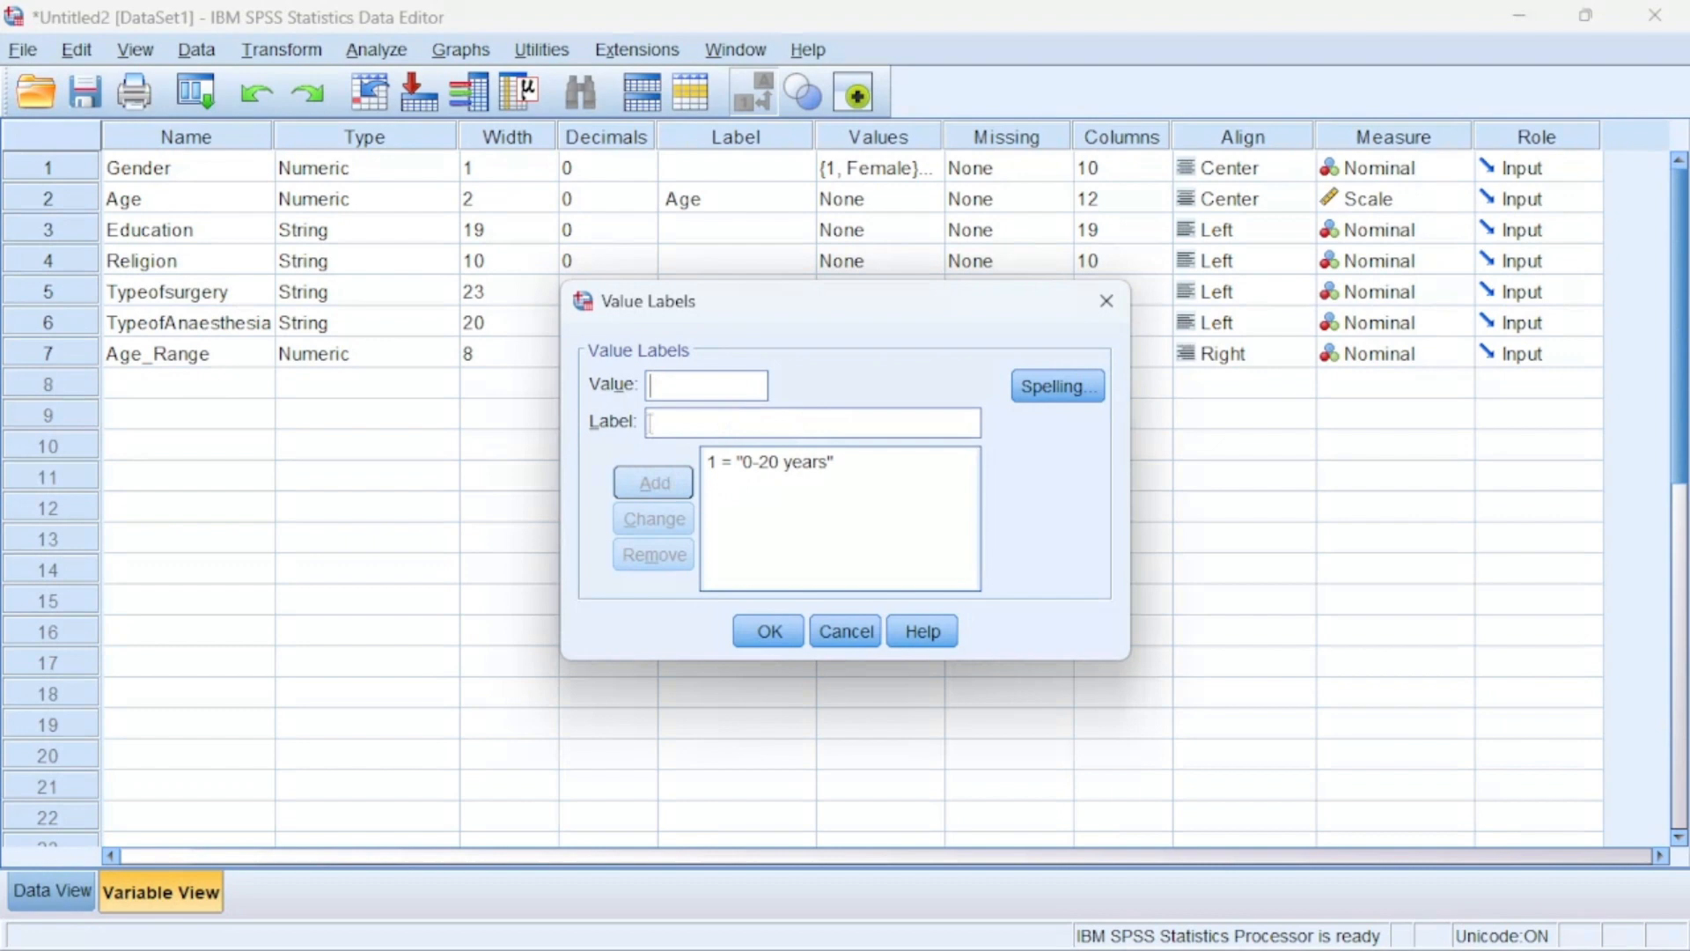
type("2")
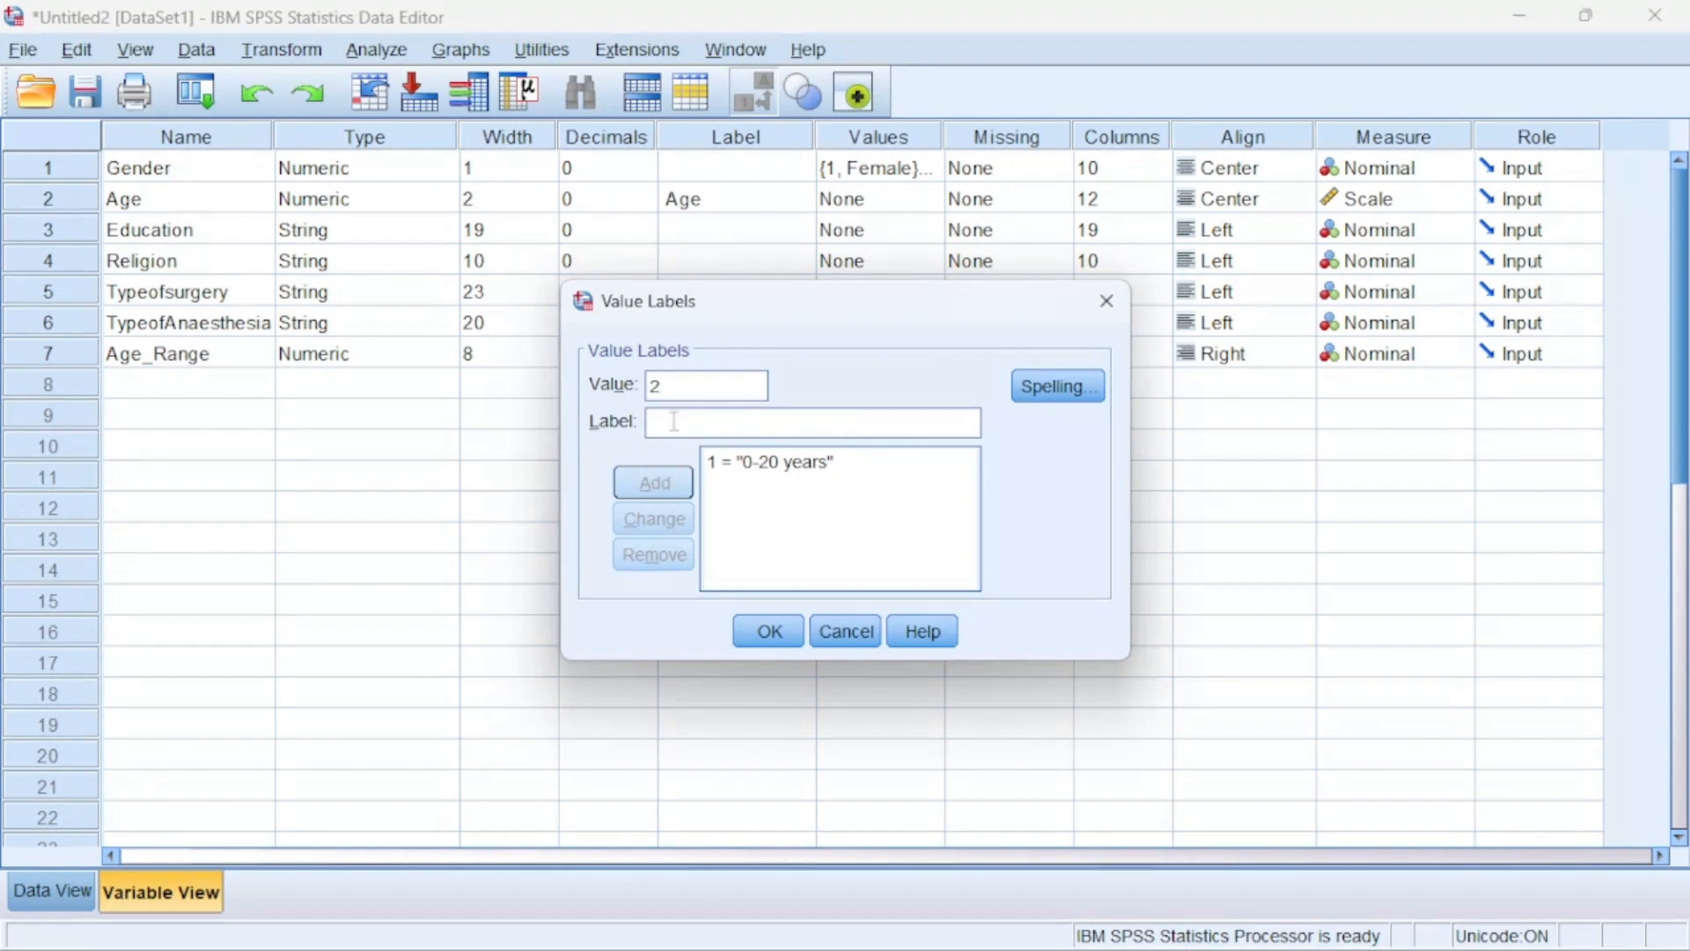
type("21-40")
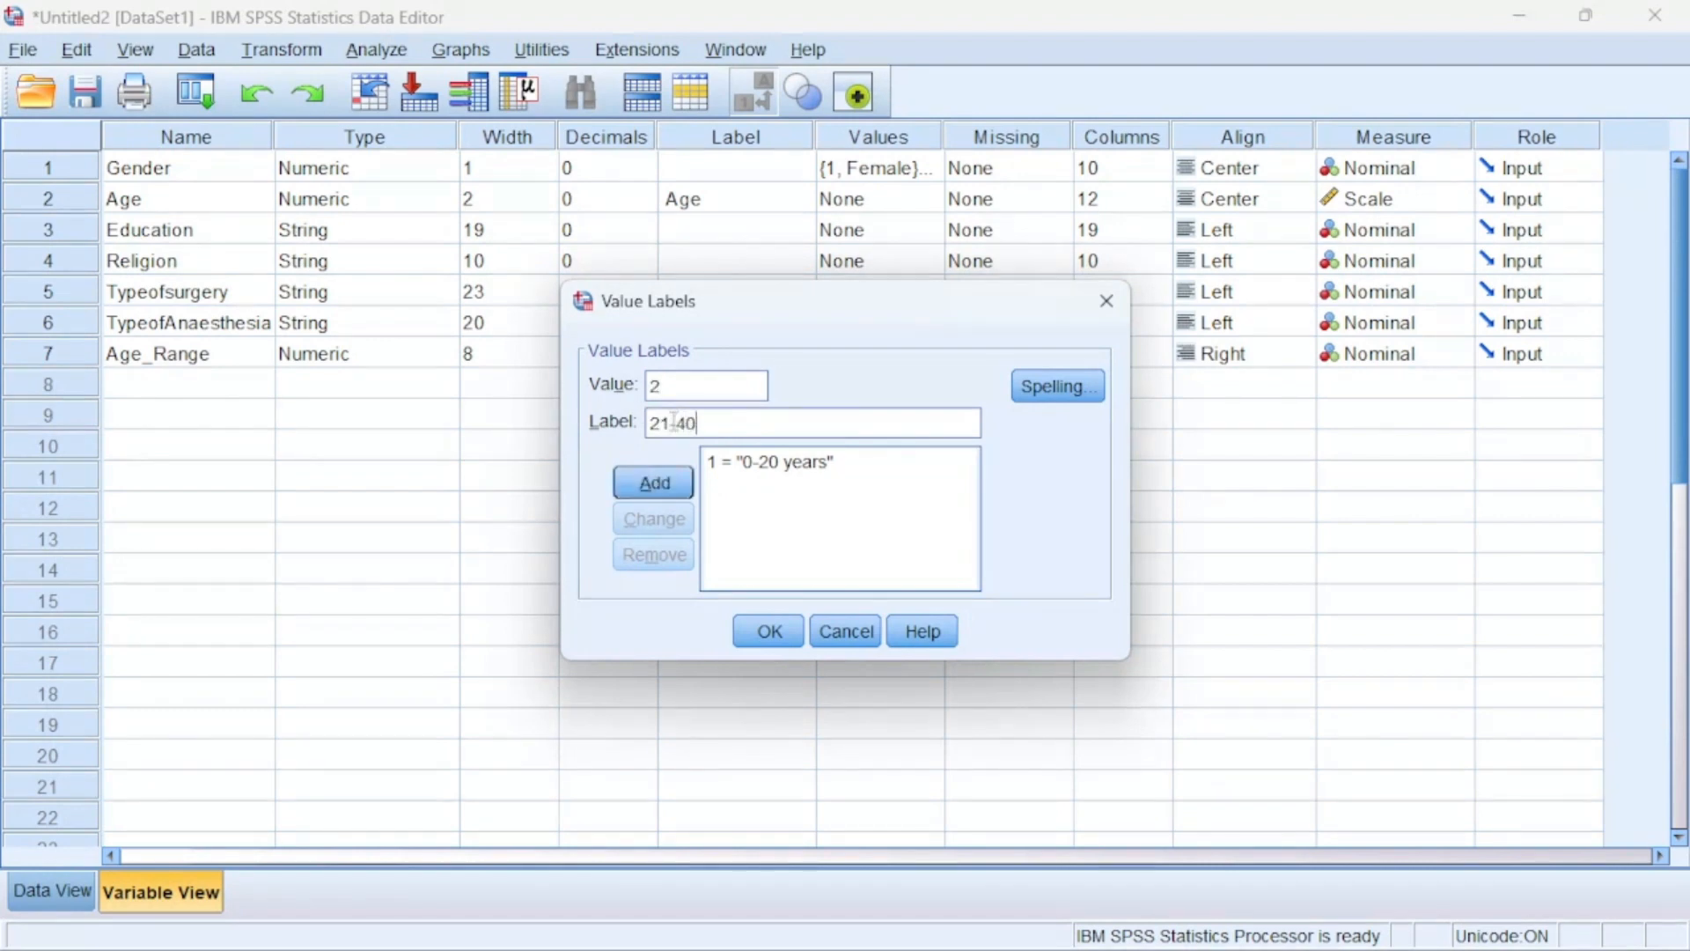
type("years")
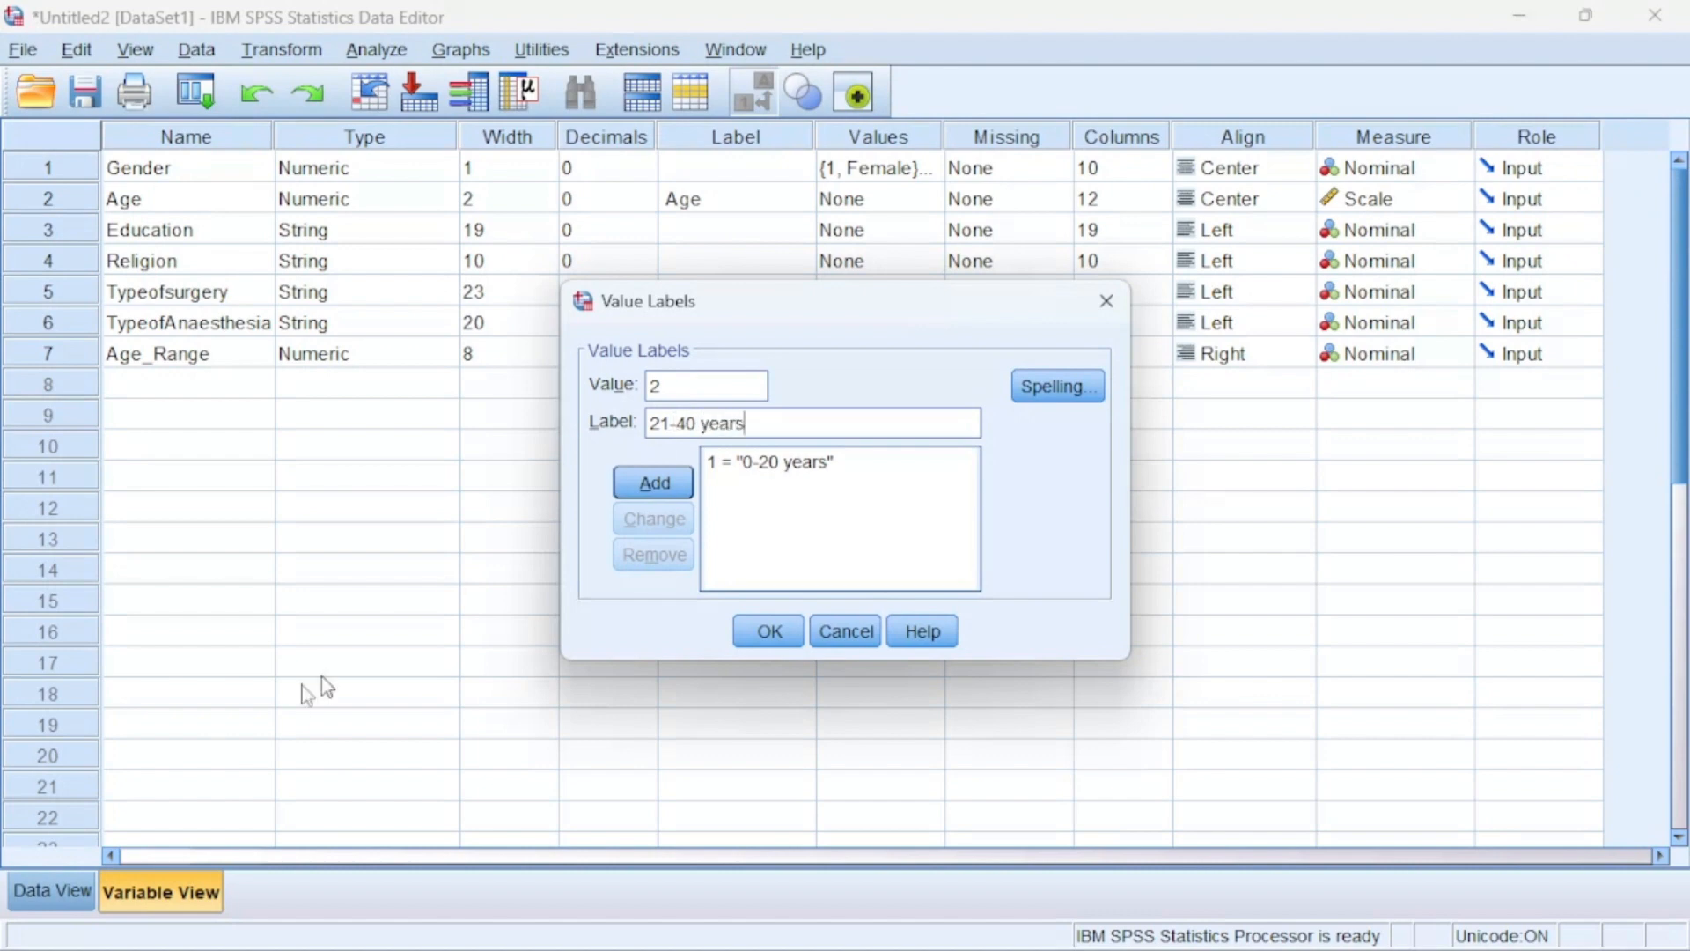
left_click(653, 482)
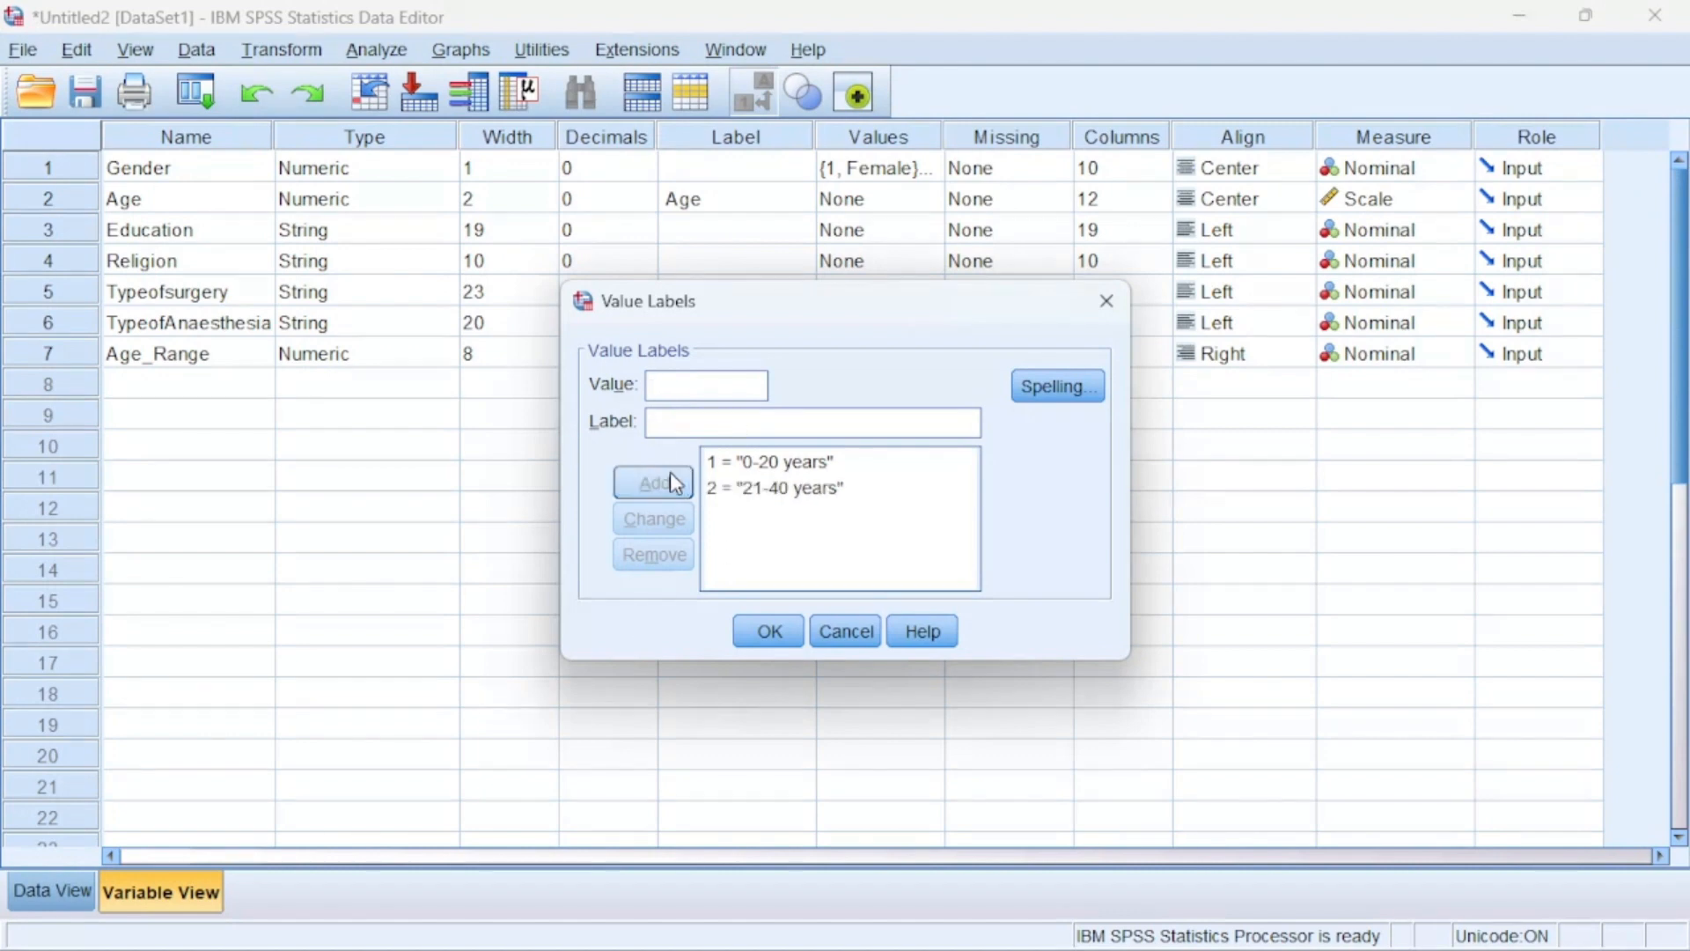
Add labels 3 = '41-50 years', 4 = '51-60 years', 5 = '61-100 years' and confirm
type("3")
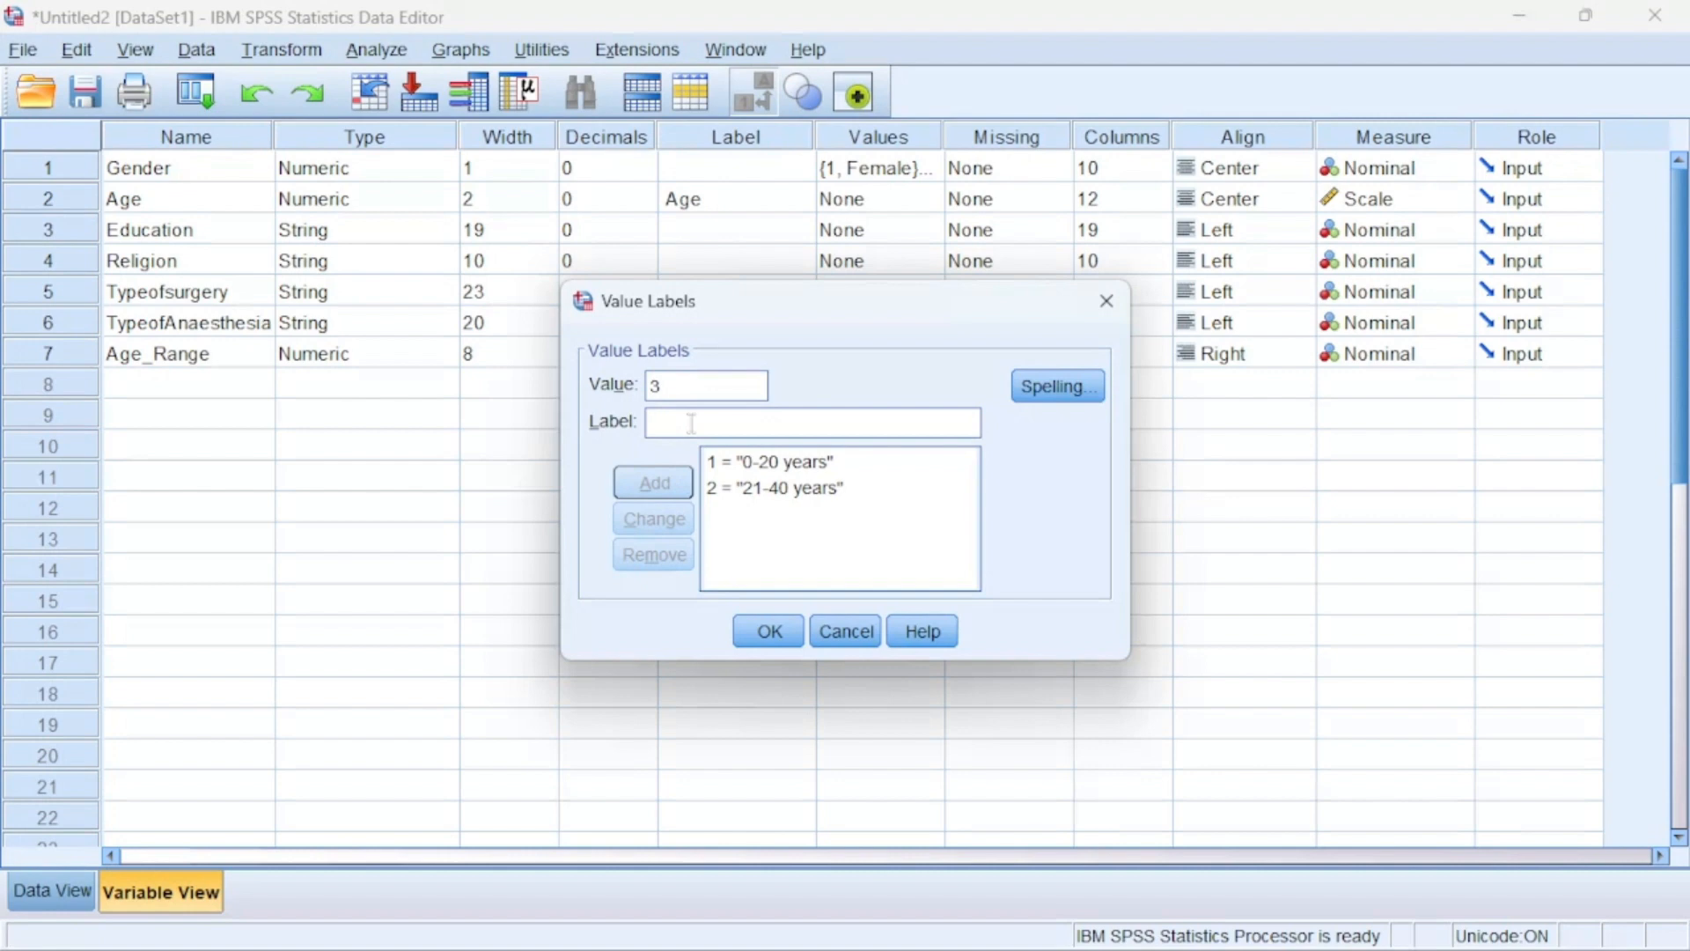
type("41-")
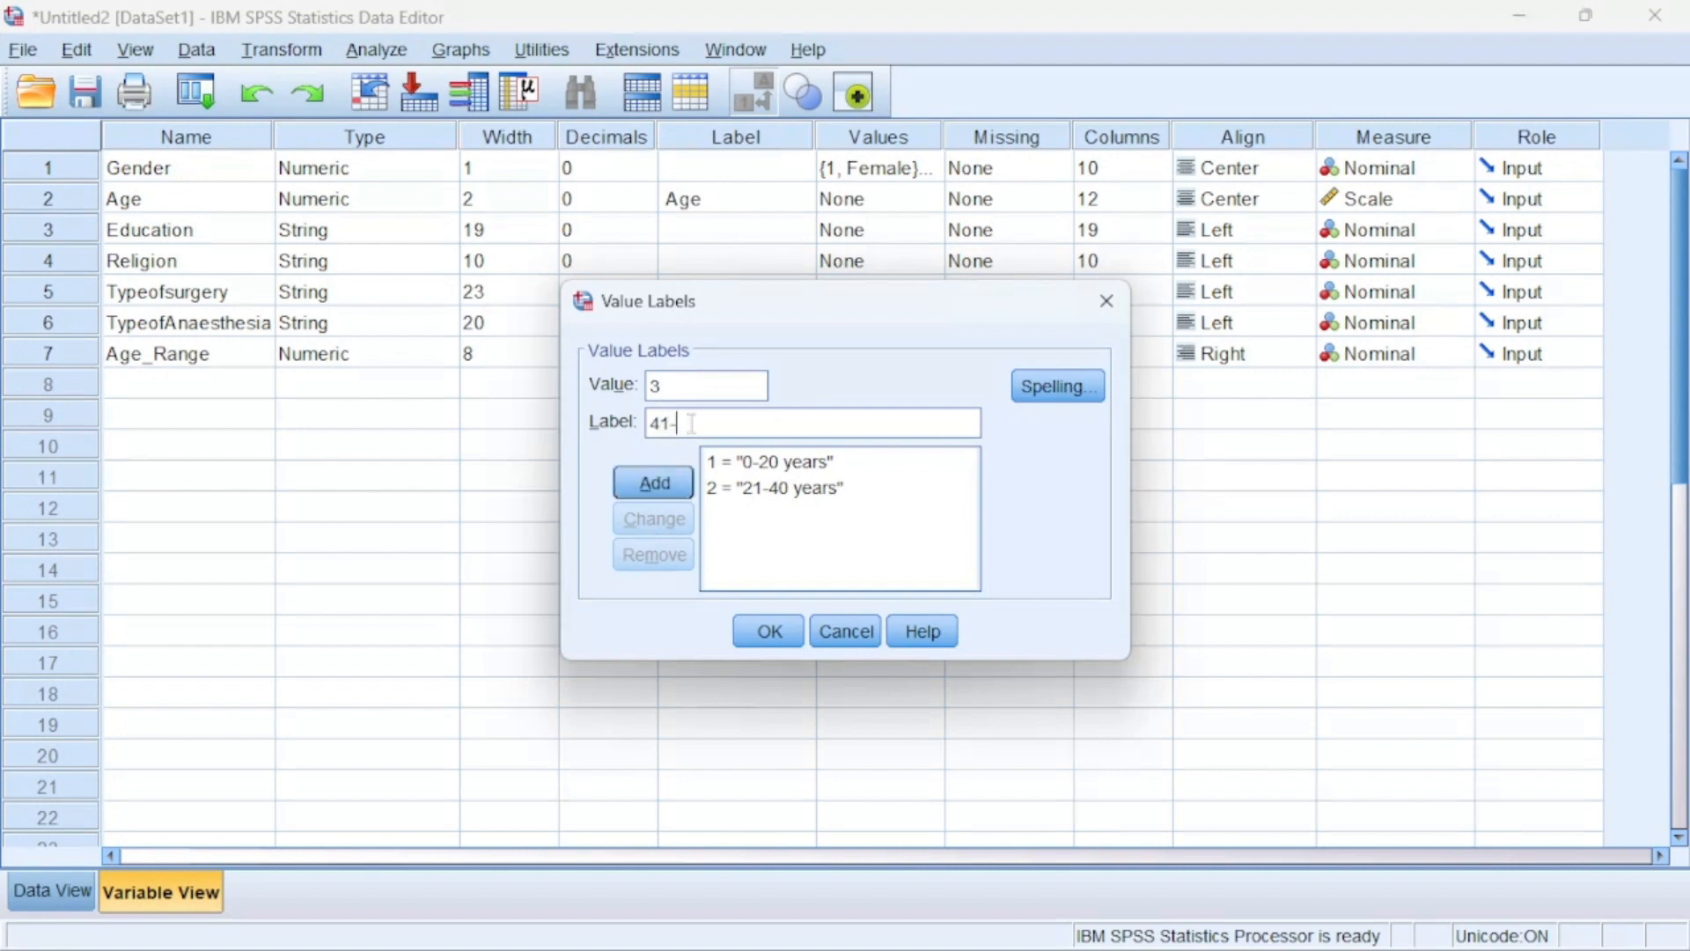
type("50")
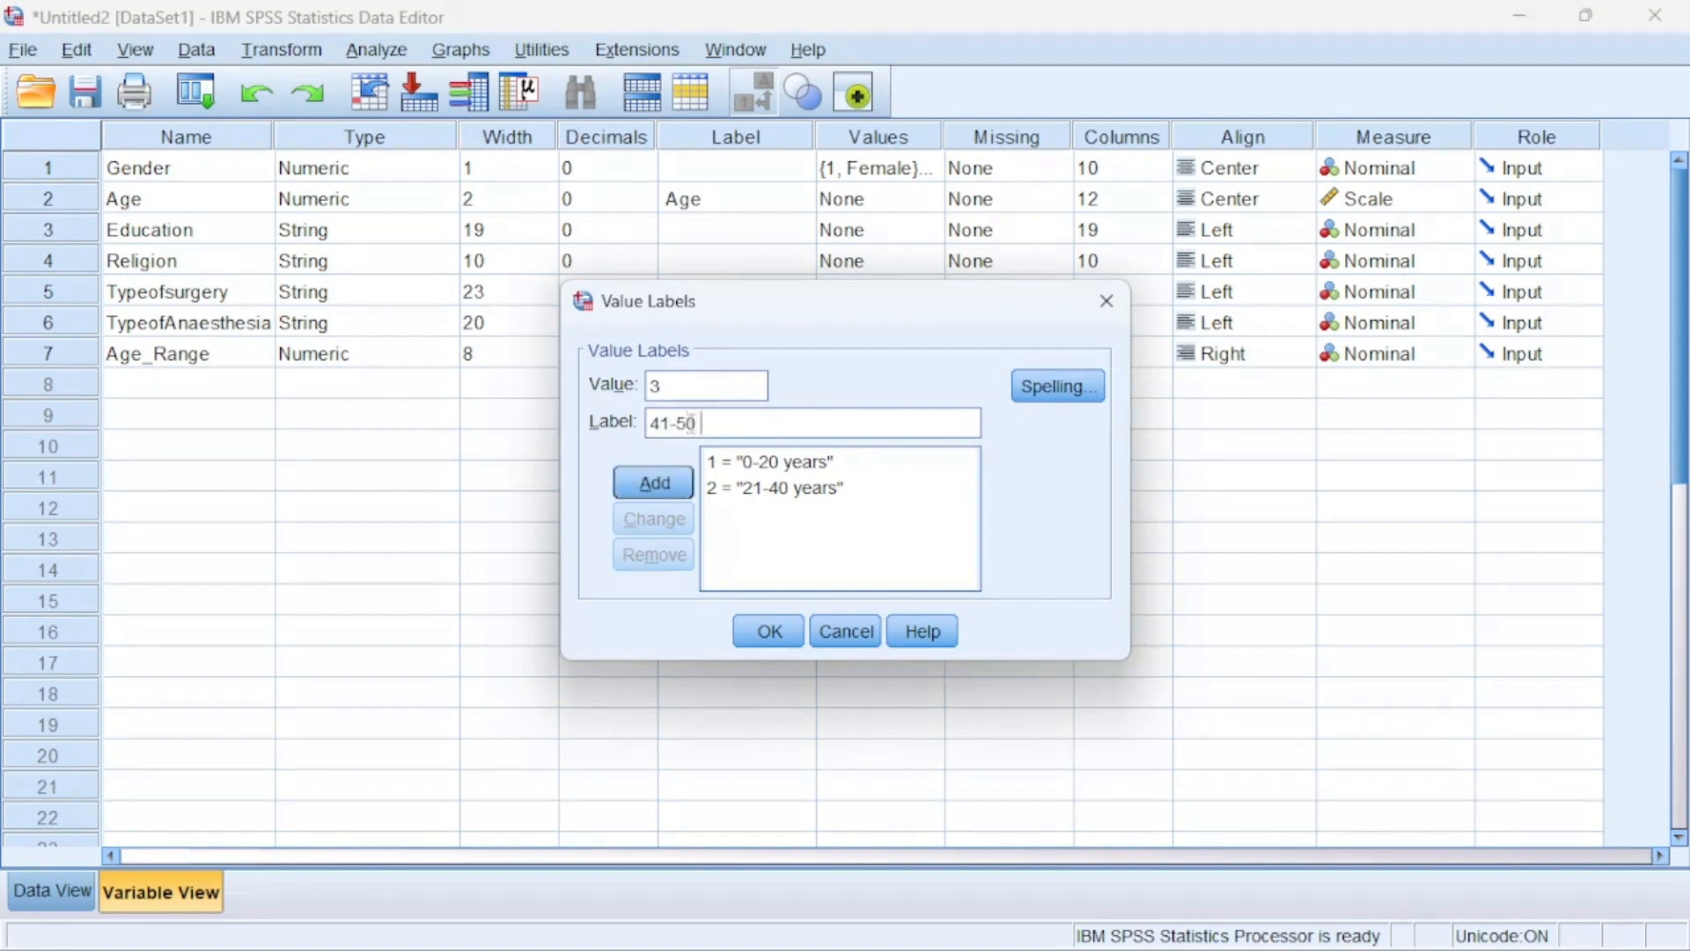
type("years")
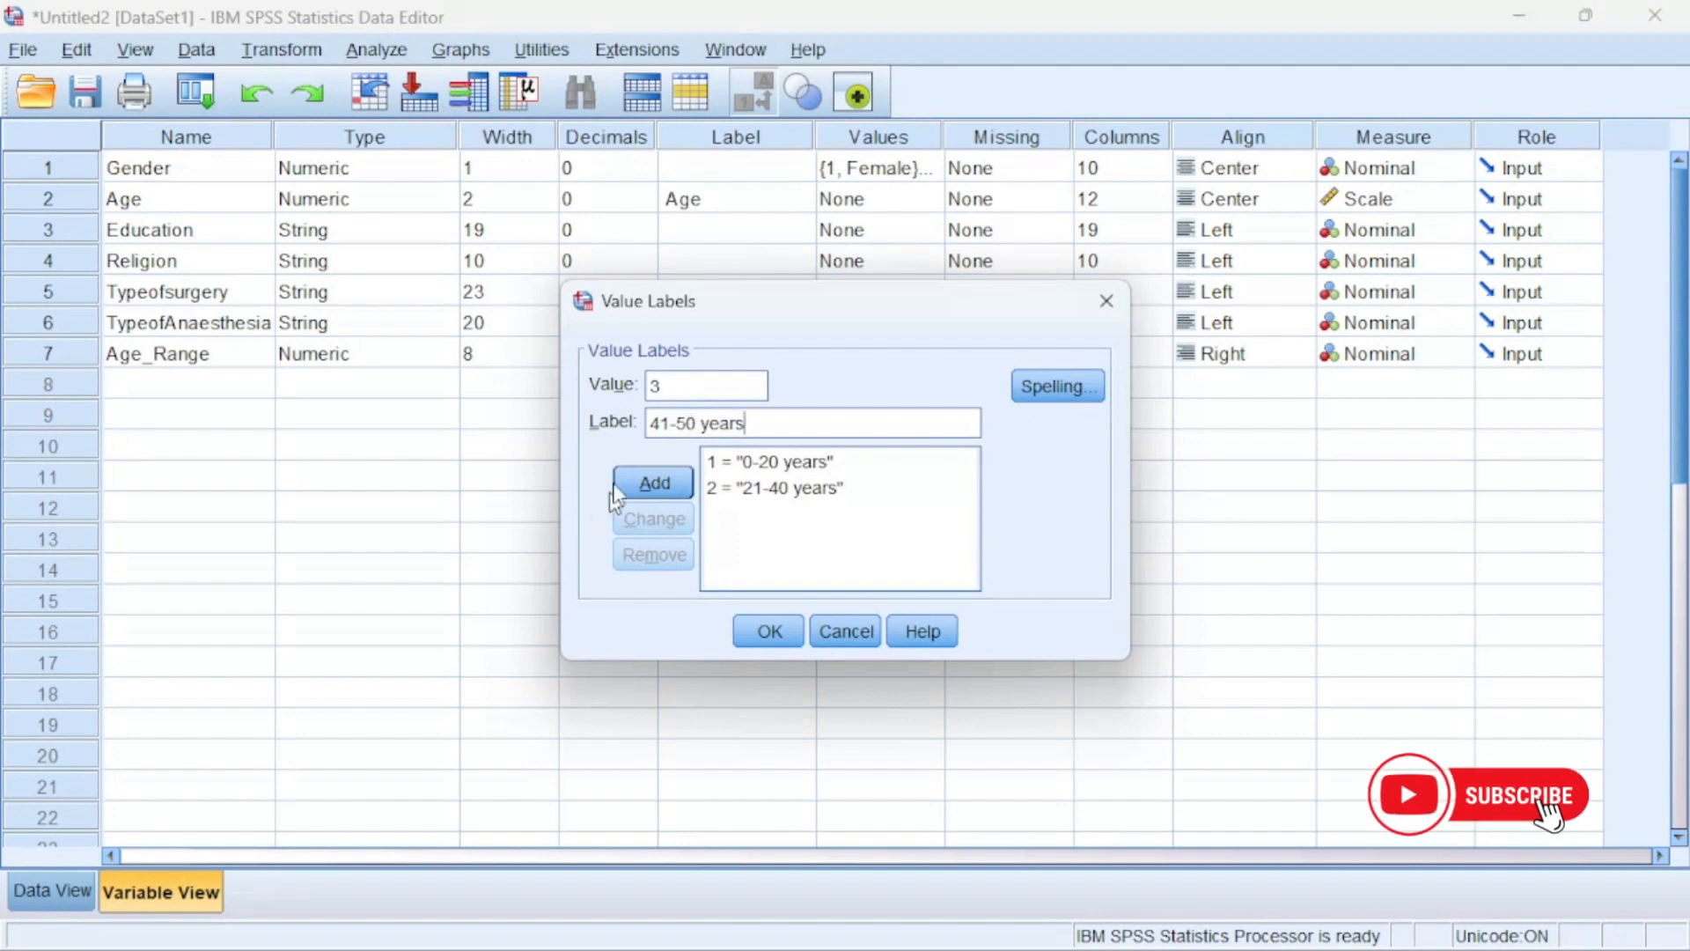
left_click(654, 481)
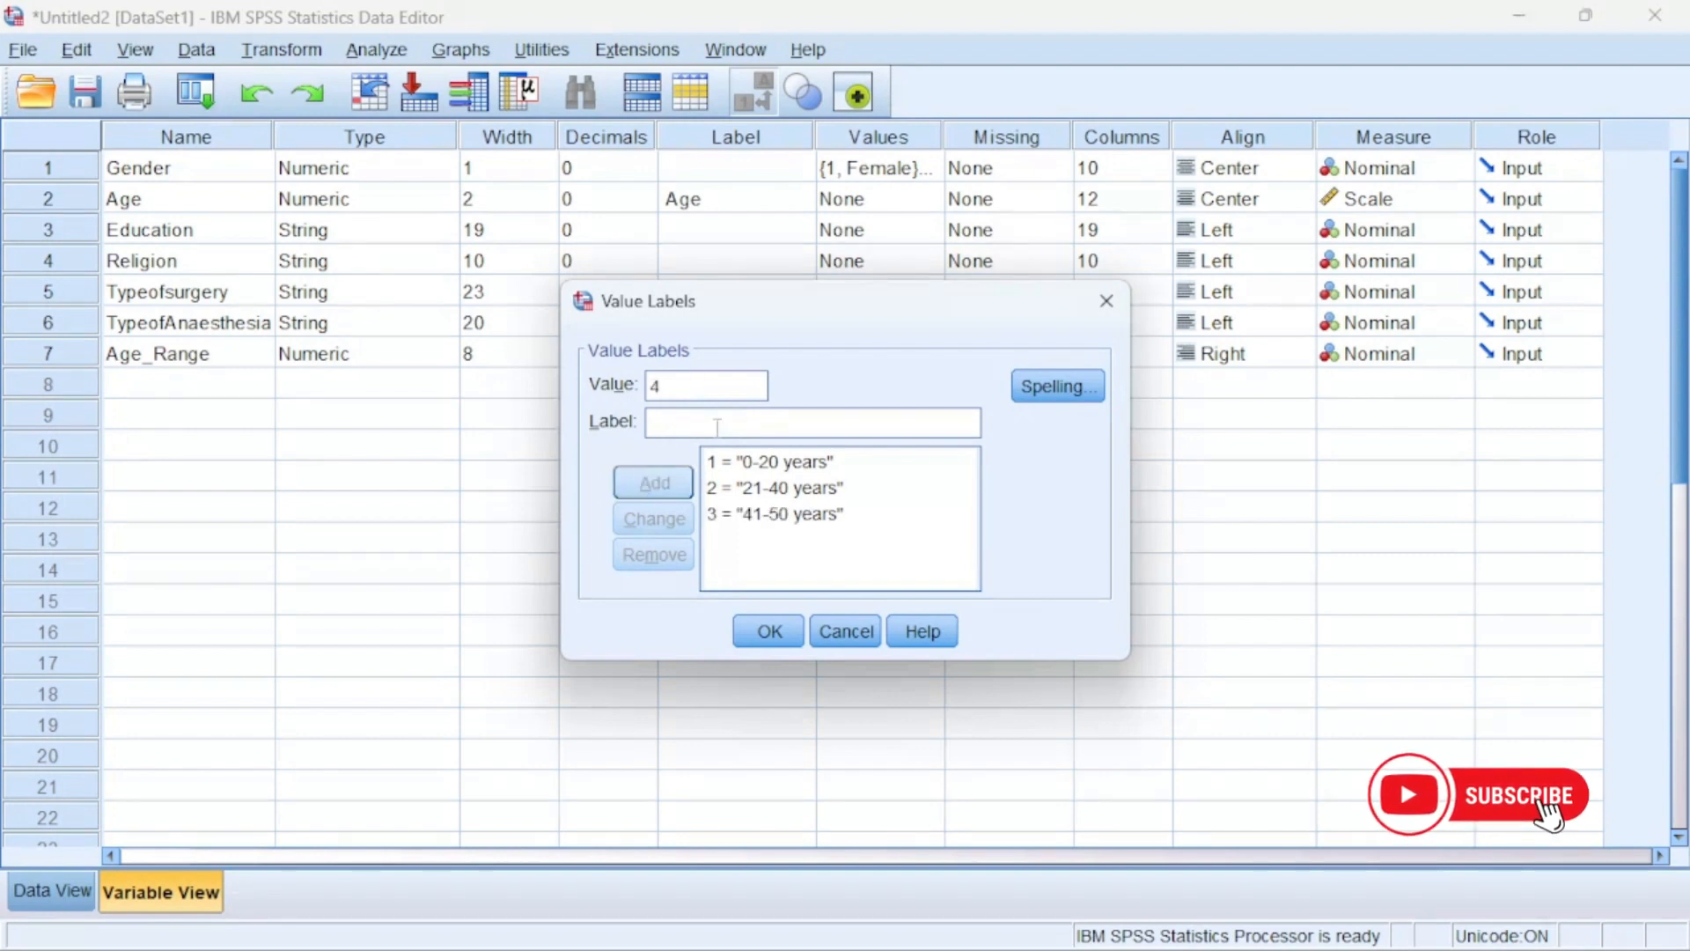
left_click(652, 482)
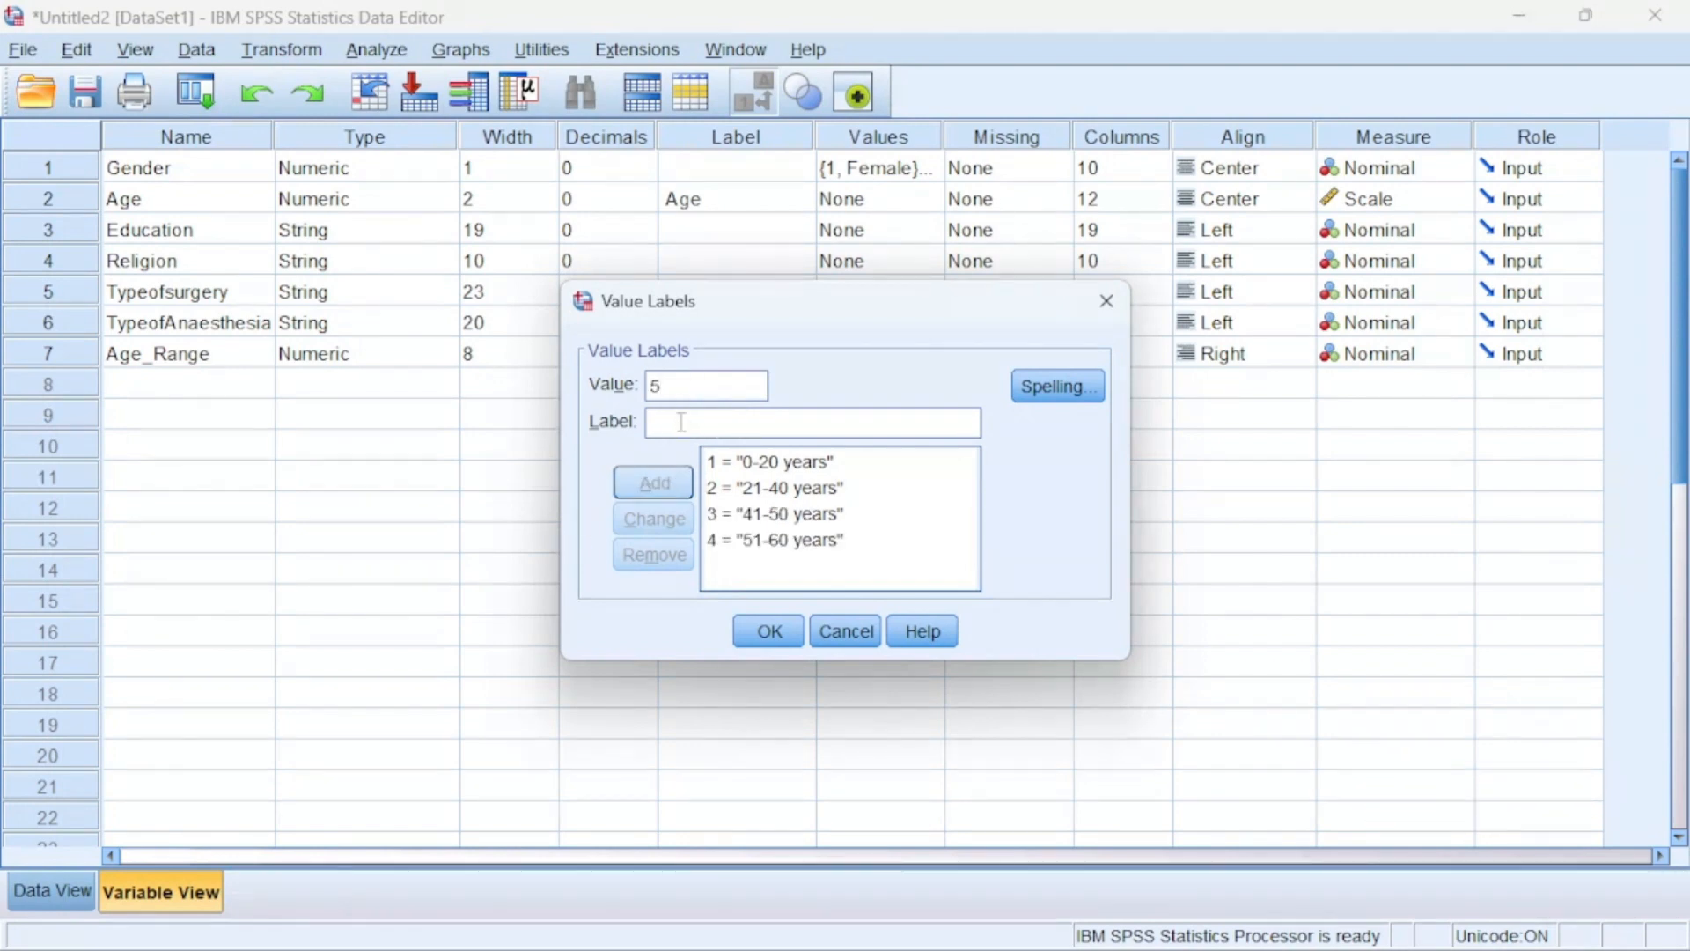
left_click(652, 482)
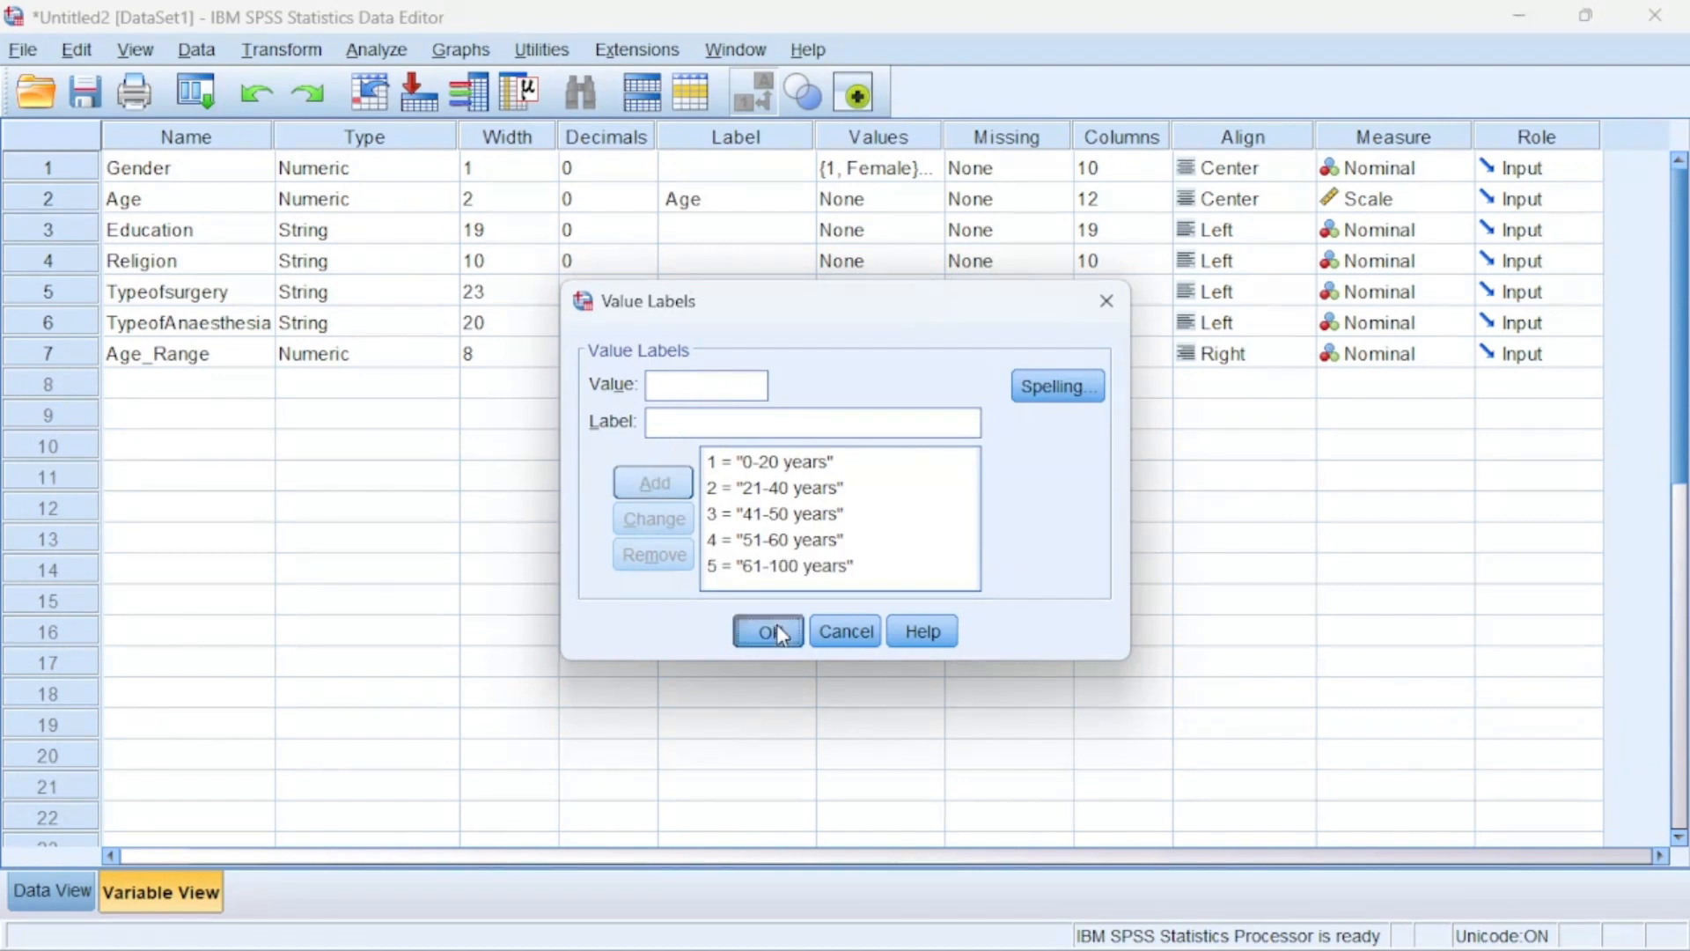
left_click(767, 630)
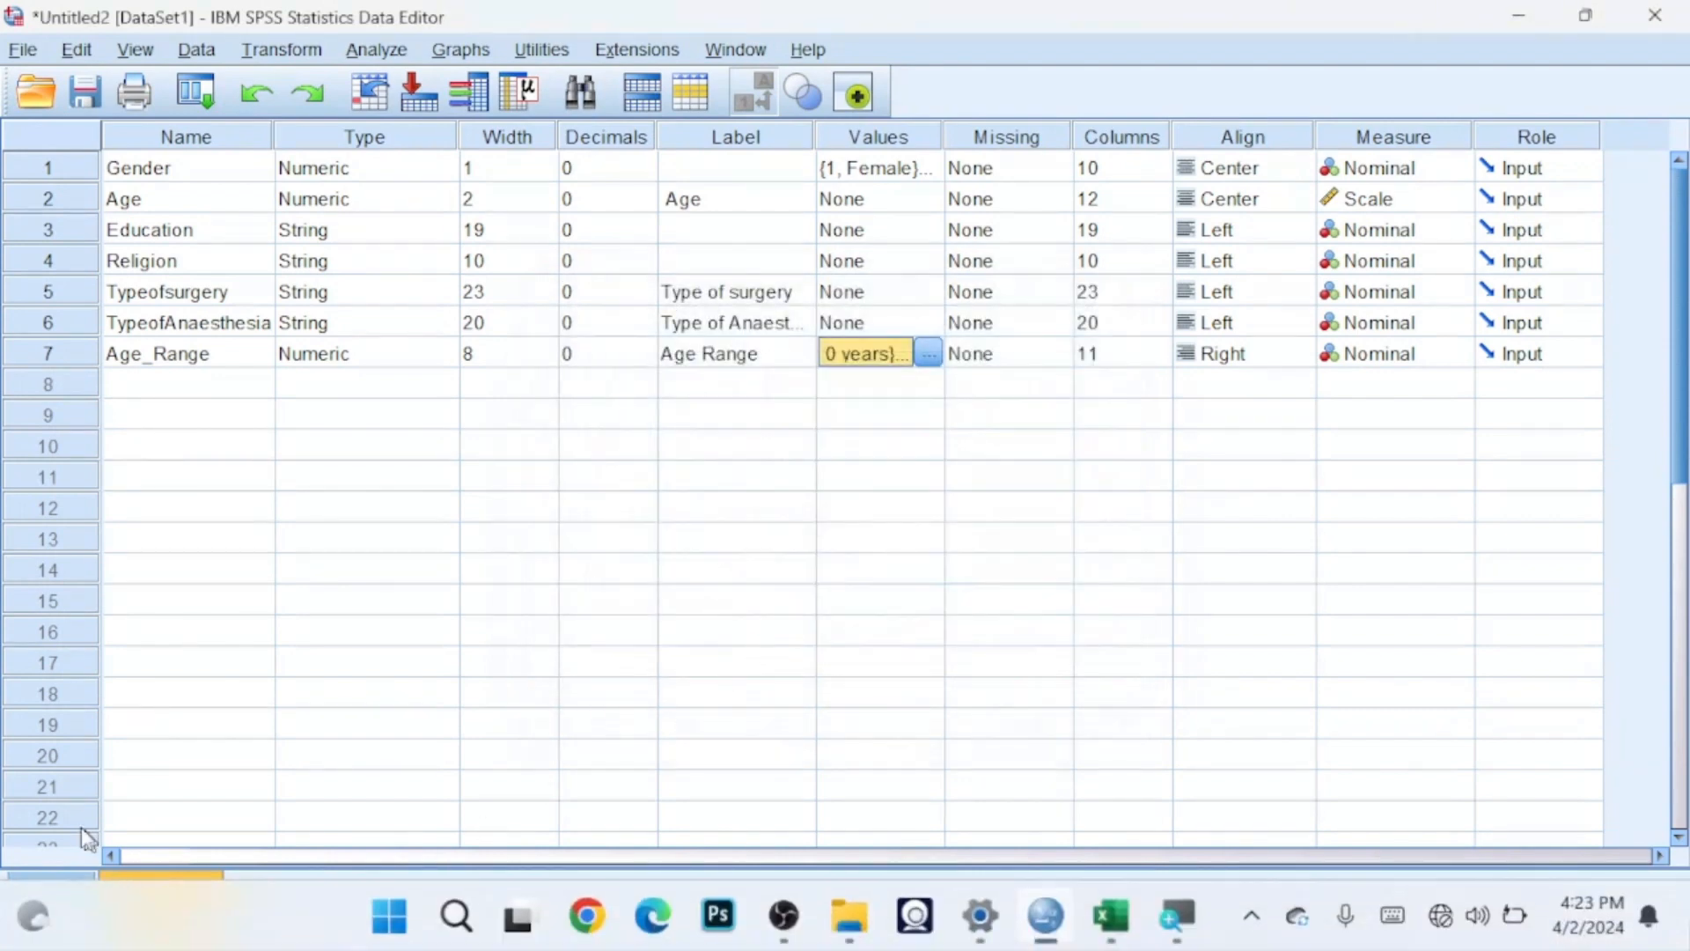
In Data View, select the Age_Range column and compare the first four cases' ages with their range labels
left_click(53, 890)
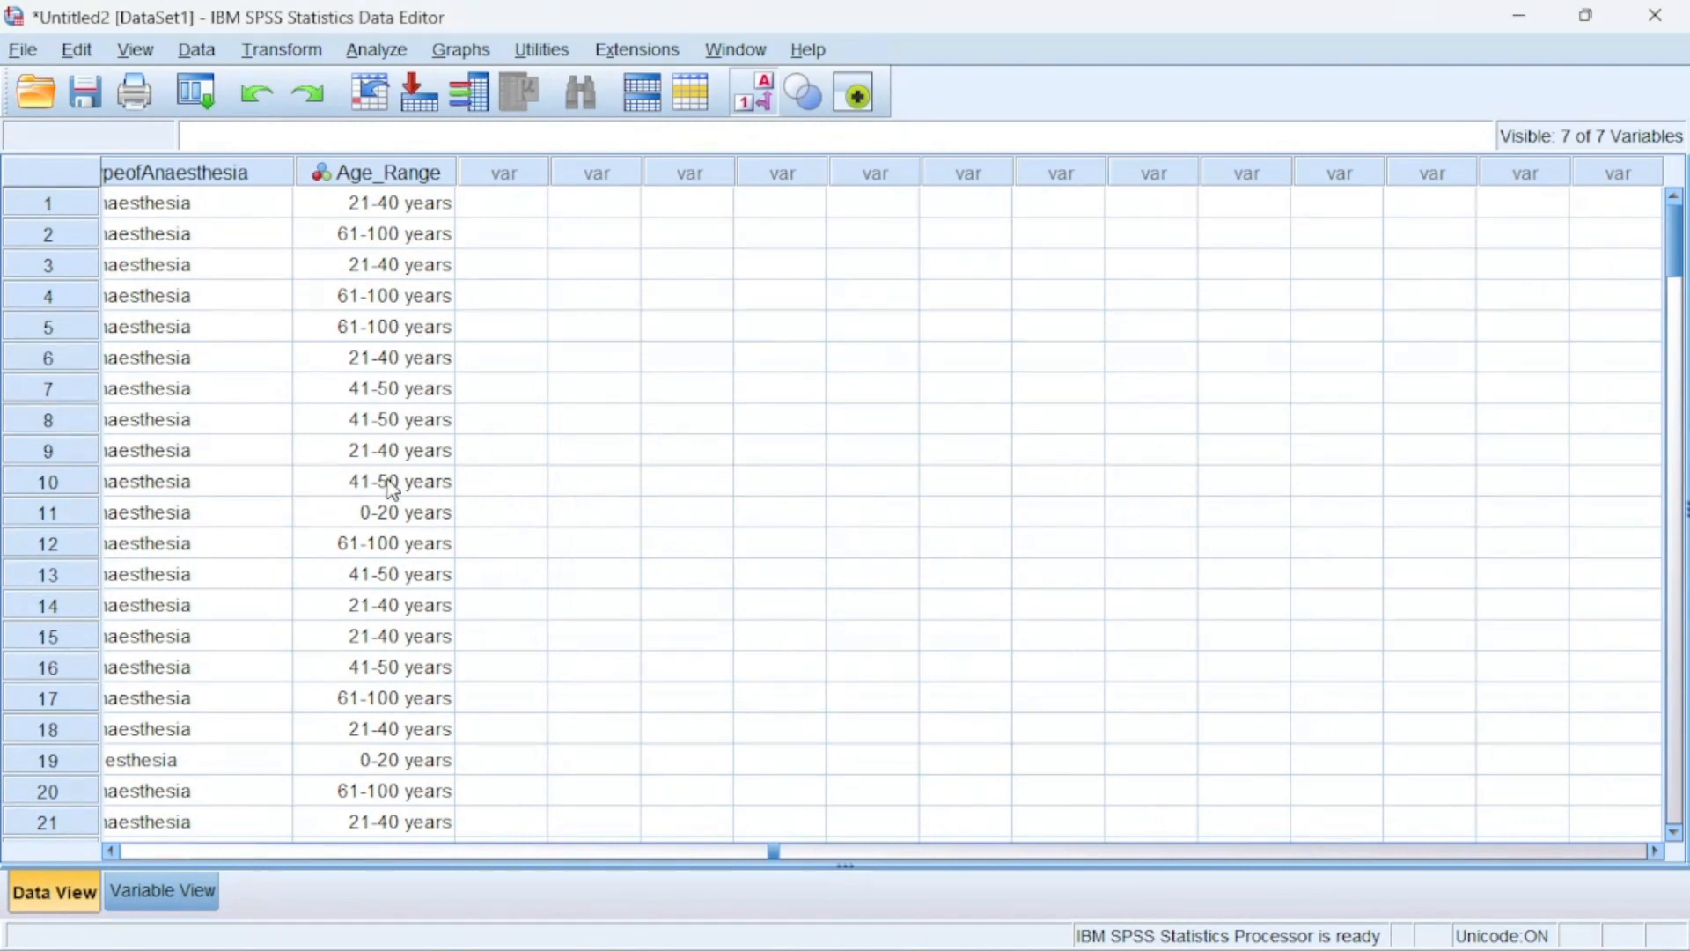
left_click(375, 172)
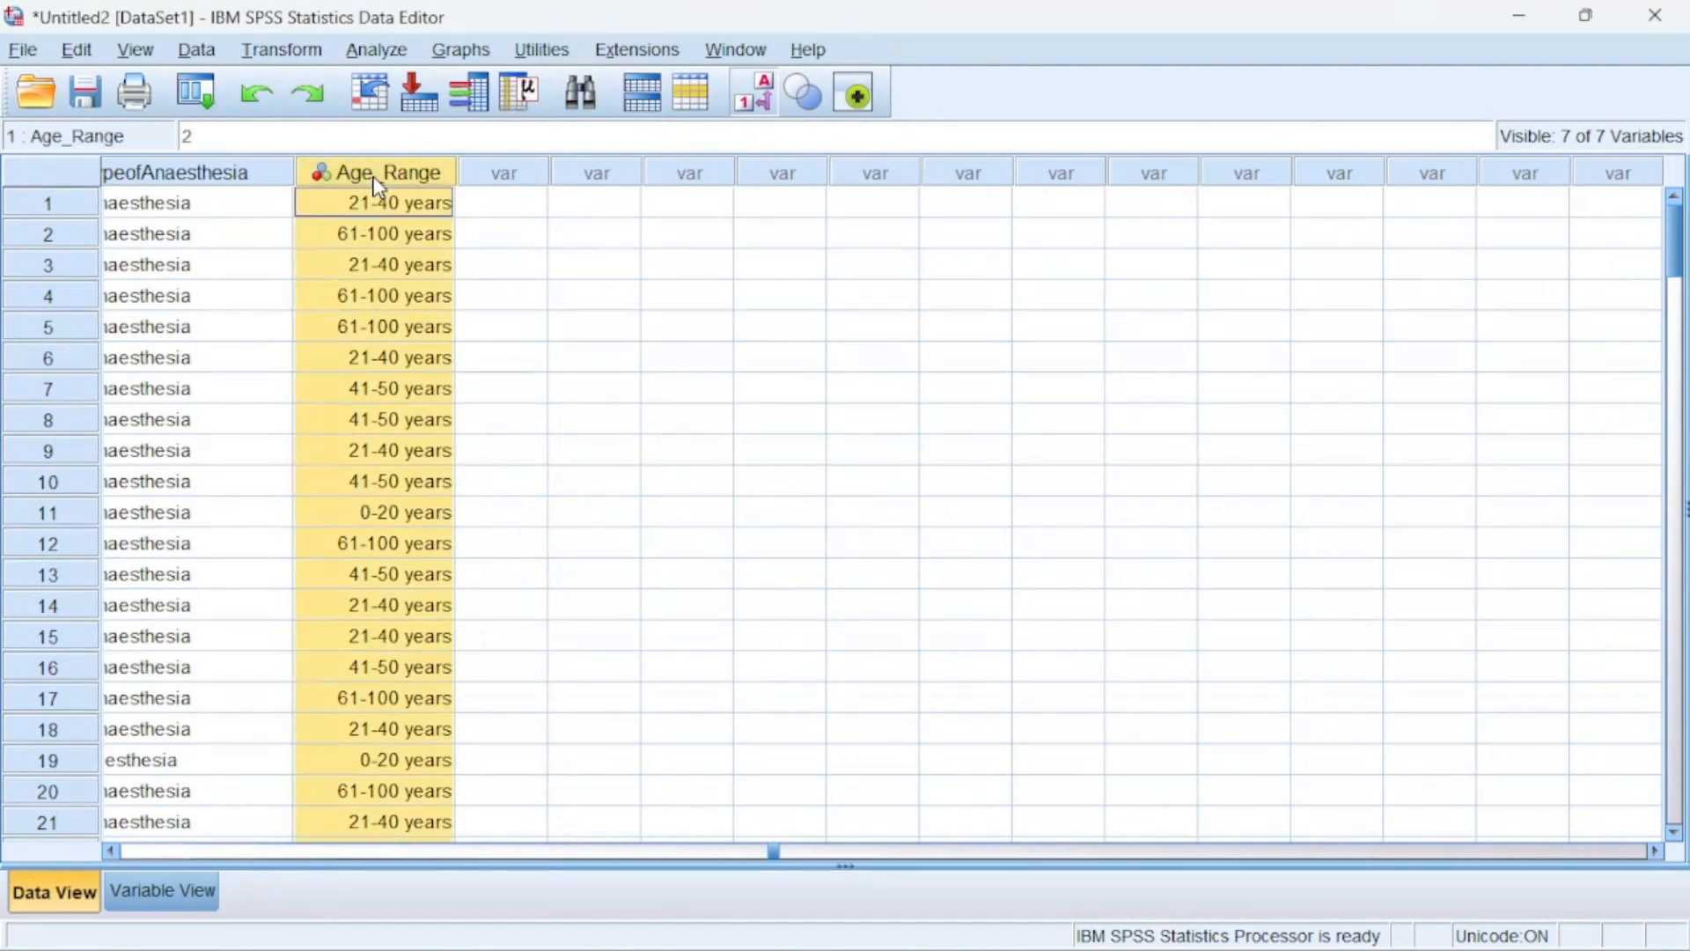
mouse_move(374, 230)
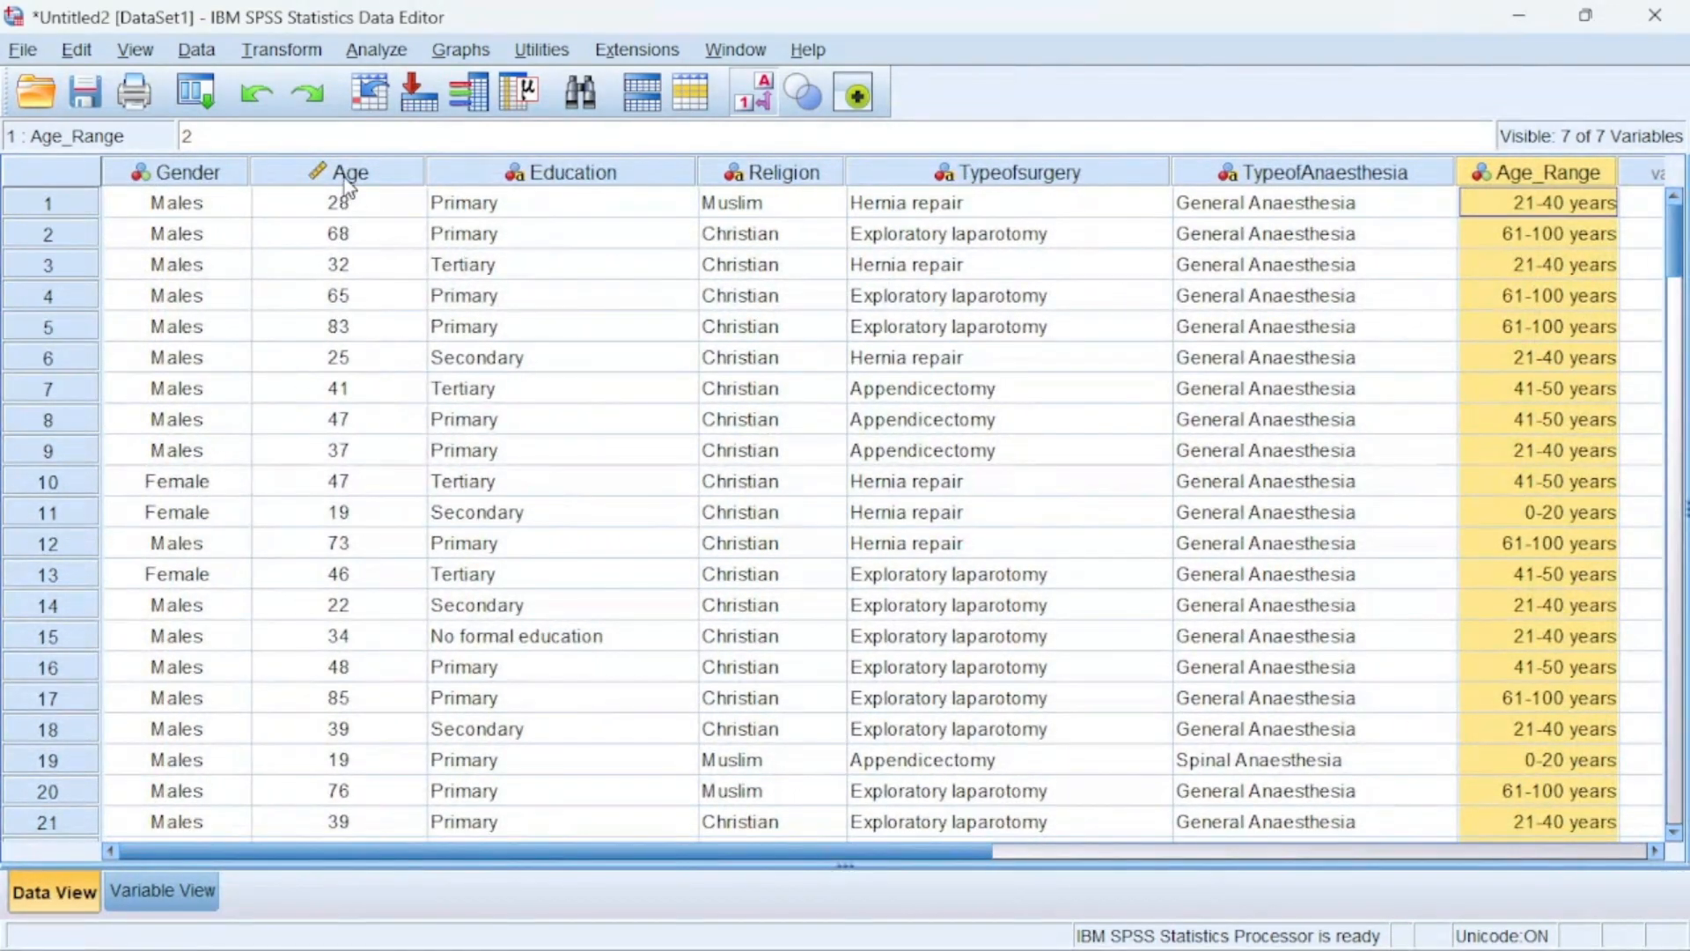
left_click(346, 172)
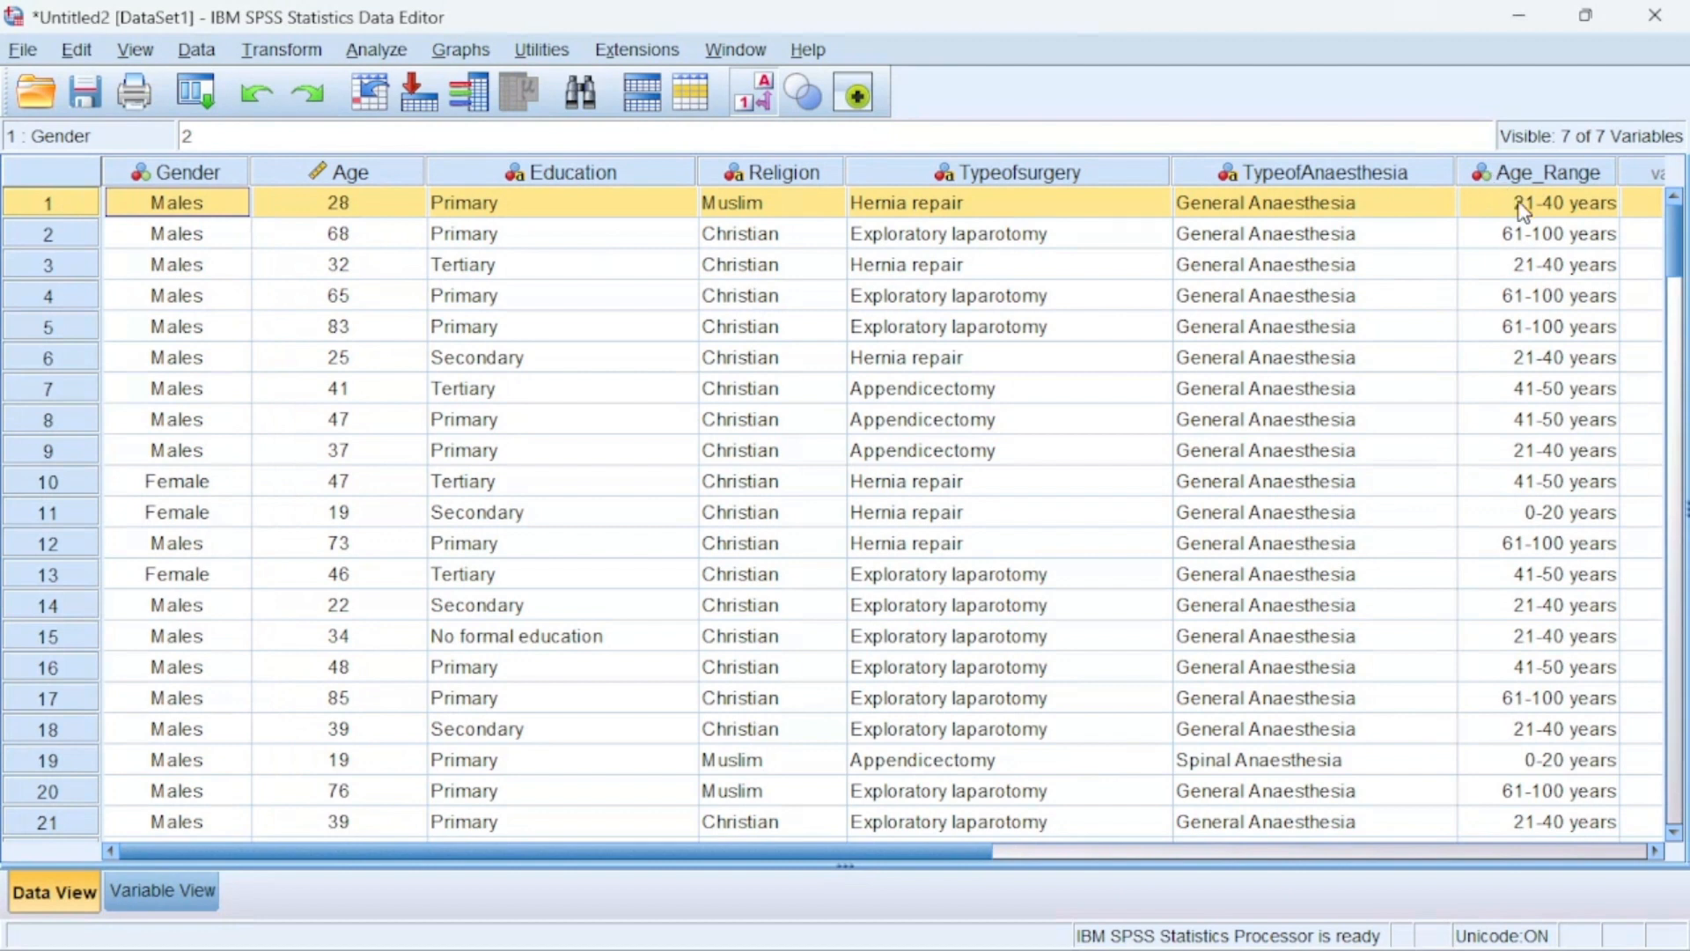
mouse_move(88, 259)
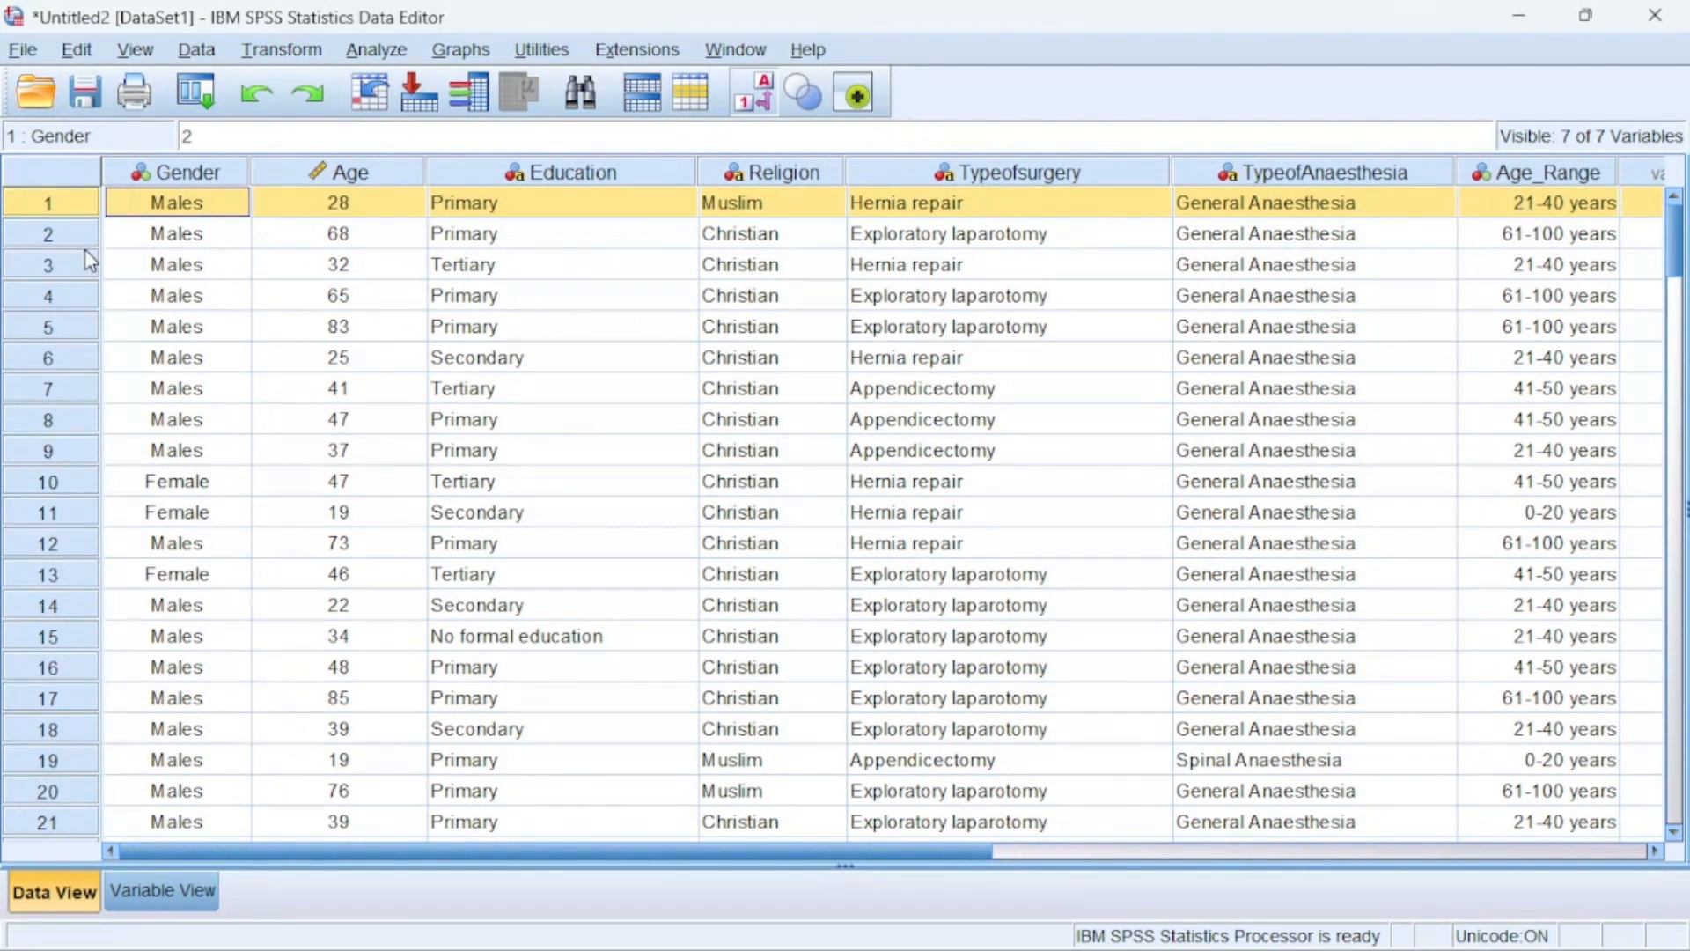
left_click(176, 232)
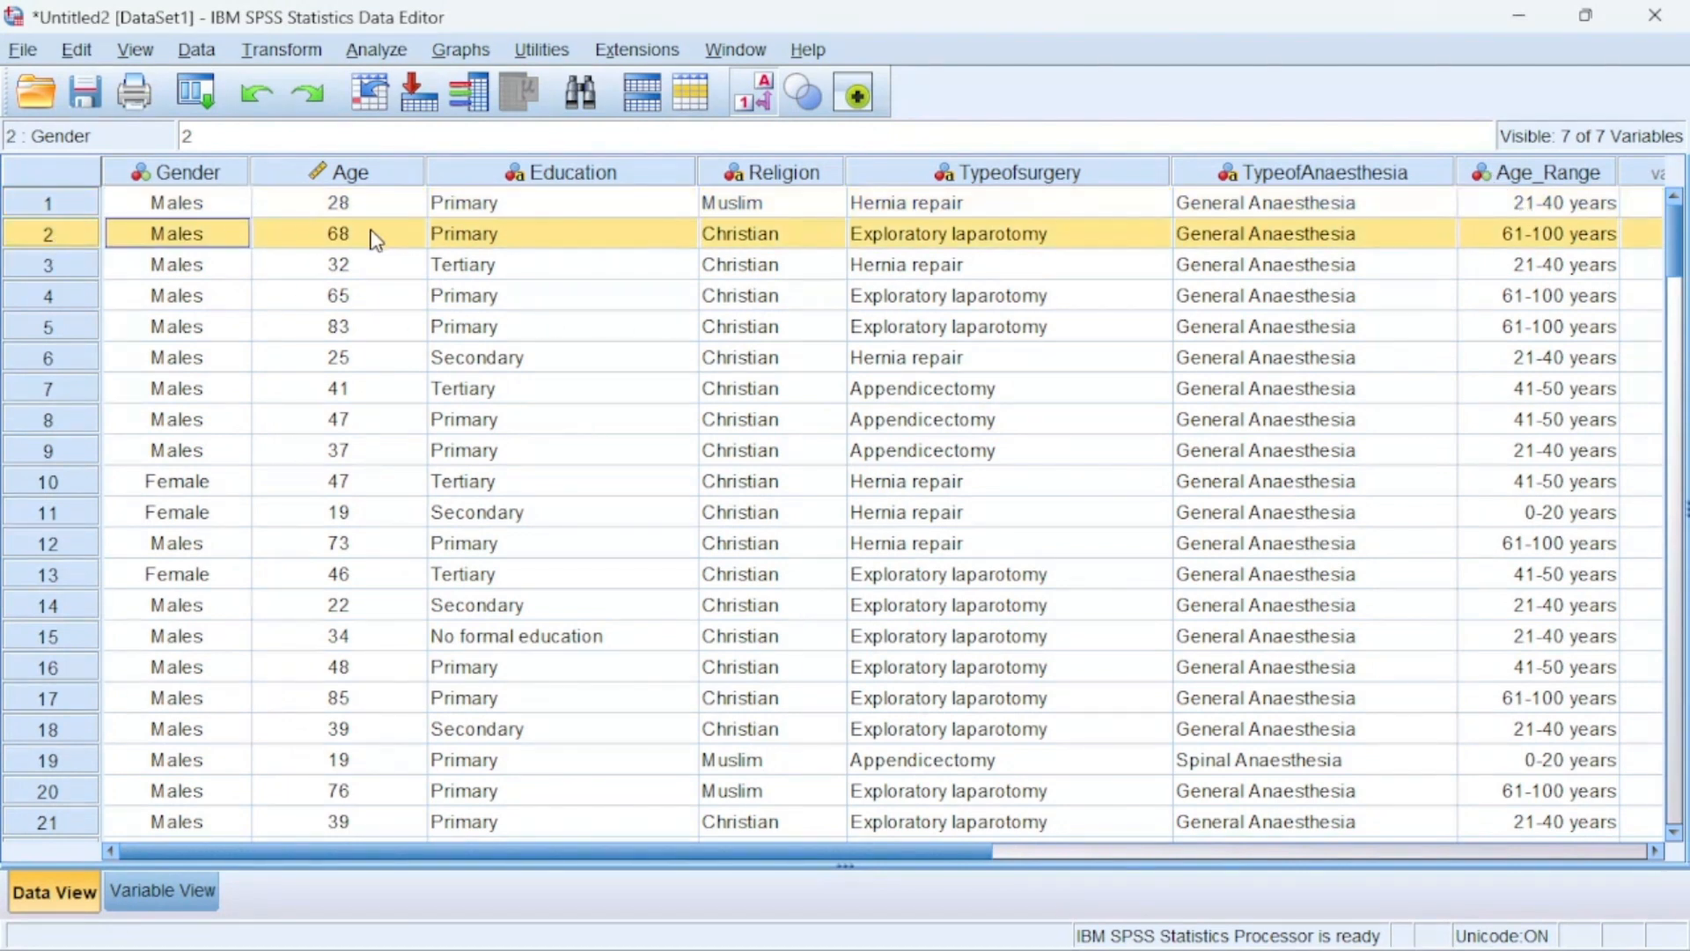
mouse_move(1542, 245)
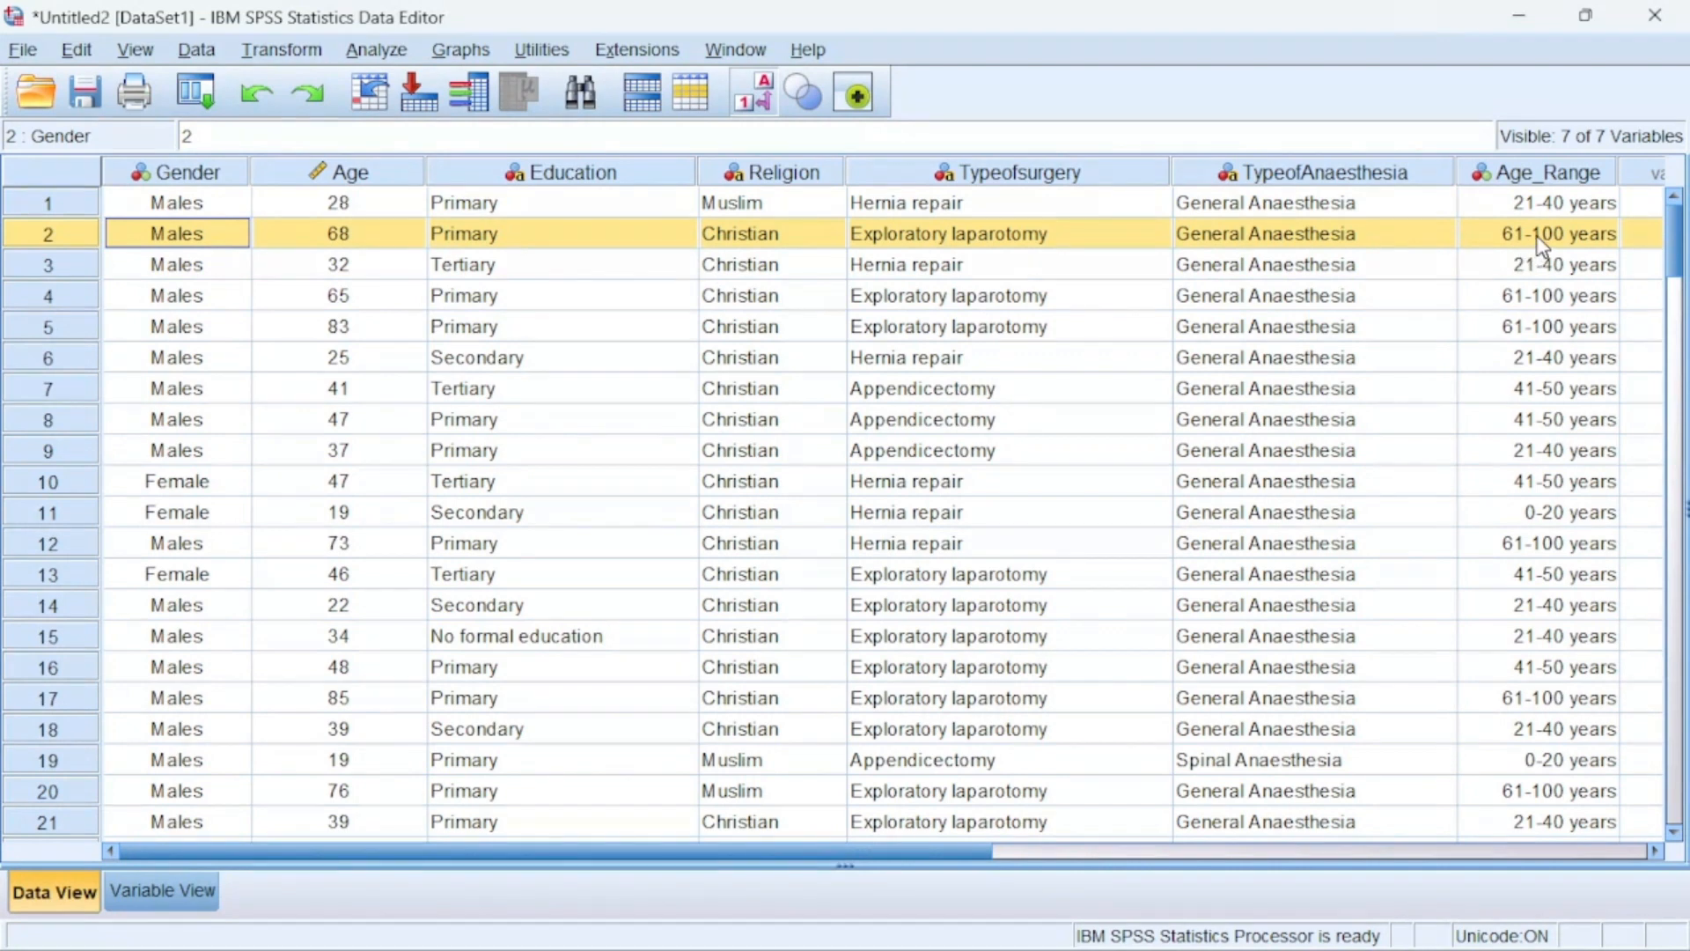
left_click(338, 265)
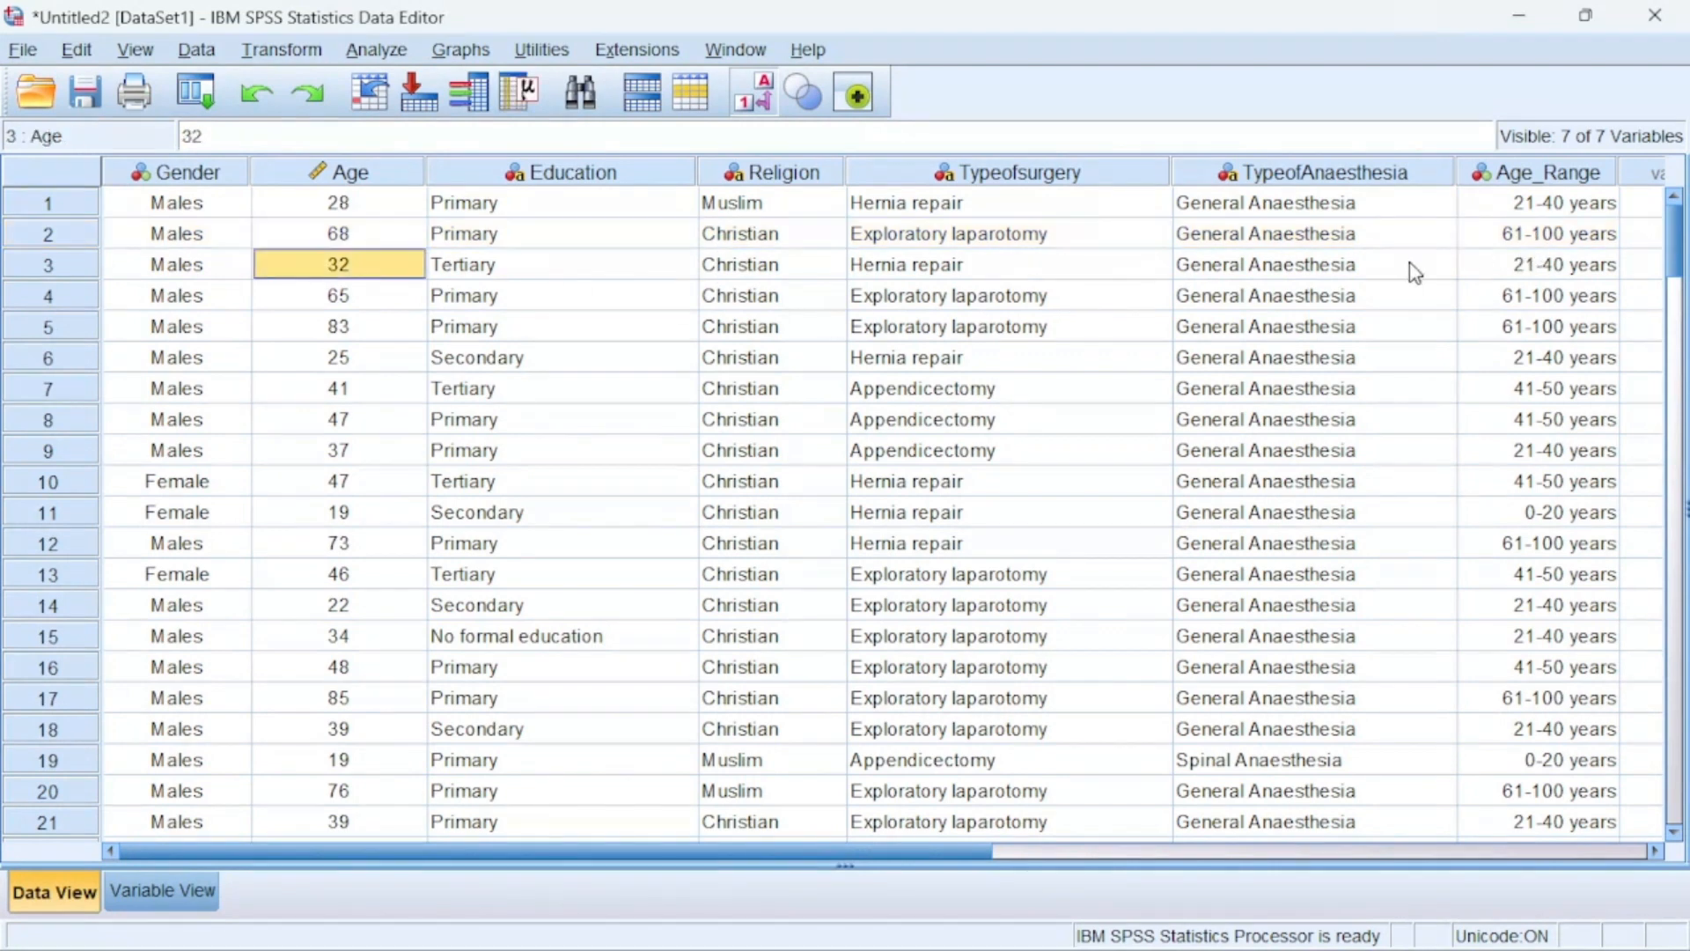
left_click(1538, 264)
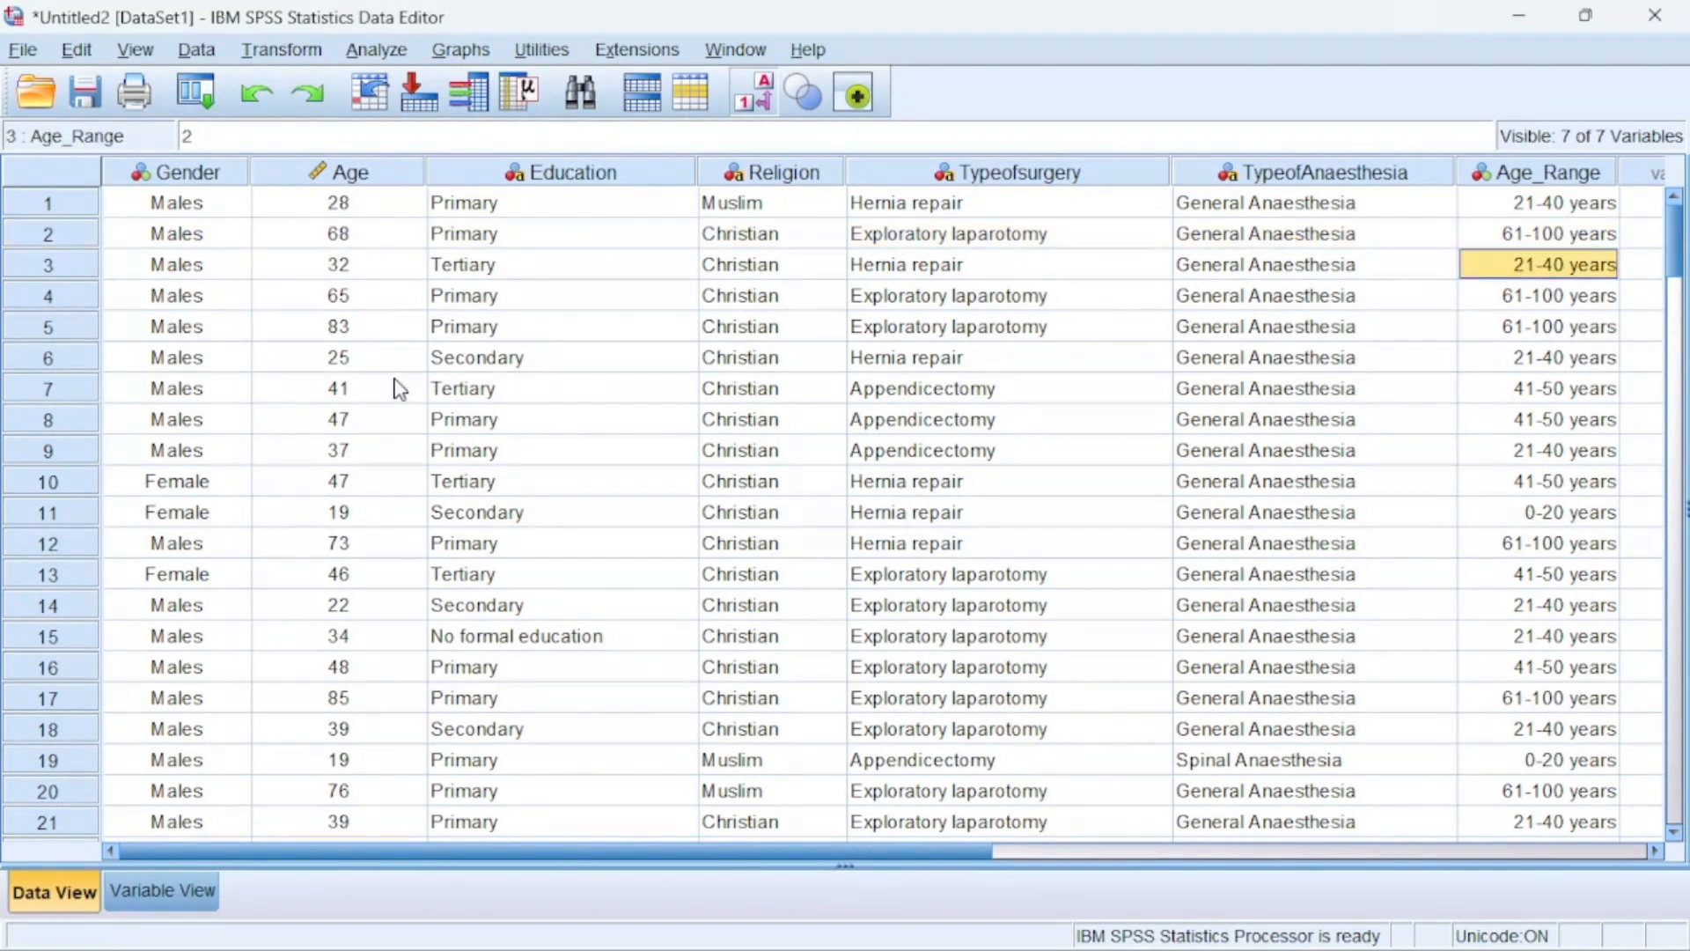
left_click(1537, 296)
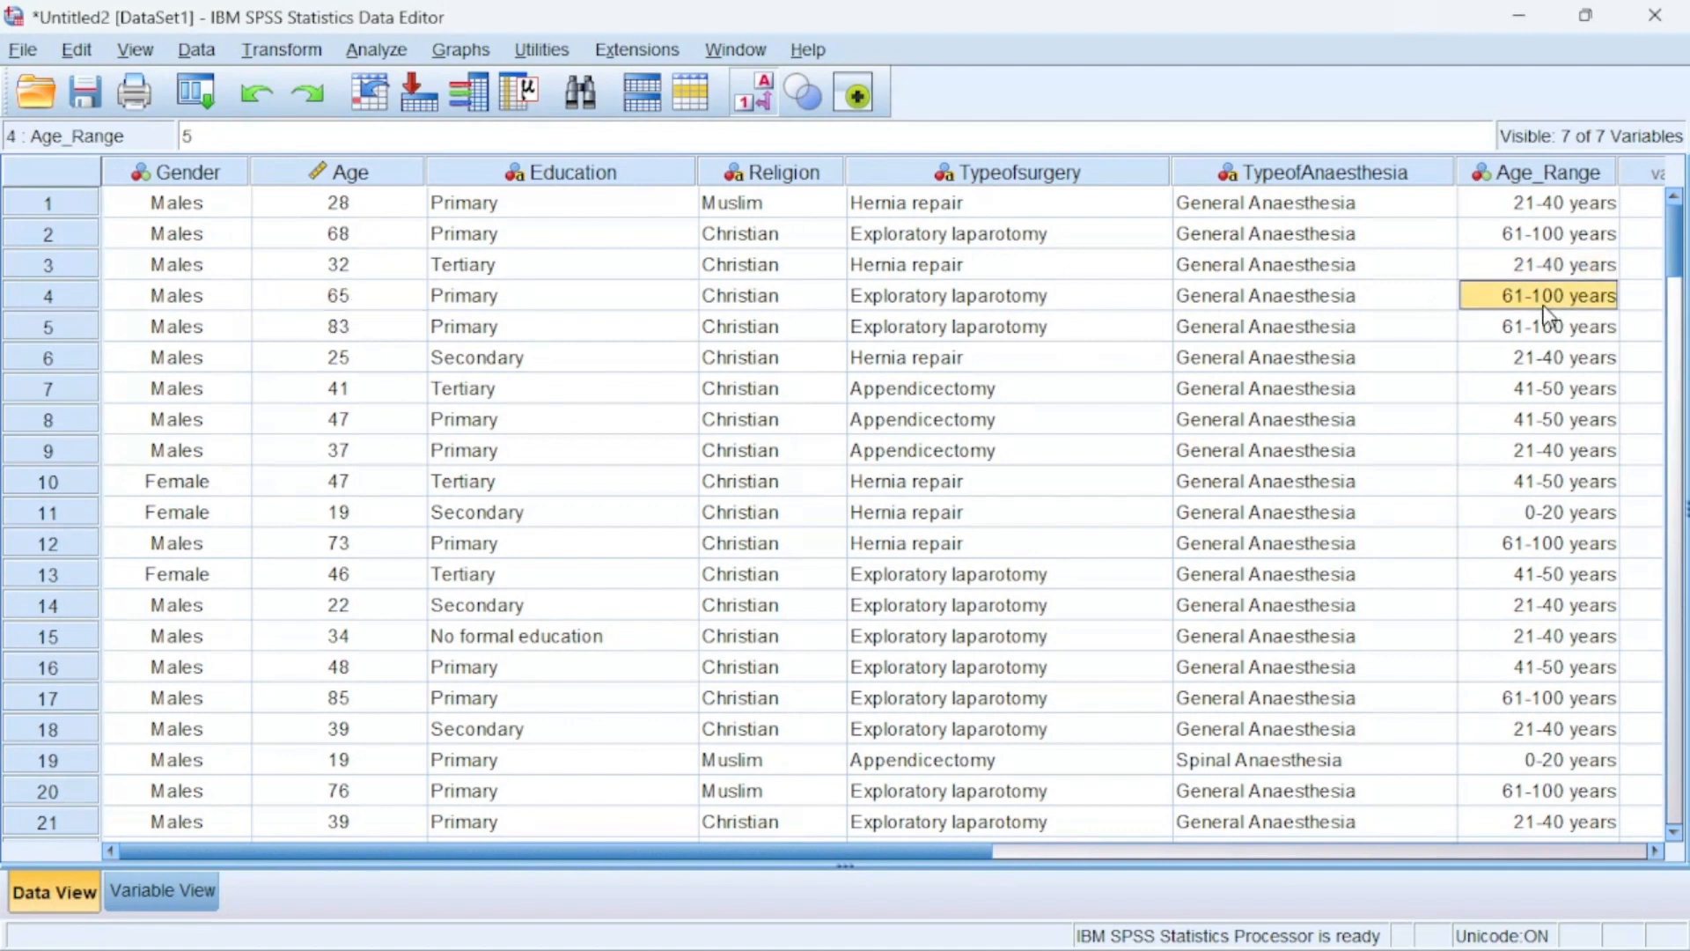
mouse_move(1385, 433)
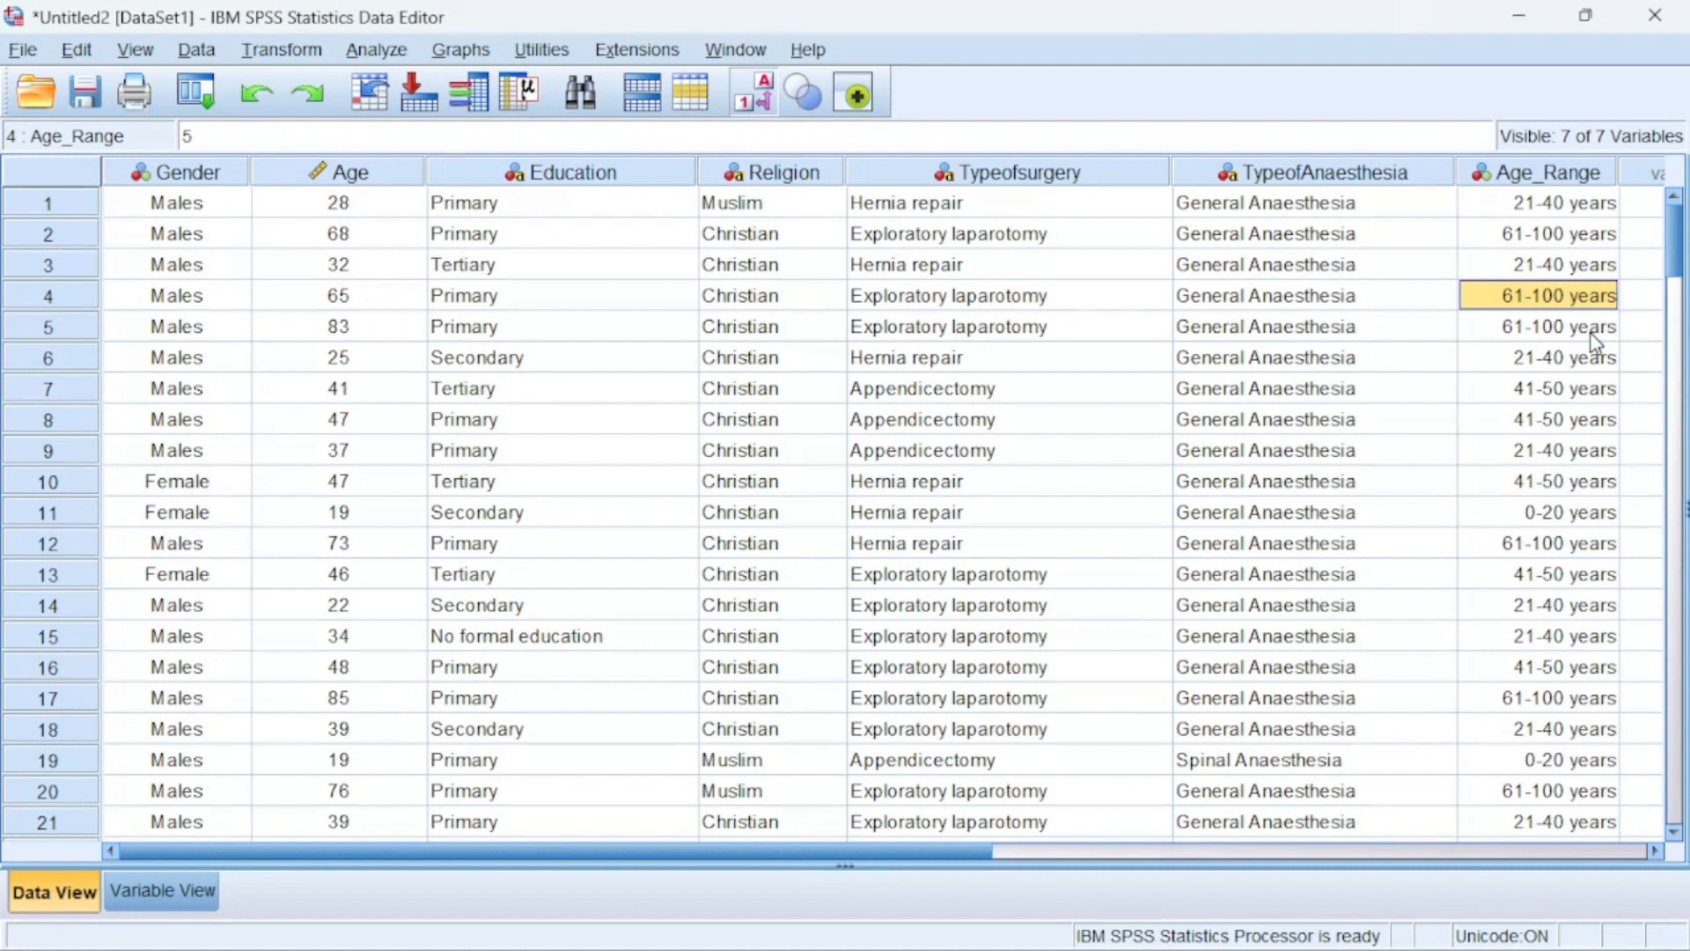
mouse_move(1592, 329)
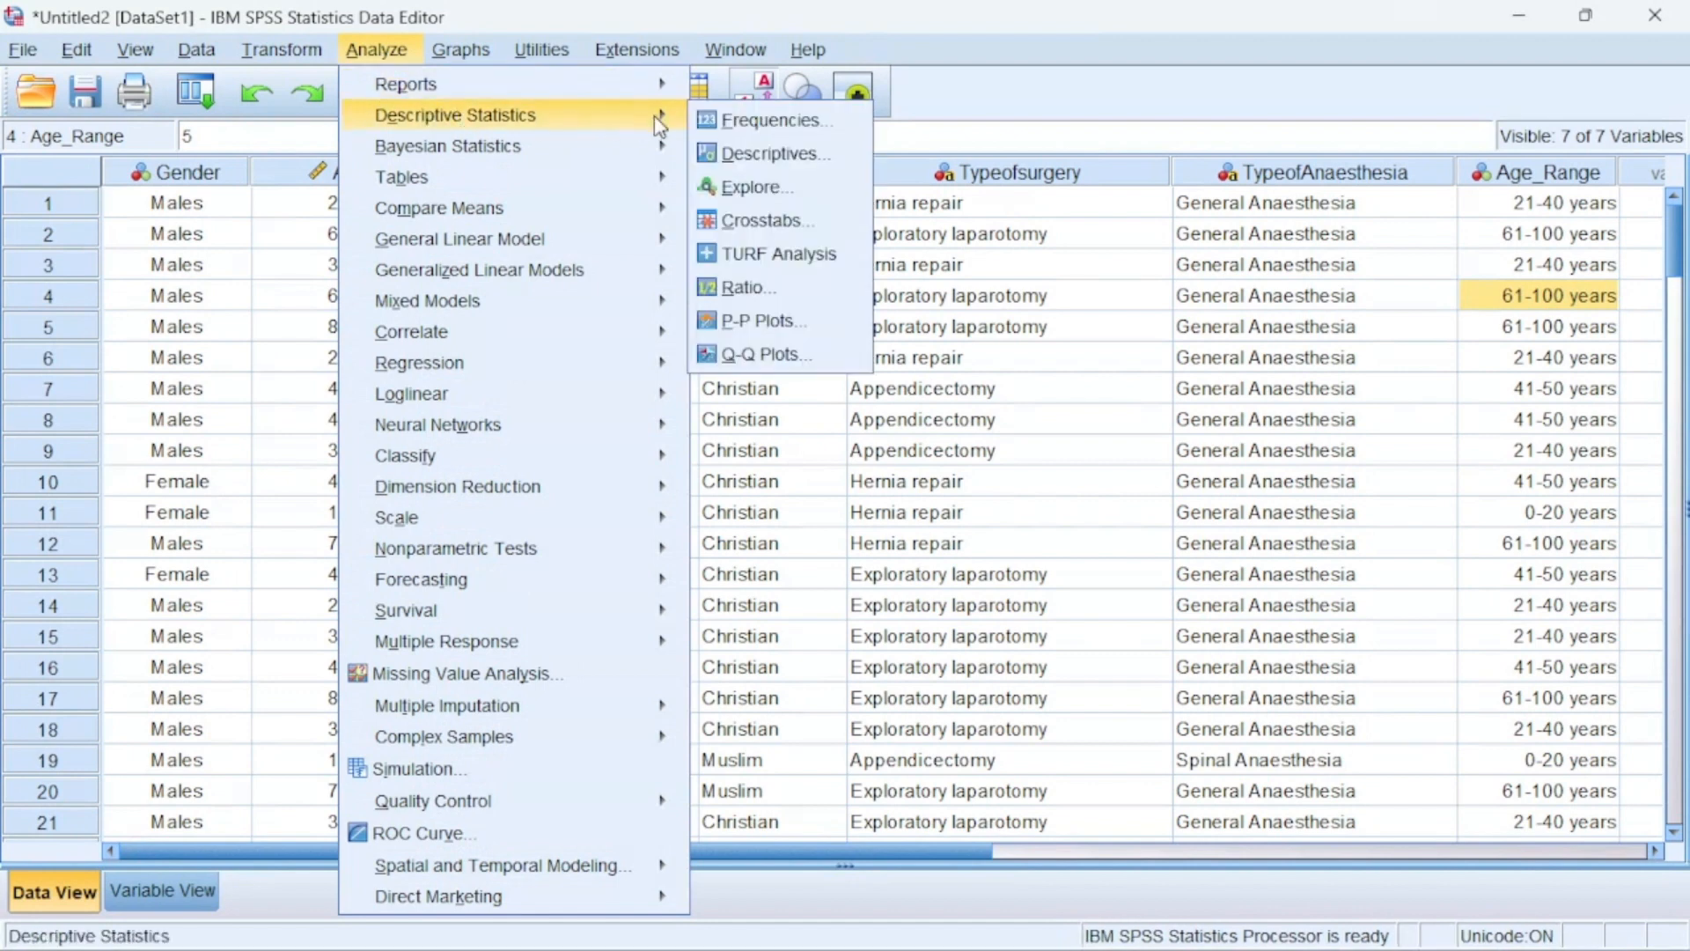
Replace Age with Age_Range in the Crosstabs columns, keeping Gender as rows, and run it
left_click(767, 220)
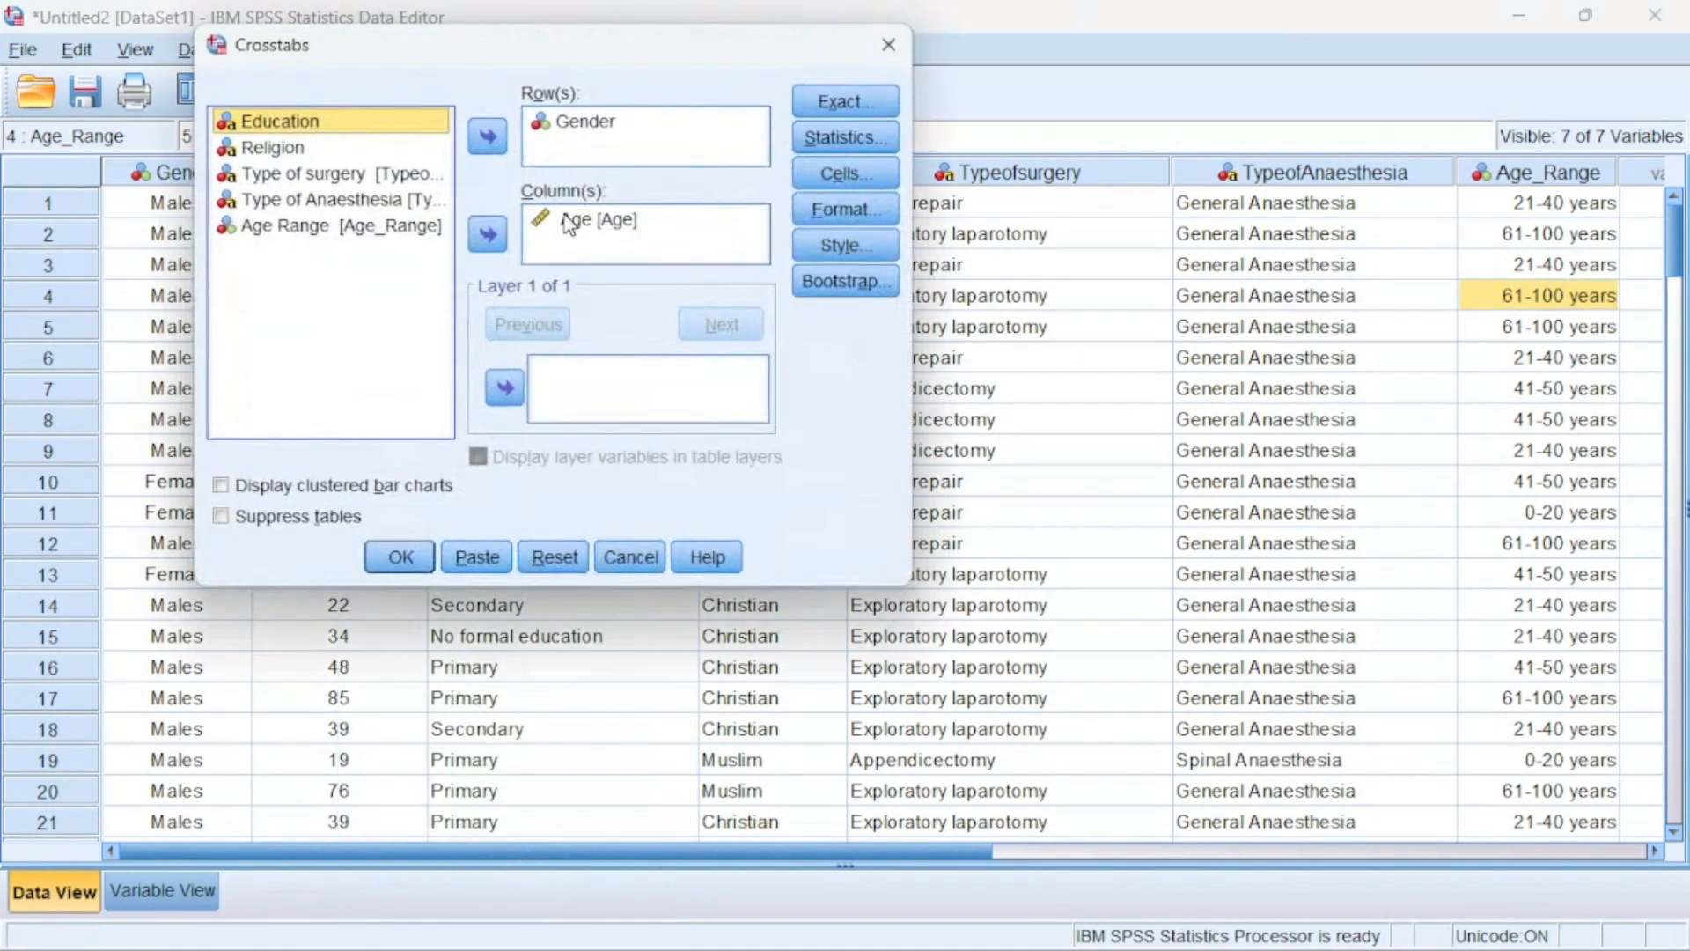
left_click(487, 235)
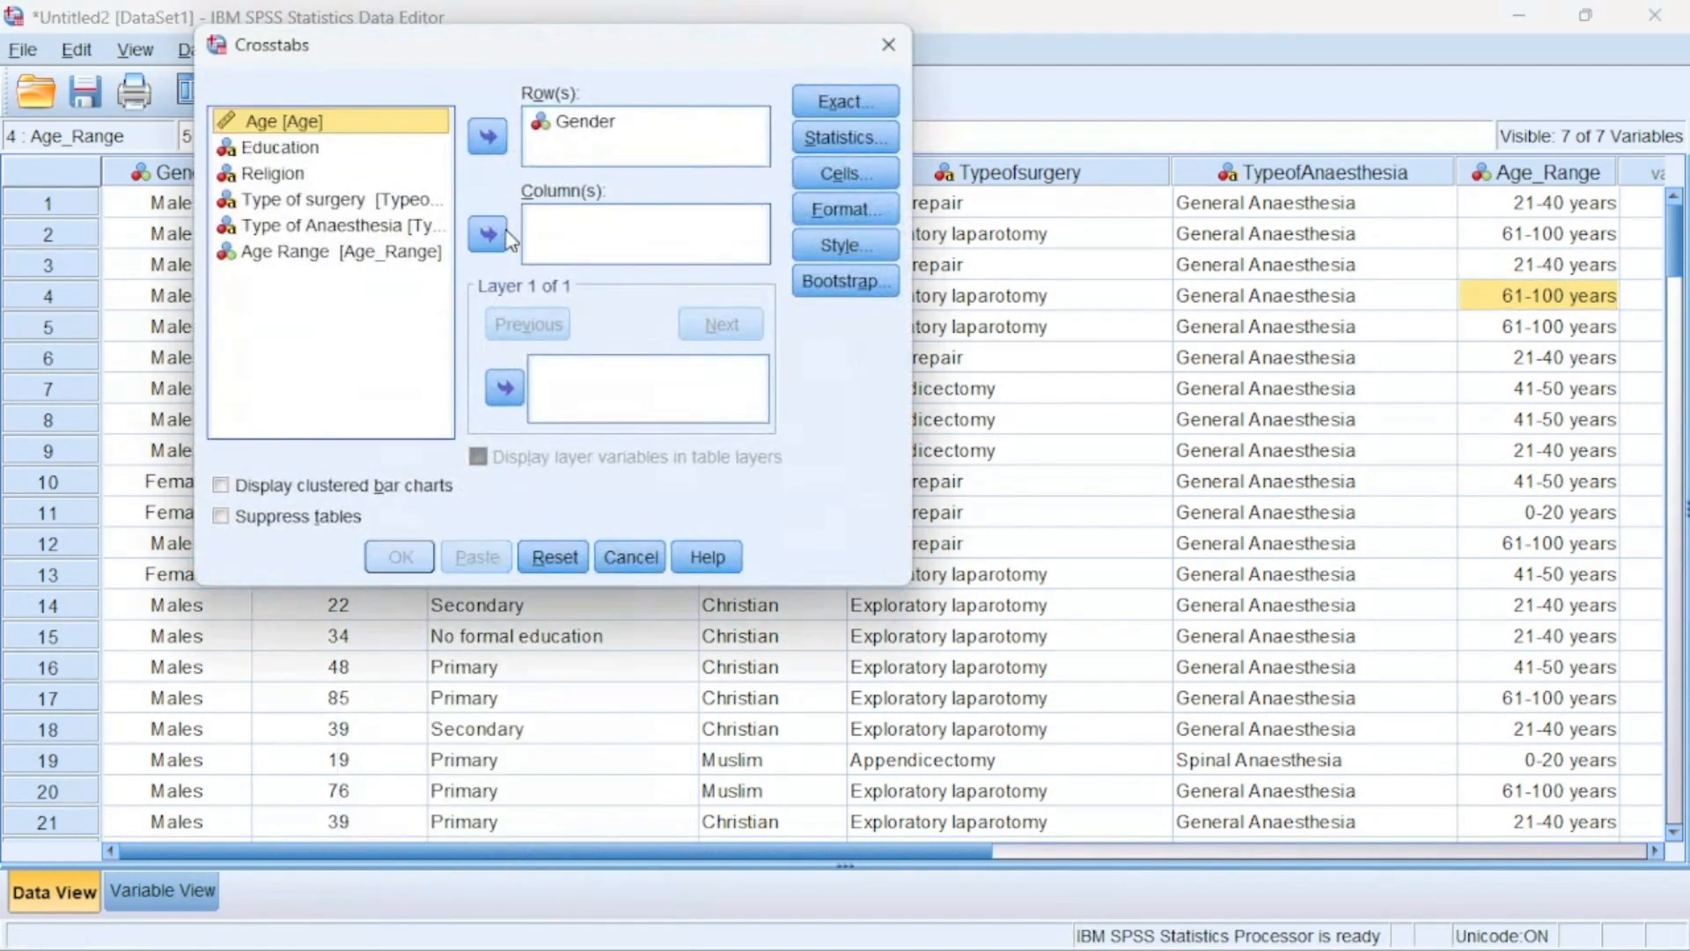
left_click(504, 235)
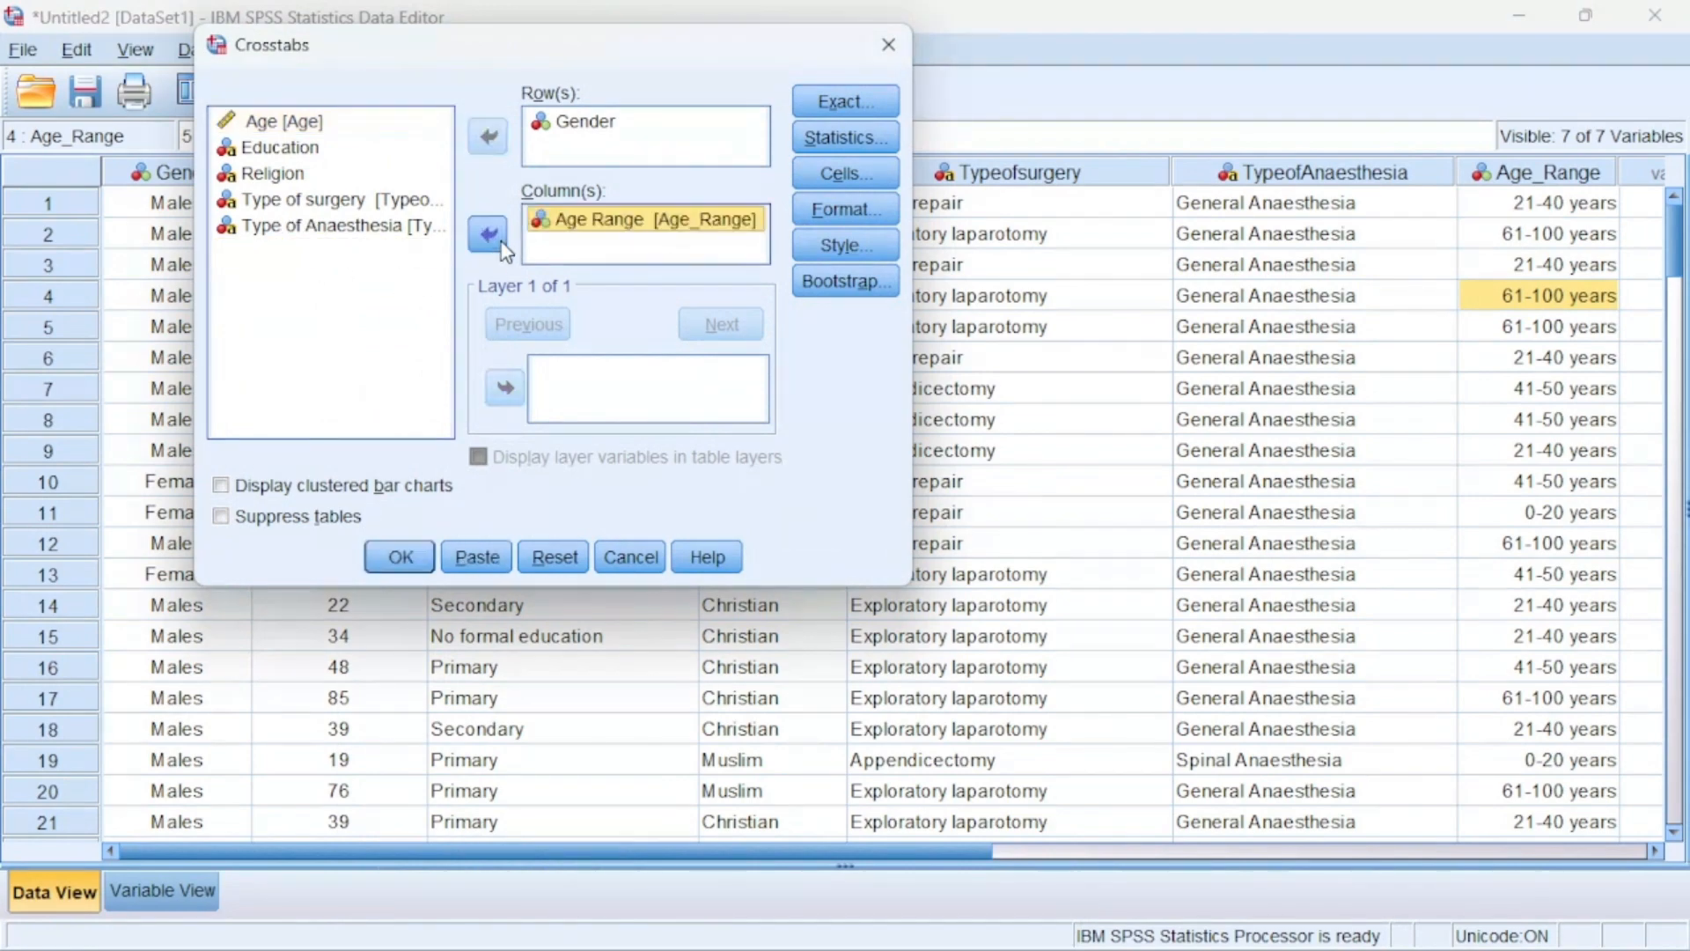
left_click(398, 557)
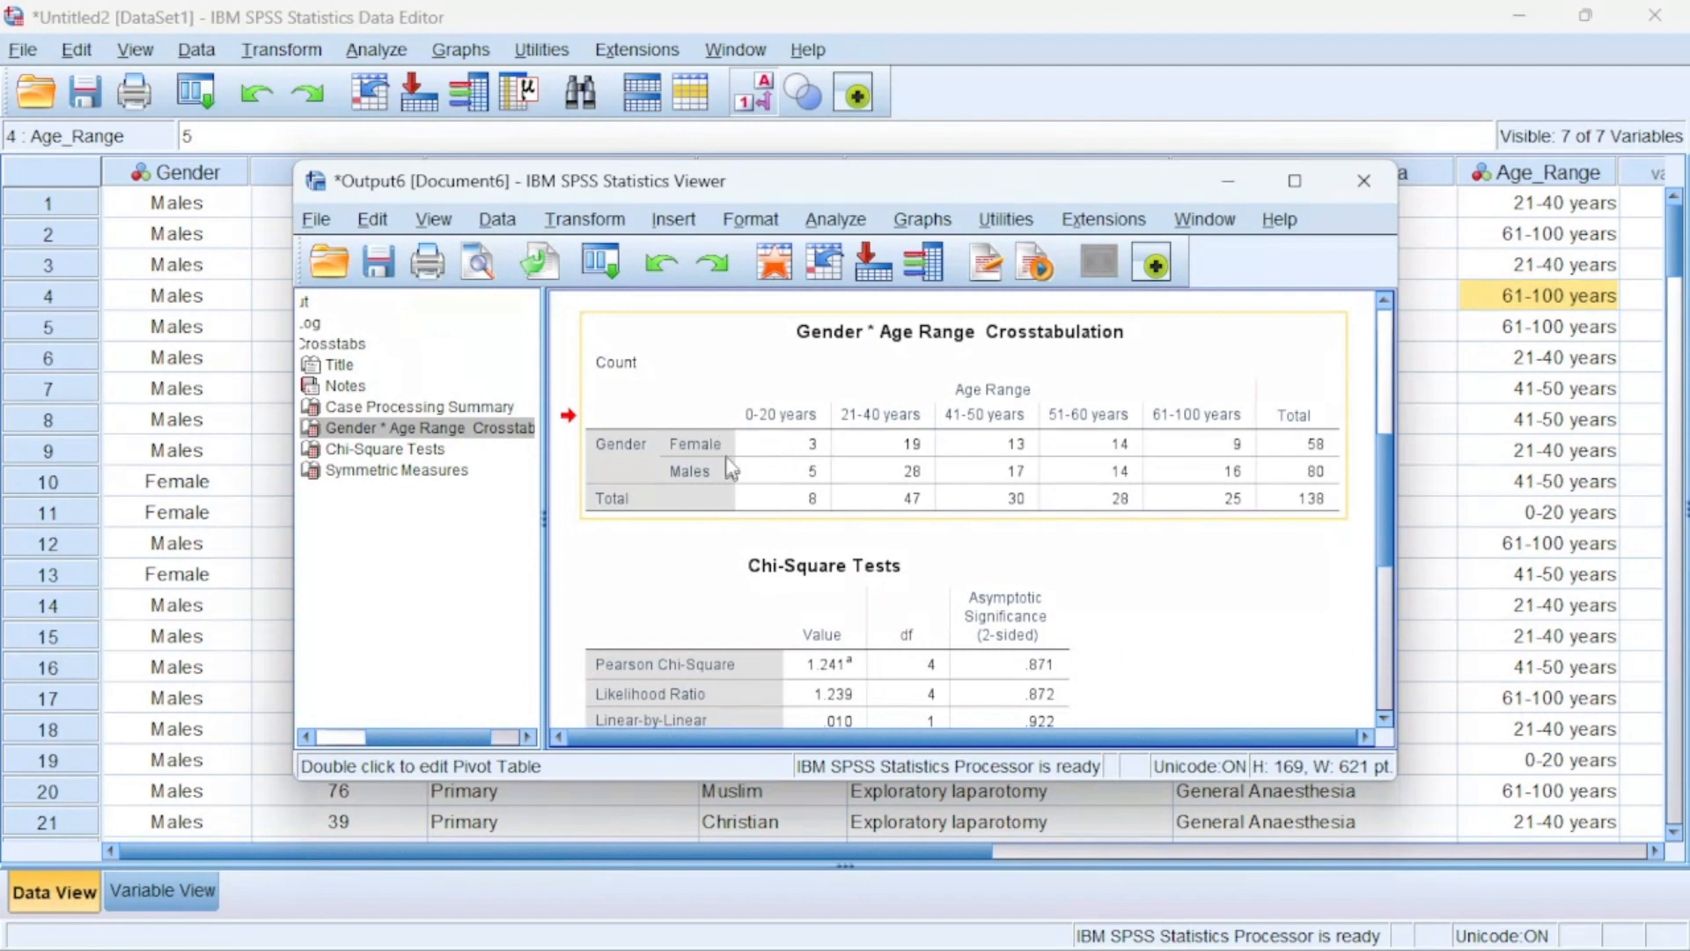
mouse_move(766, 429)
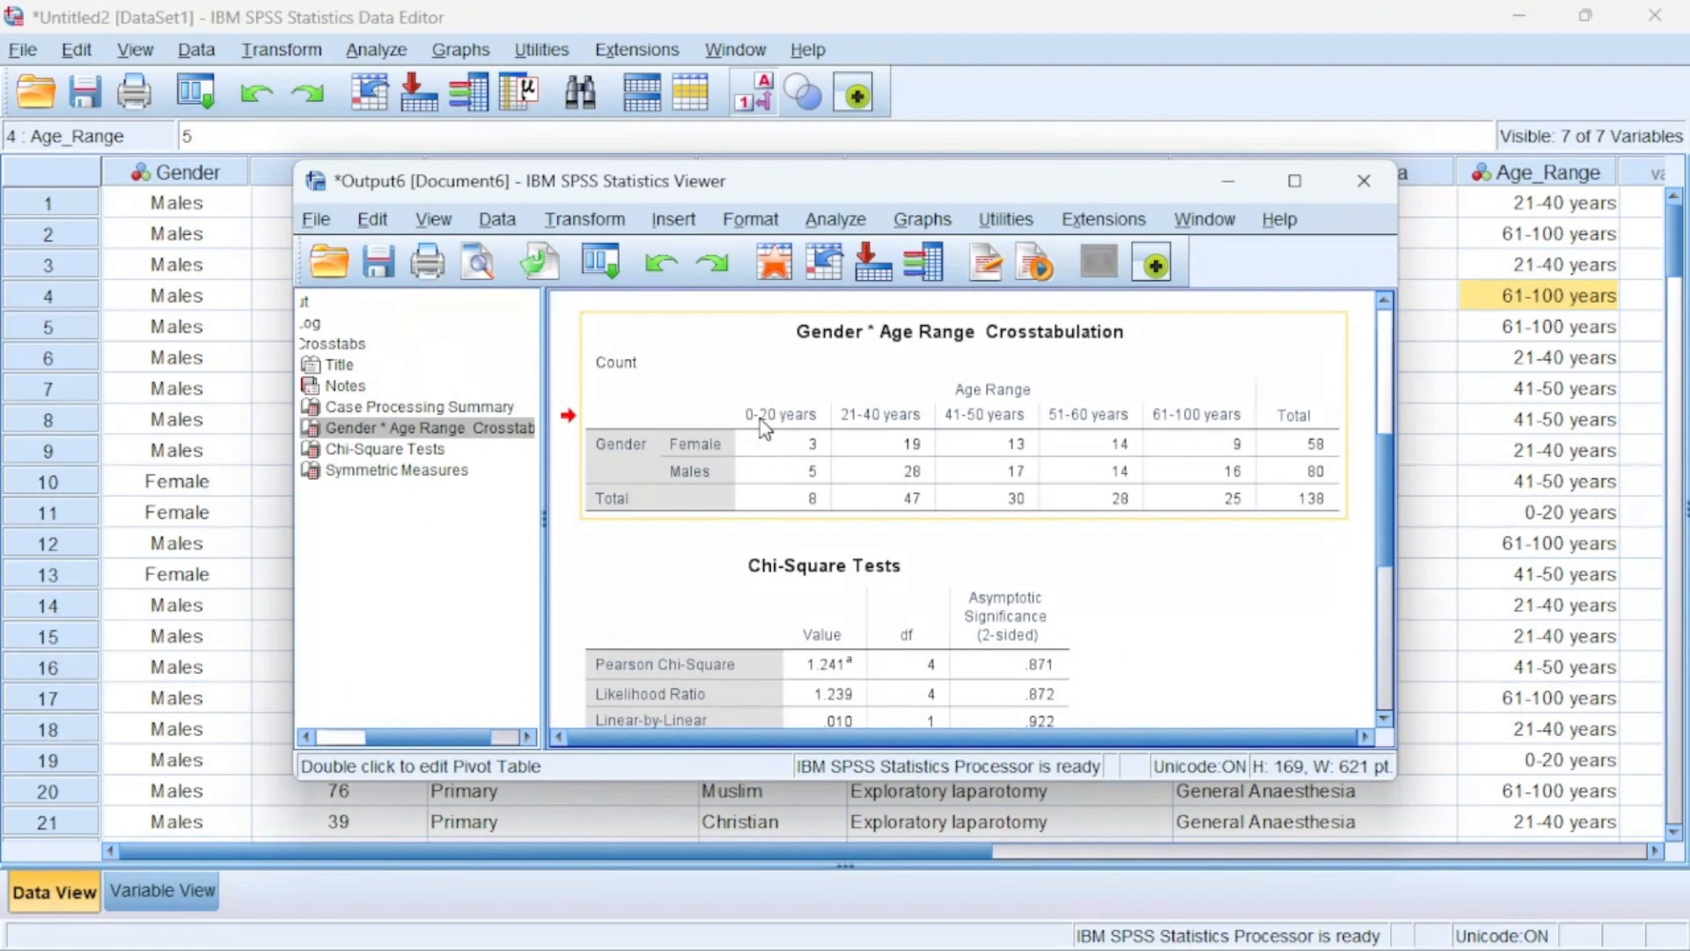
mouse_move(835, 431)
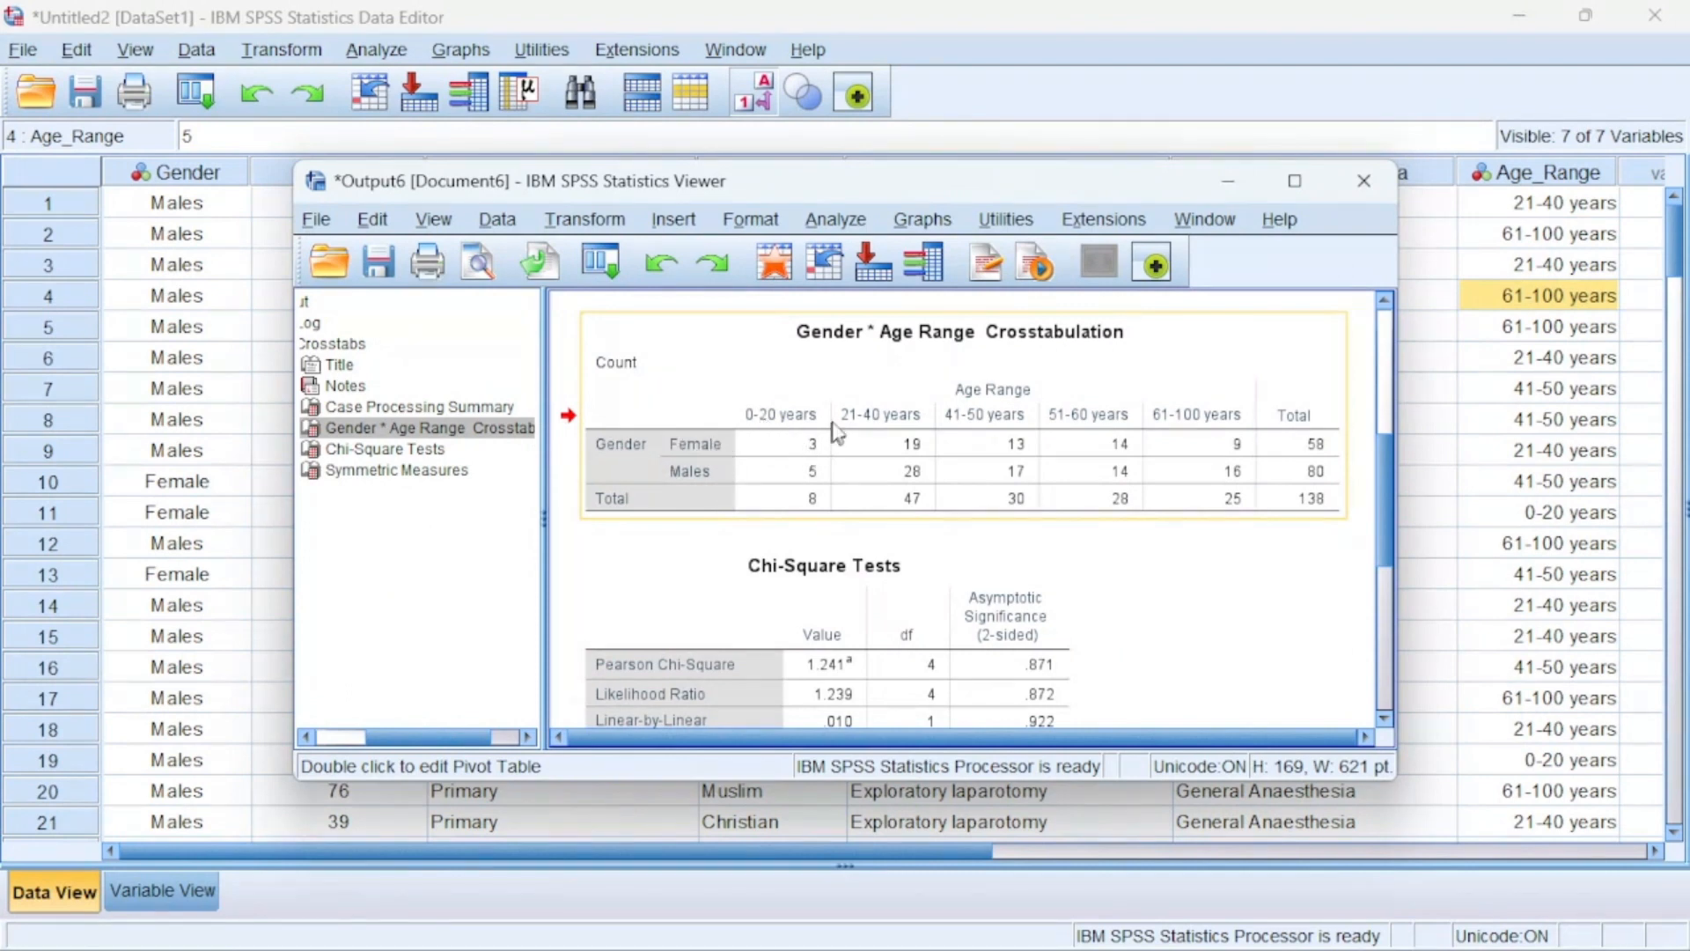
mouse_move(920, 457)
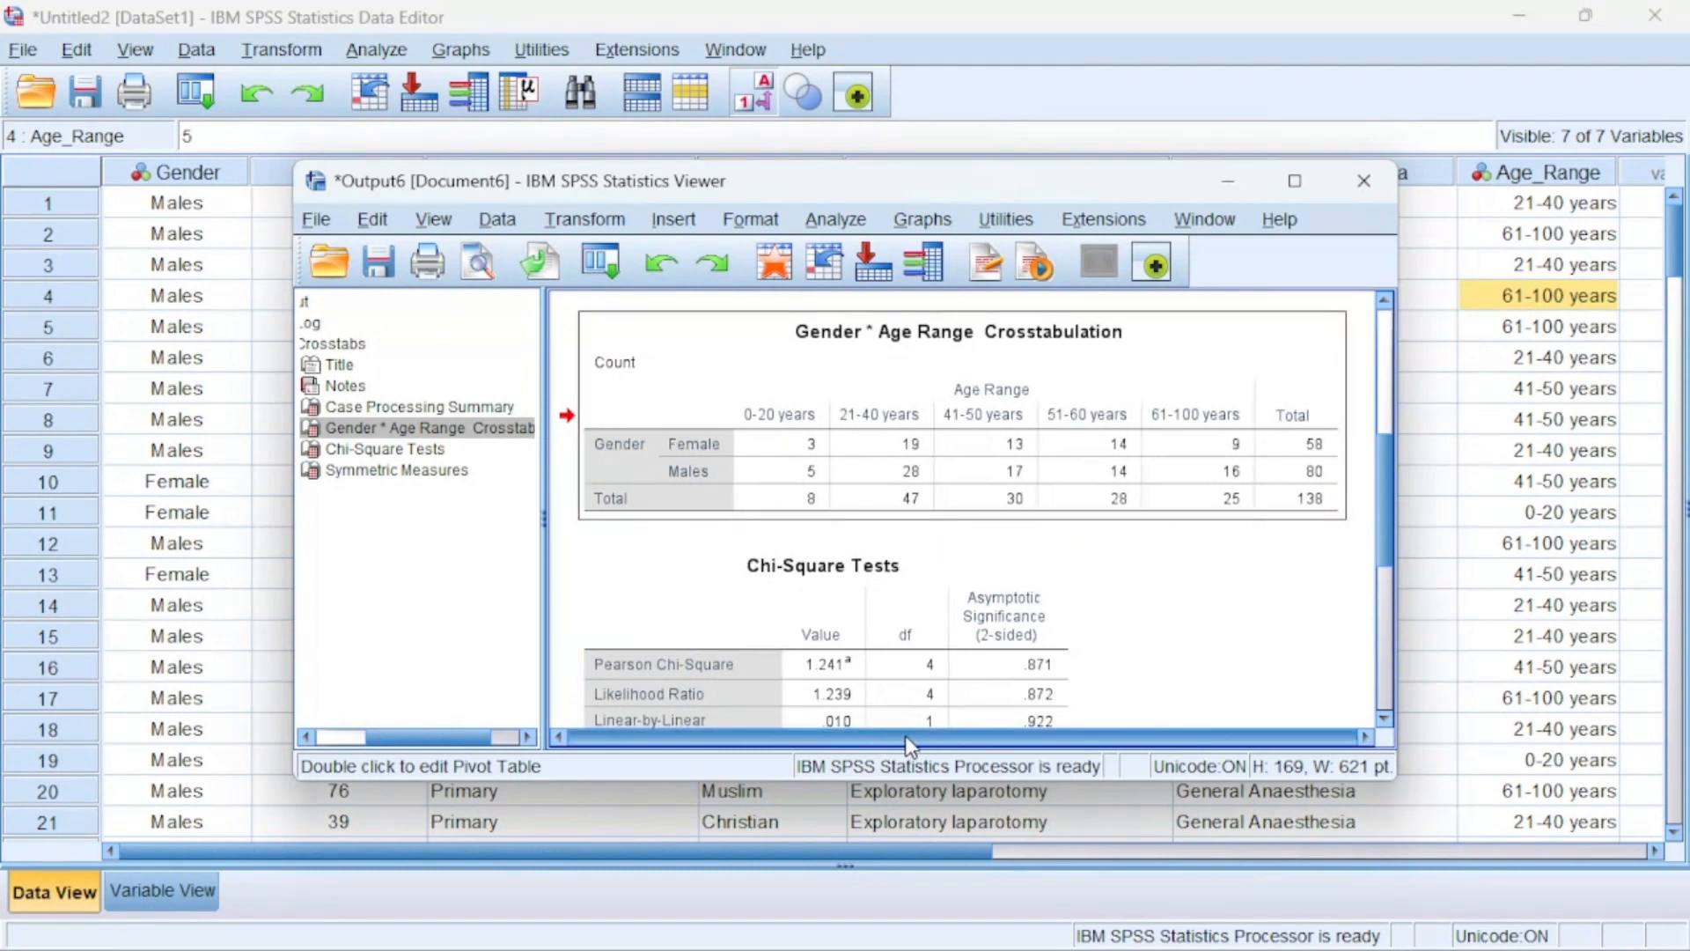
Jump to the Chi-Square Tests table: Pearson 1.241, df 4, significance .871, 138 valid cases
left_click(384, 448)
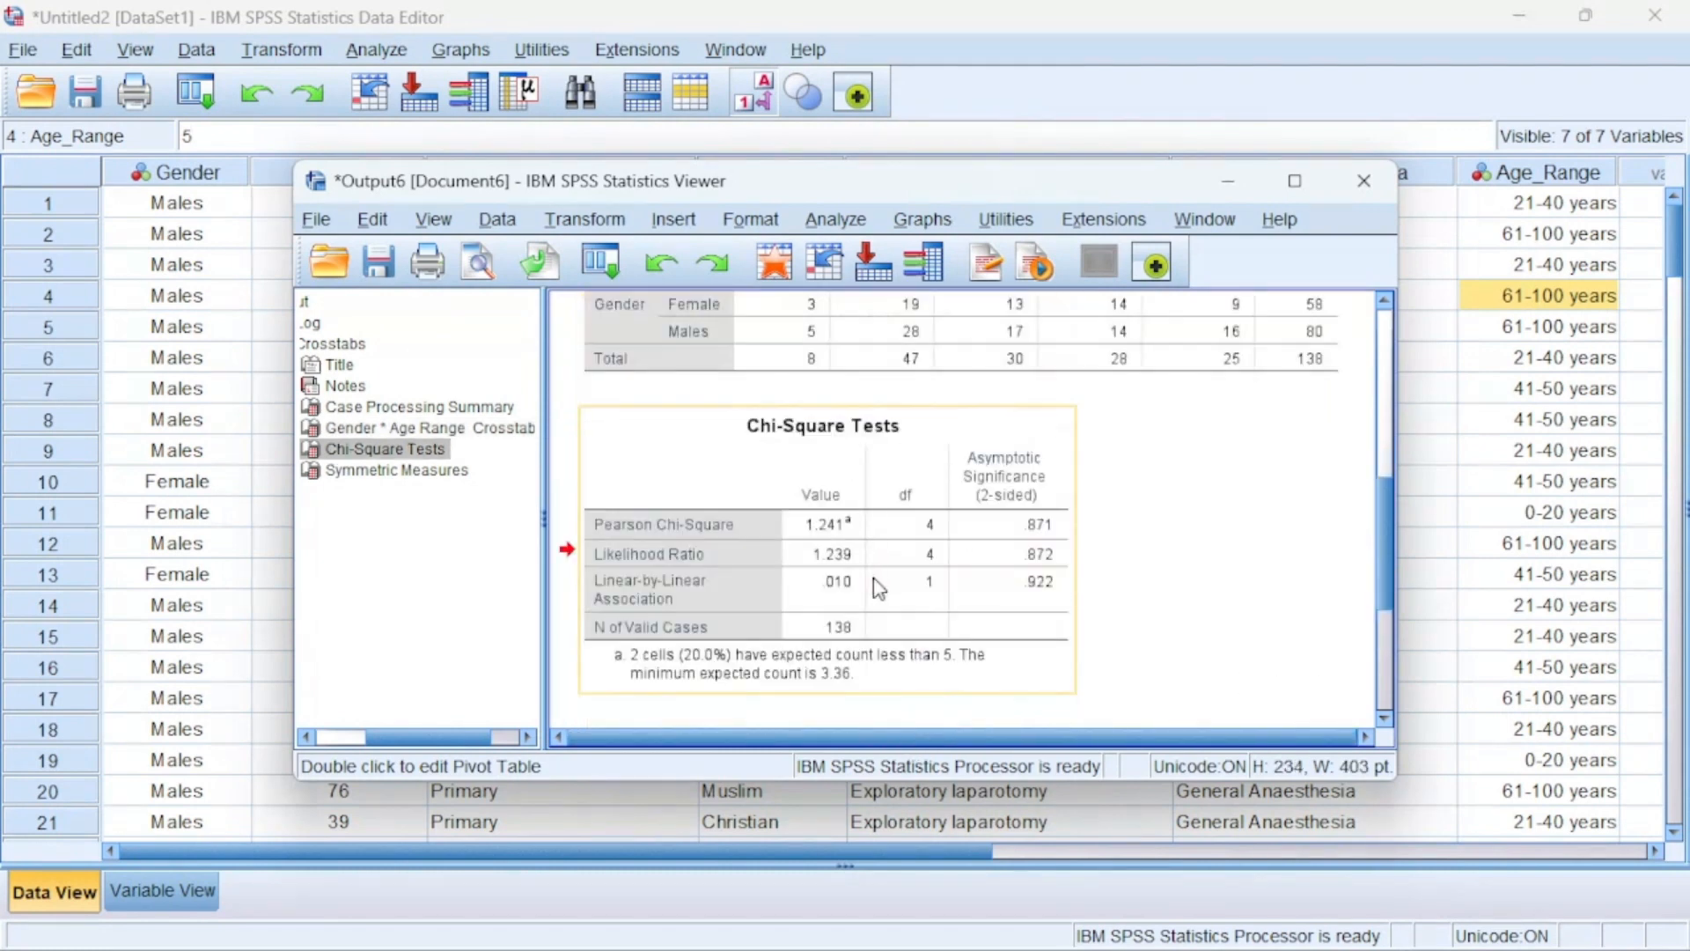
mouse_move(975, 530)
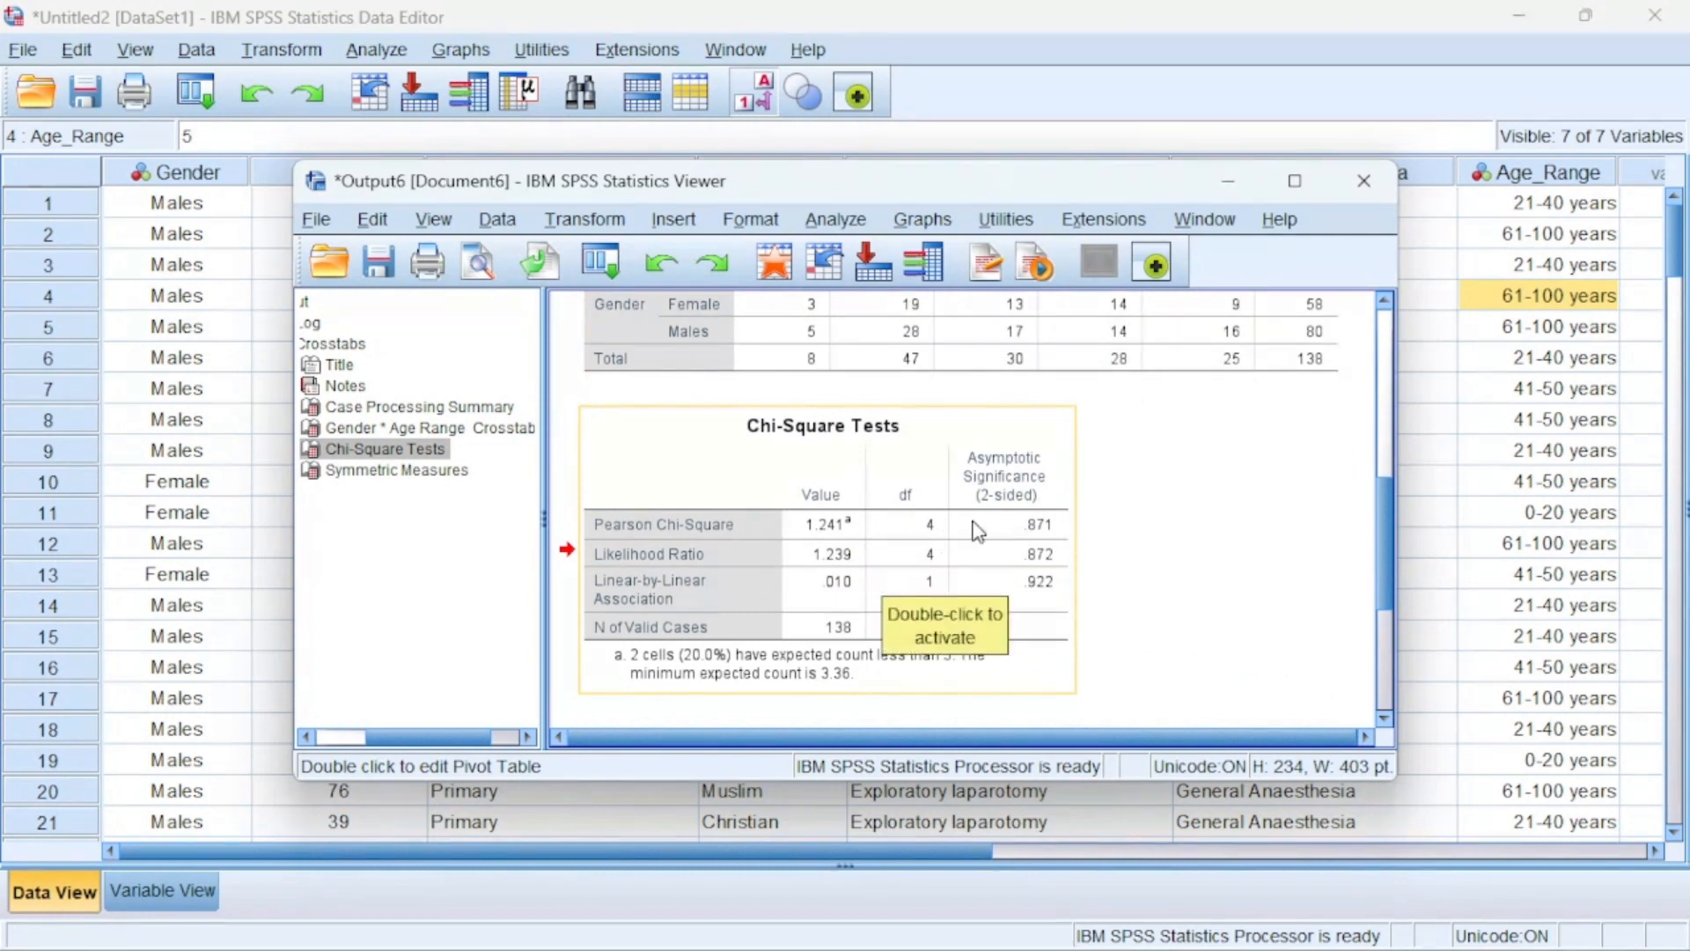
mouse_move(1035, 539)
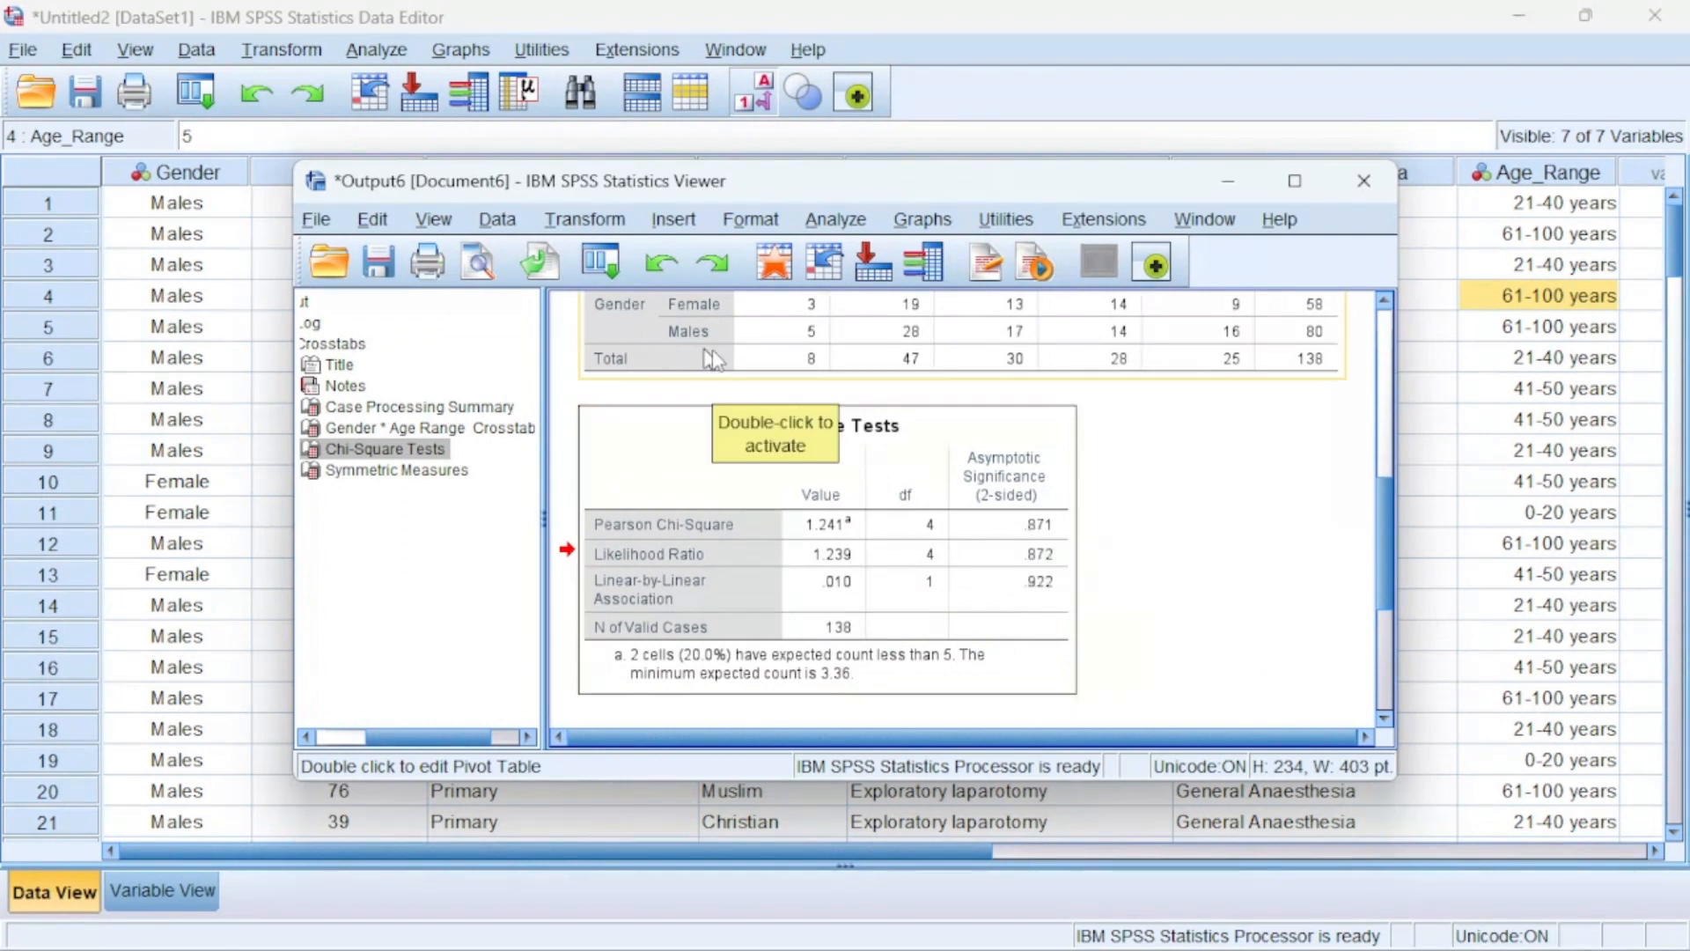
mouse_move(1035, 539)
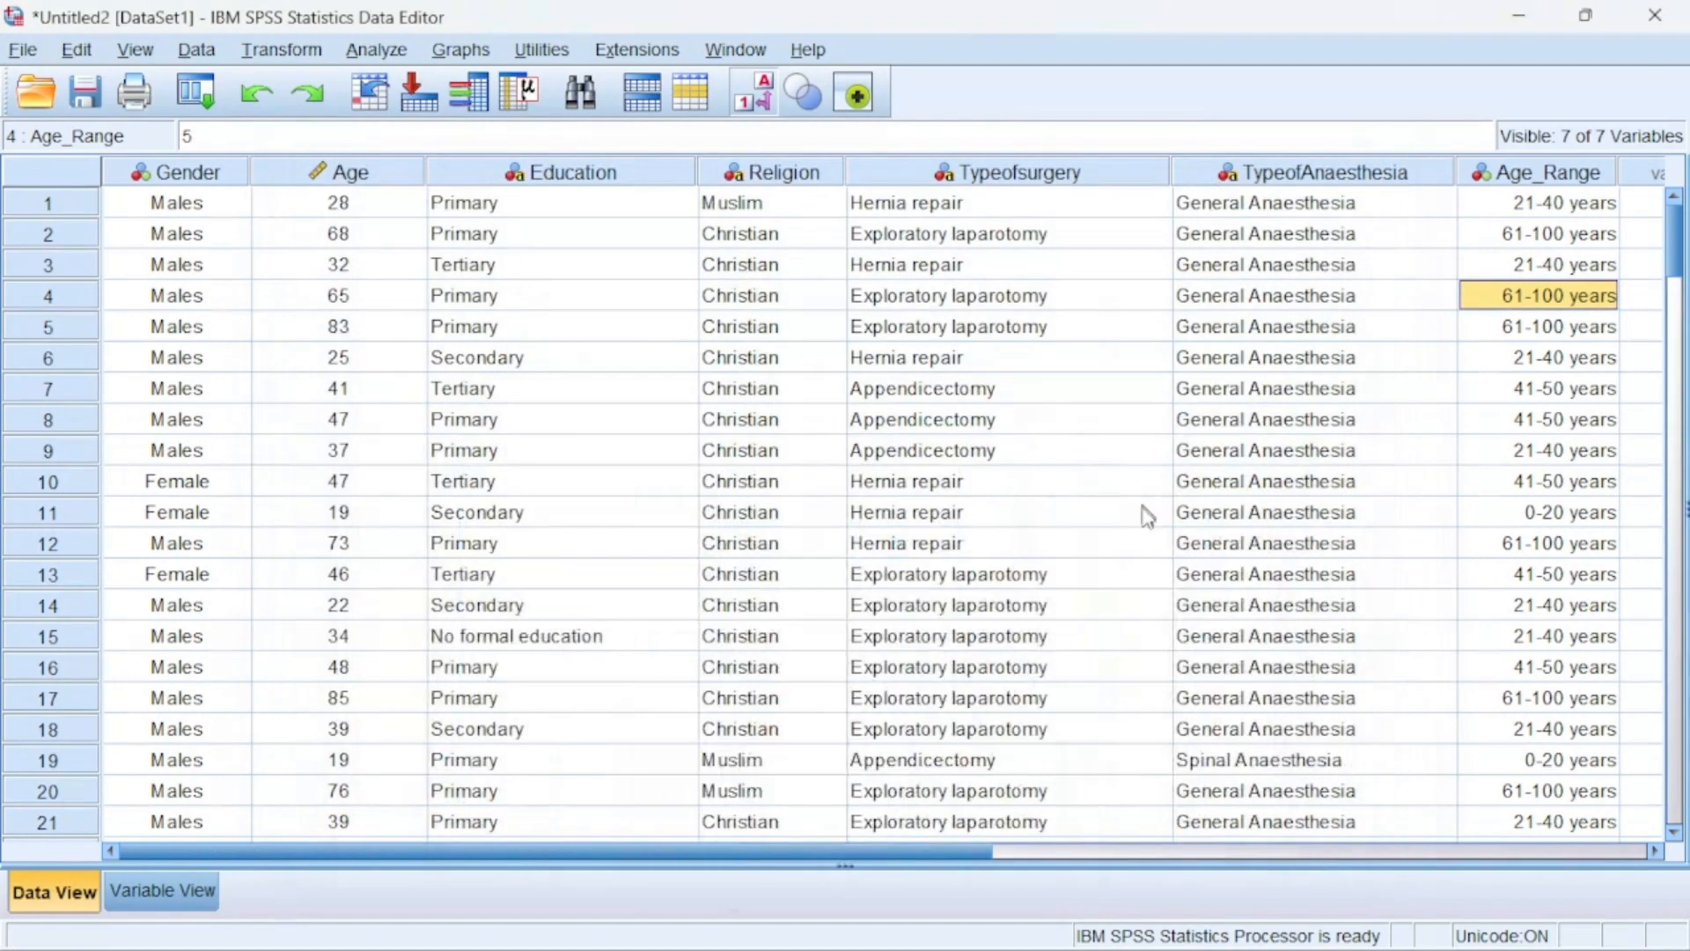
mouse_move(1082, 669)
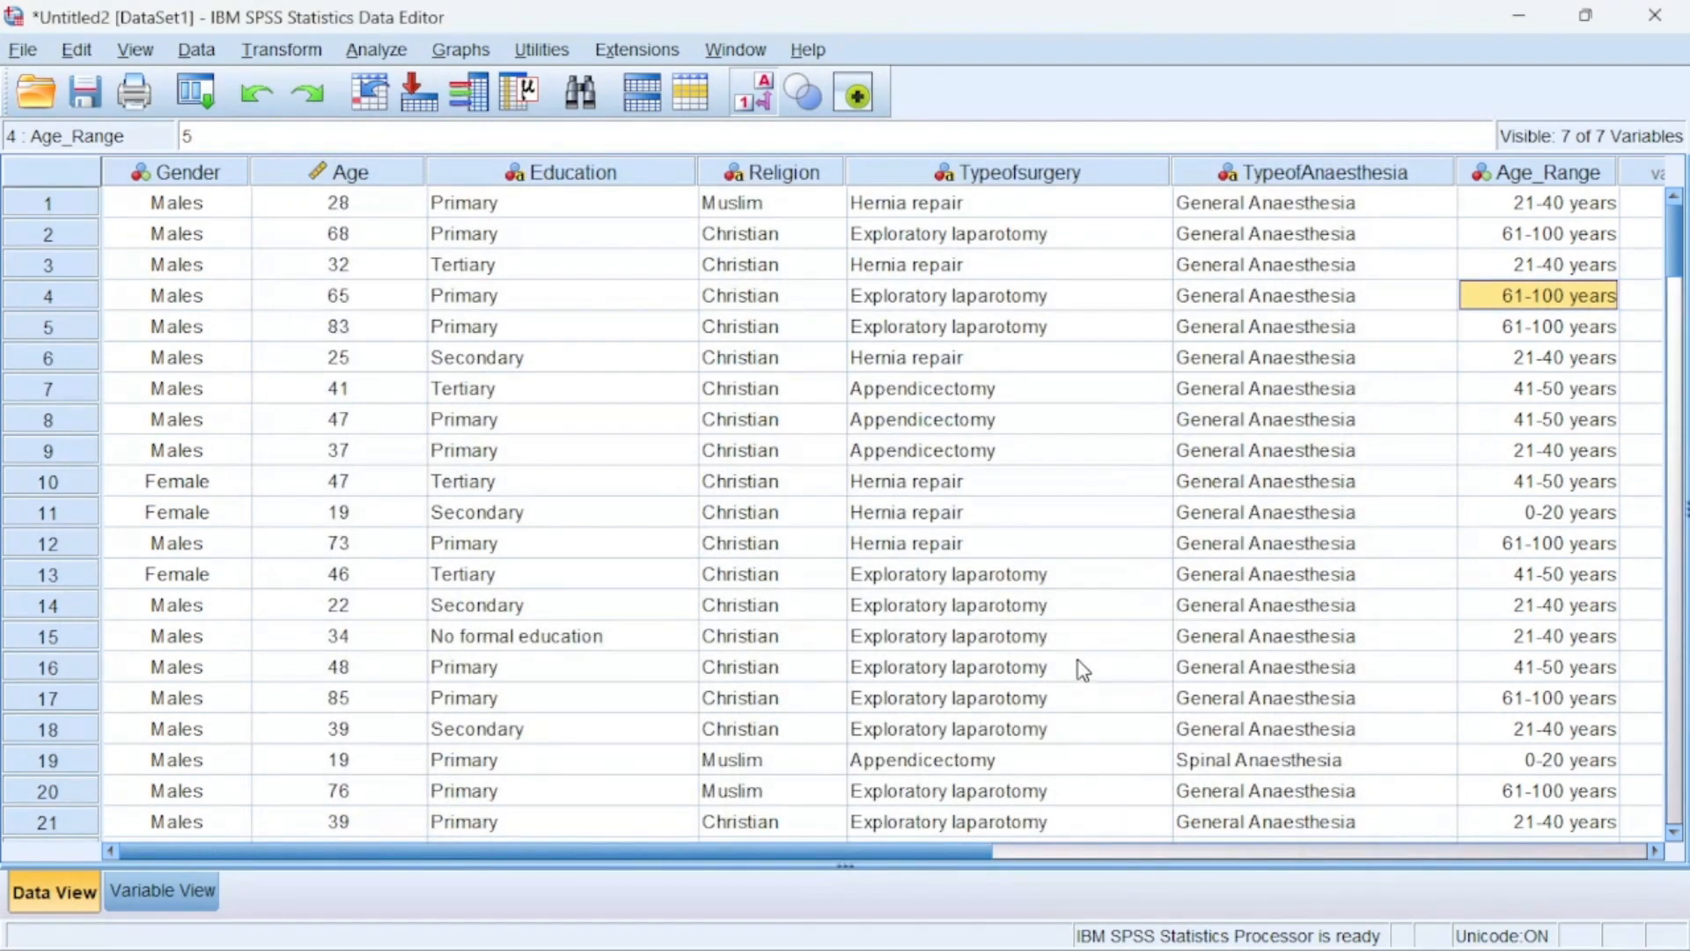
mouse_move(1089, 556)
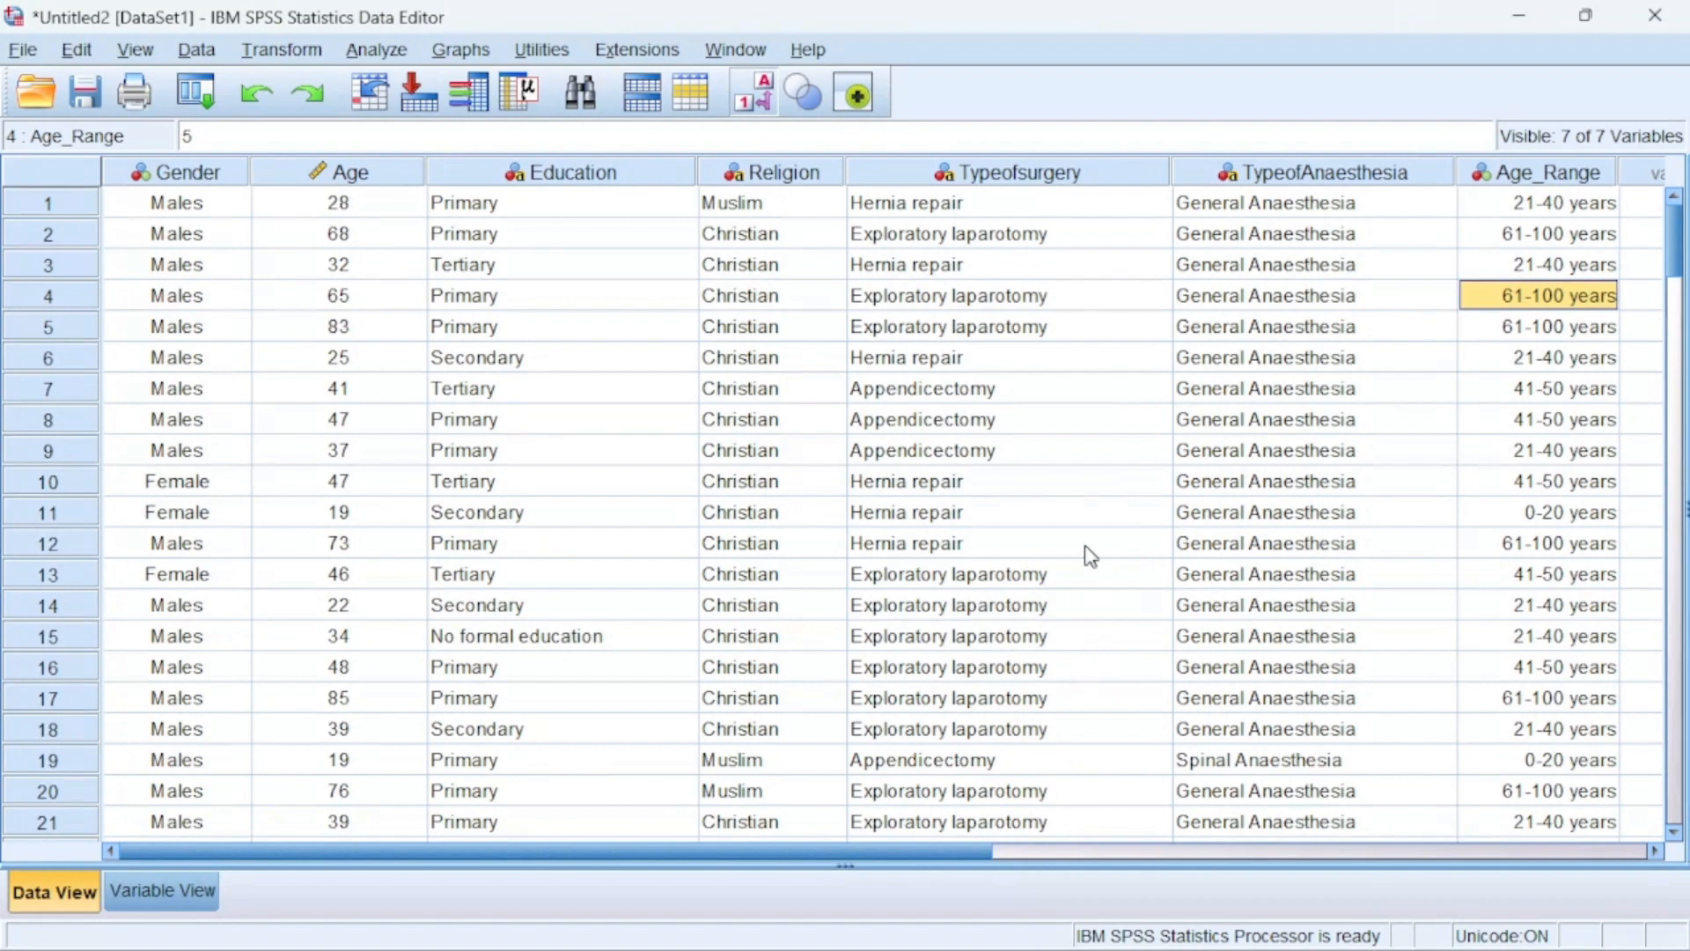